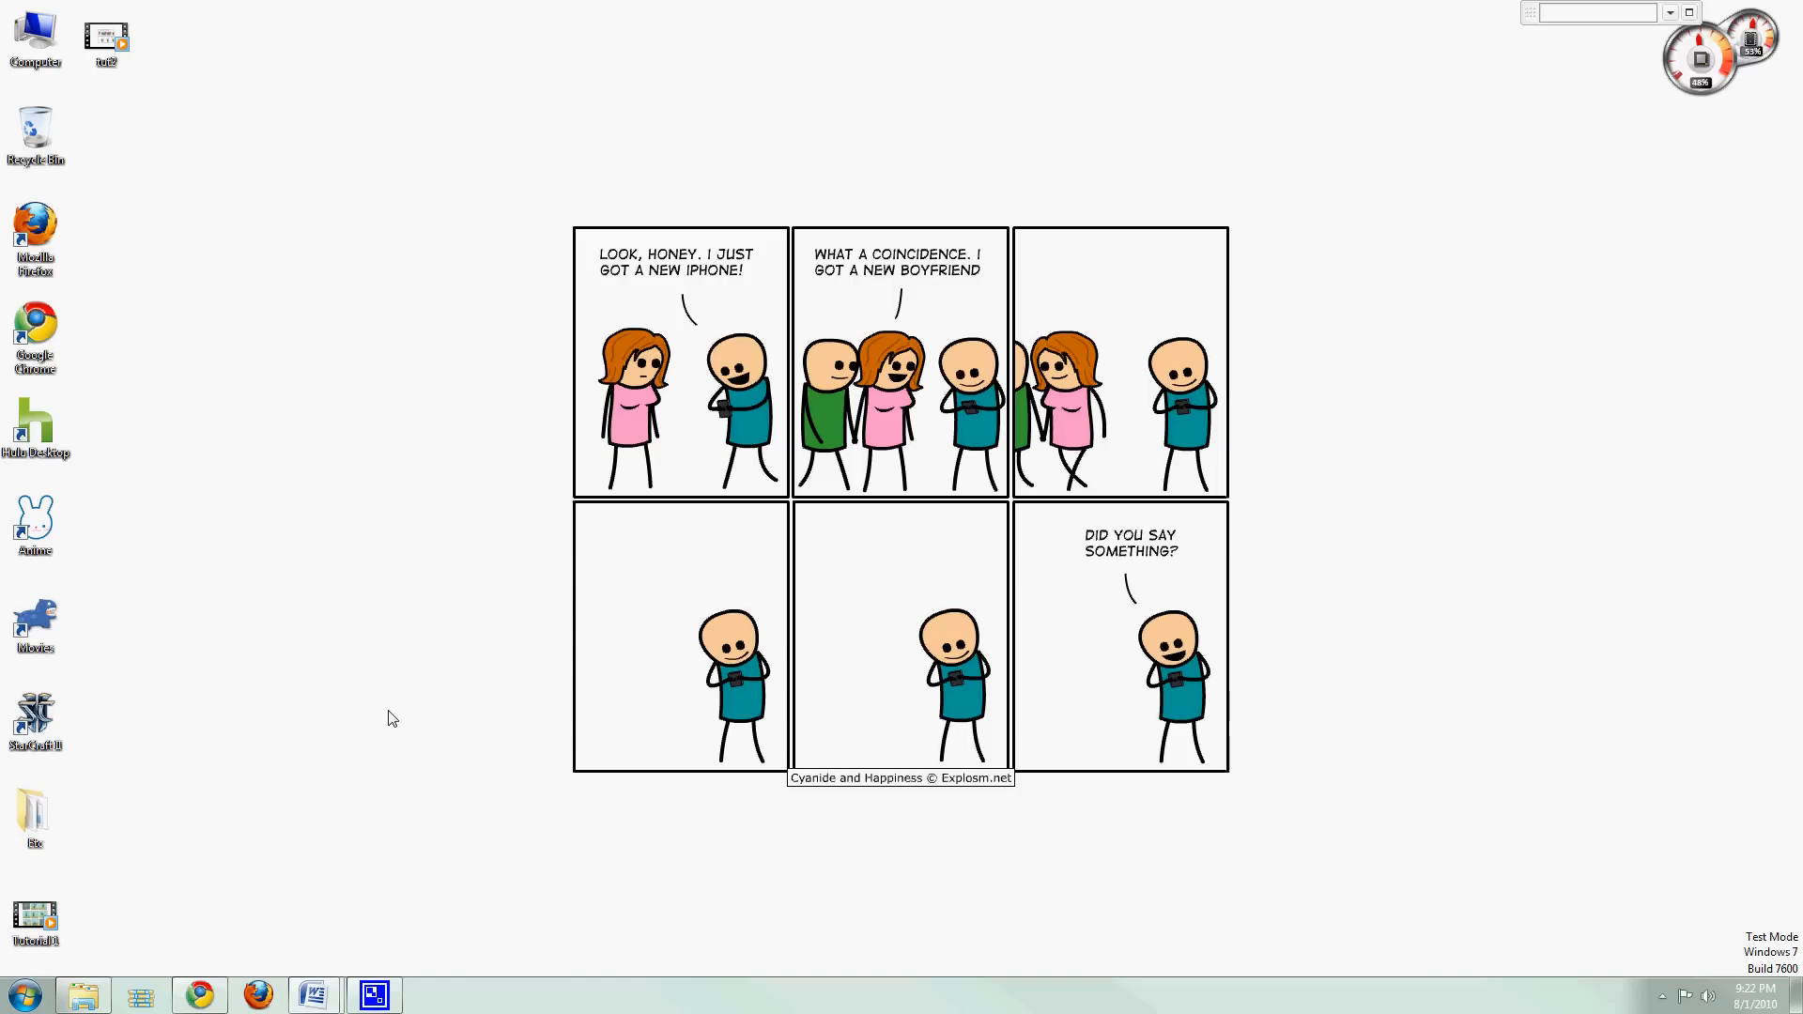
Launch SAS 9.2 (32) (English) from the Start menu and maximize its window.
left_click(21, 995)
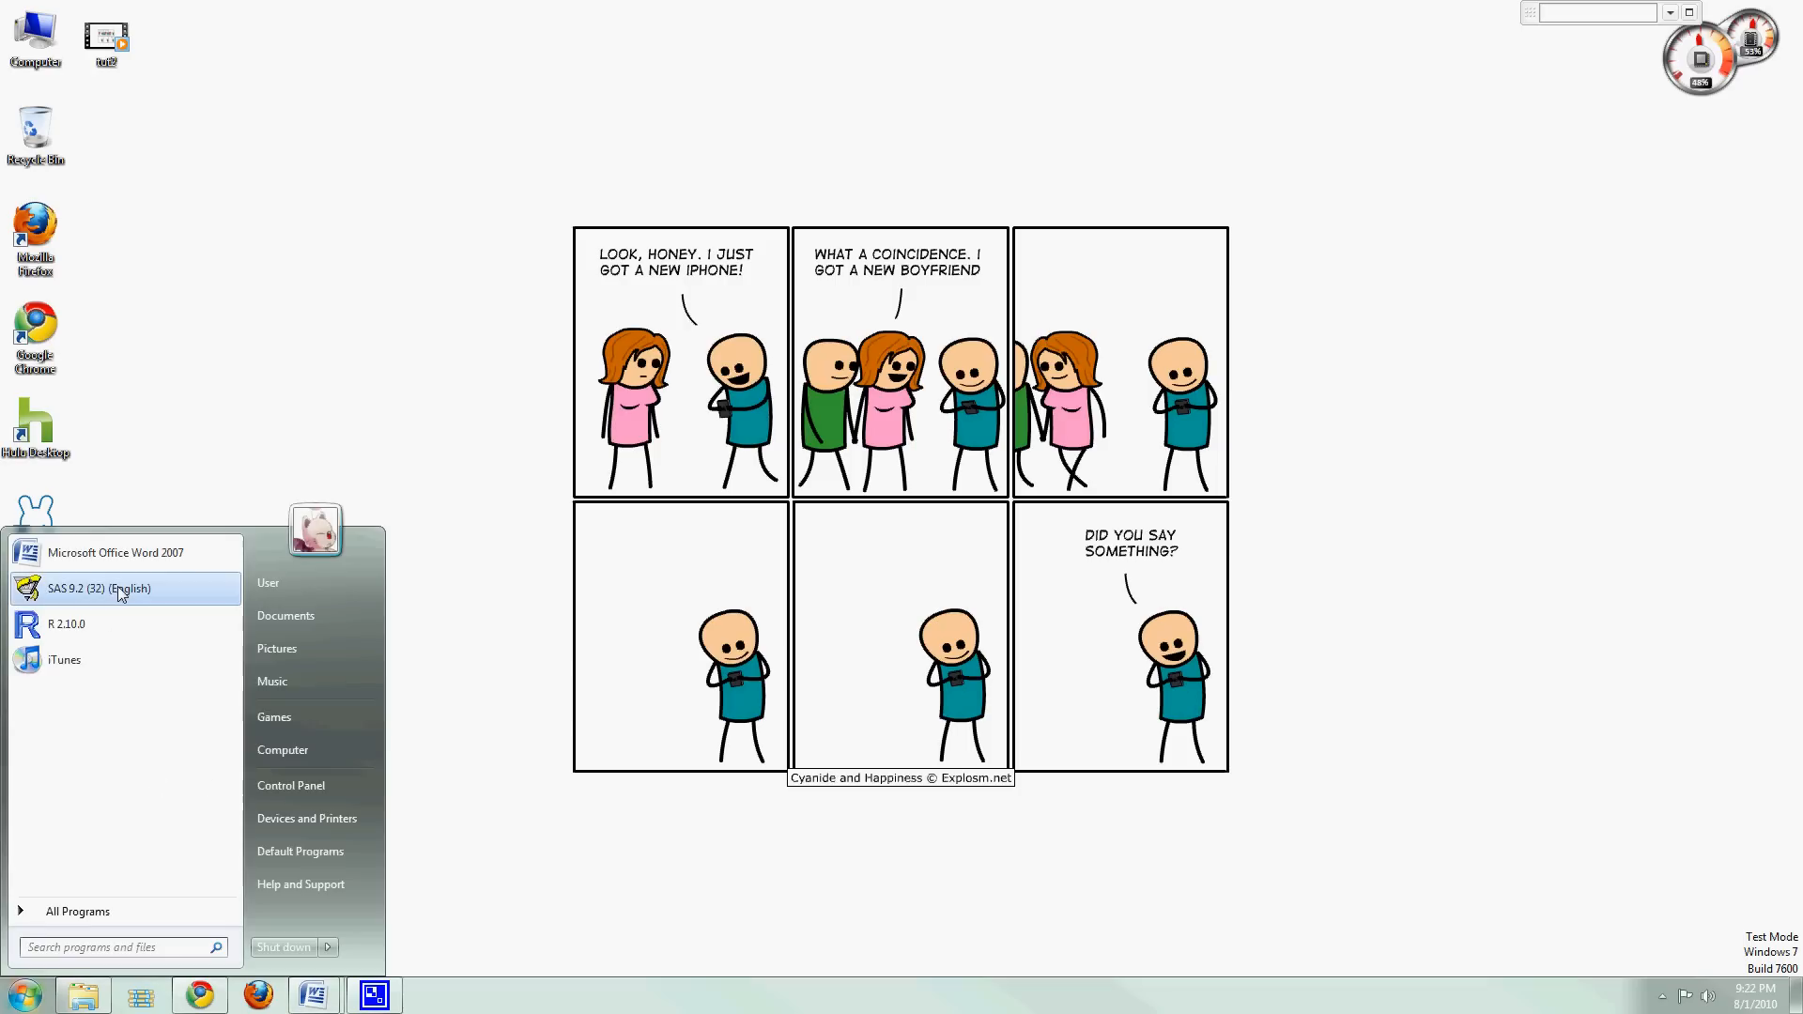
left_click(98, 588)
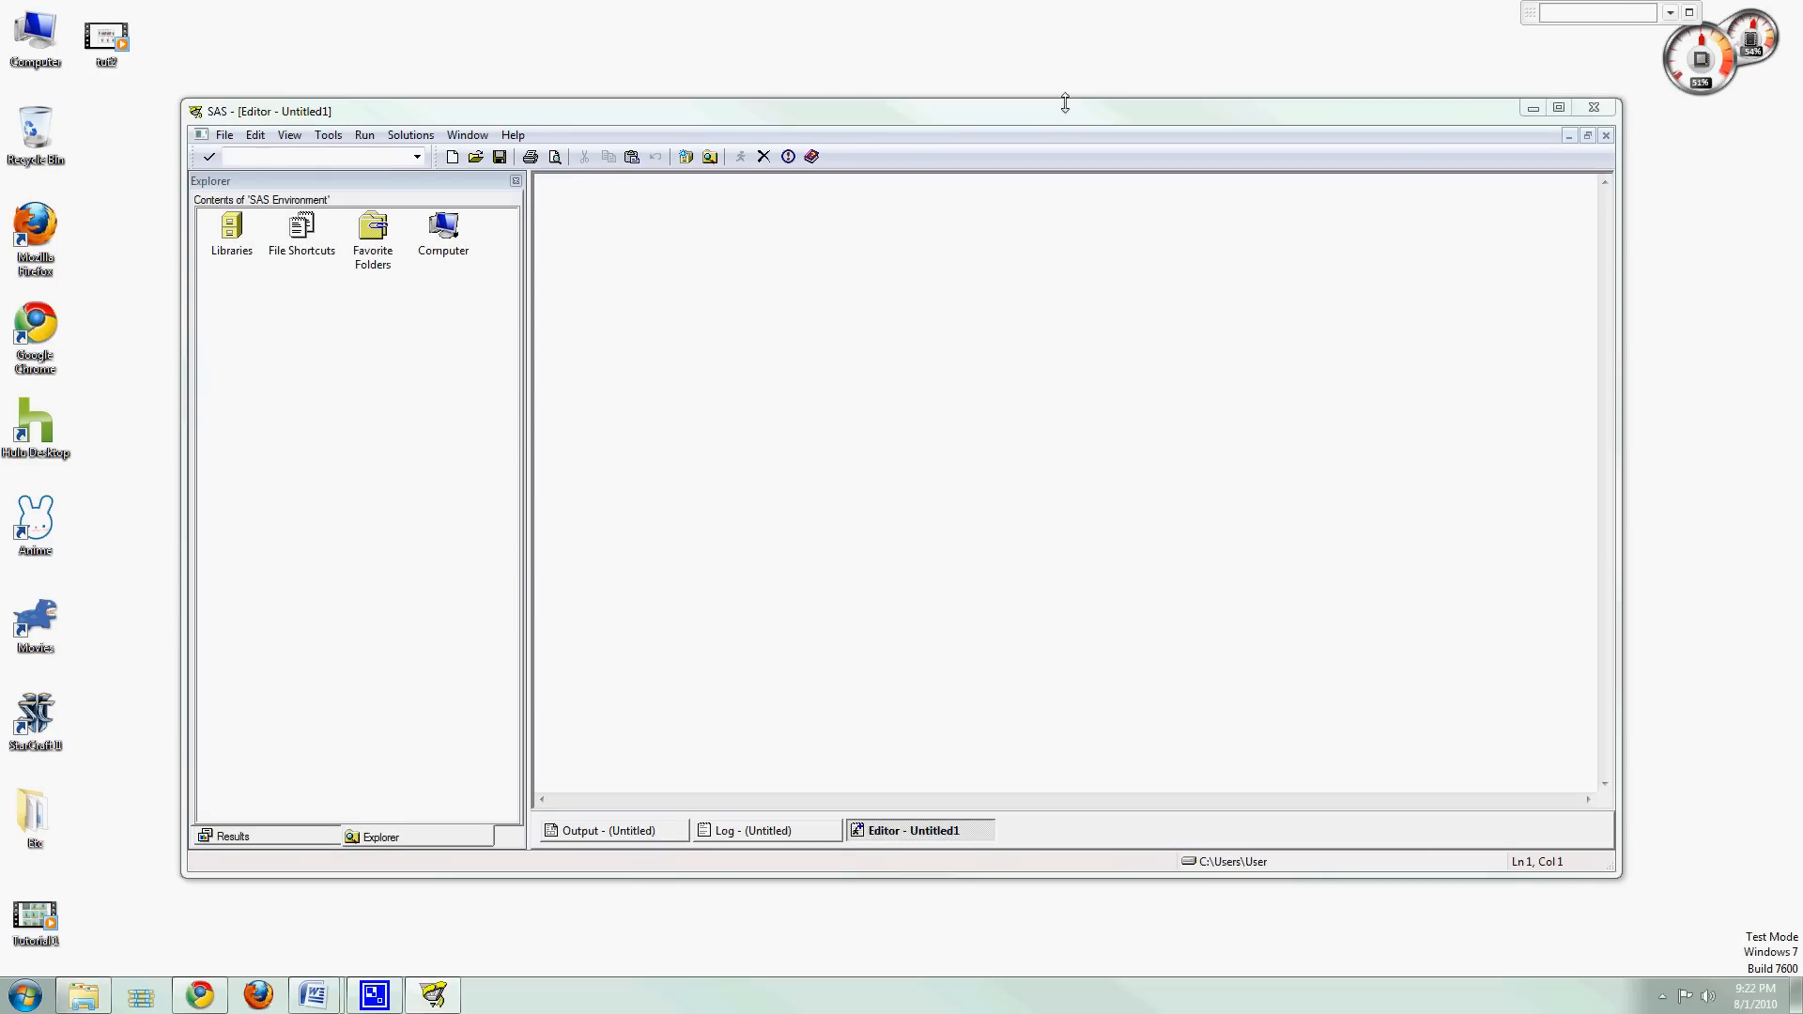
left_click(1557, 107)
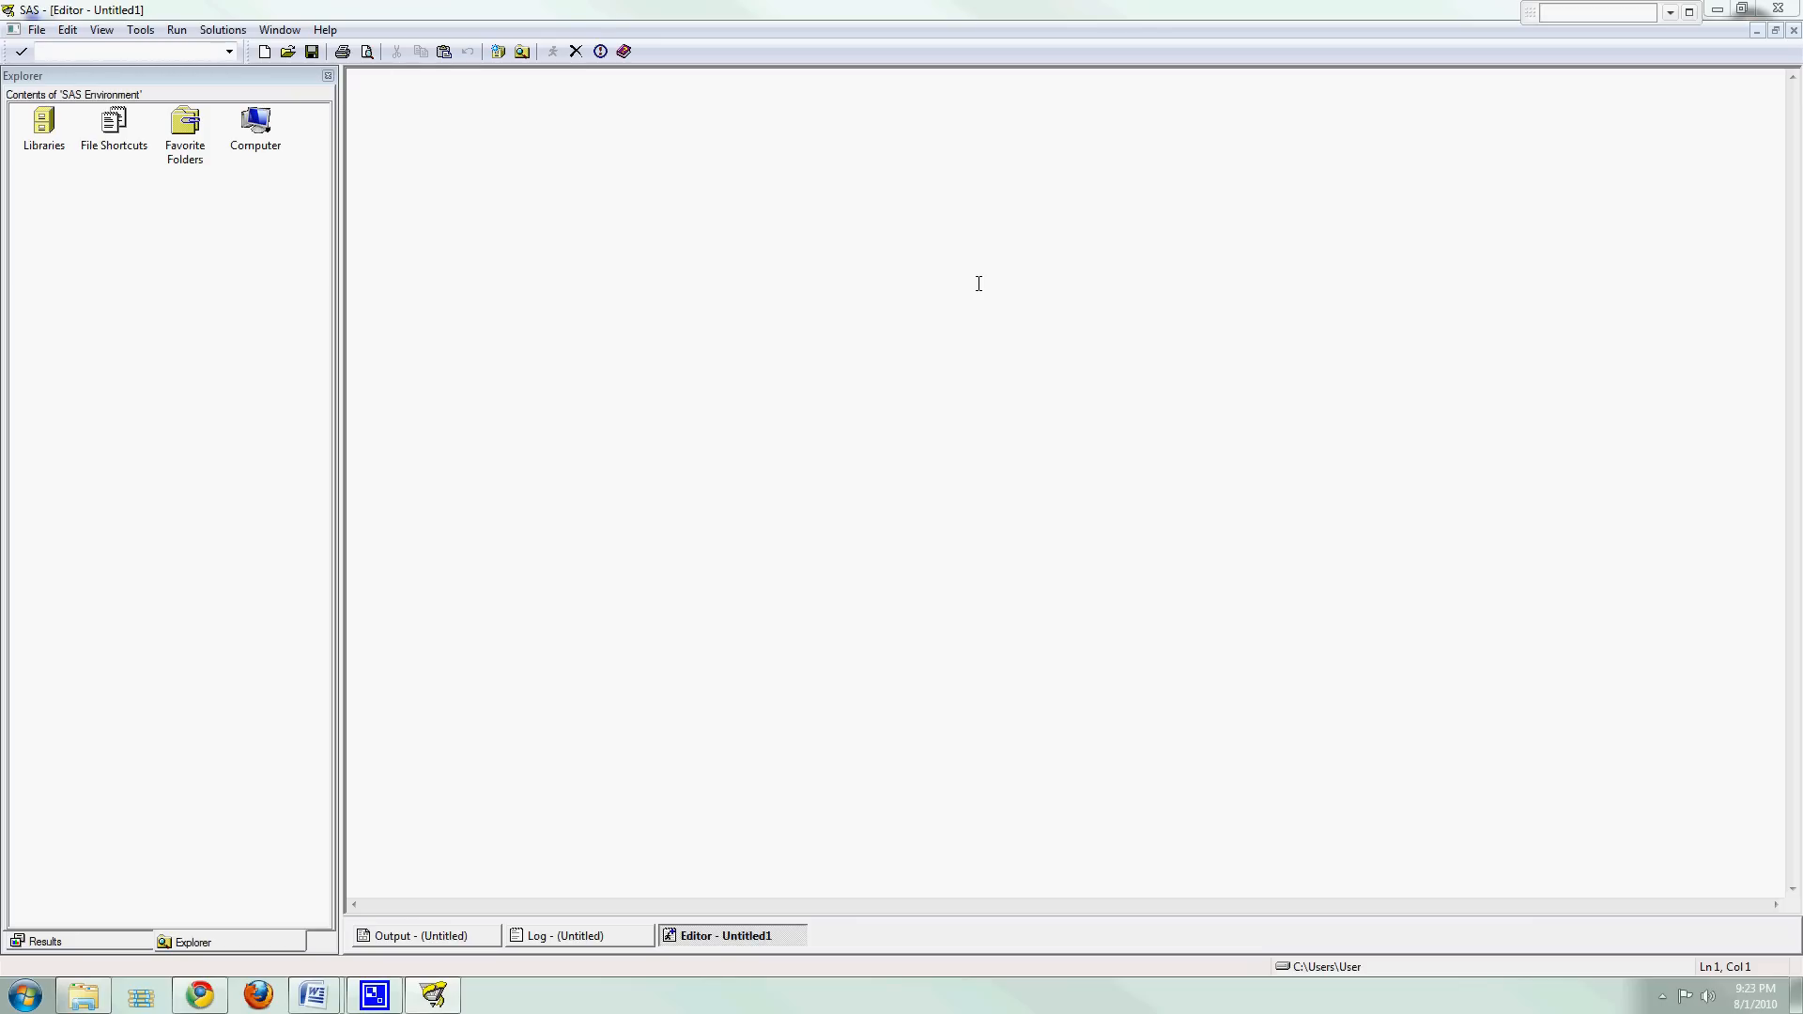
Type 'data main; run;' and 'proc print; run;' on separate lines in the Editor.
type("data")
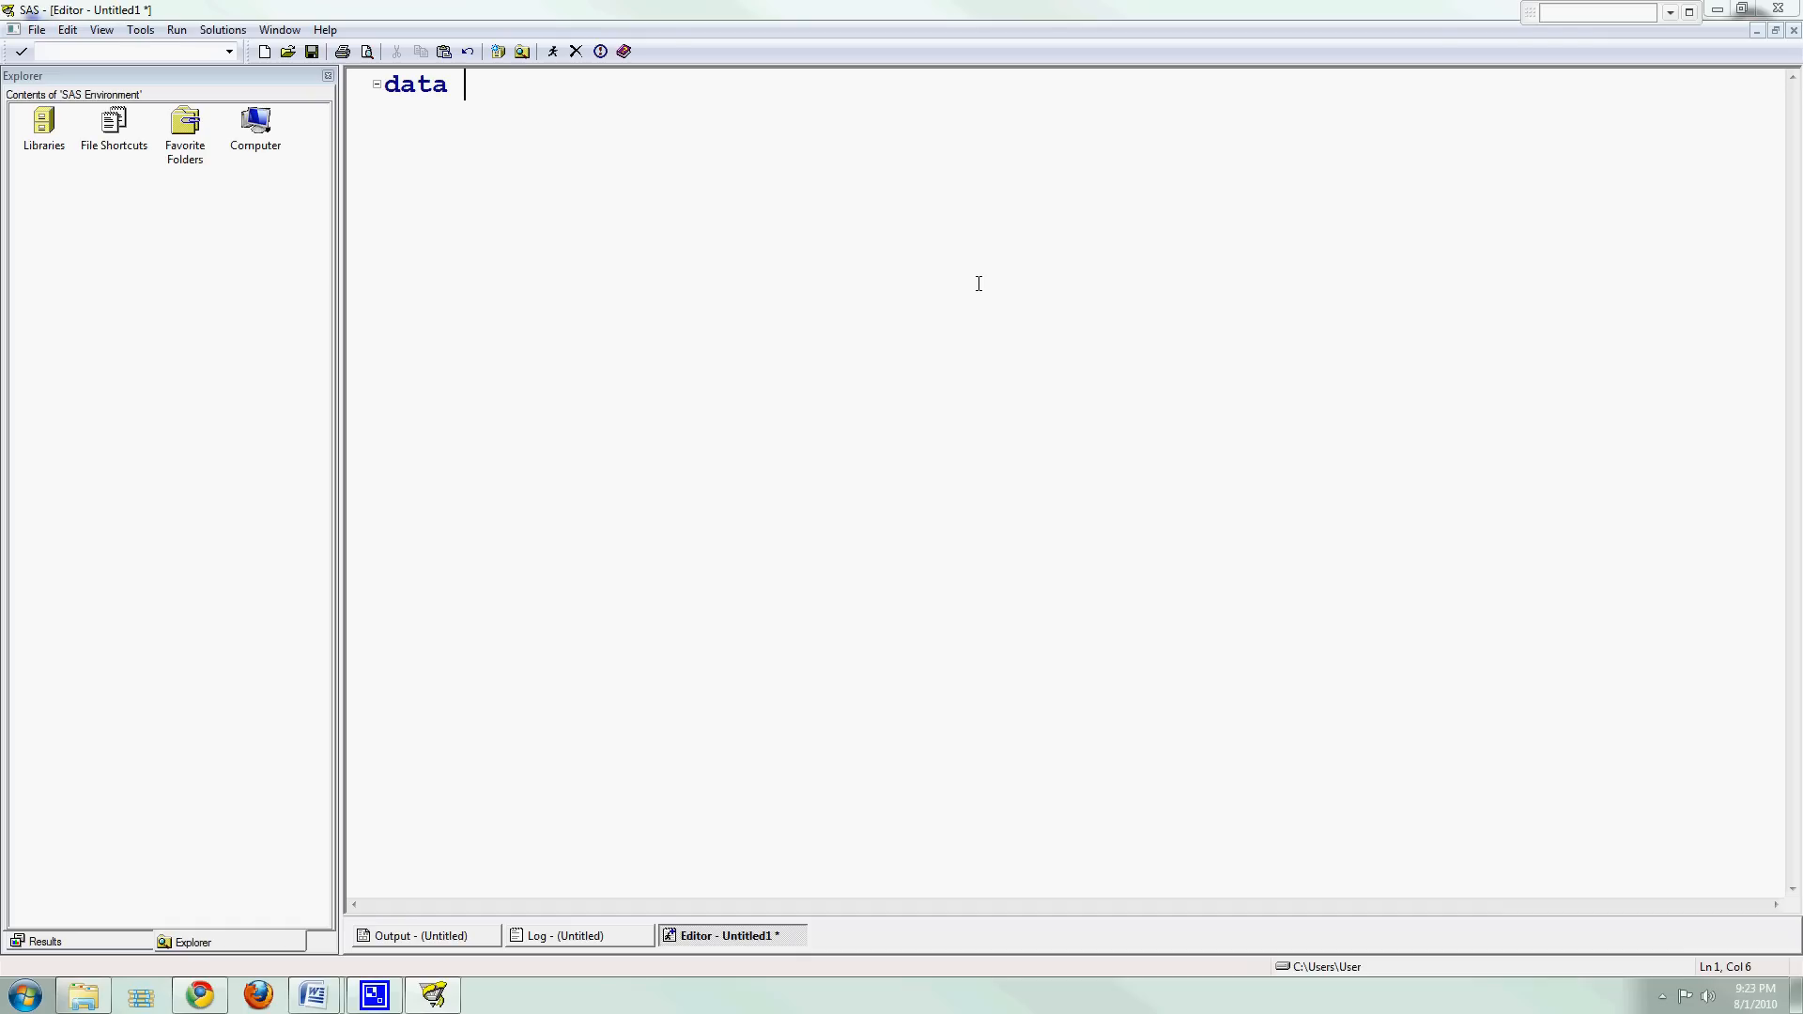
type("main")
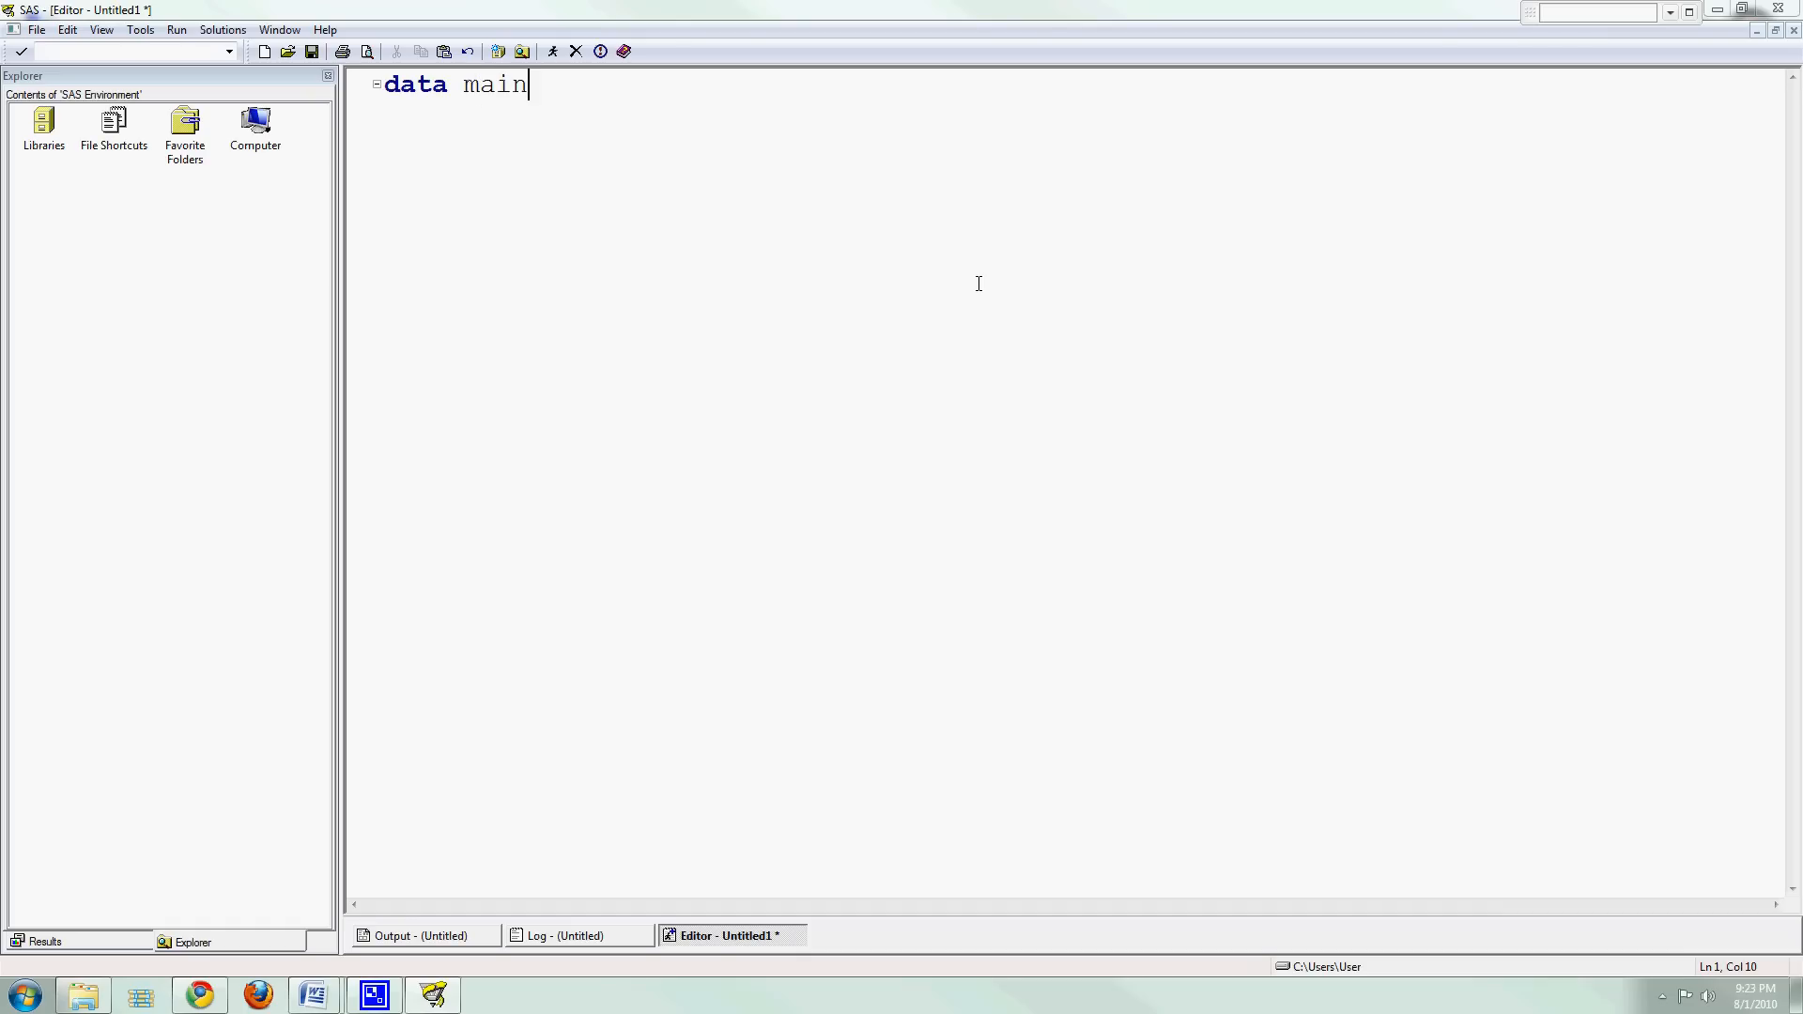
type(";")
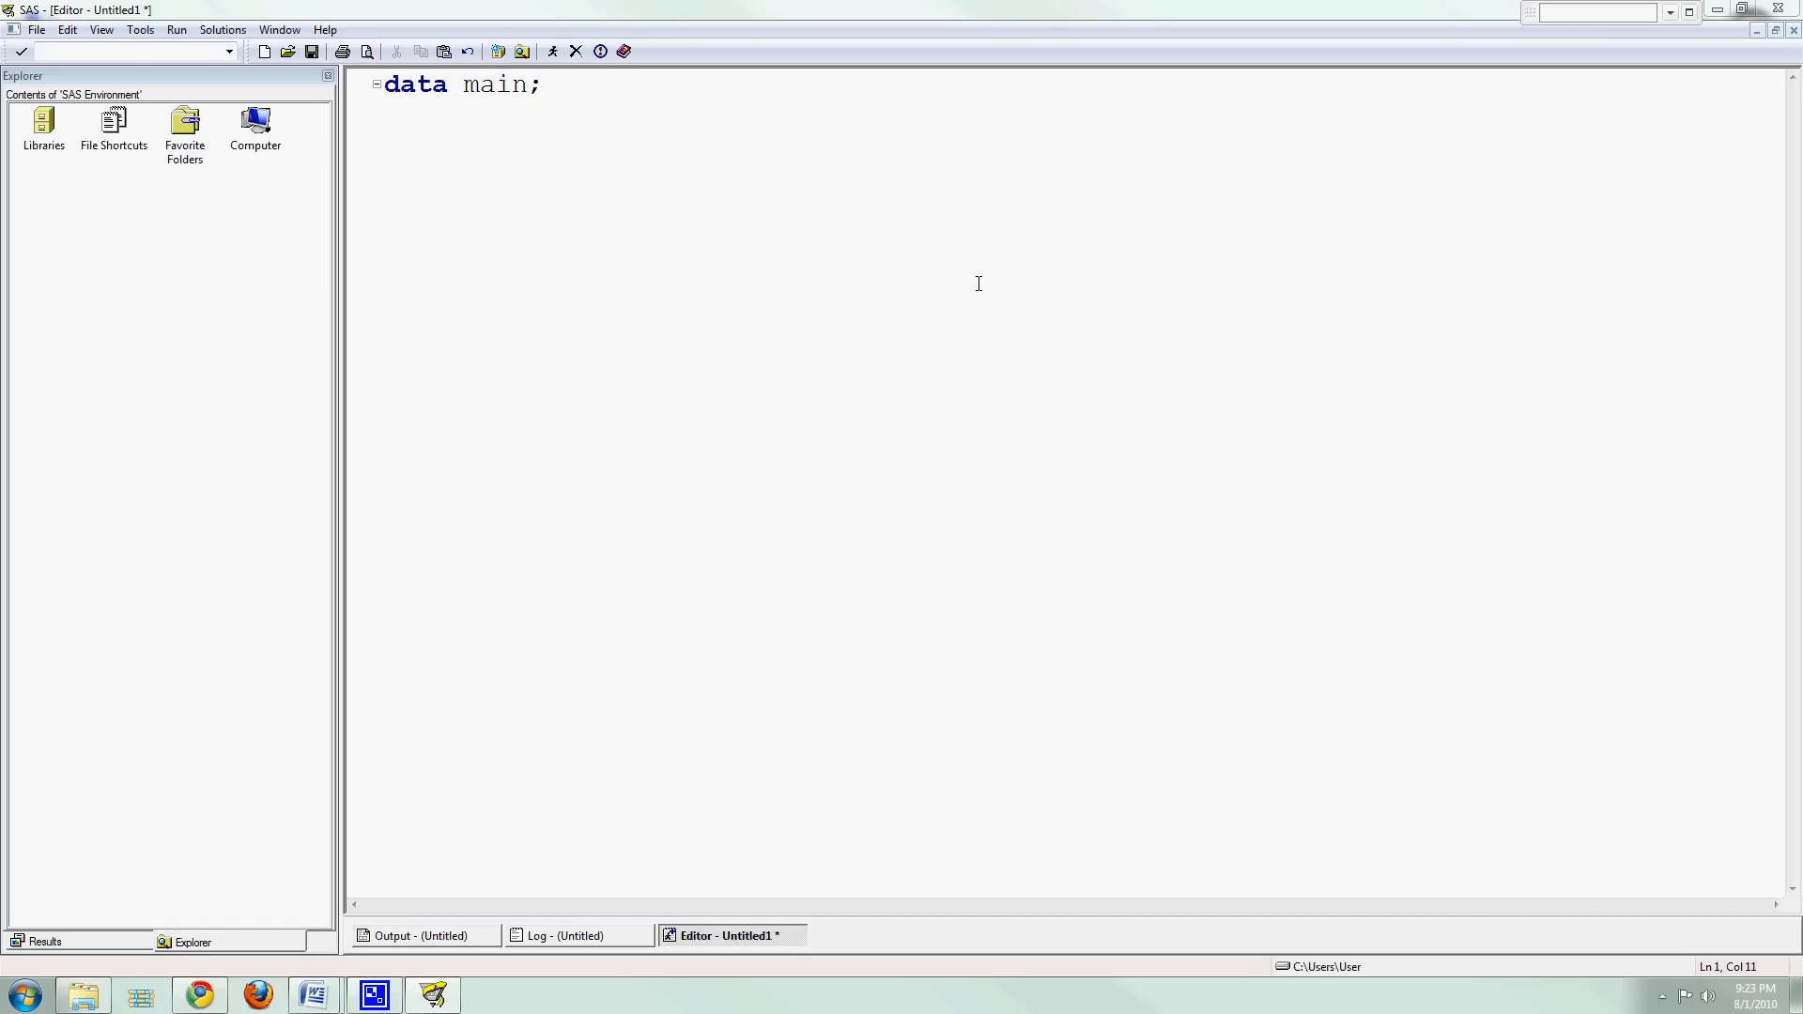
key("Return")
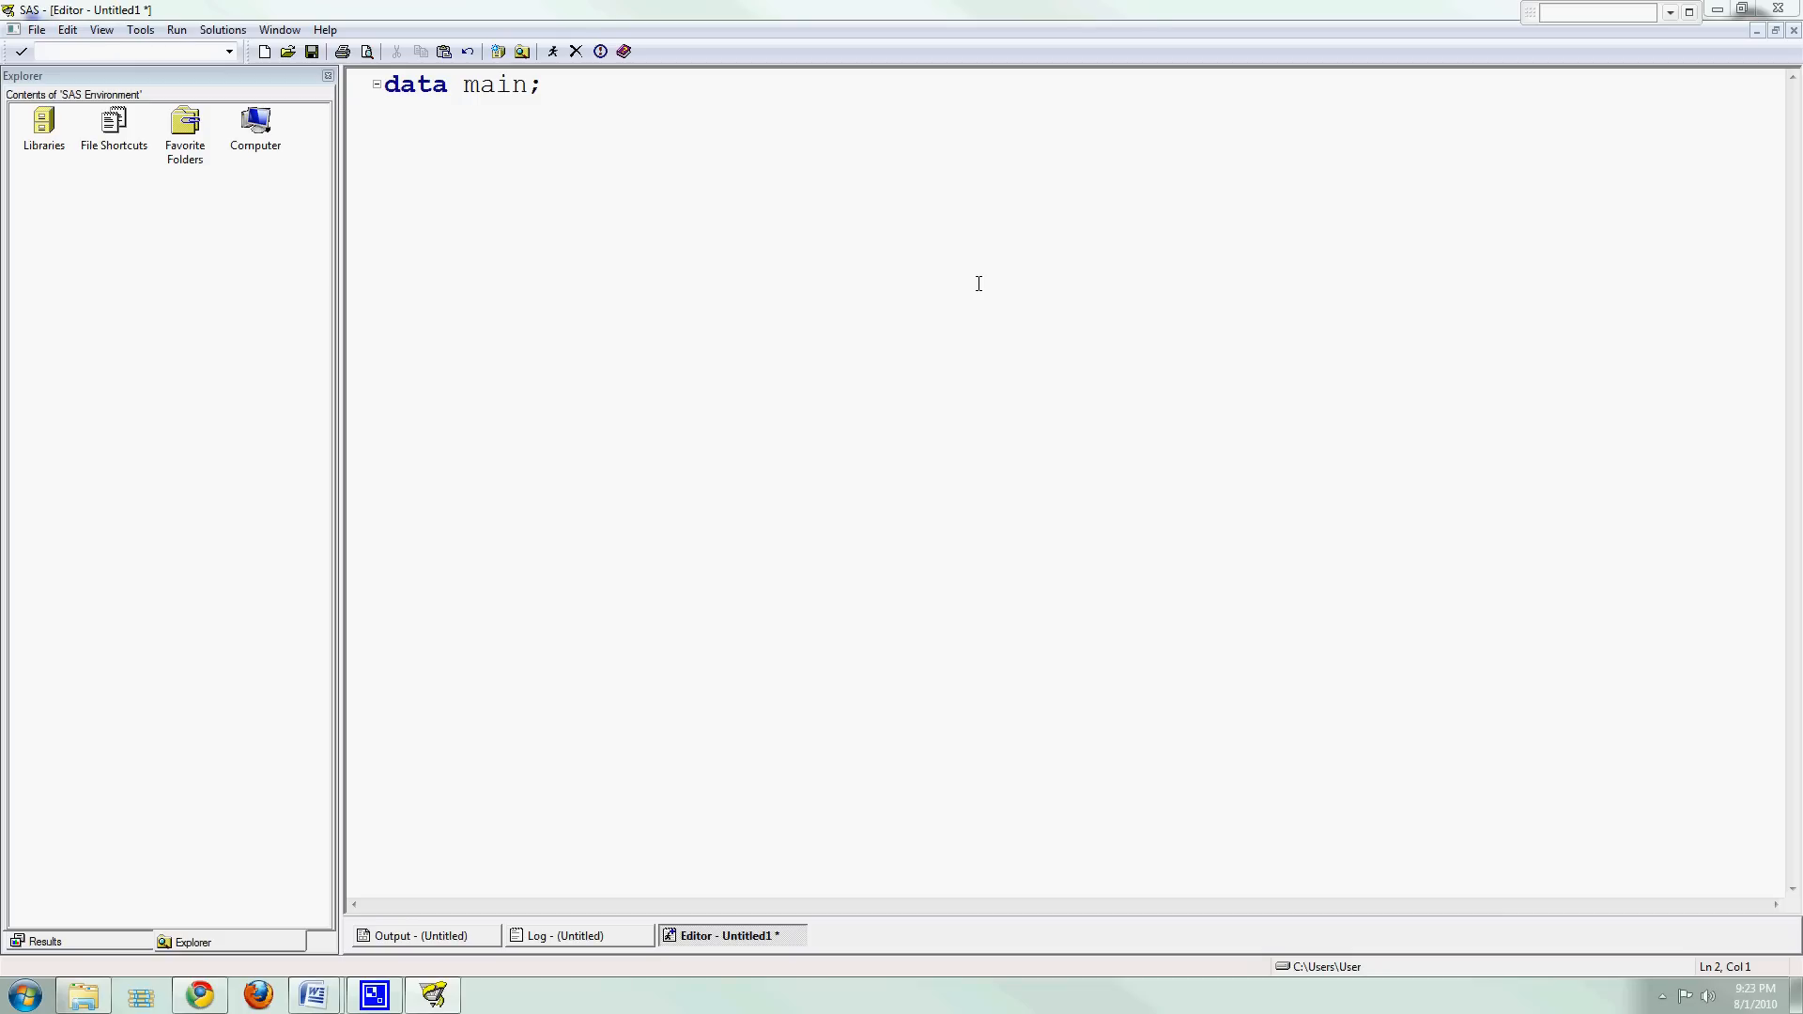
type("run;")
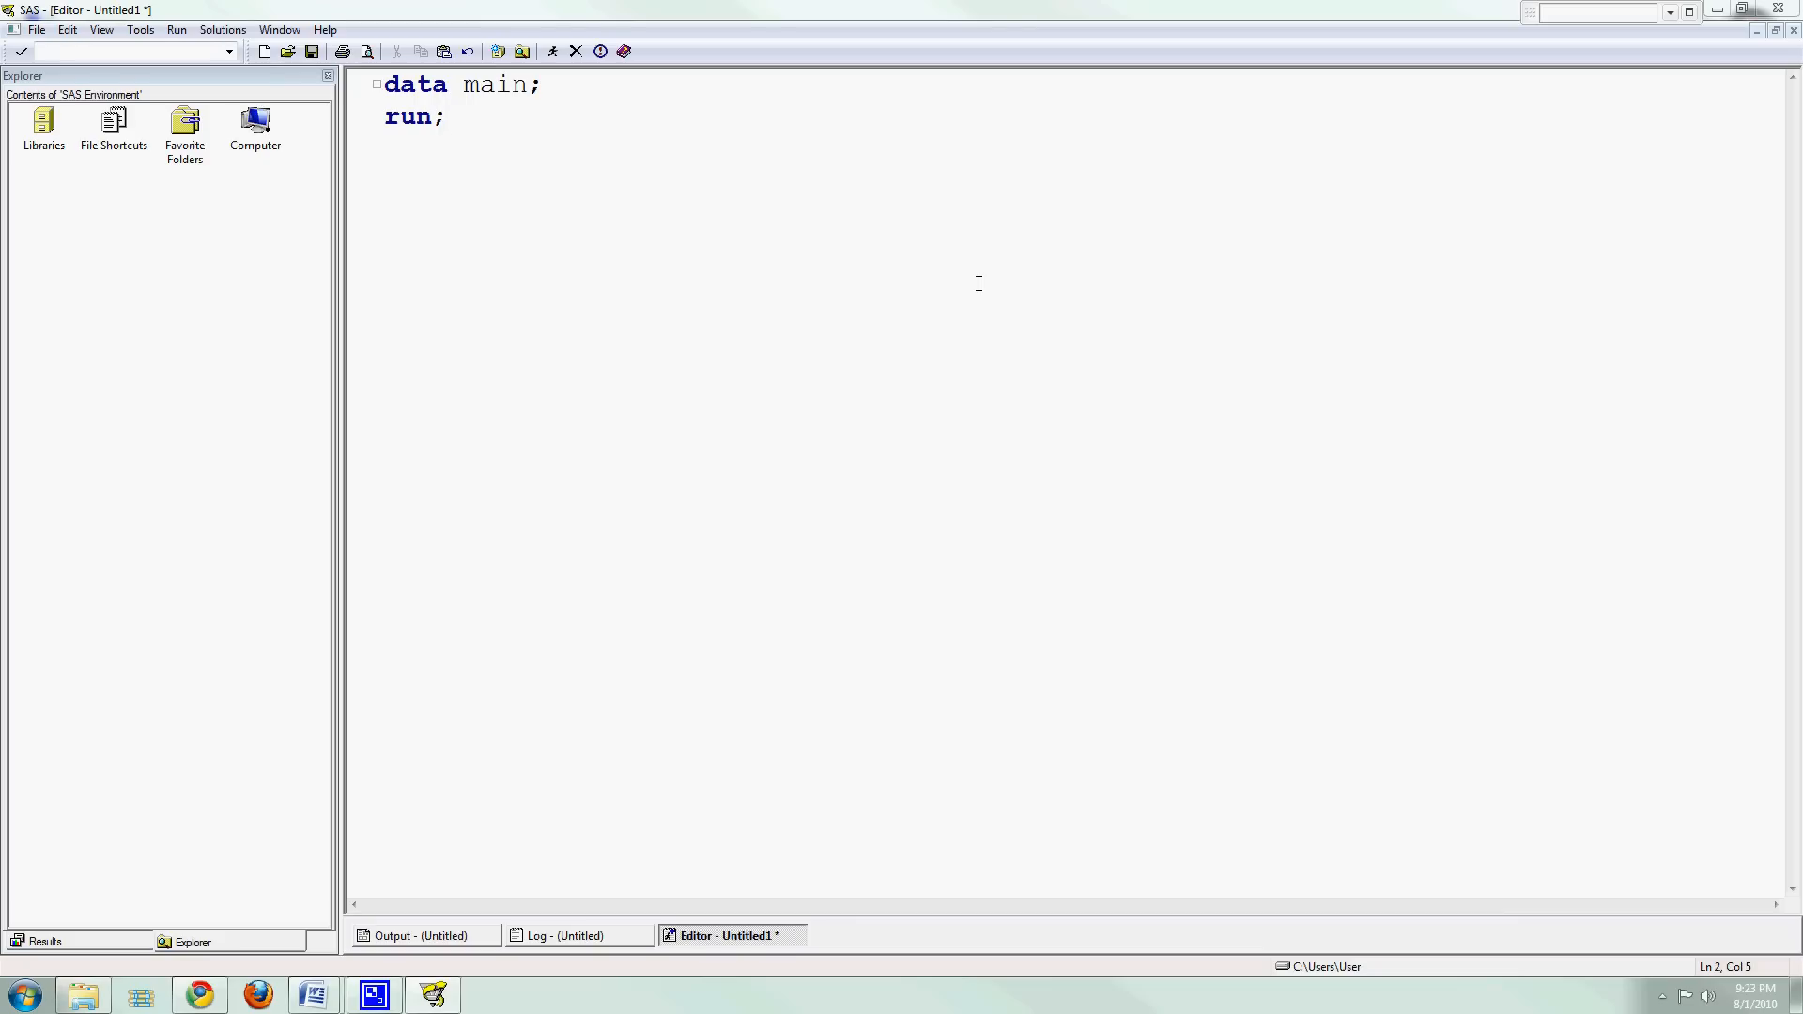
type("p")
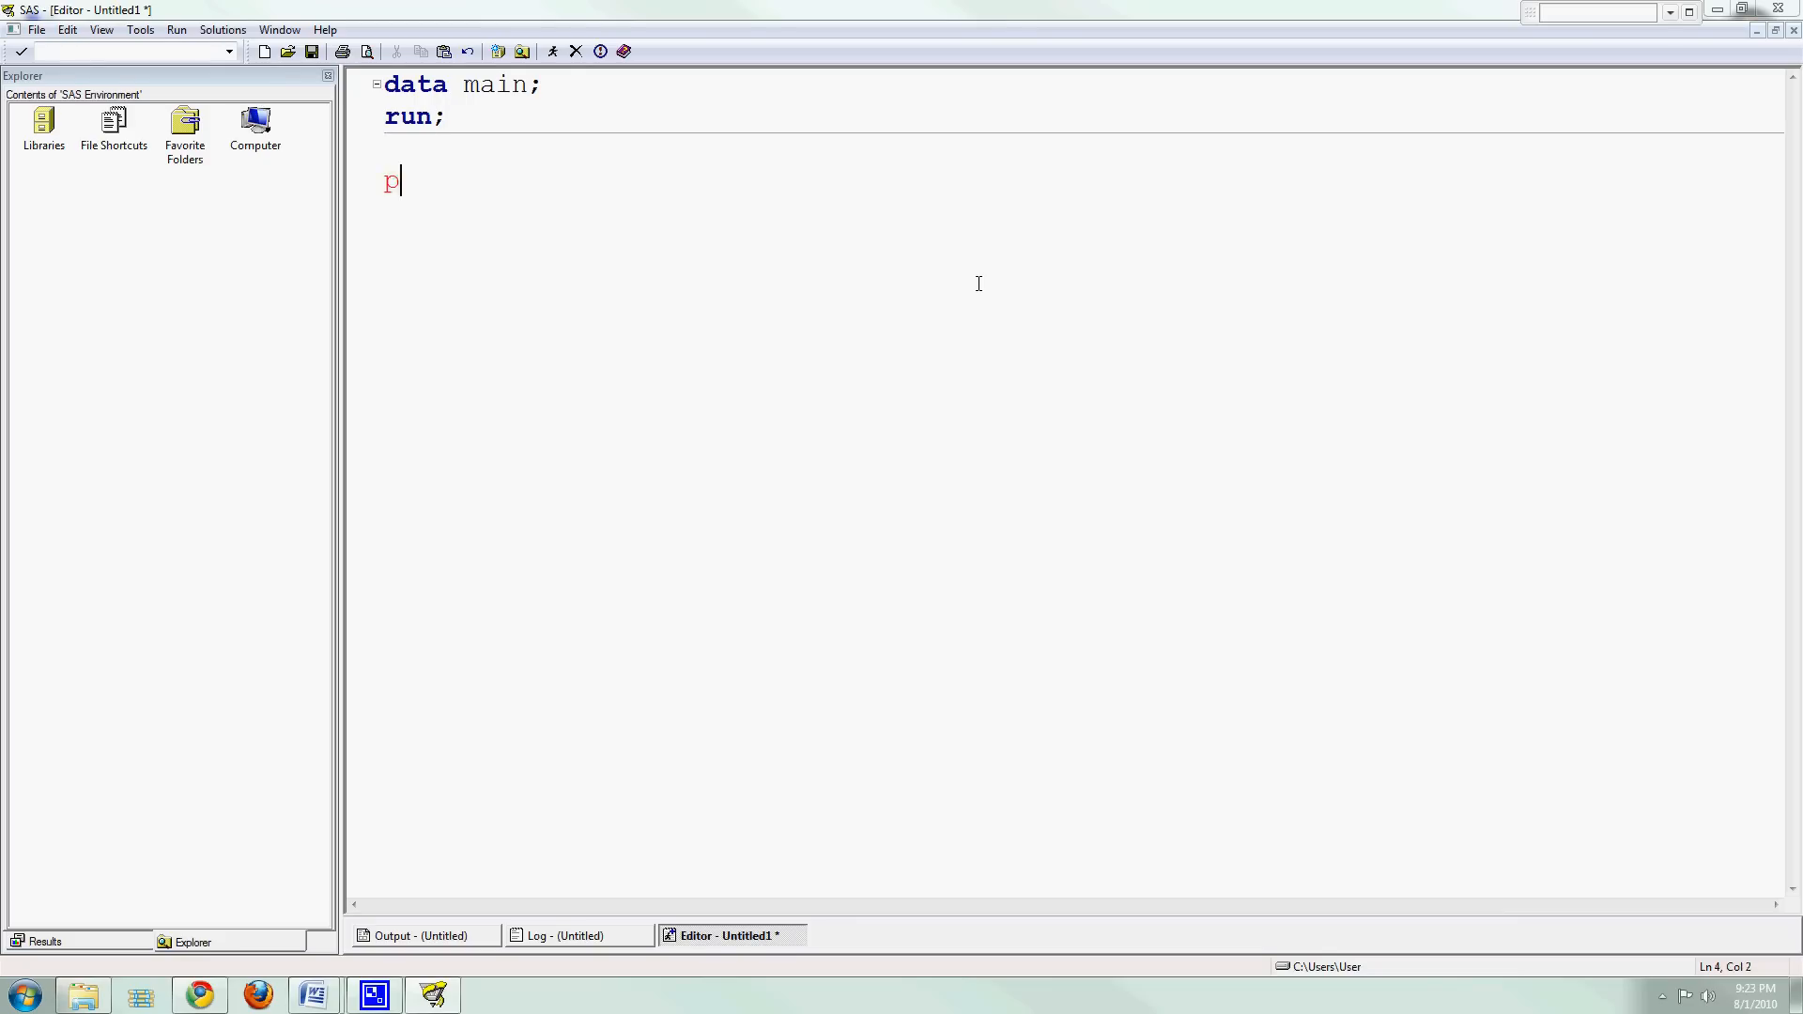
type("roc print;")
type("run;")
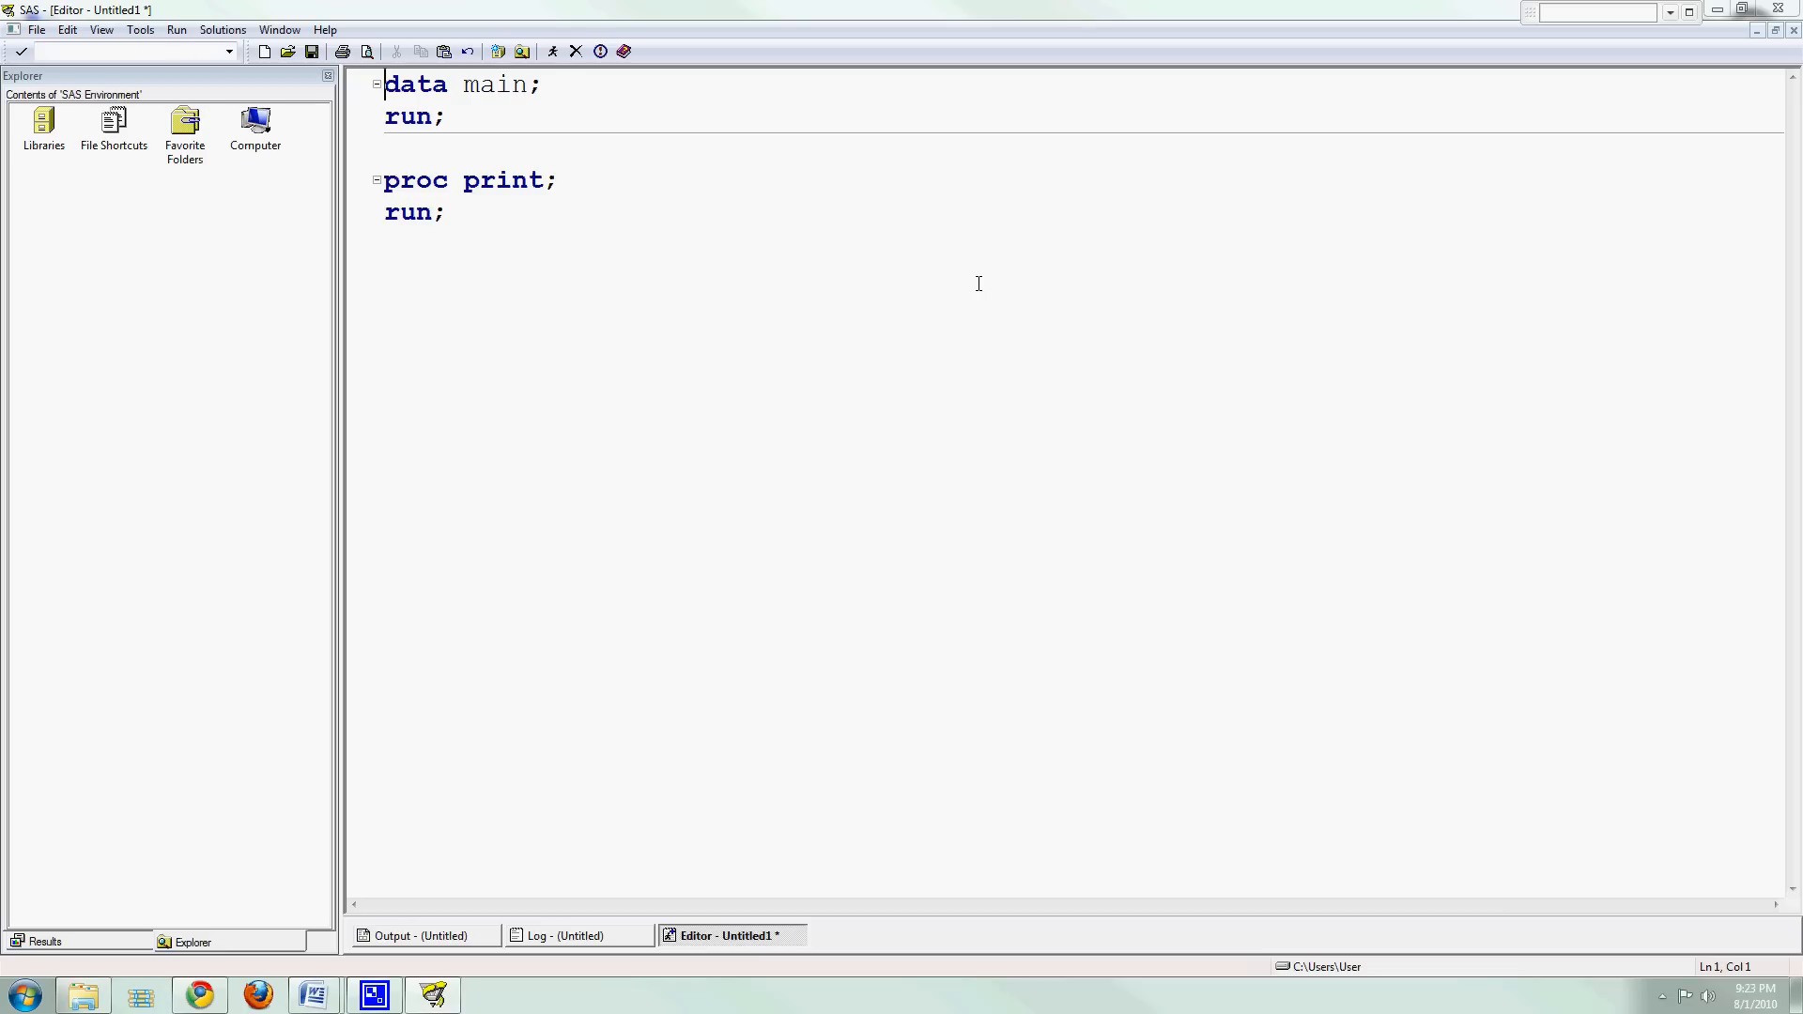
key("ctrl+a")
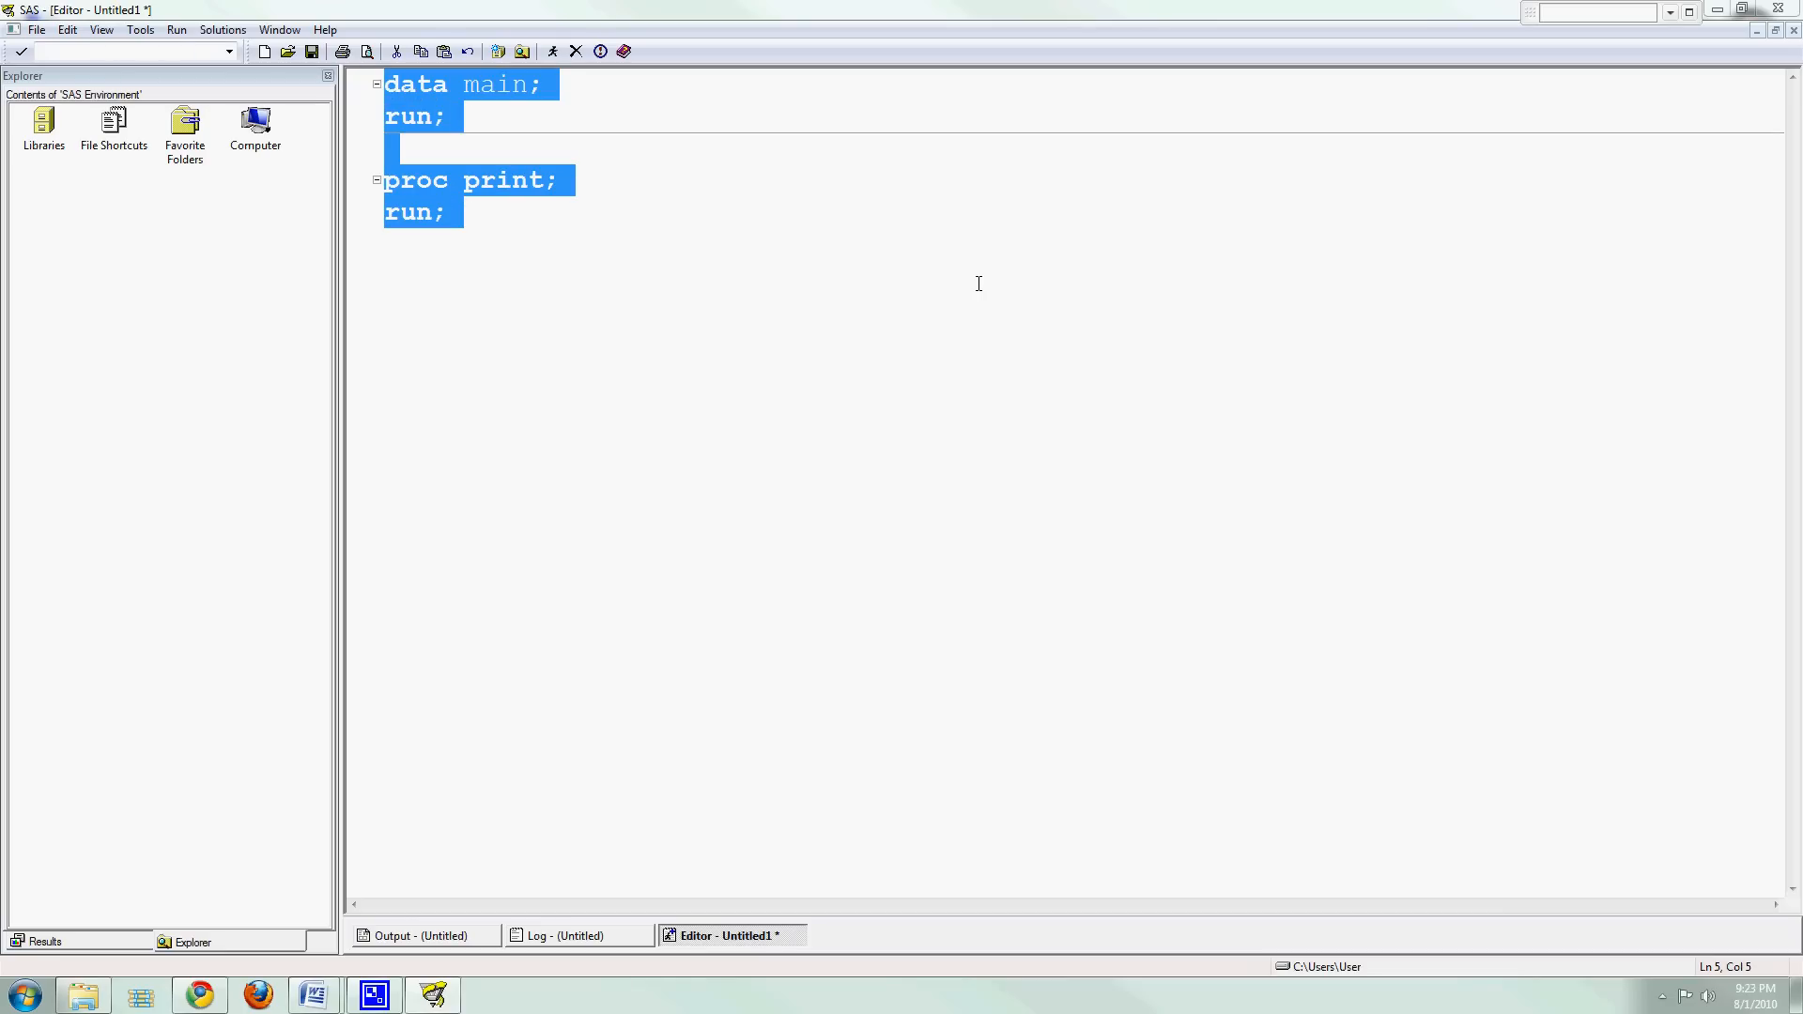
left_click(977, 284)
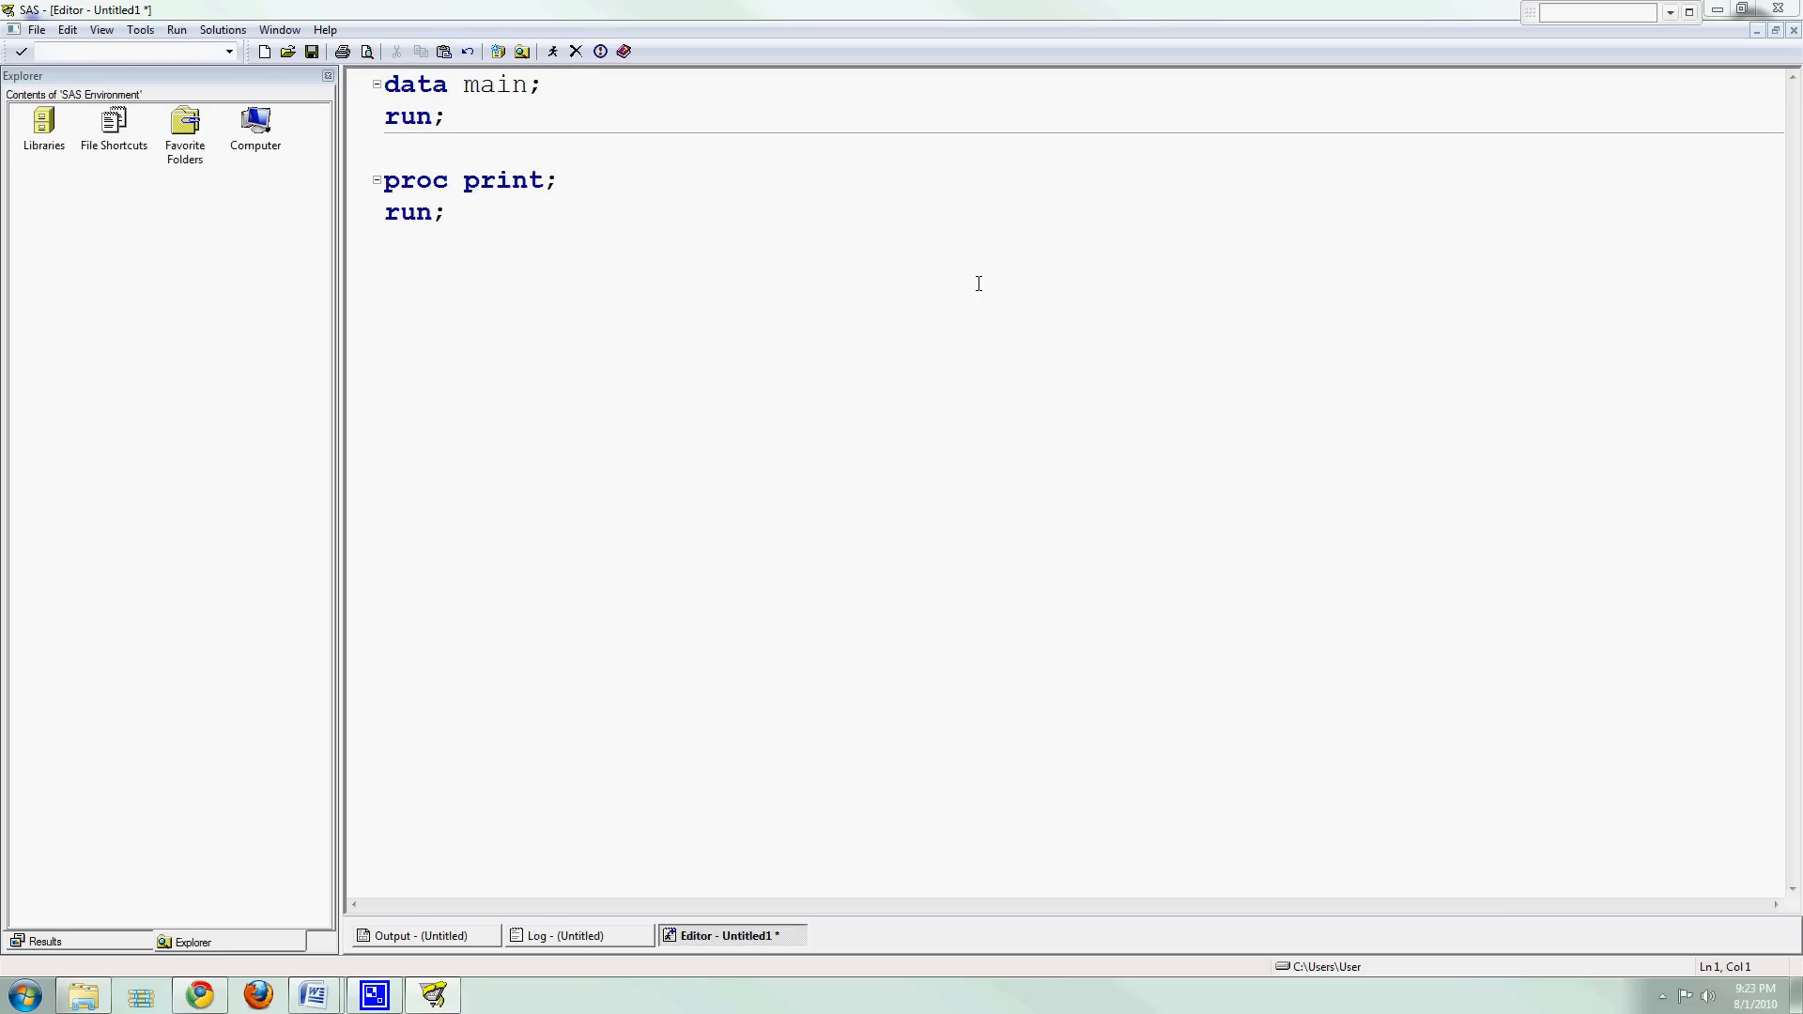
left_click(449, 214)
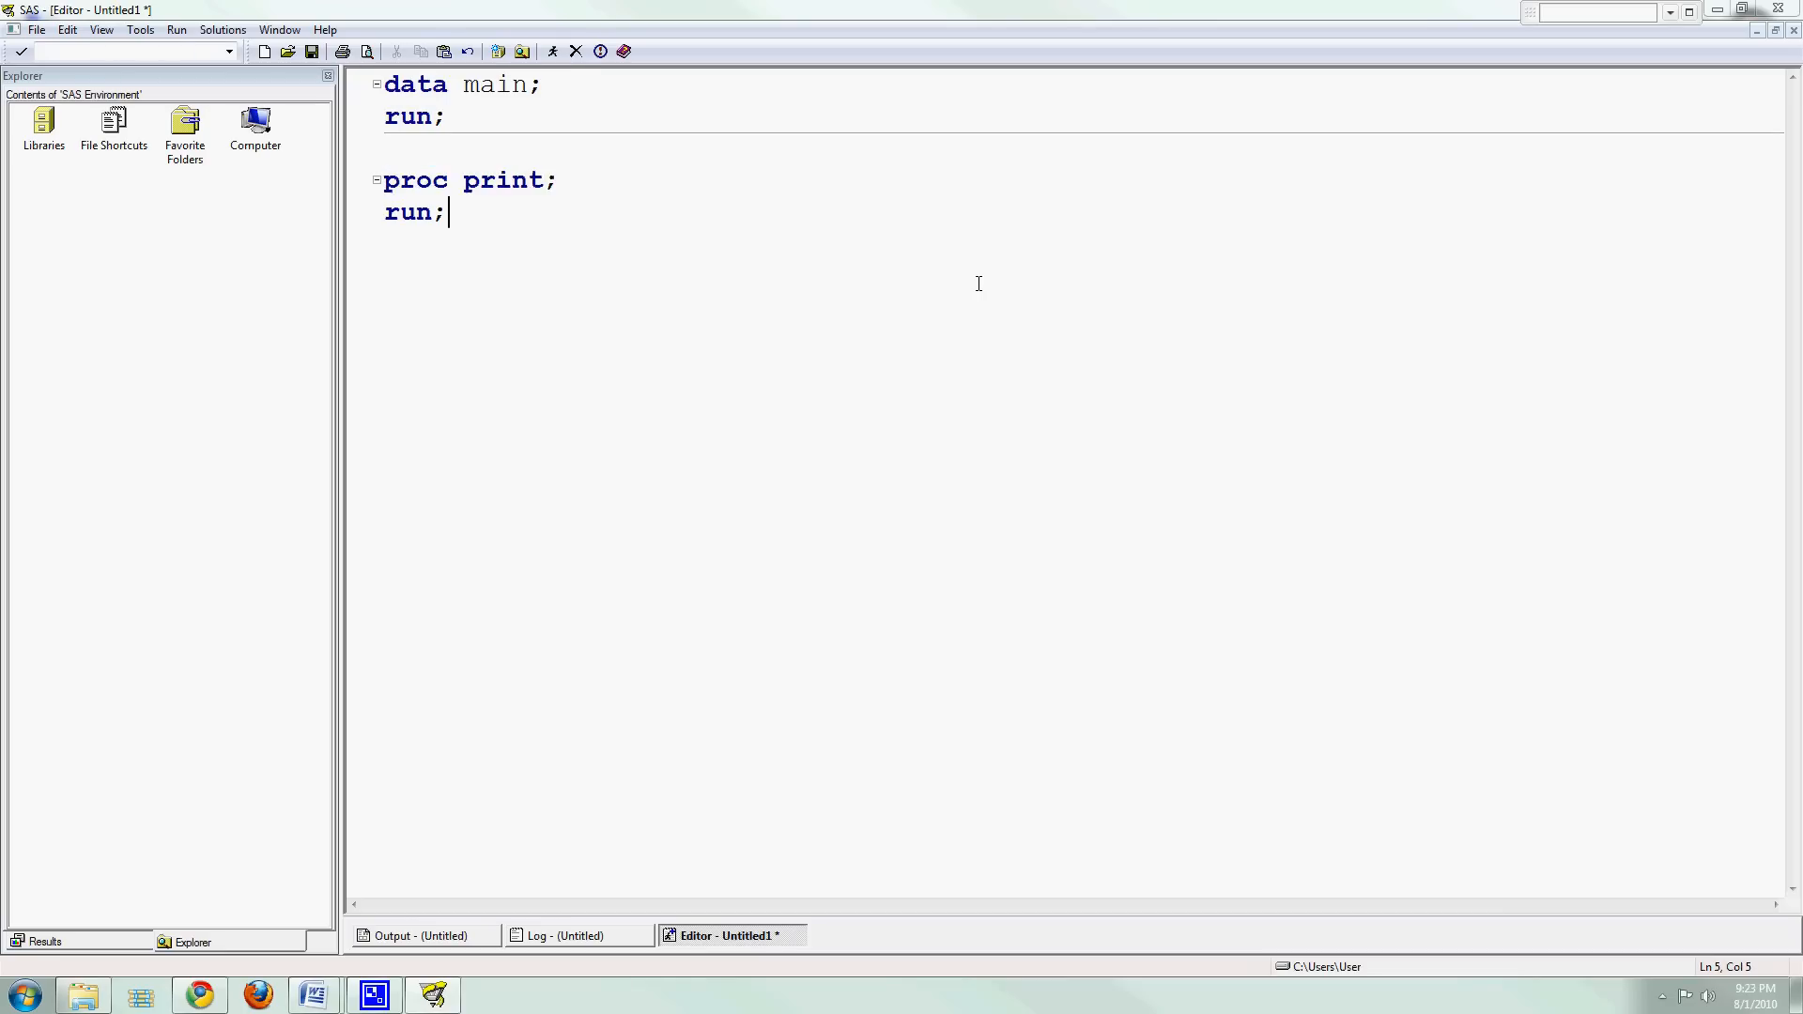
Check the empty Output window, then cut the proc print step from the code.
left_click(421, 935)
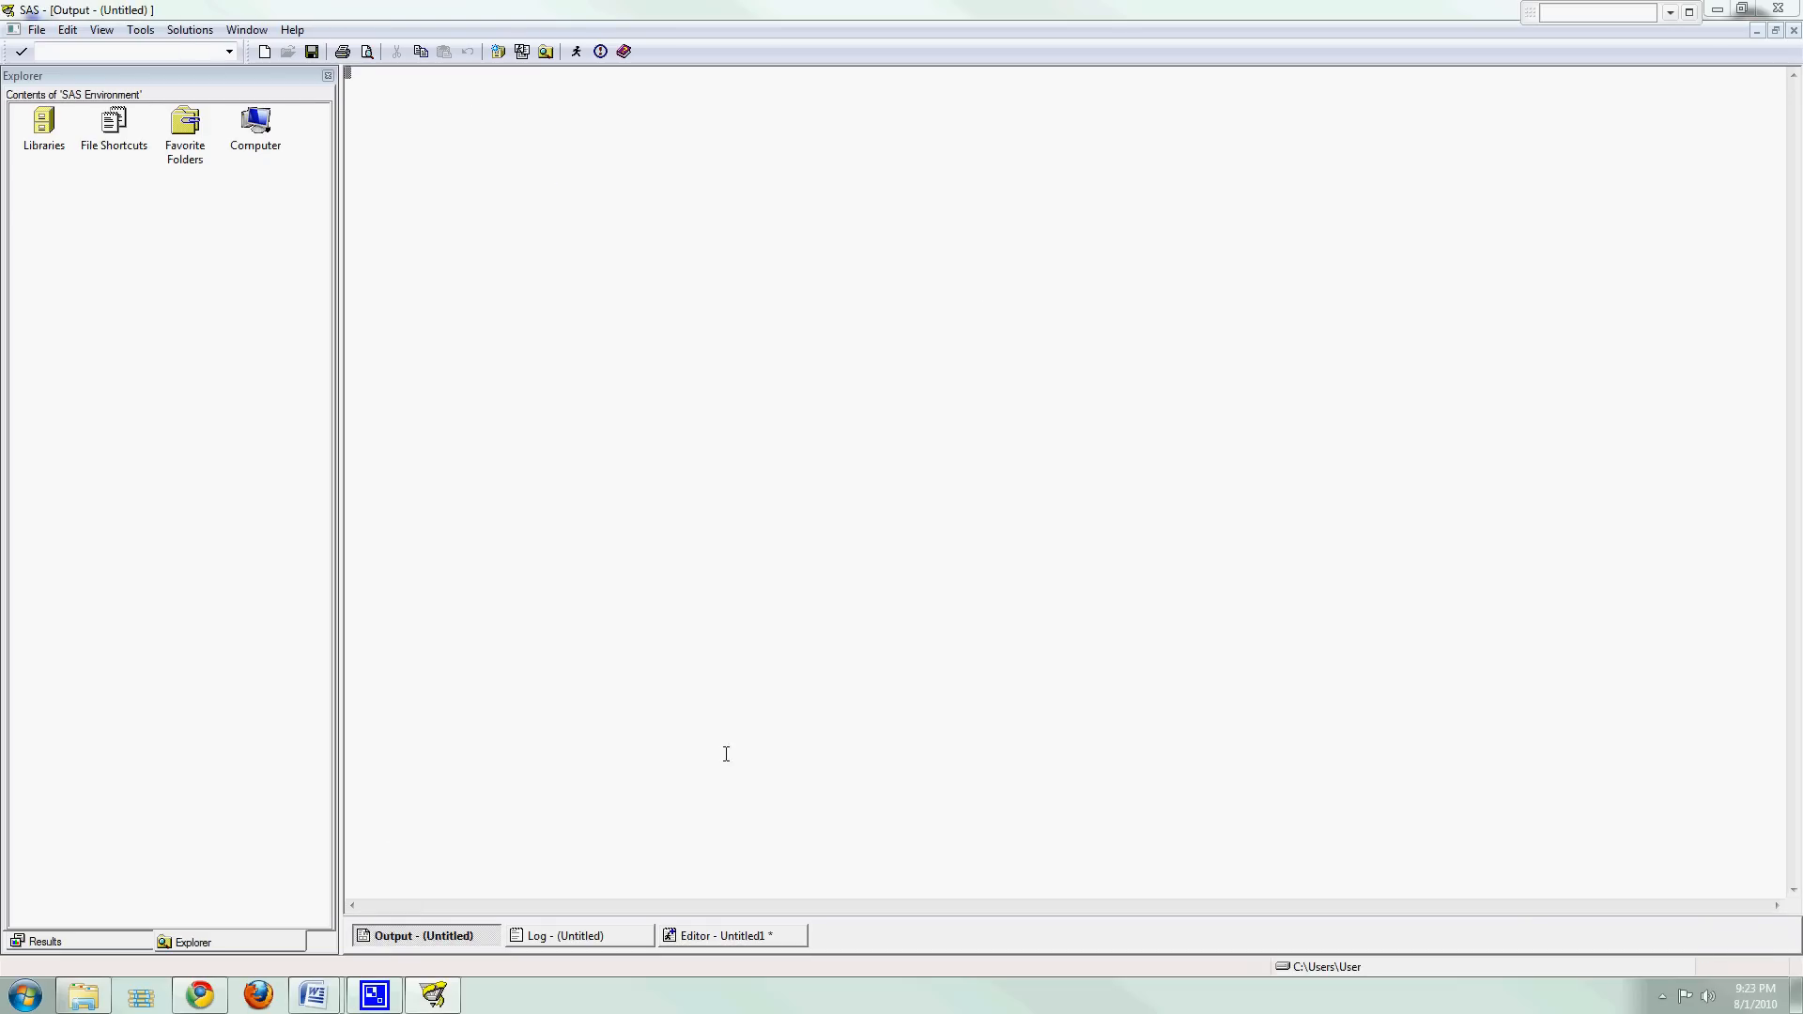
left_click(722, 935)
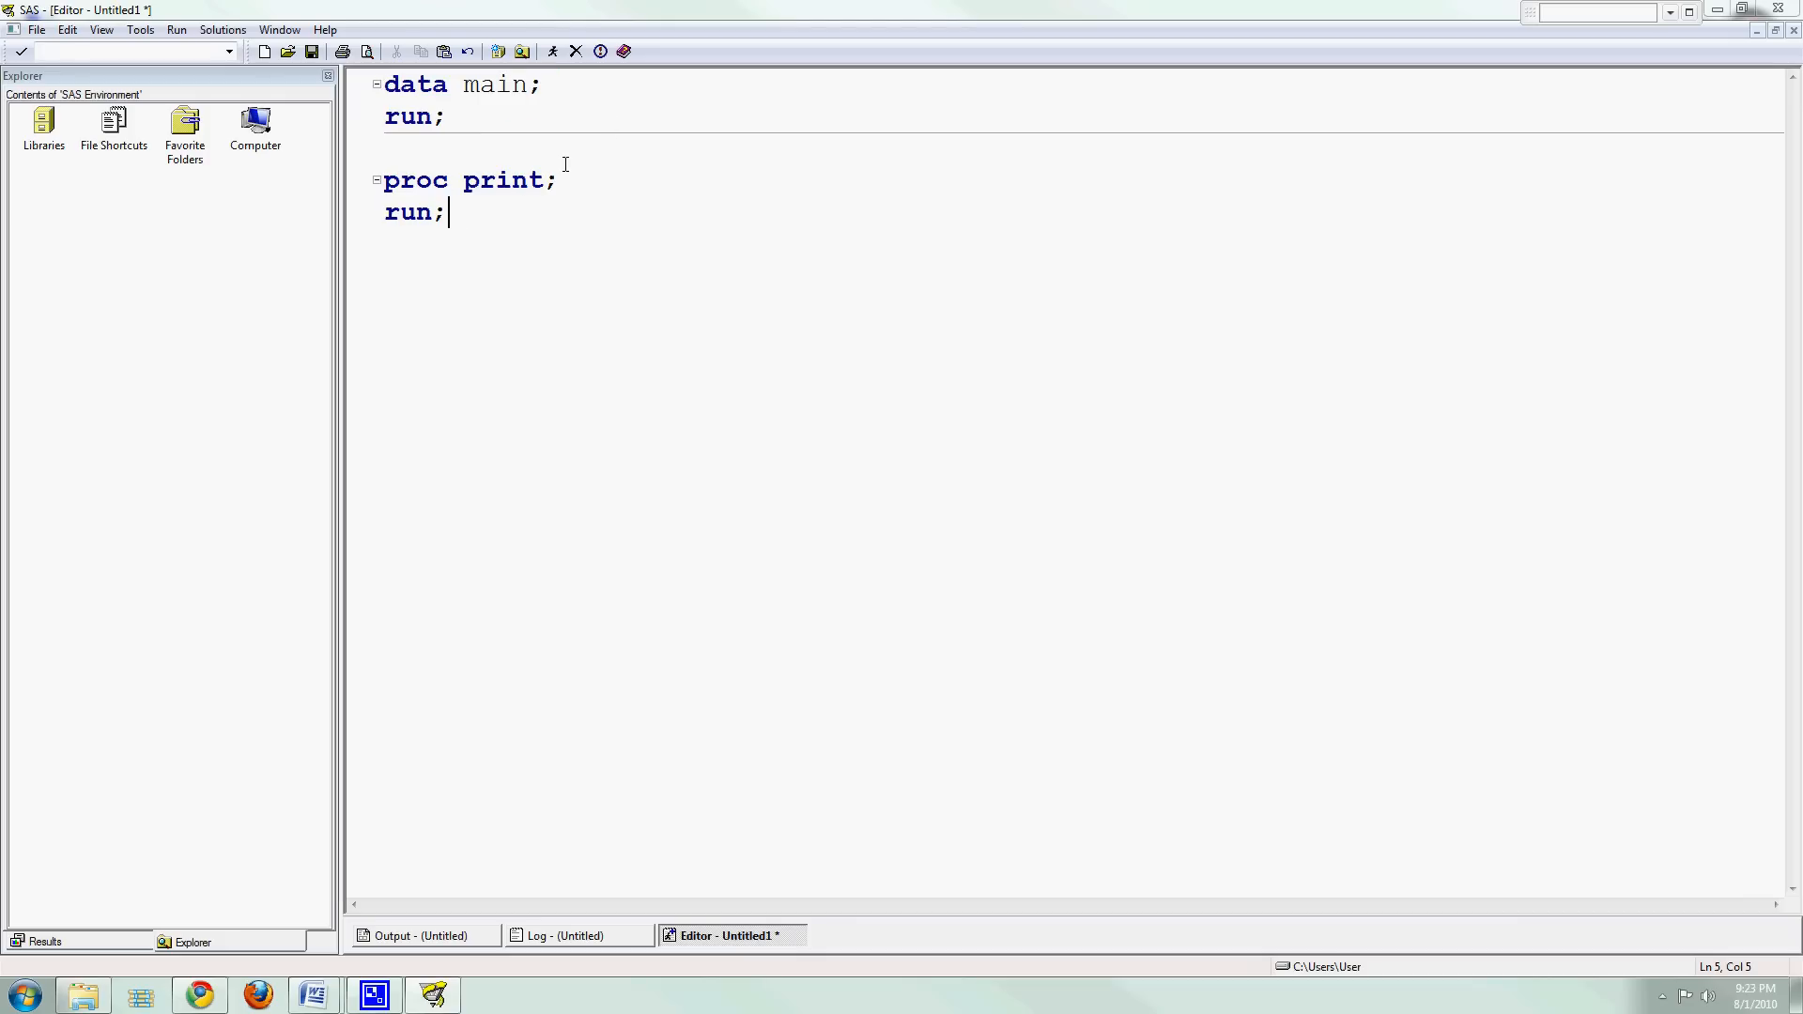
left_click_drag(447, 211, 384, 179)
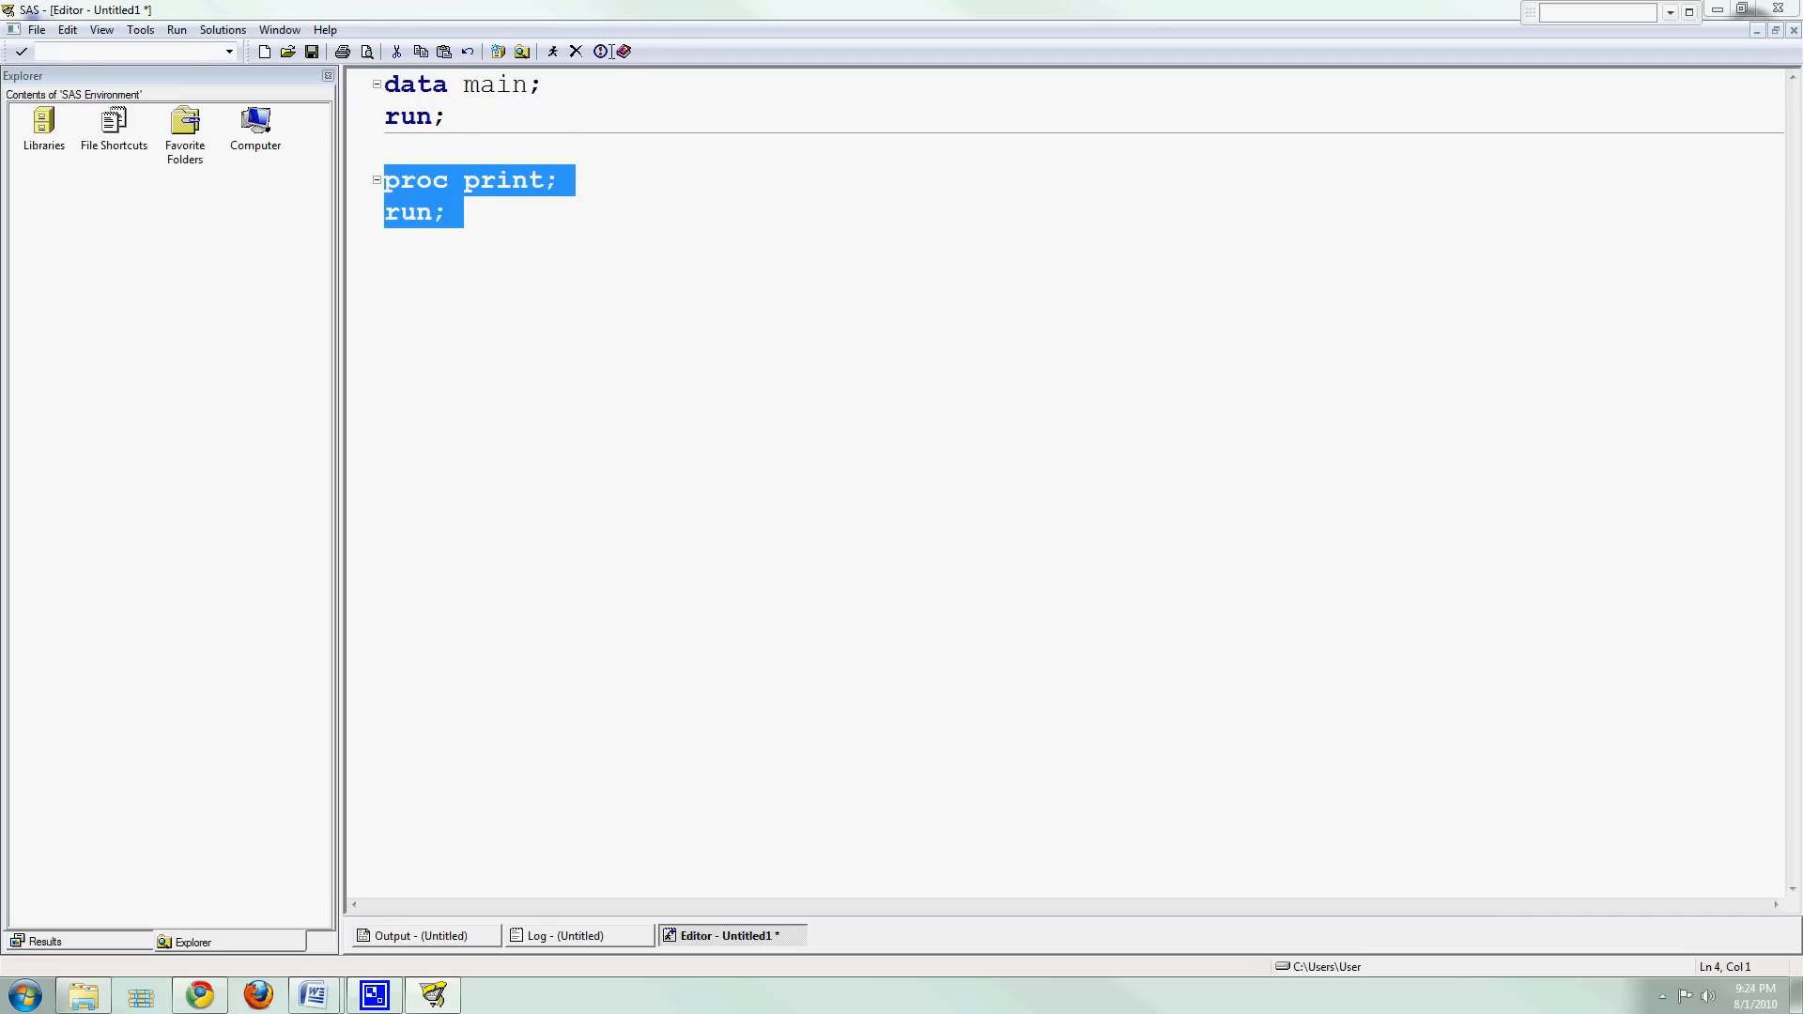
key("Delete")
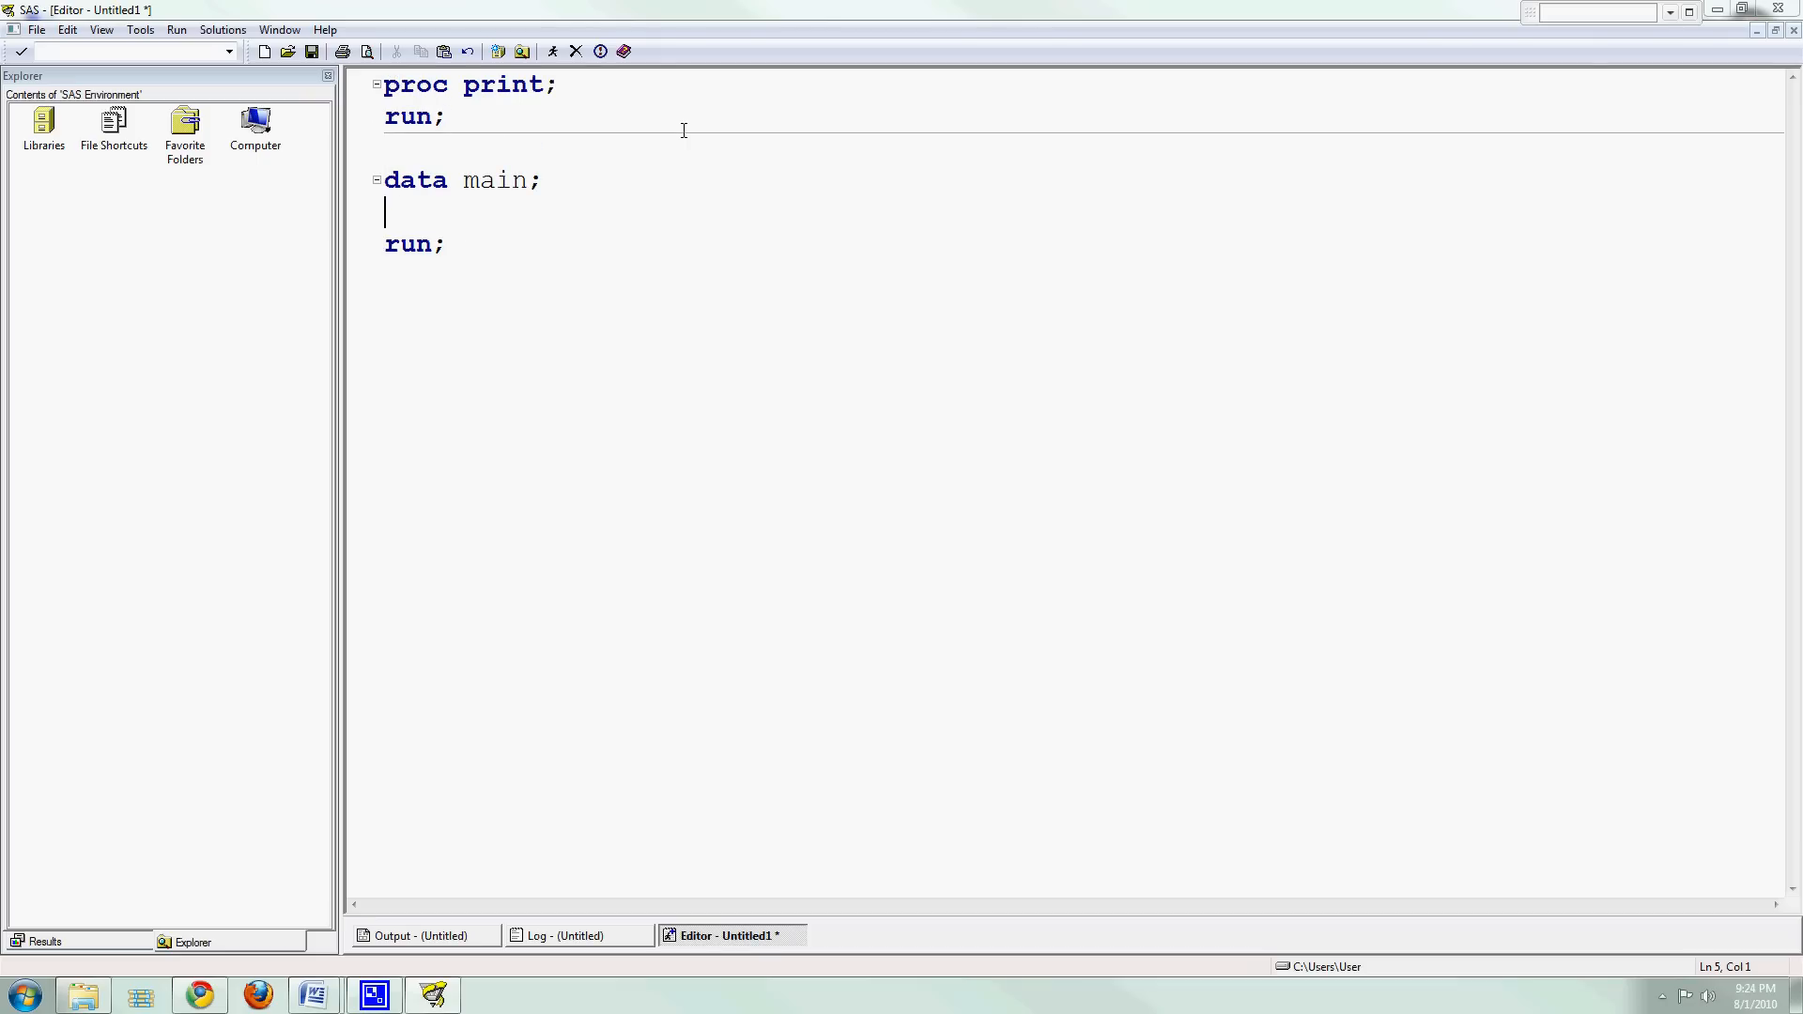
Add 'x = 1;' to the data step and submit the whole program.
type("x = 1;")
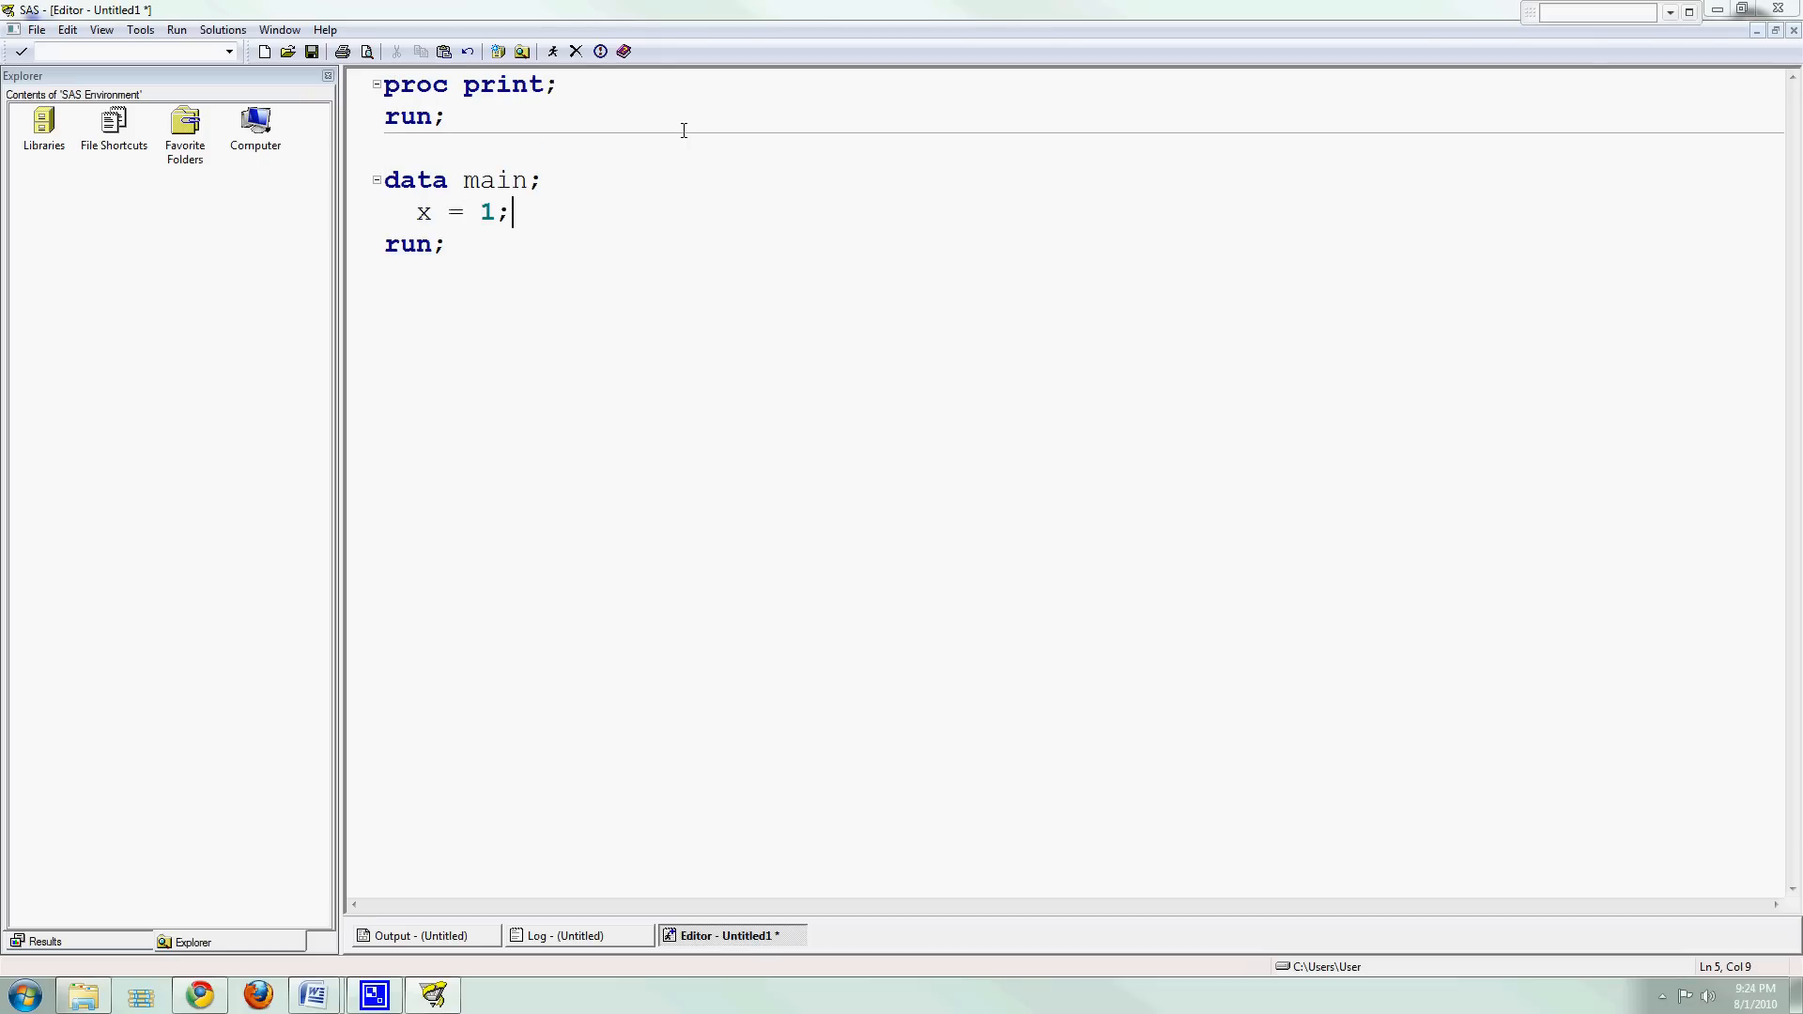
mouse_move(466, 272)
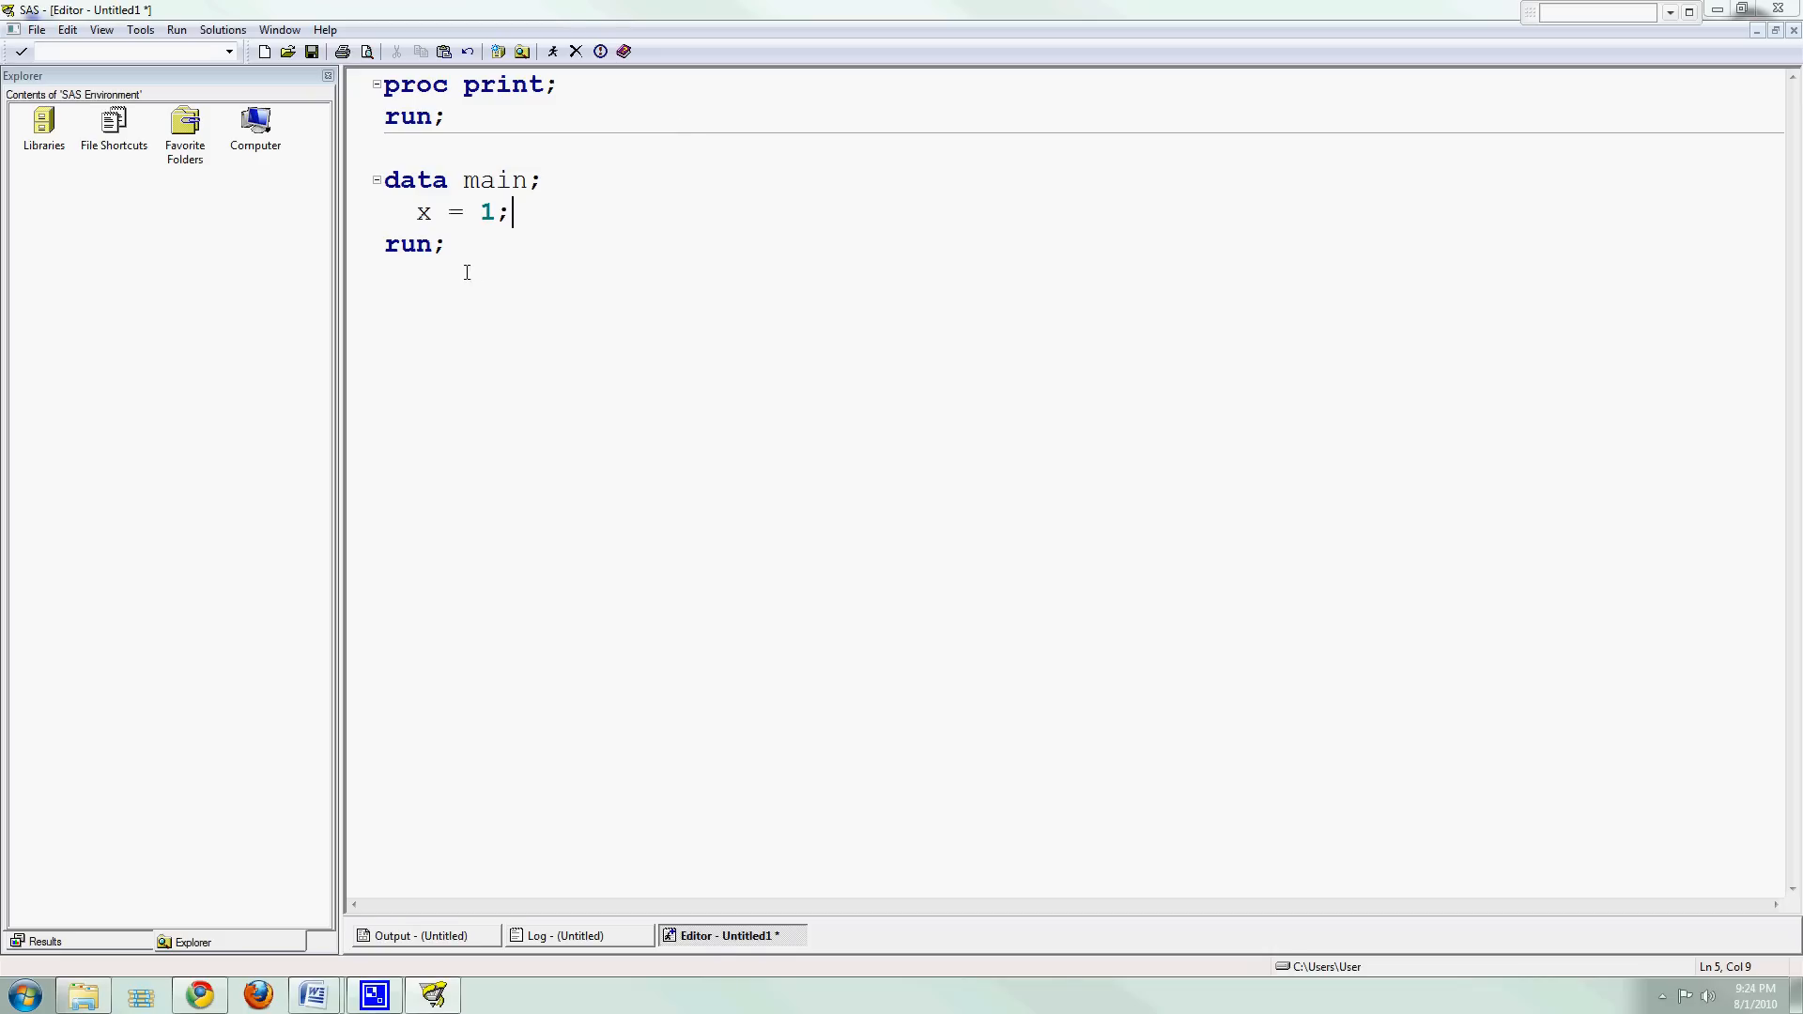
key("ctrl+a")
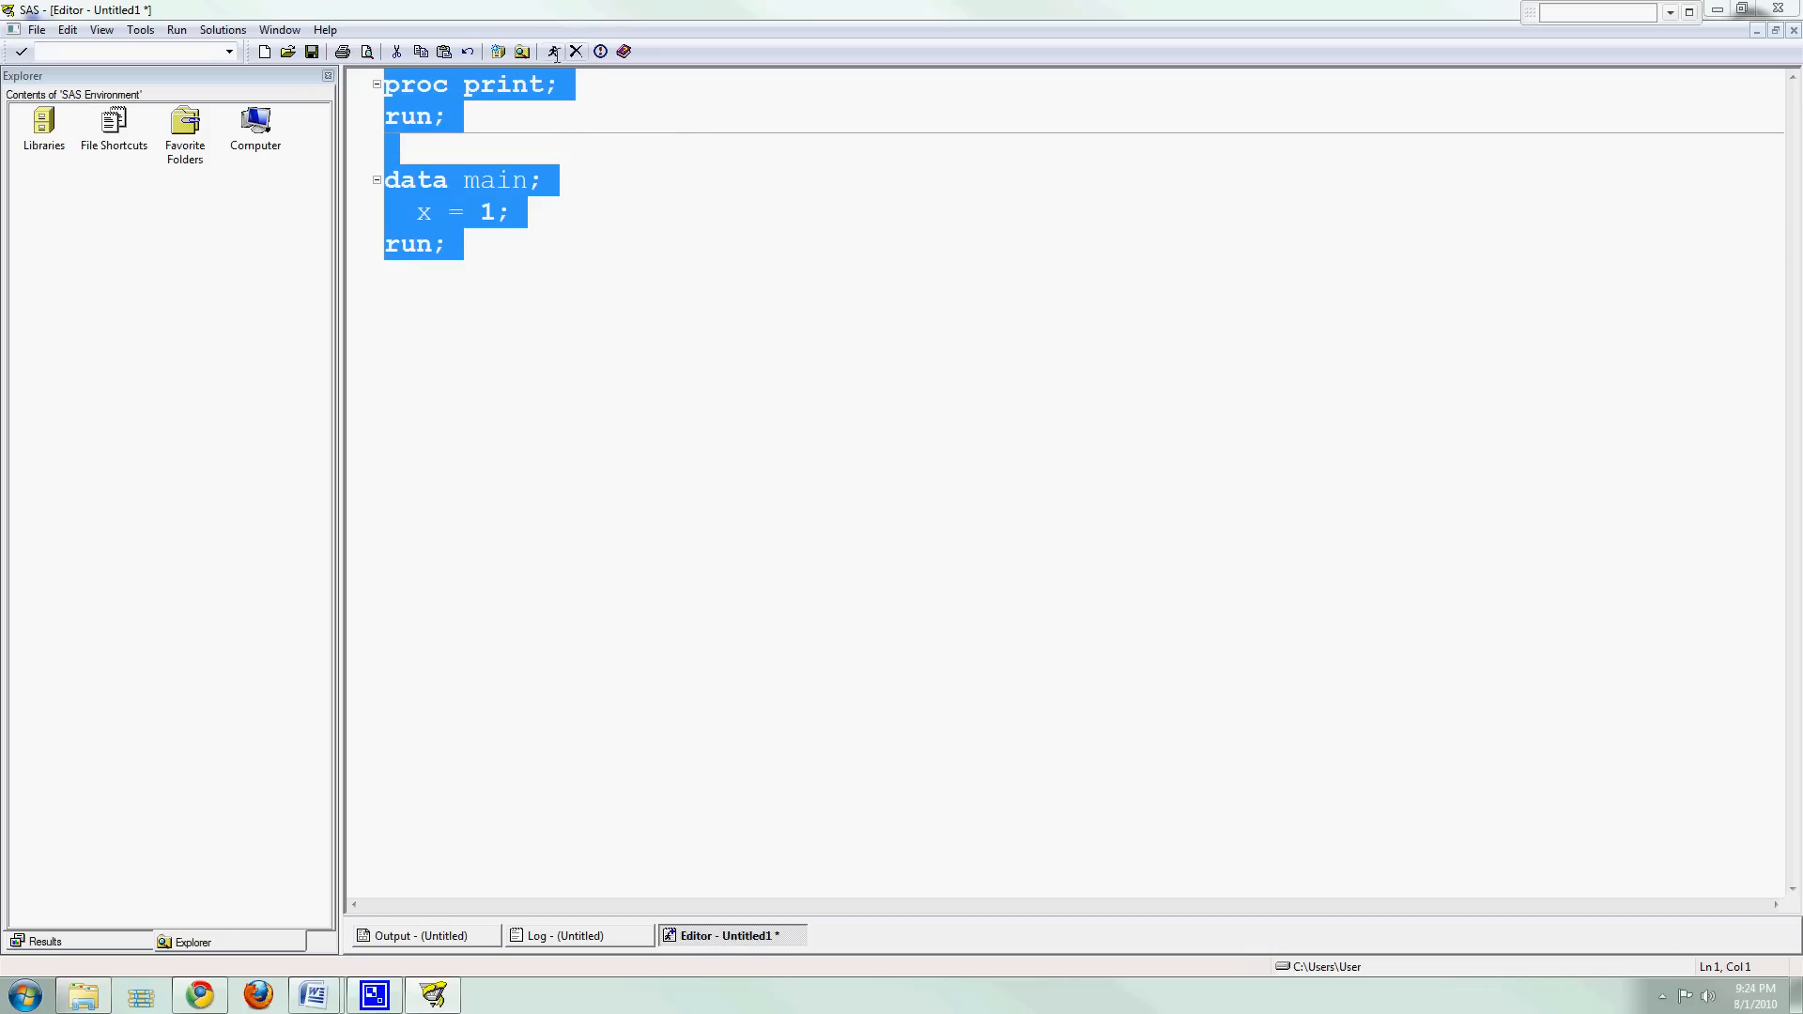
left_click(552, 51)
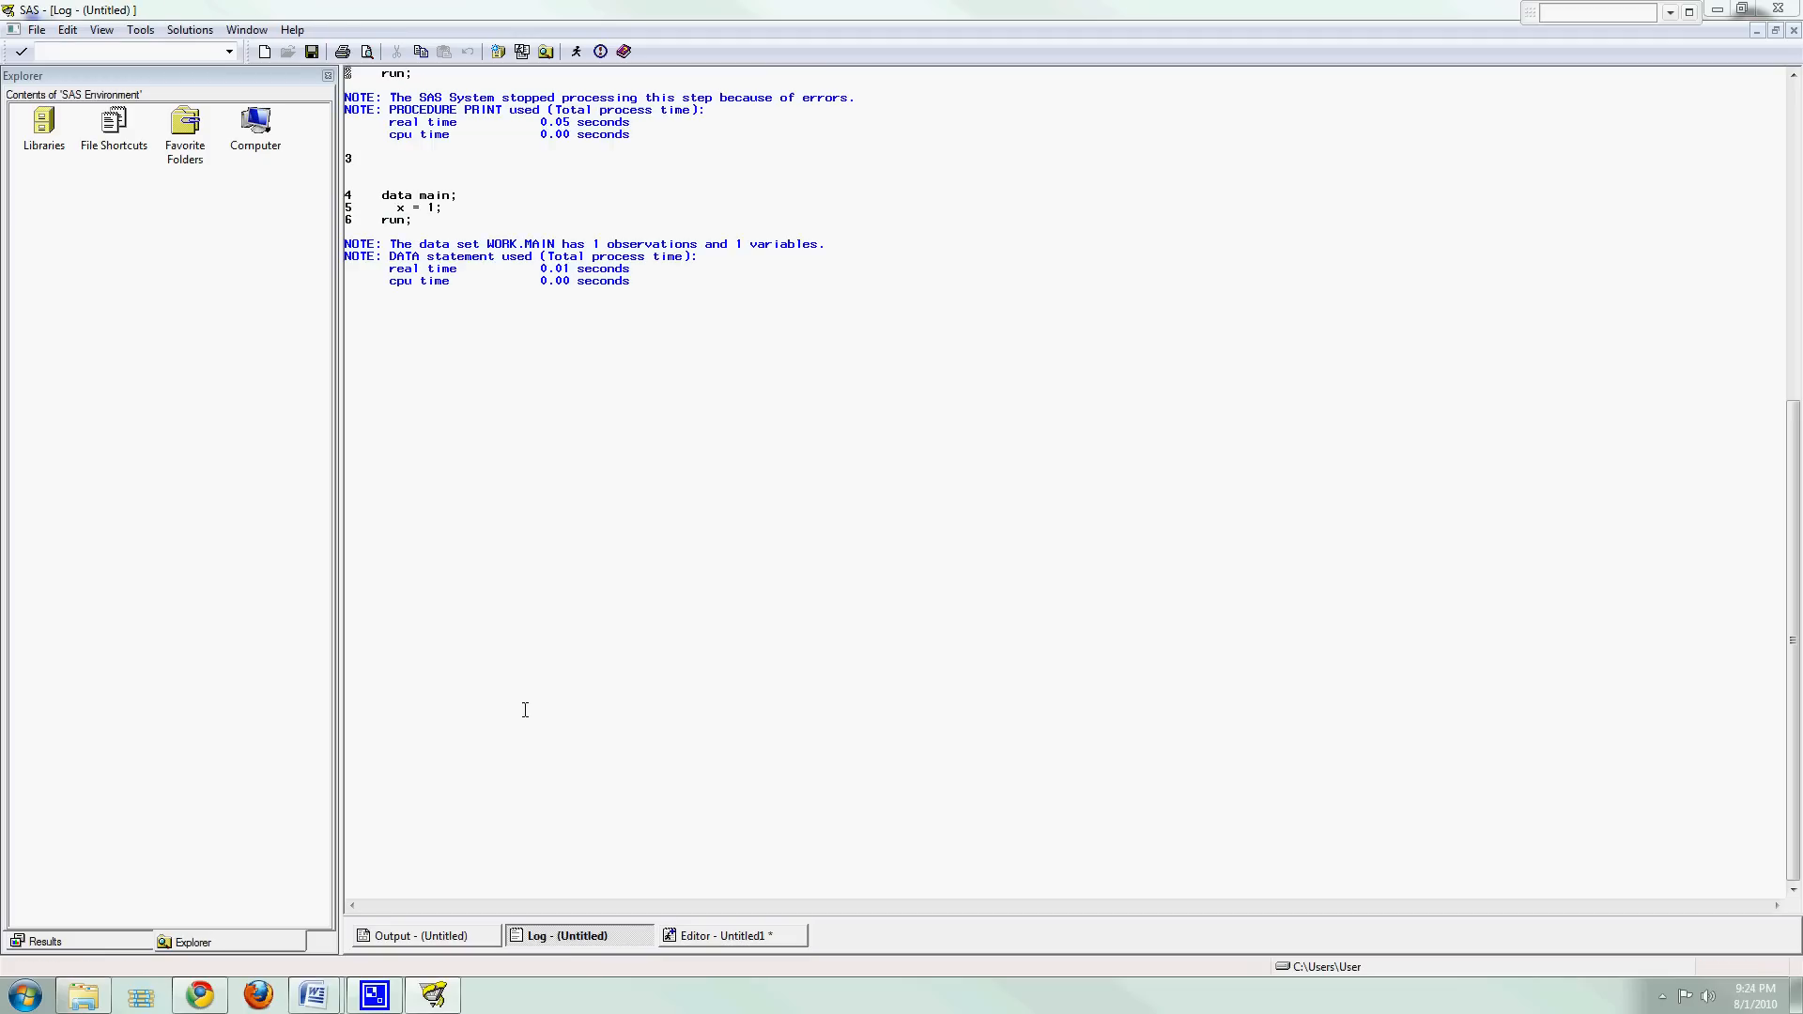
Scroll the log up to the 'no default input data set' error and return to the Editor.
scroll("up", 3)
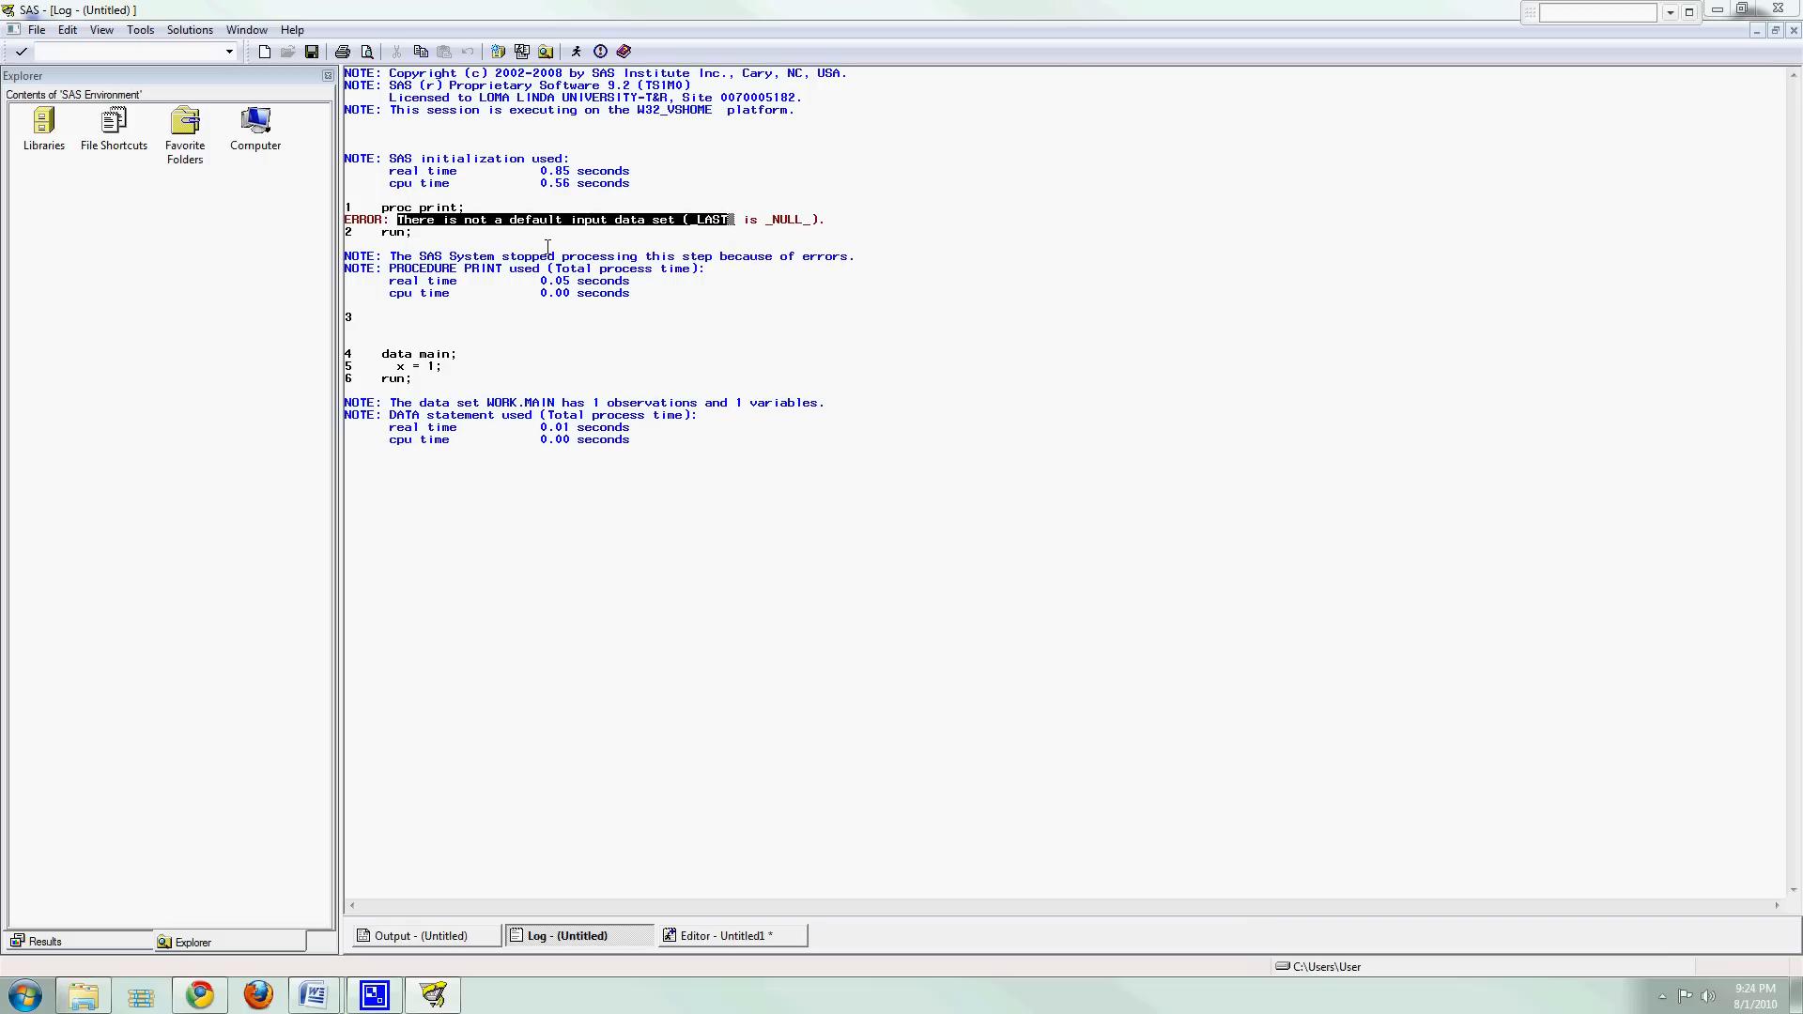
left_click(726, 935)
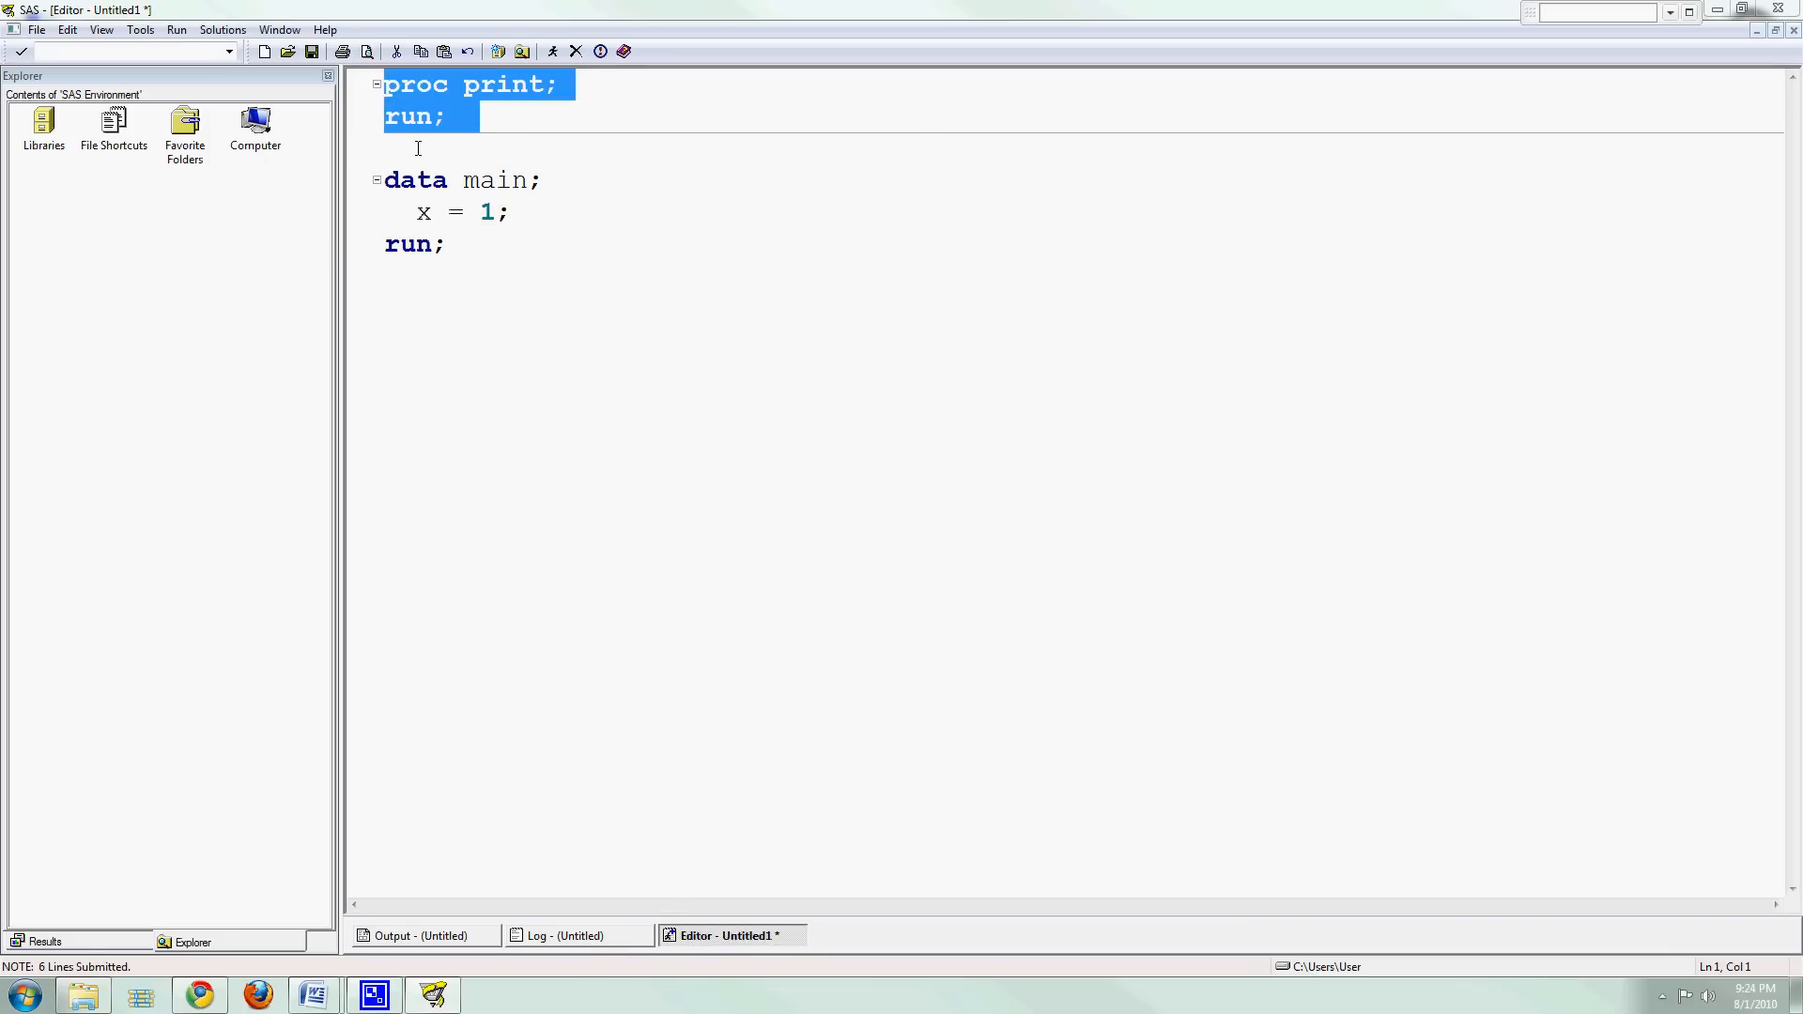
Move proc print below the data step and add 'y = 2;' to main.
left_click_drag(414, 99, 460, 265)
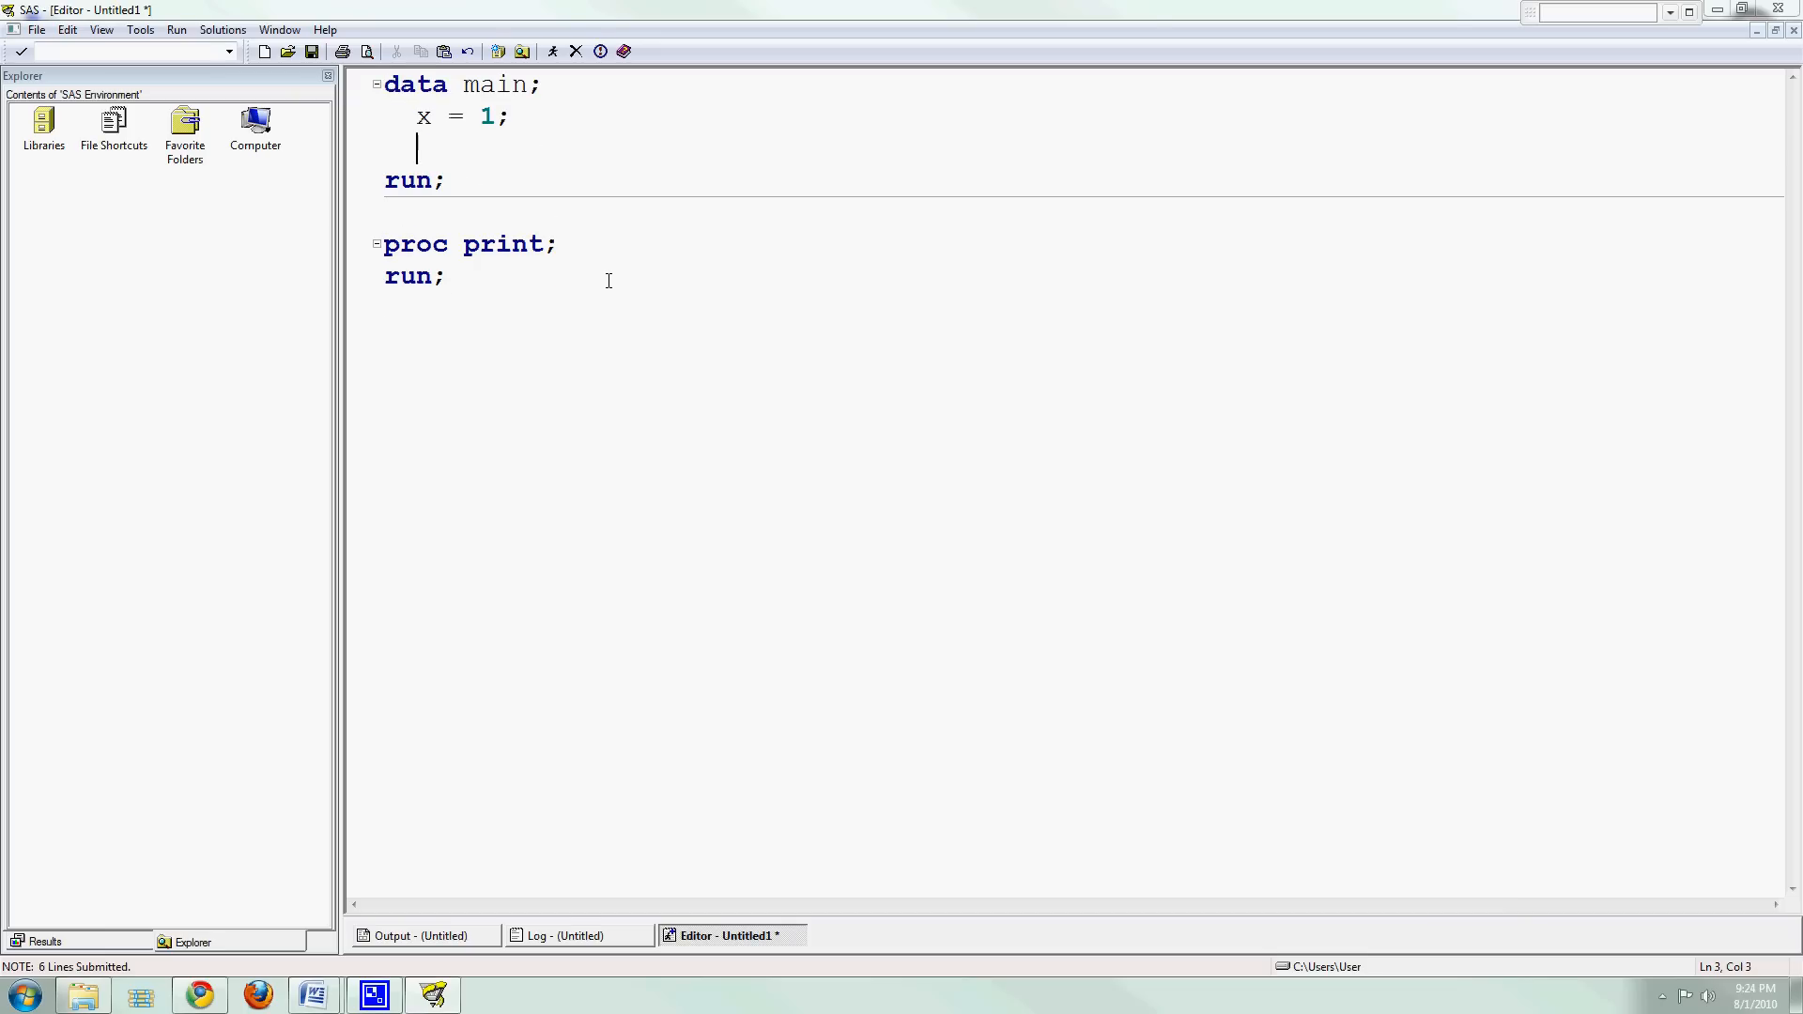
type("y")
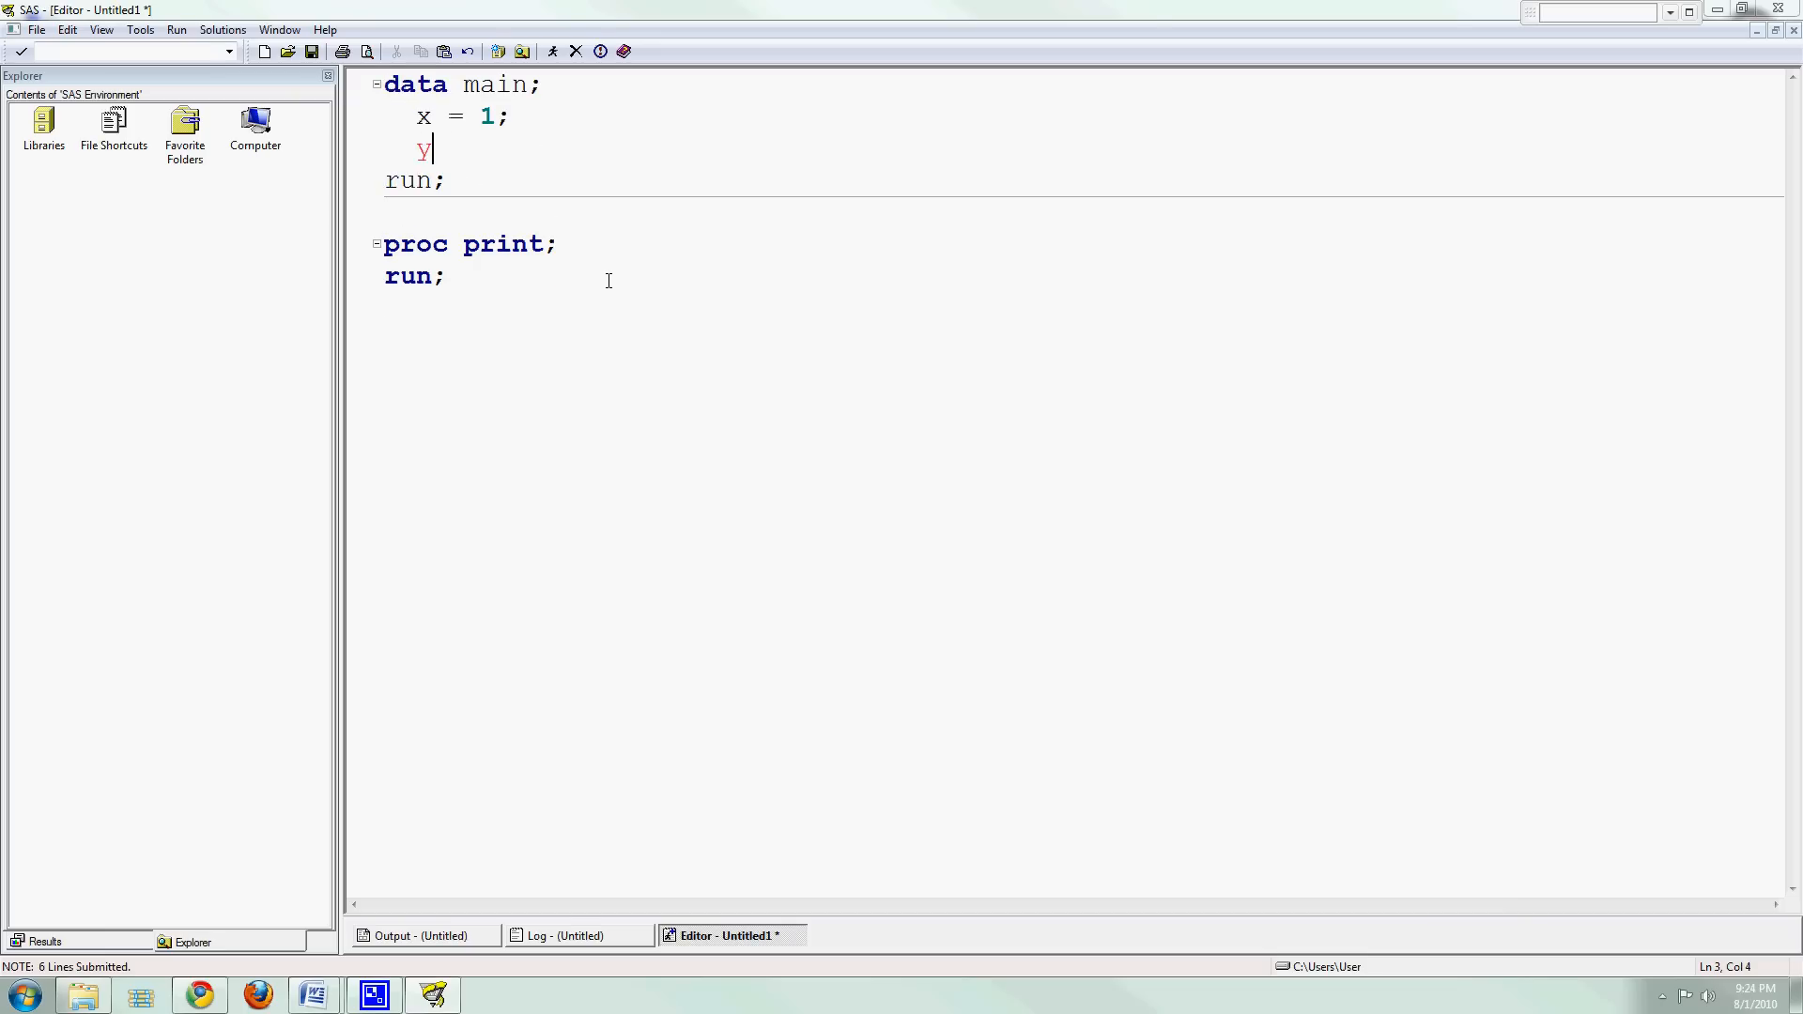
type("= 2;")
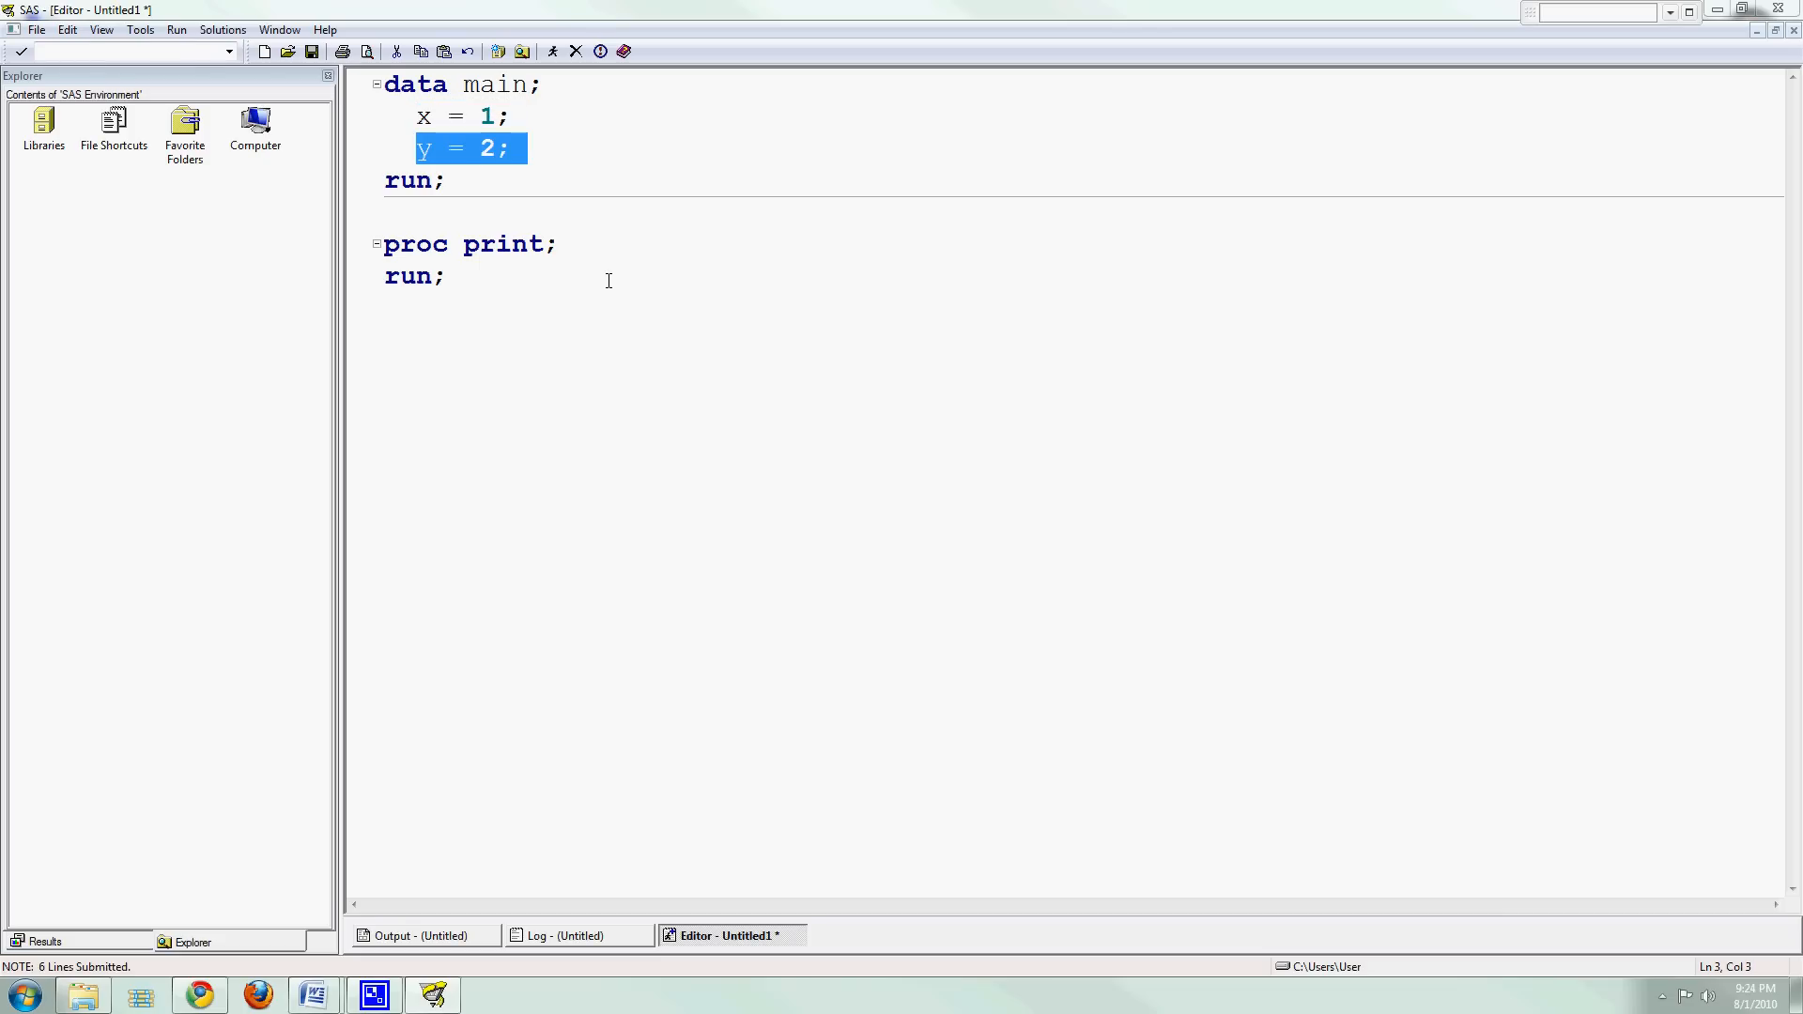
left_click(417, 147)
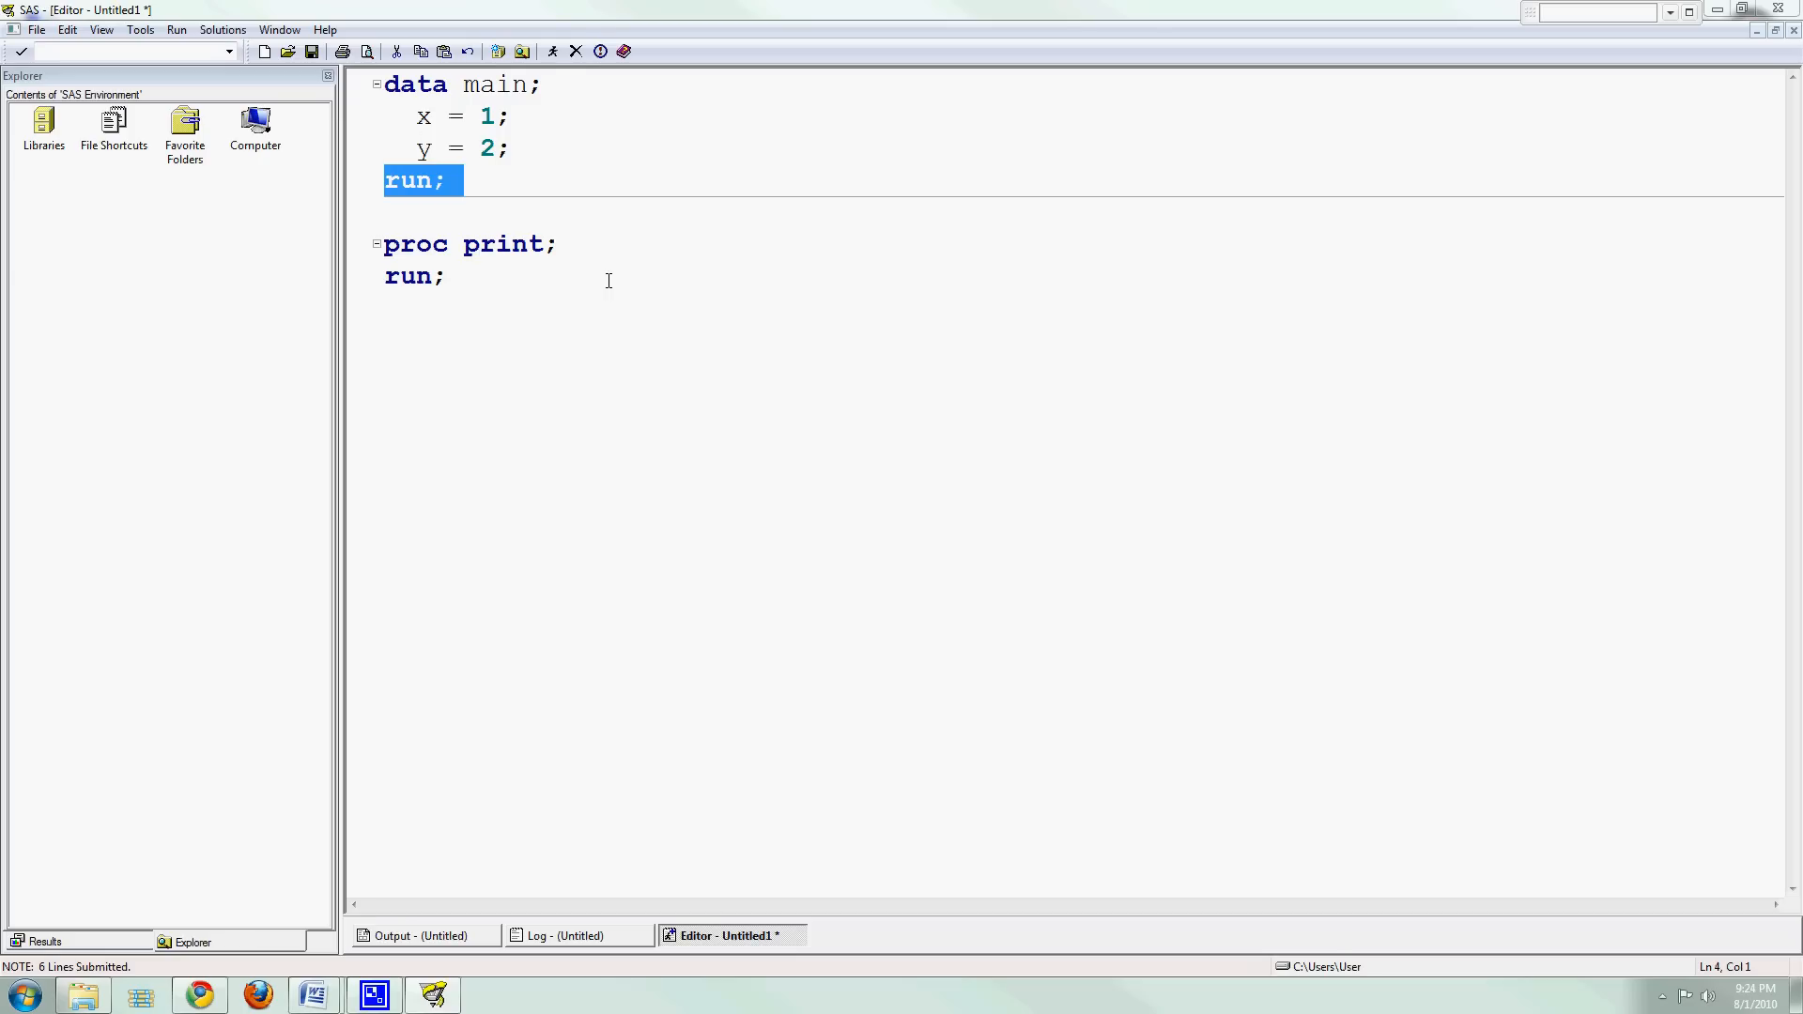
Change the print statement to 'proc print data=main;' and run the program.
left_click(449, 242)
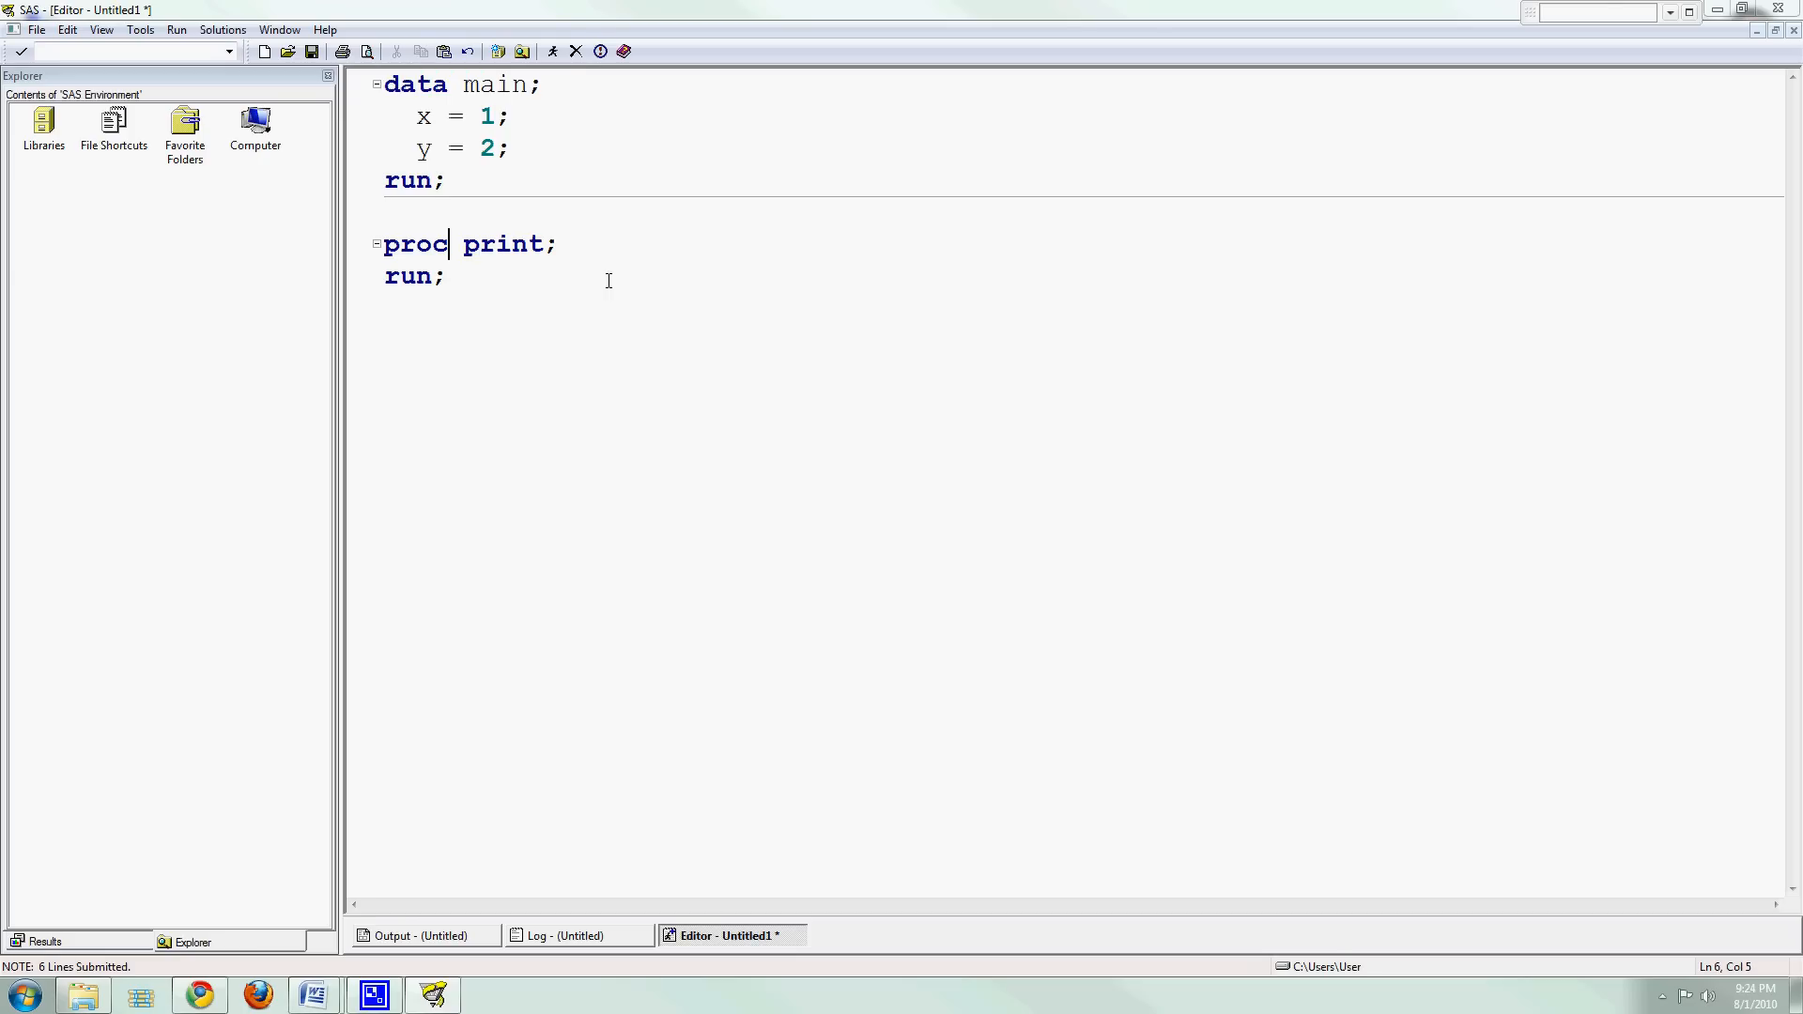
type("data=mai")
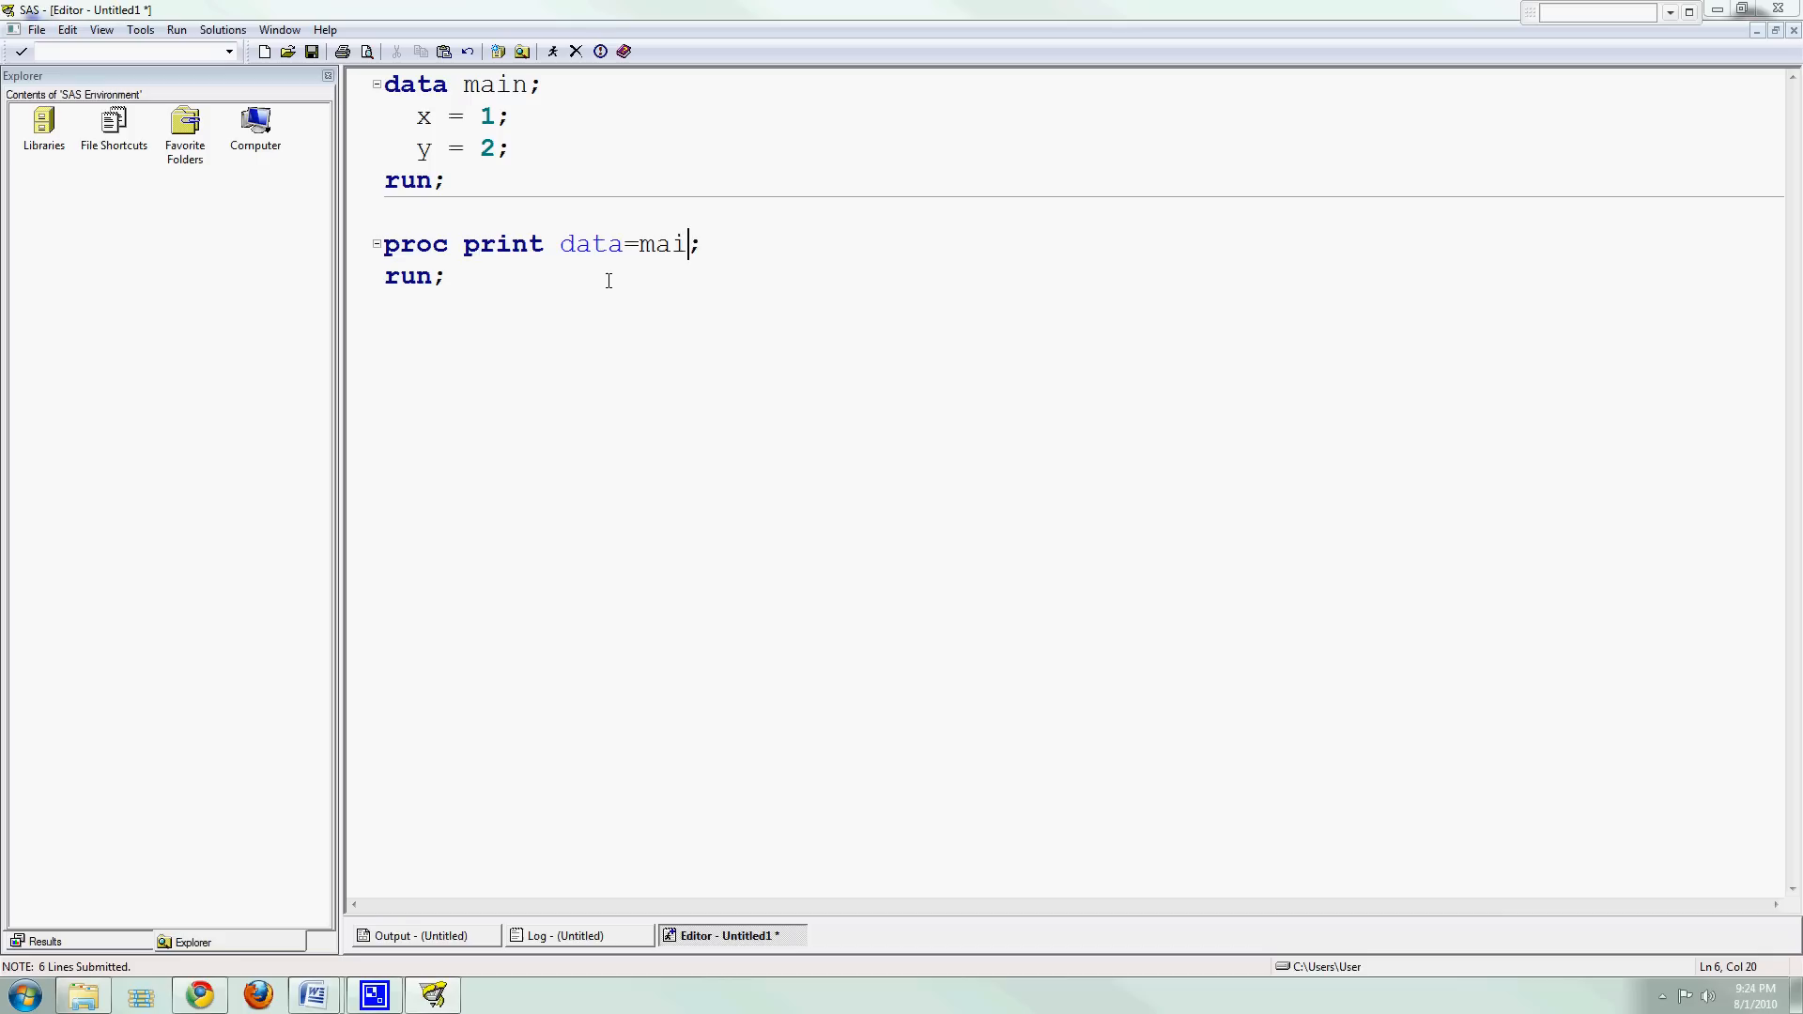
type("n")
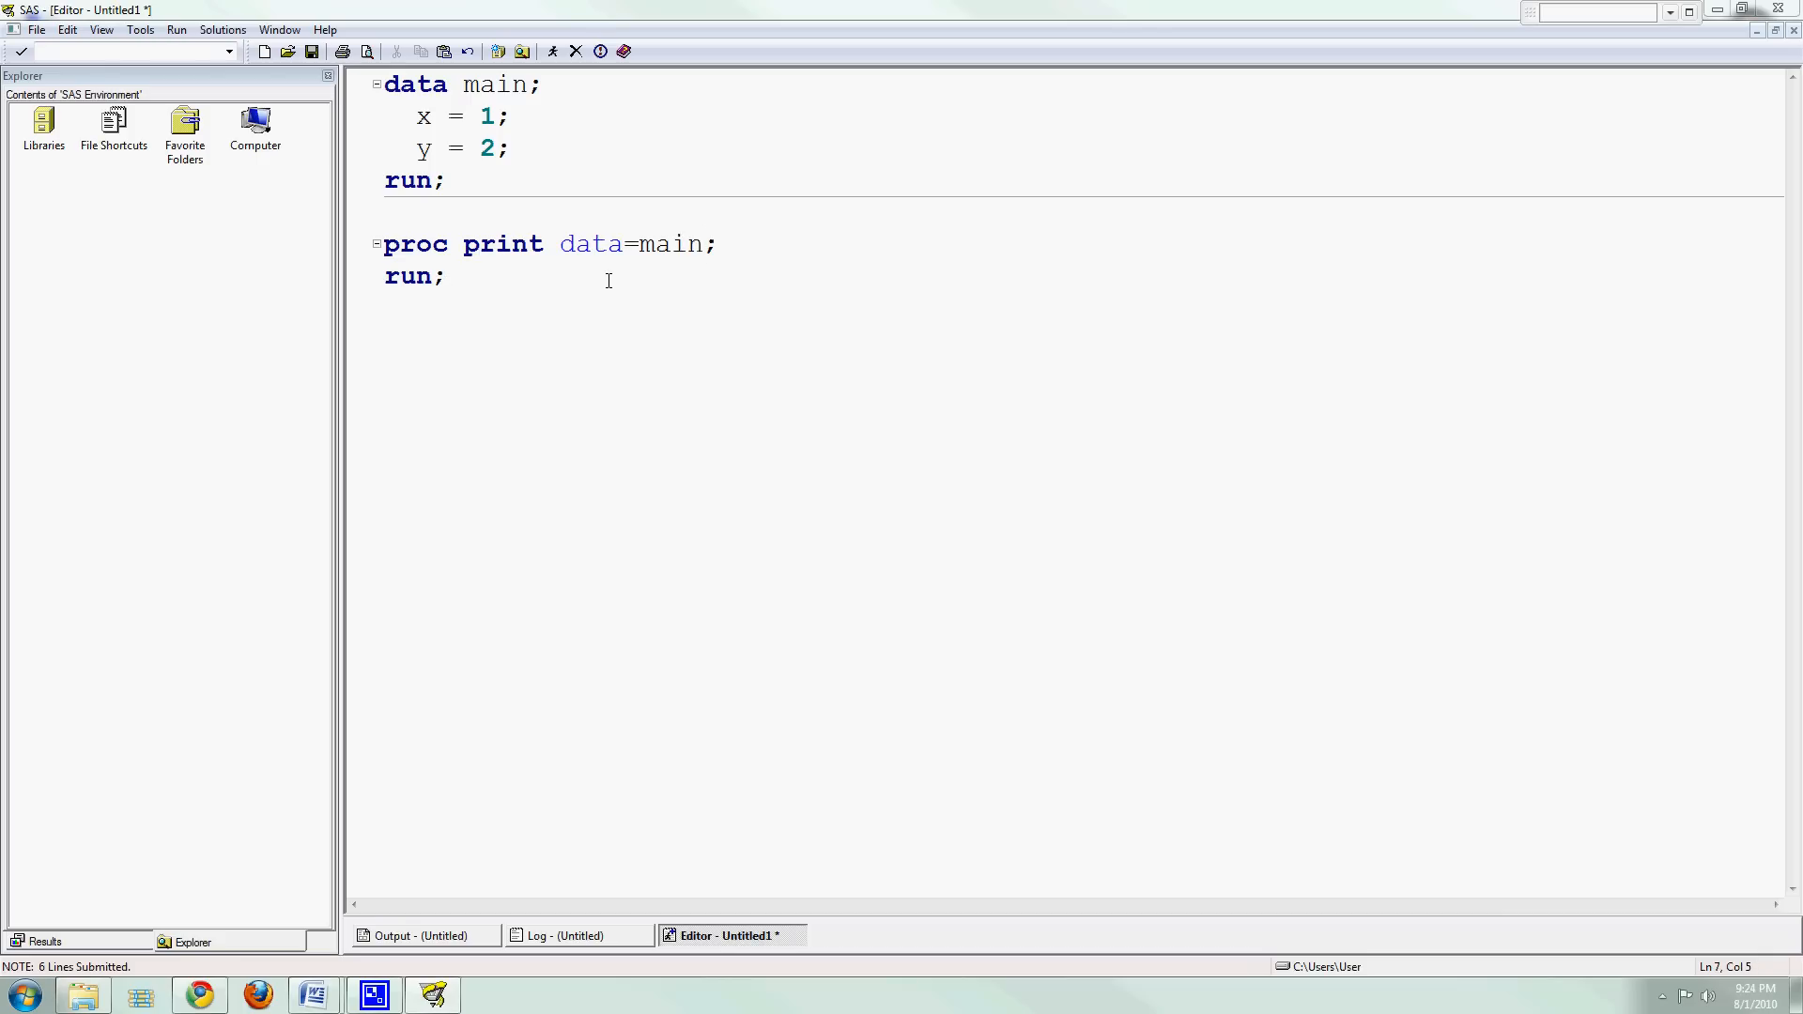
left_click(448, 276)
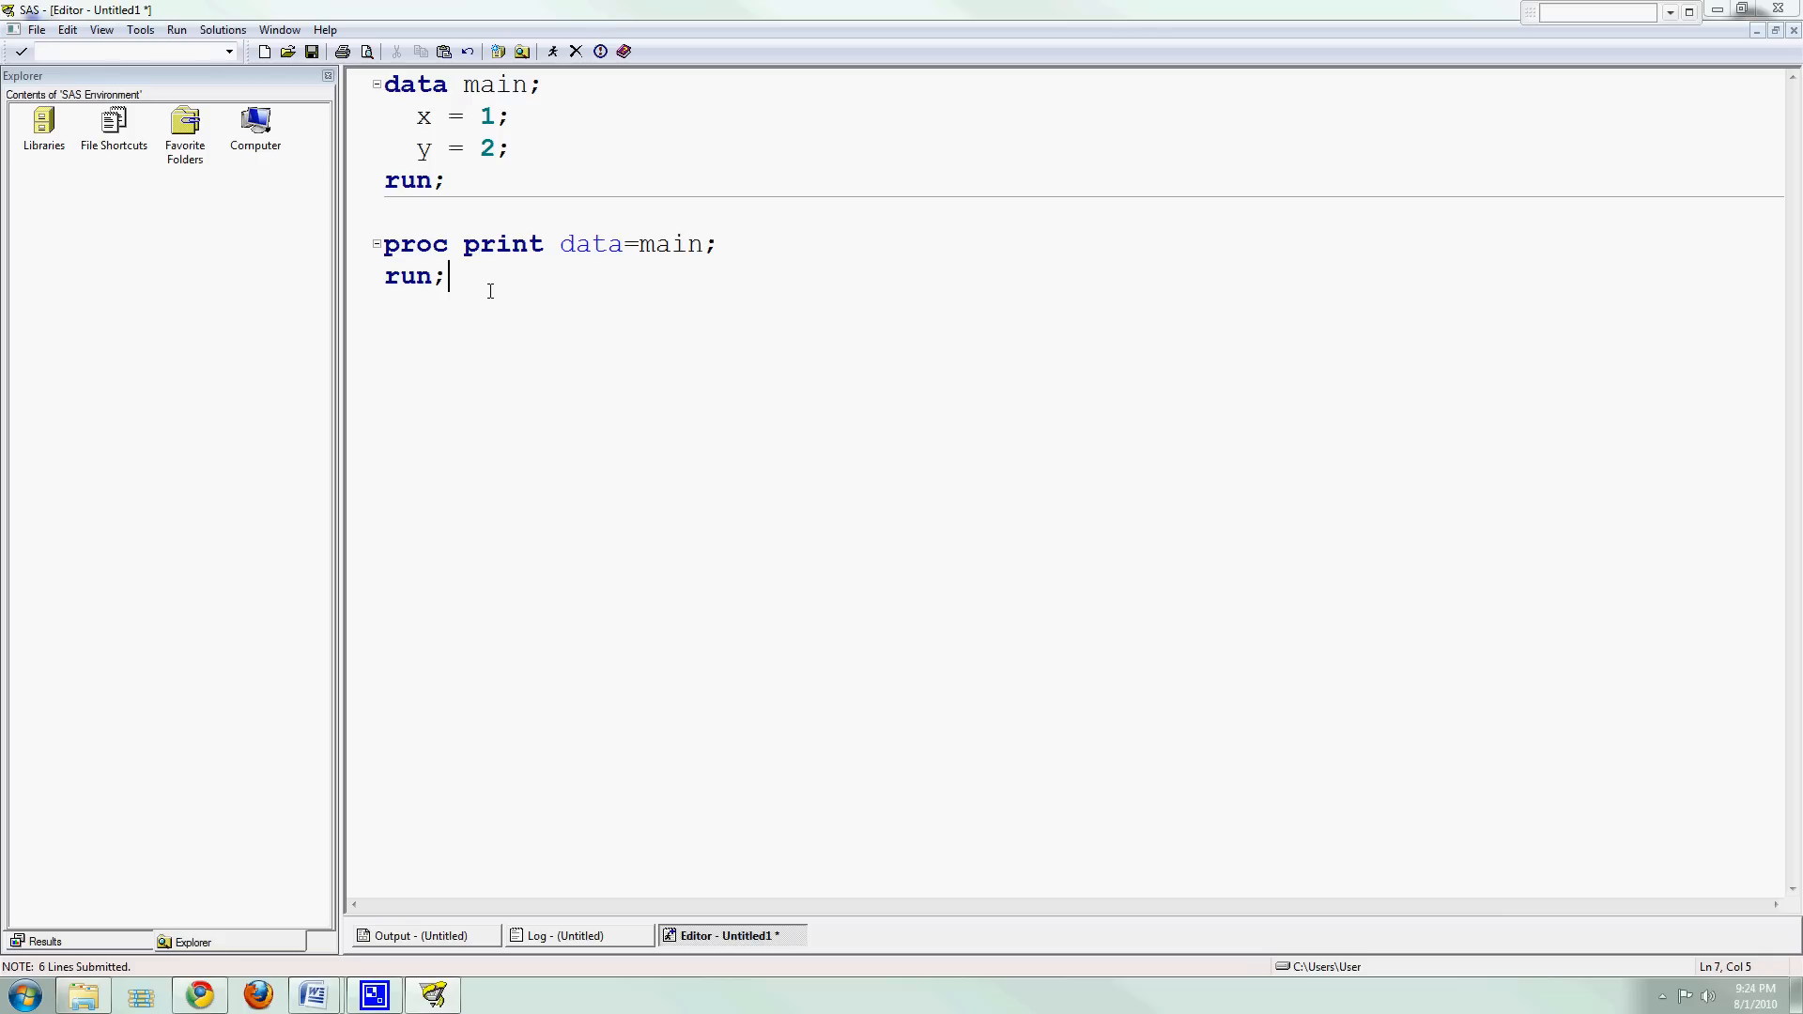
key("ctrl+a")
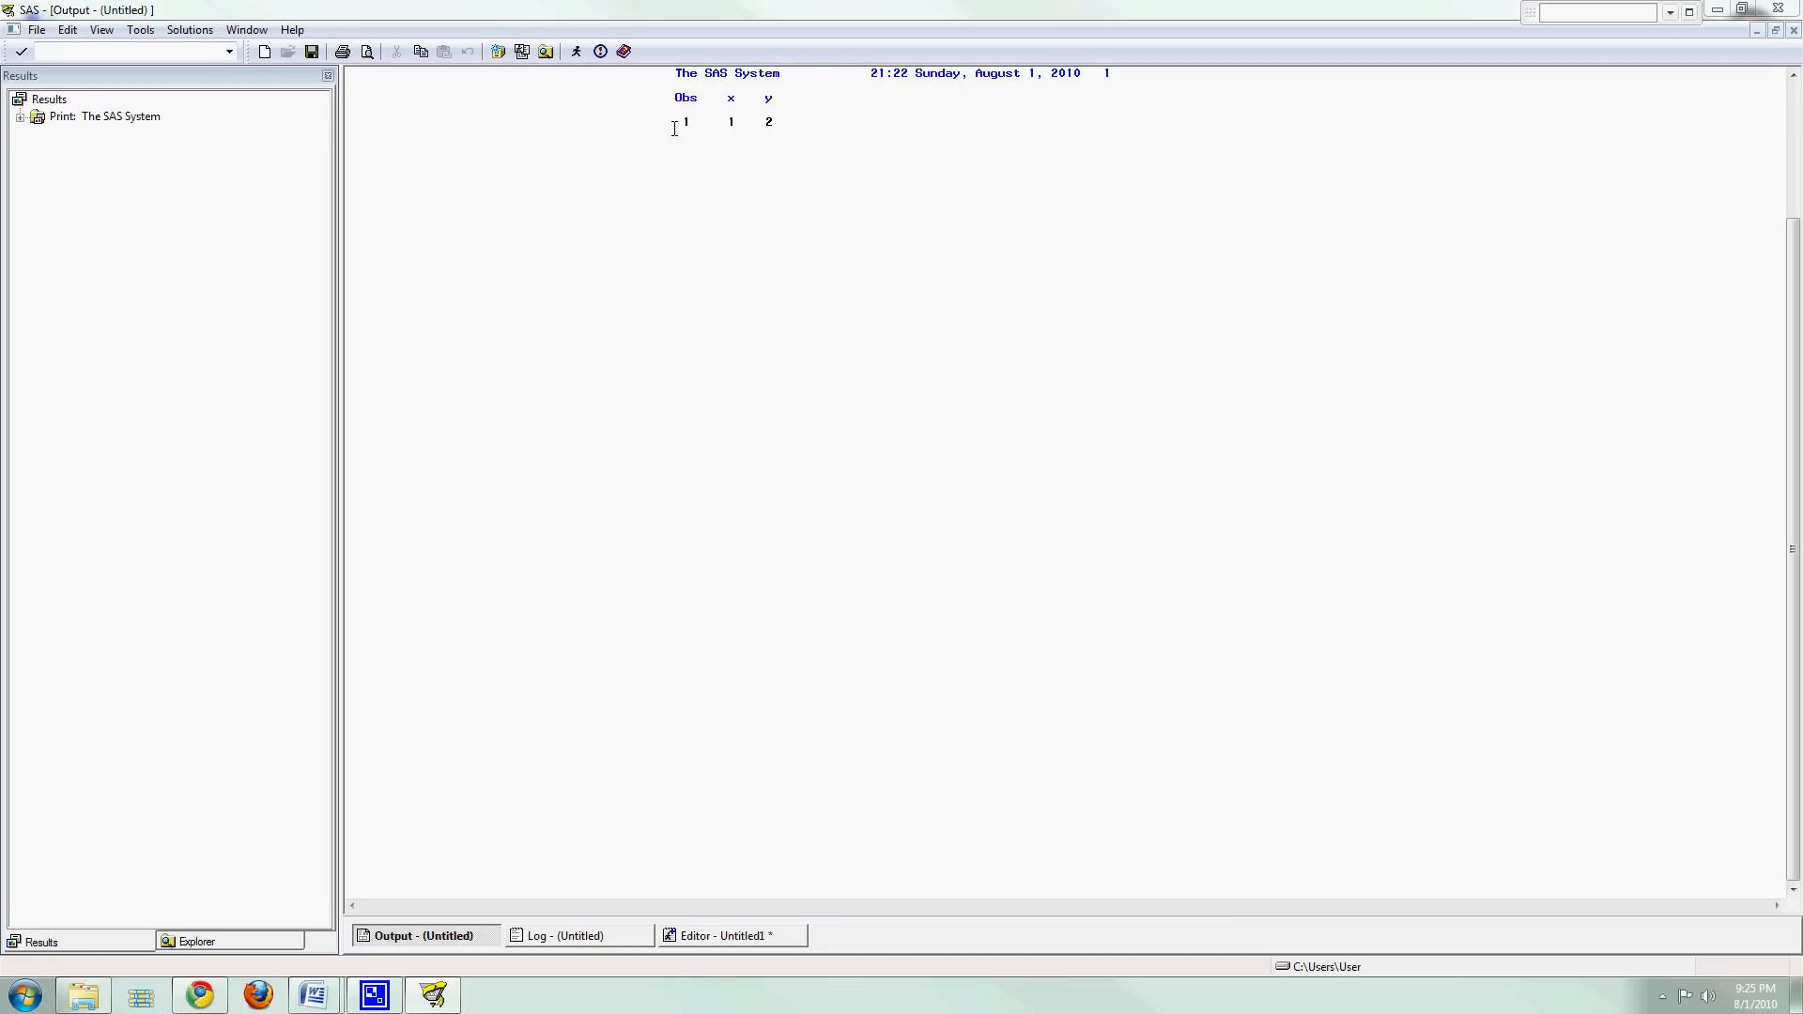
mouse_move(729, 129)
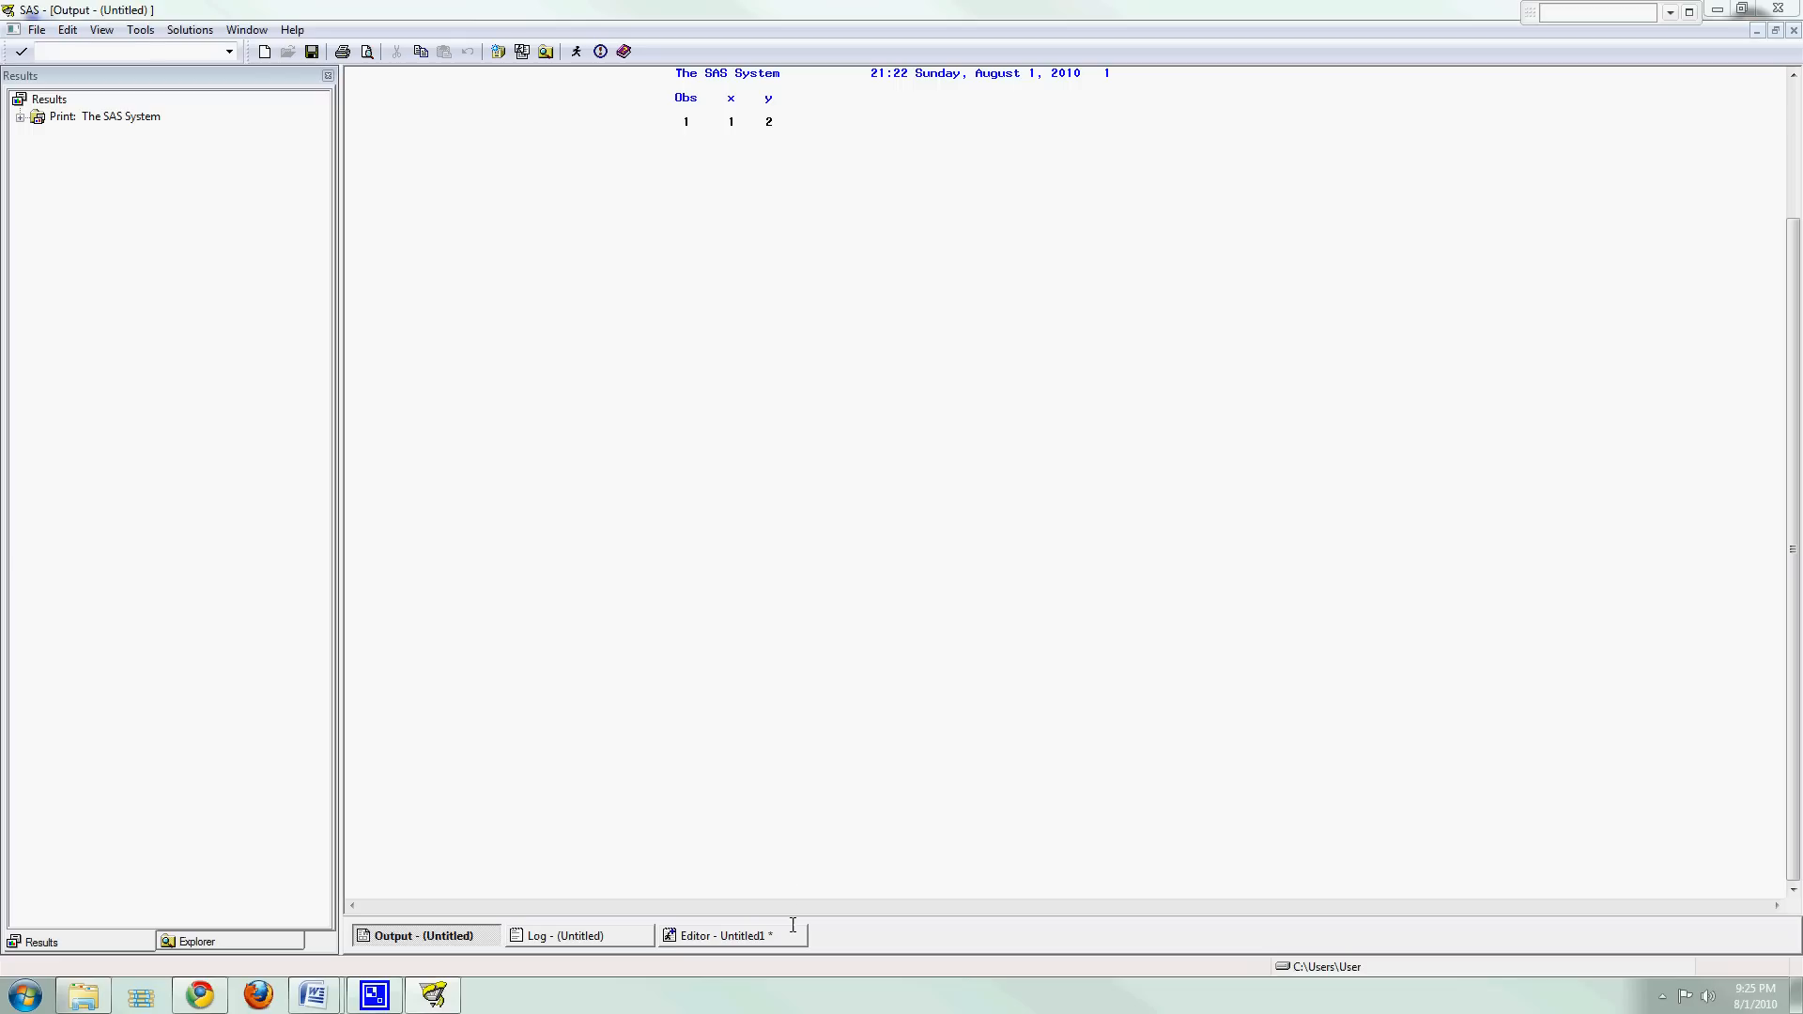
Return to the Editor and overwrite the 'x = 1;' and 'y = 2;' lines with 'input'.
left_click(728, 933)
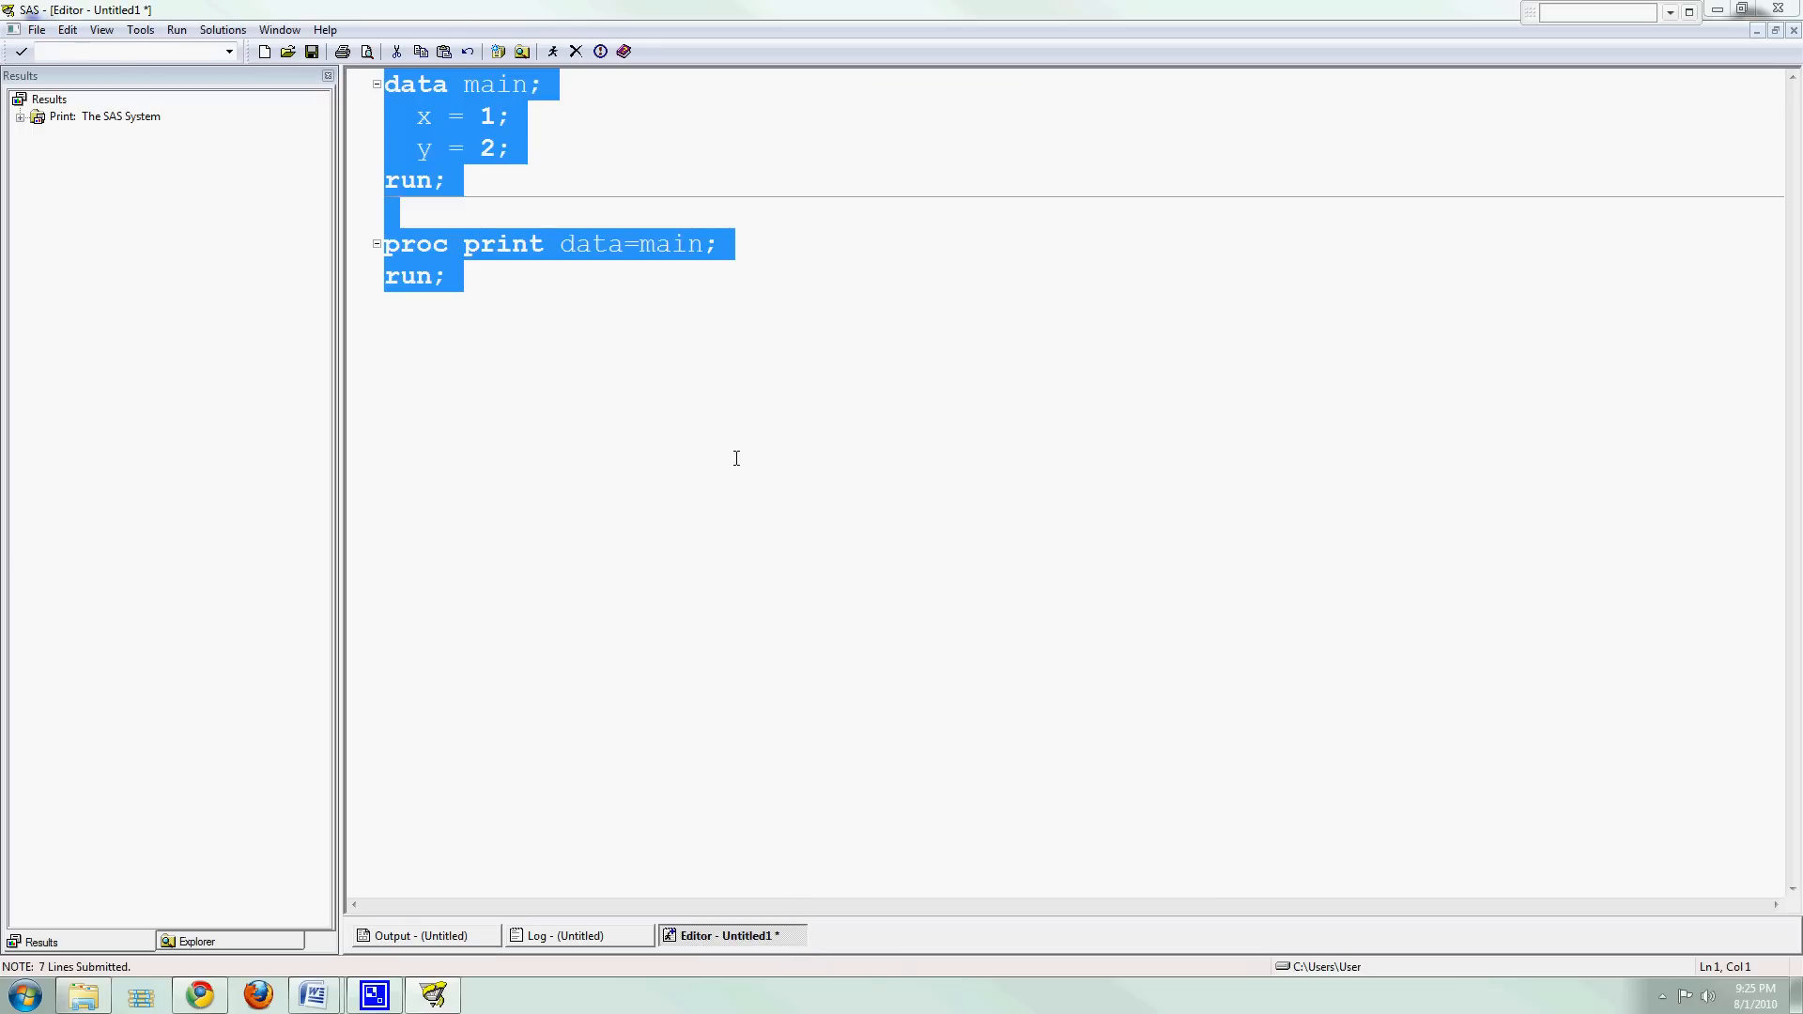
left_click(526, 151)
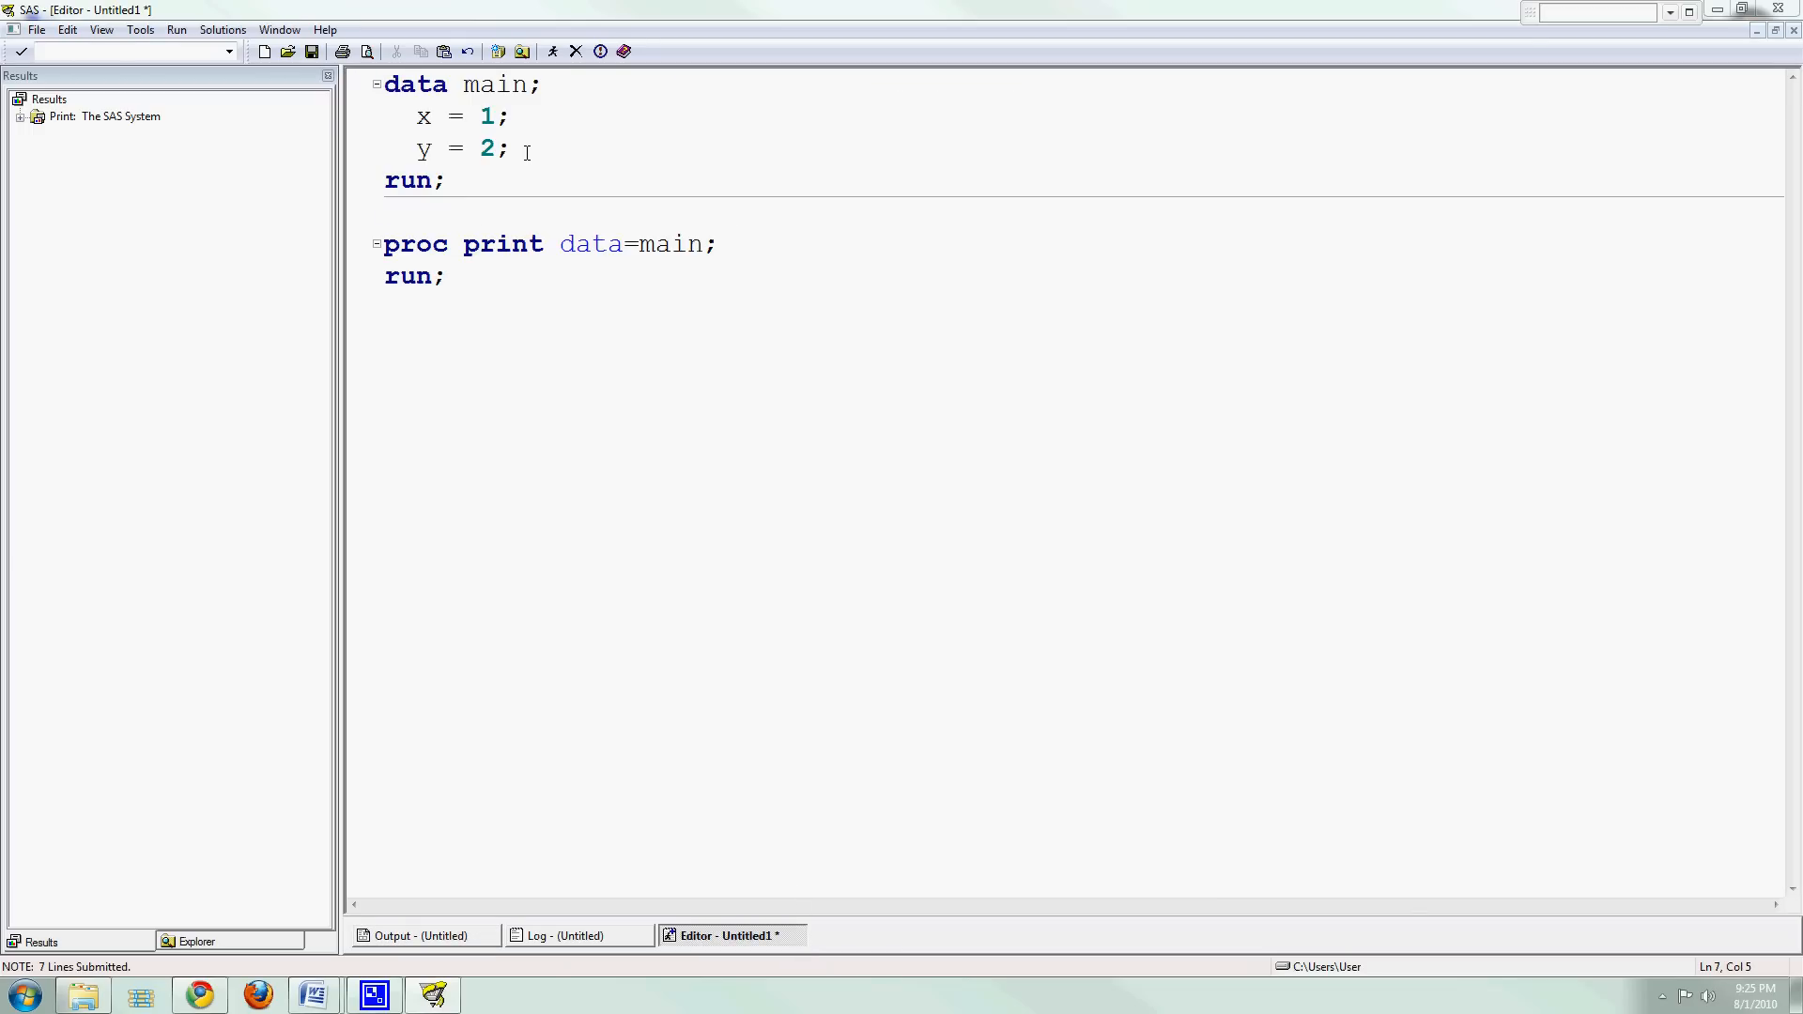
mouse_move(527, 147)
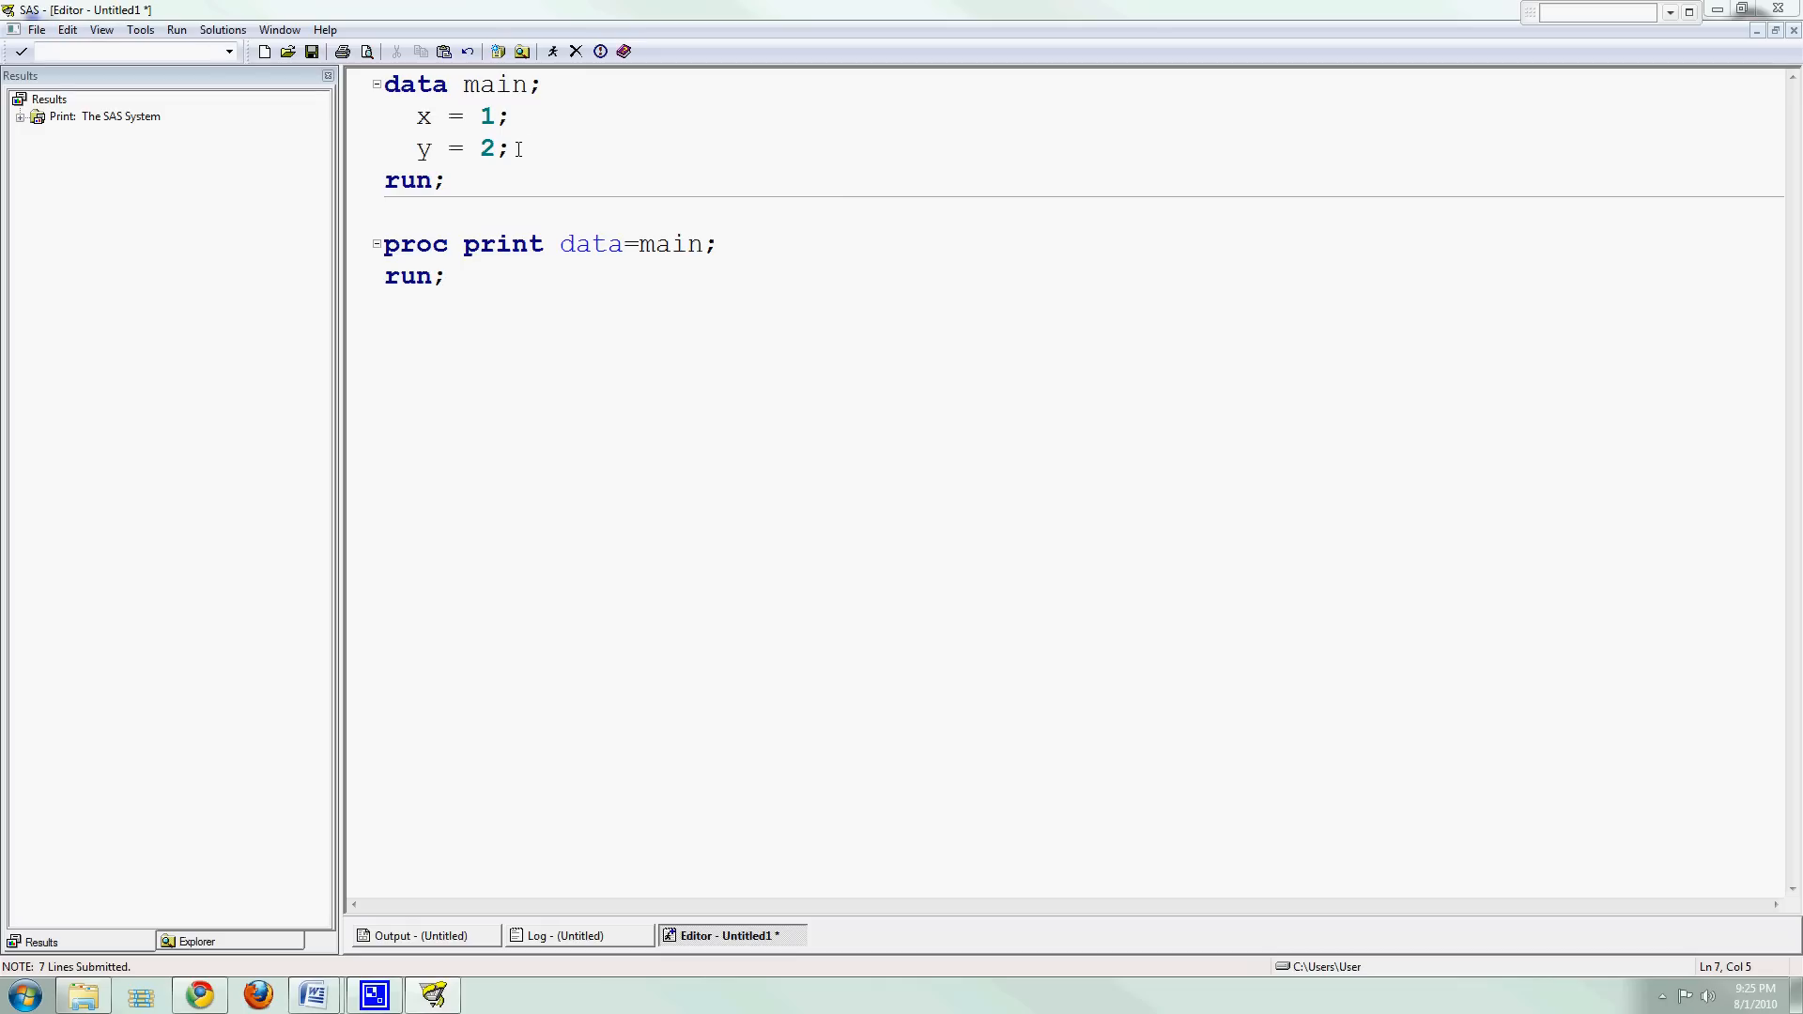
left_click(448, 276)
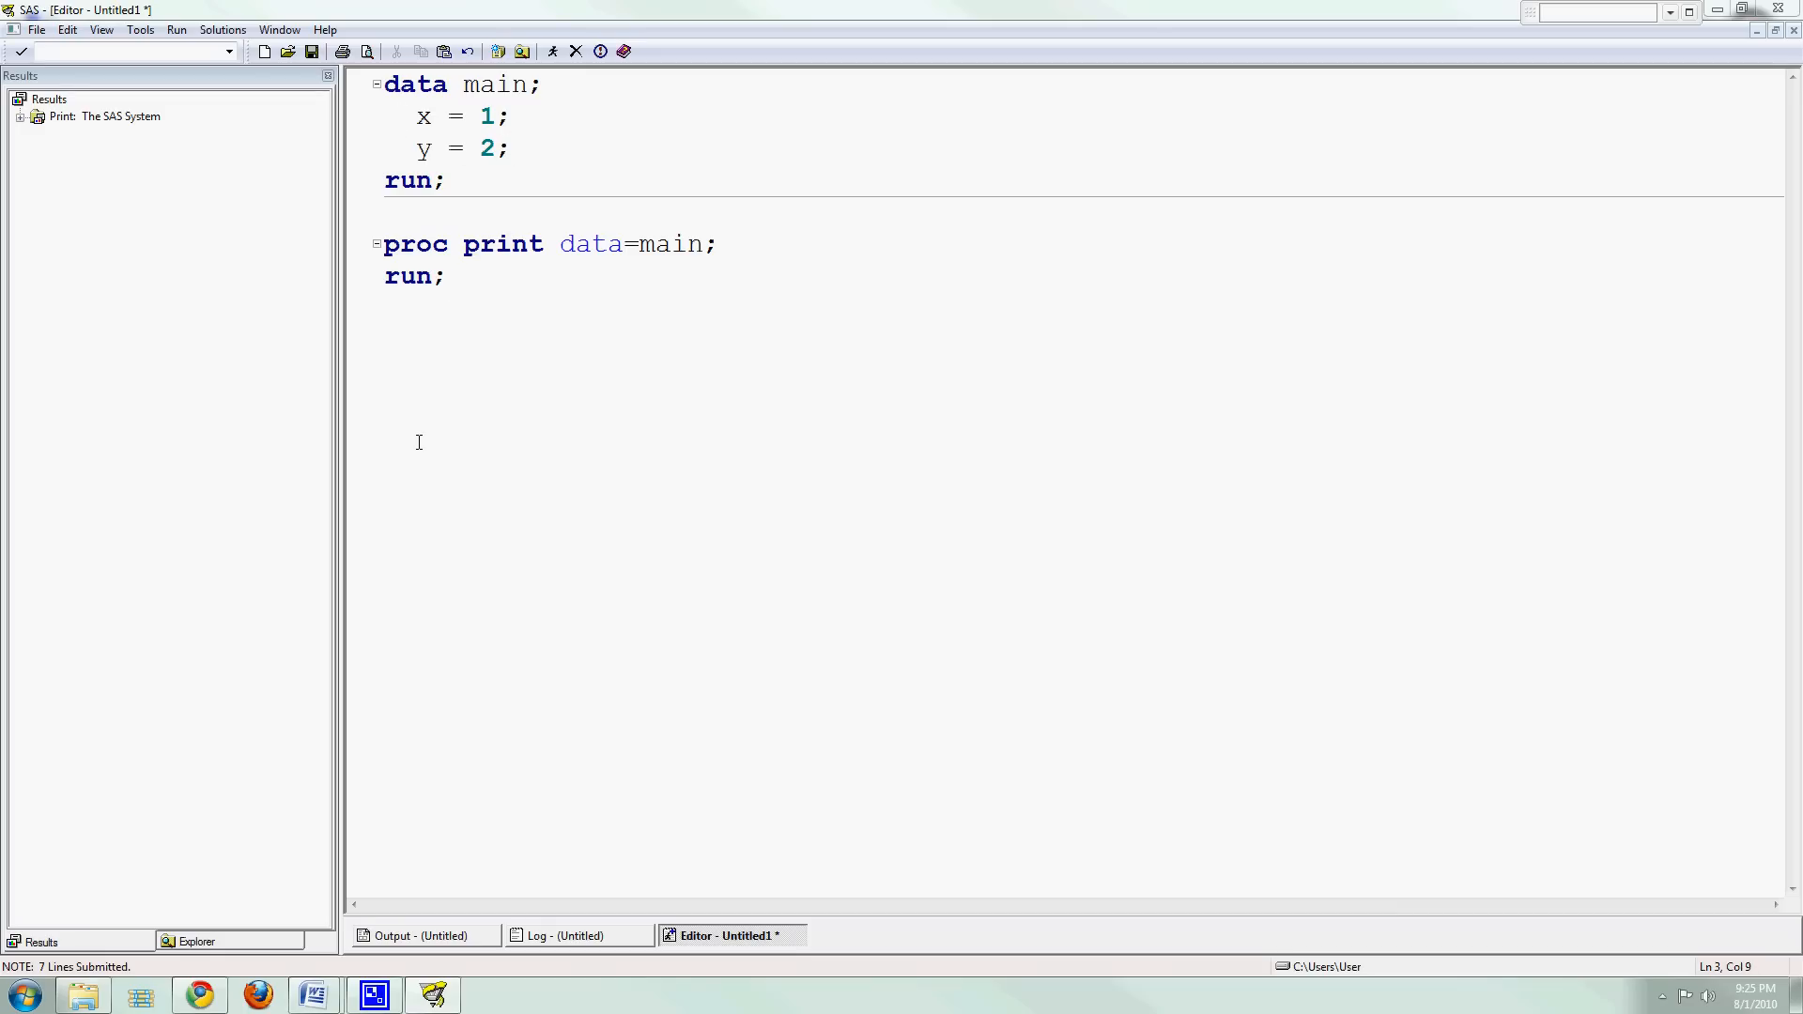
mouse_move(501, 572)
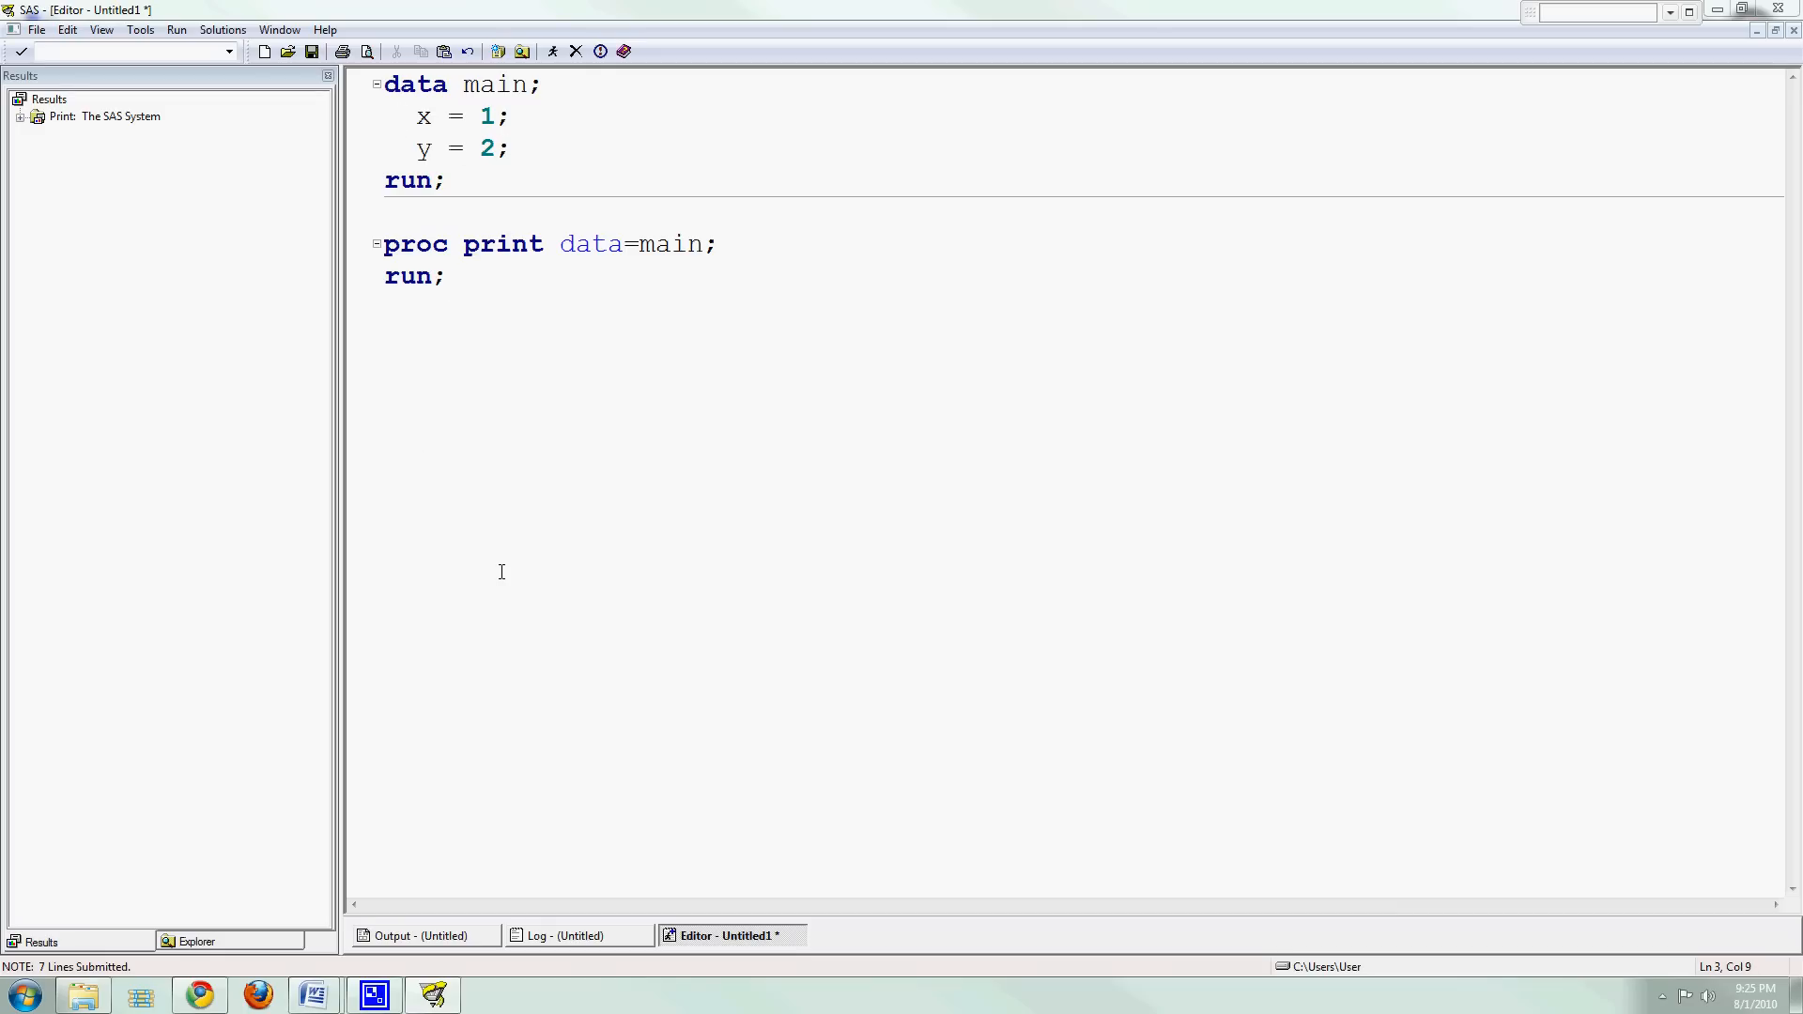
mouse_move(524, 525)
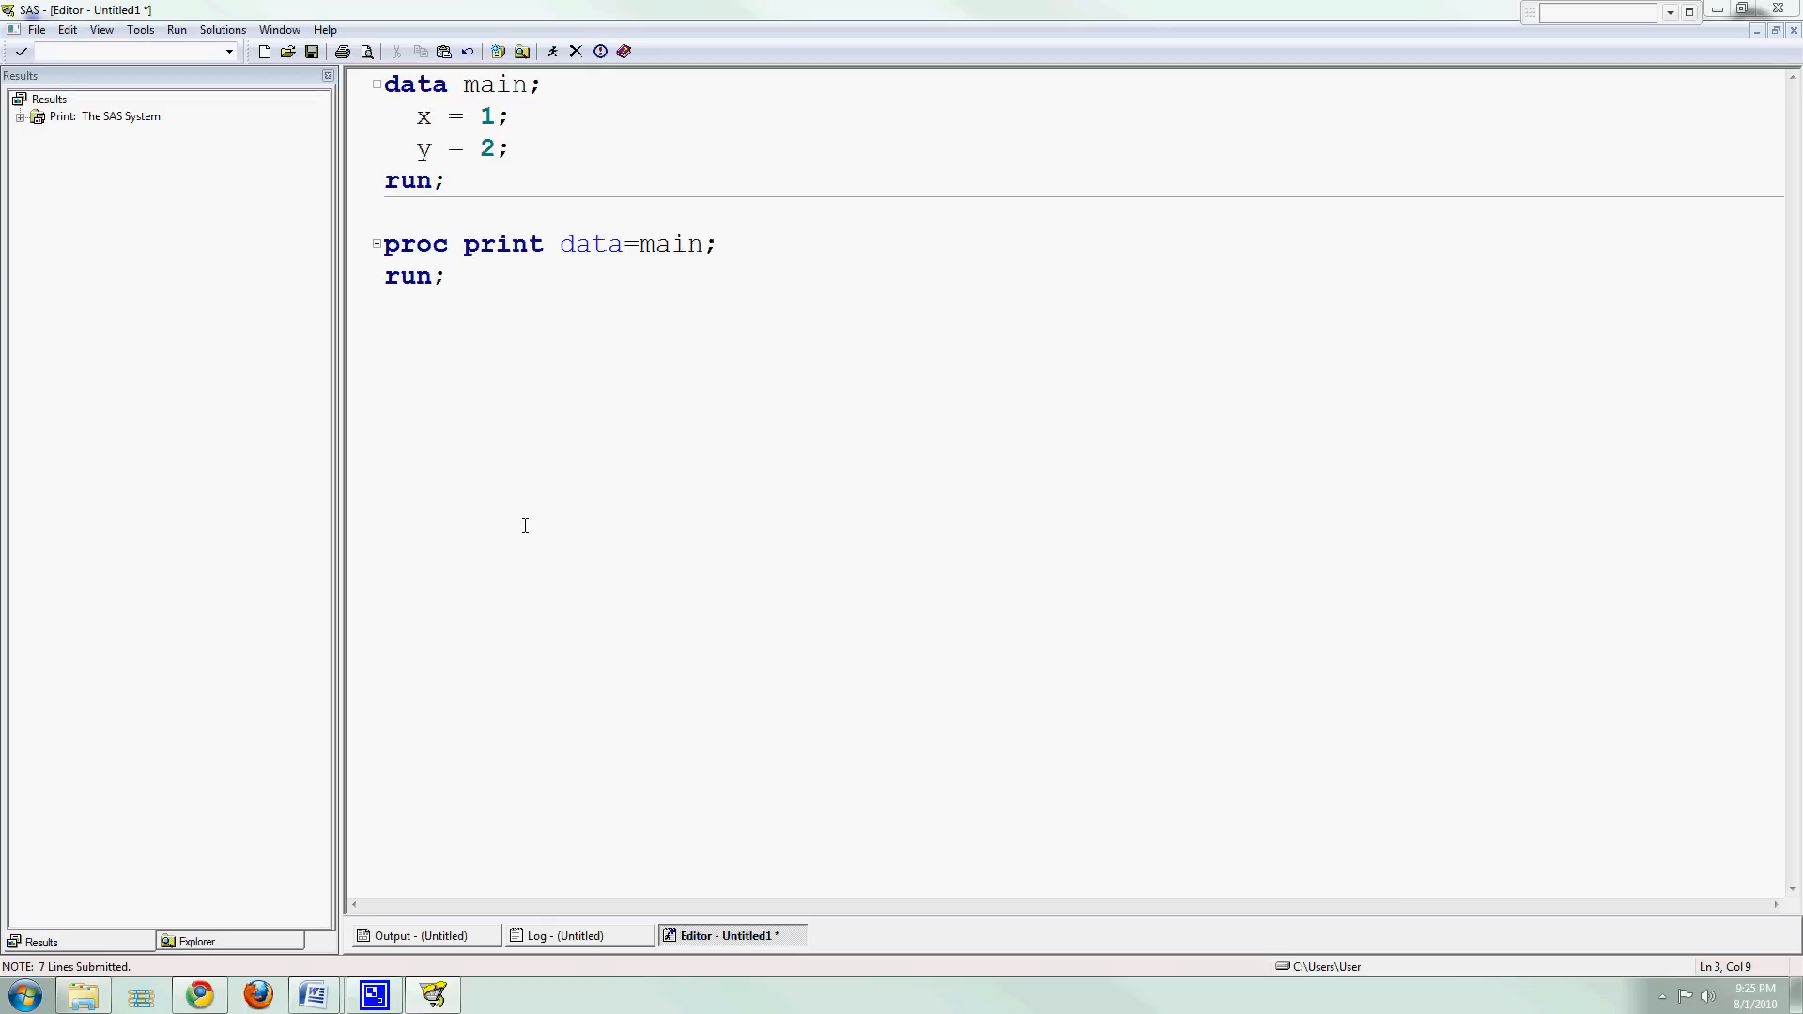
left_click_drag(414, 116, 506, 148)
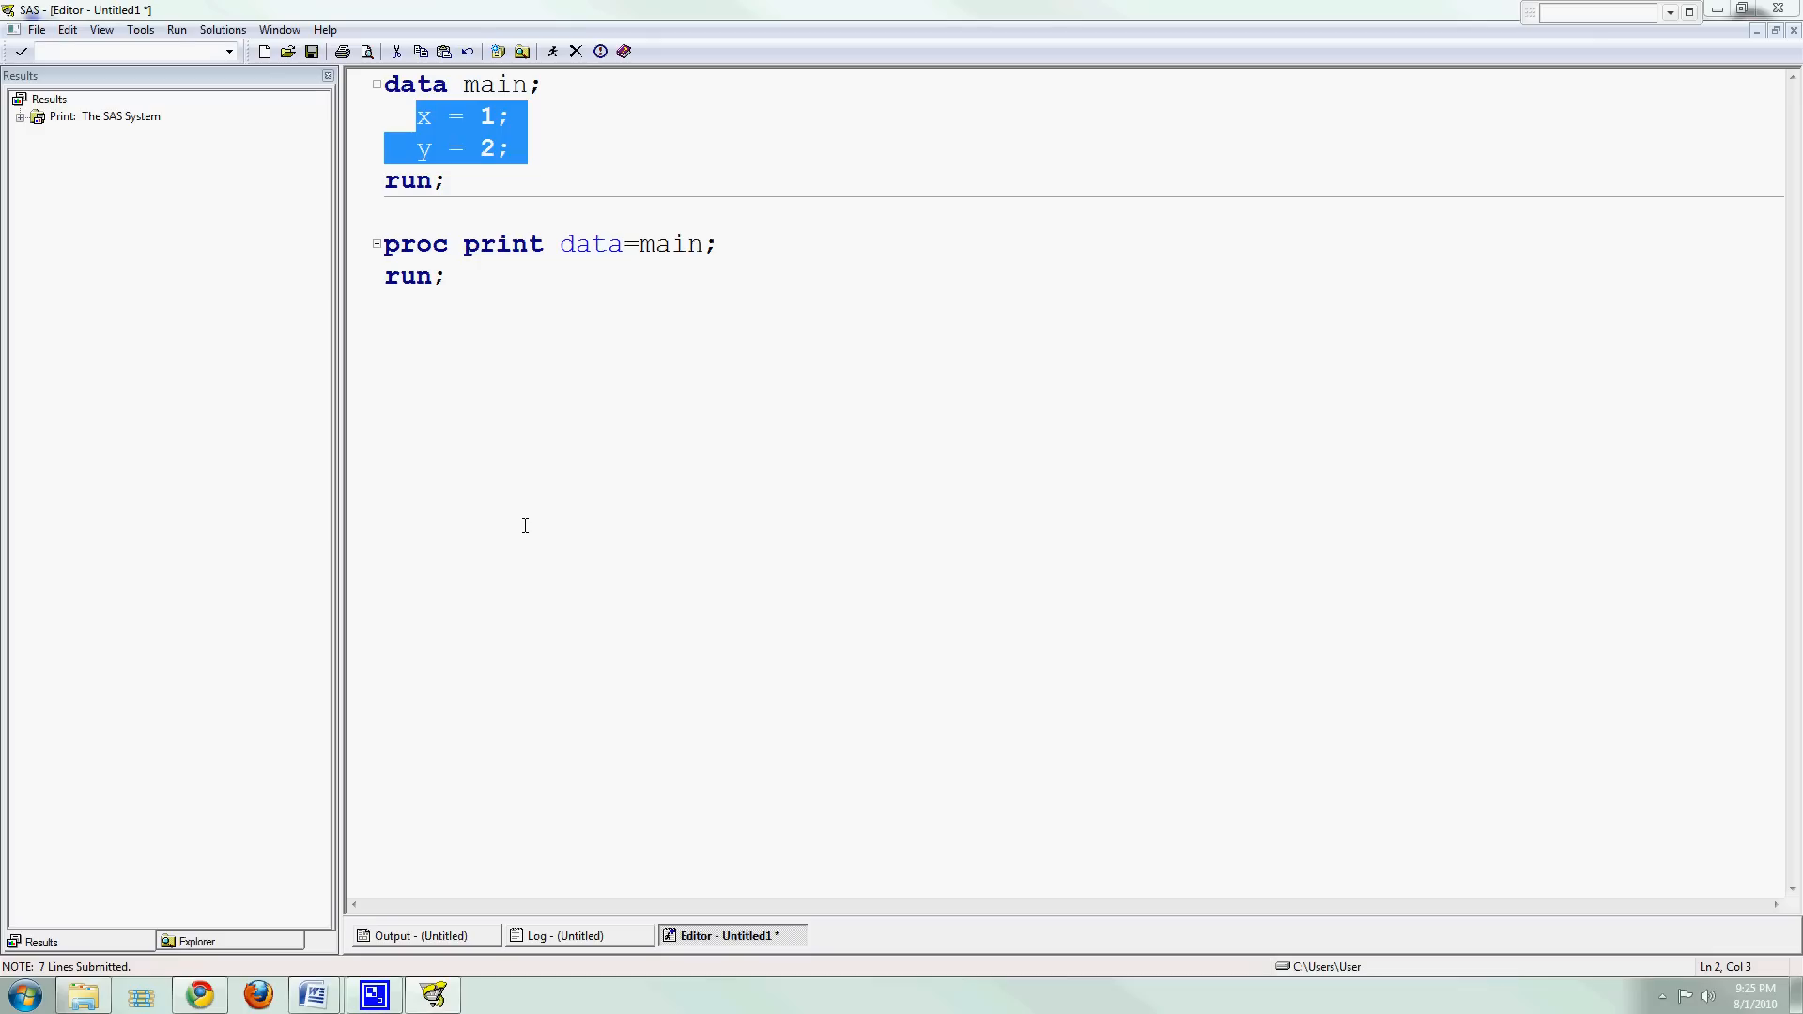
type("input")
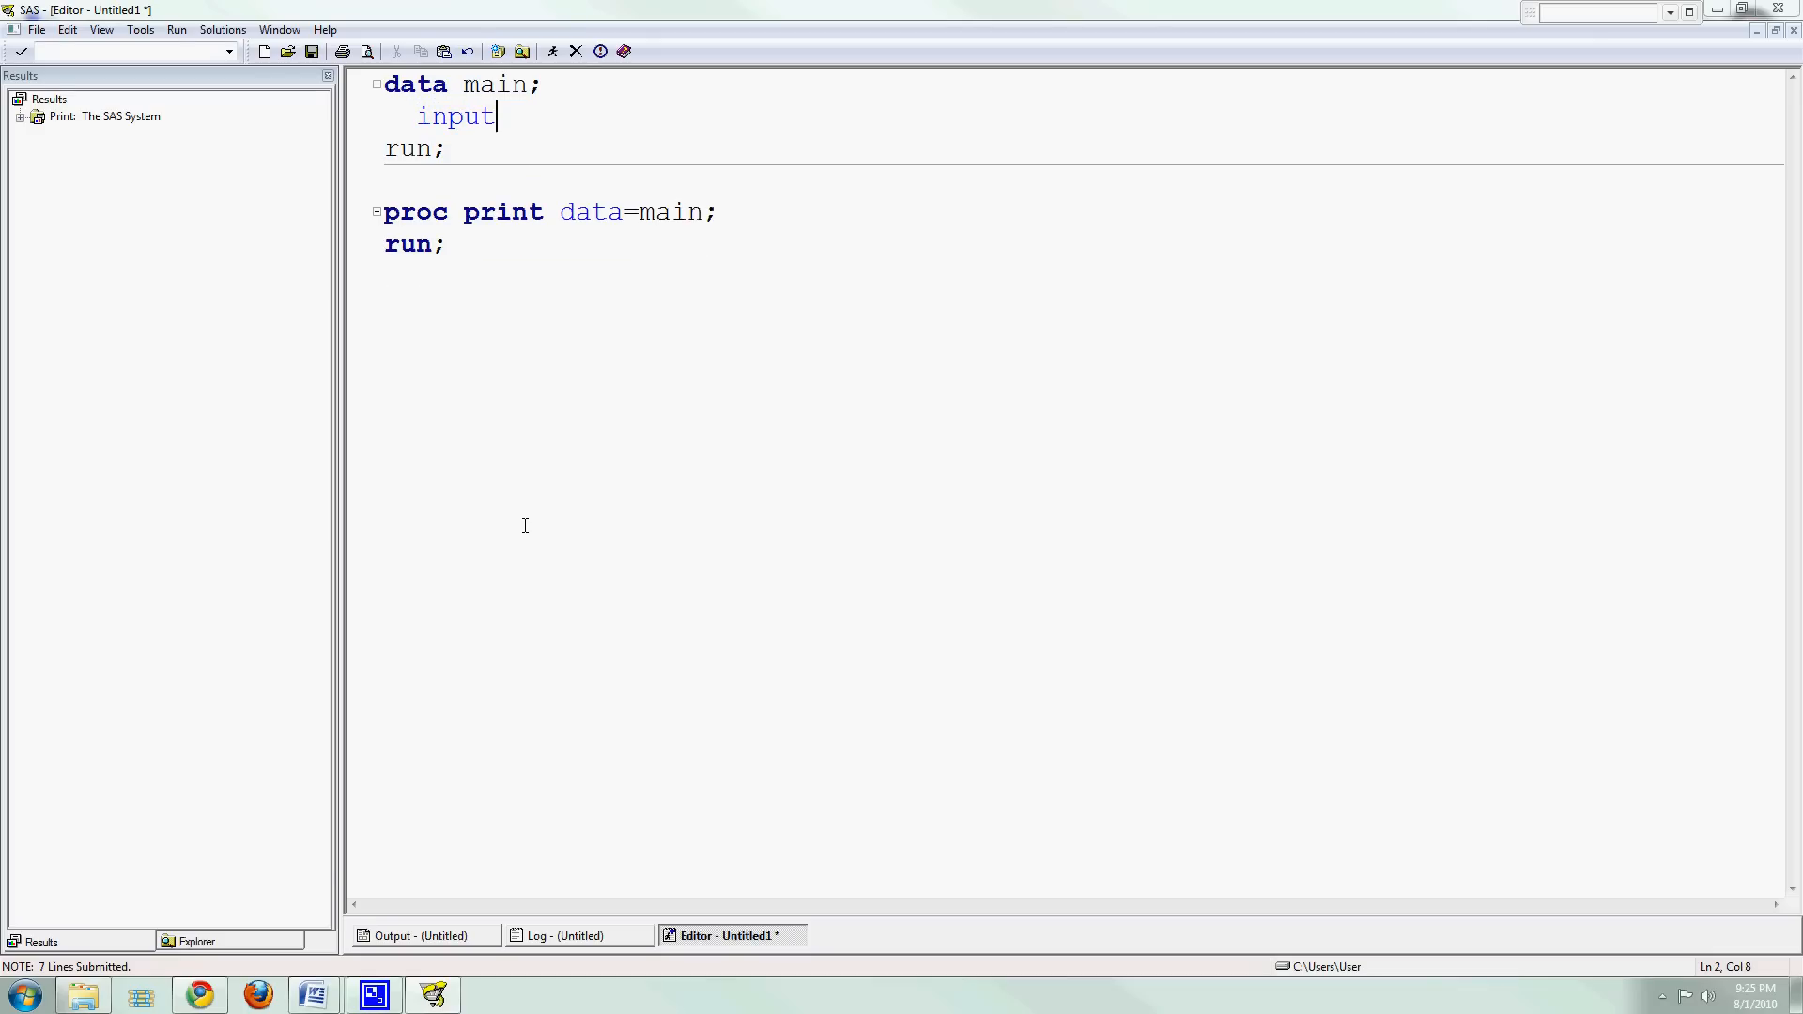
Complete the data step with 'input x y z;', 'cards;' and a closing semicolon line.
type(";")
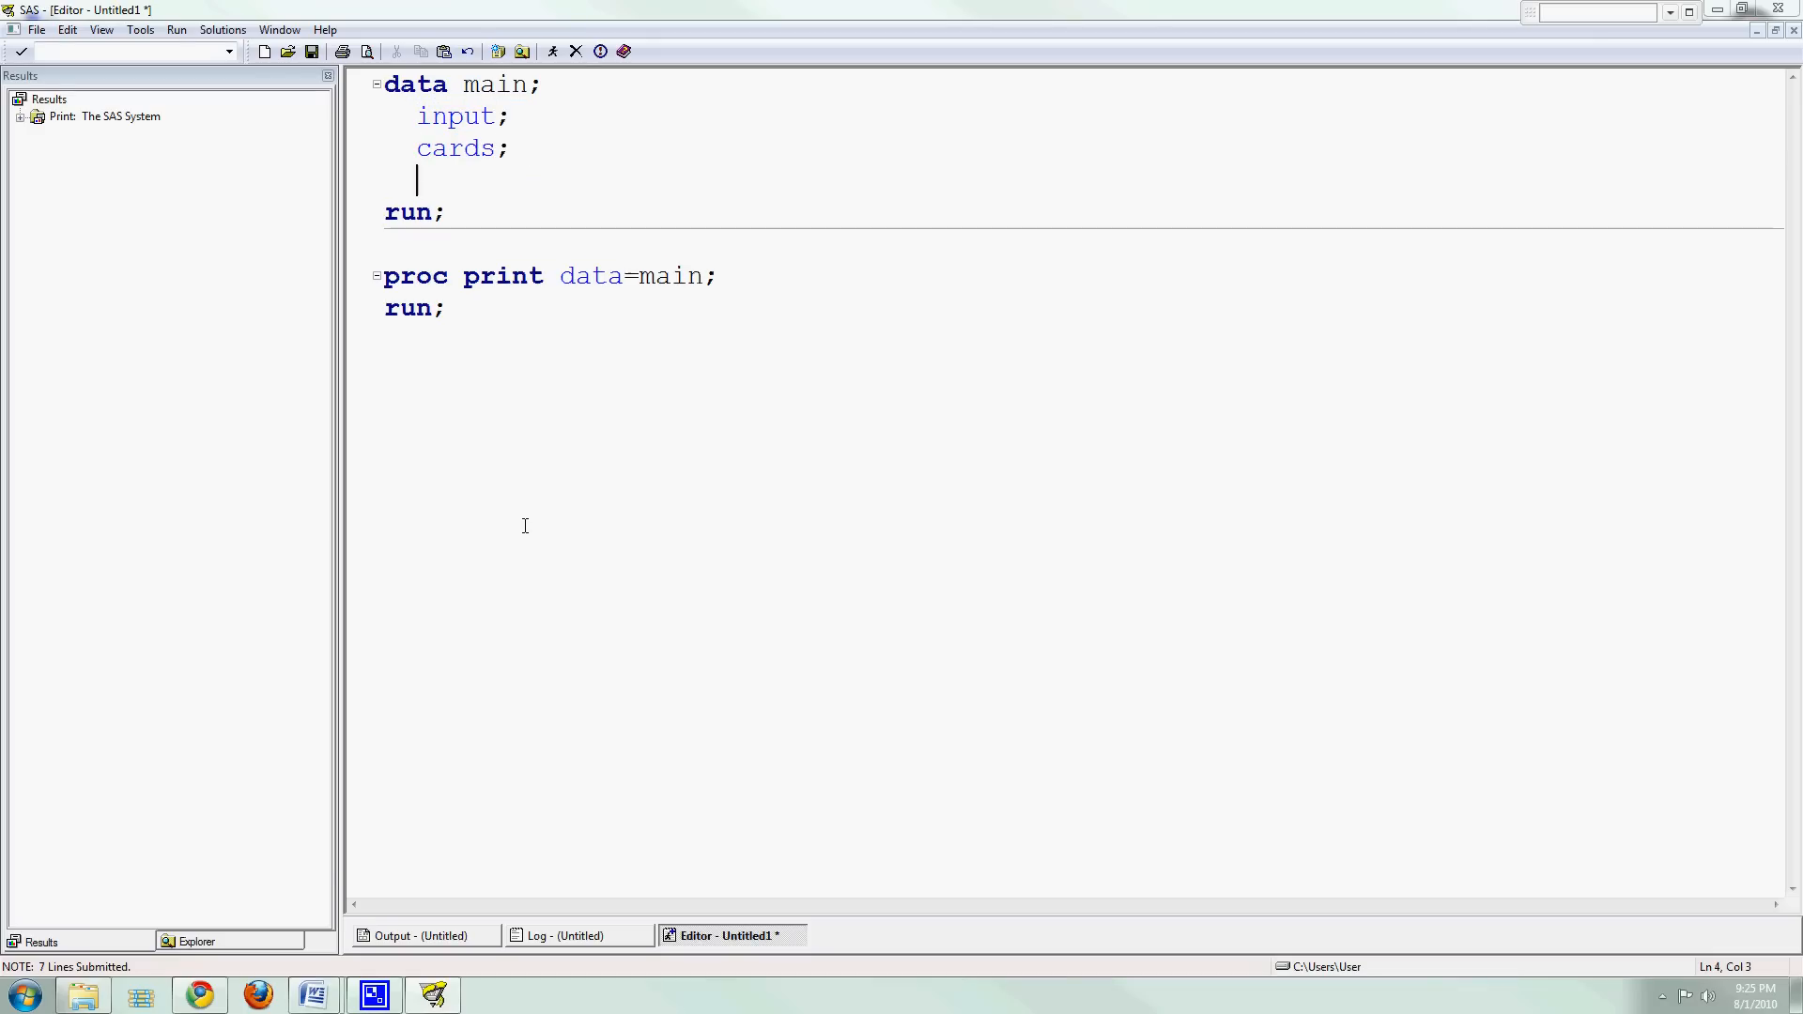
type(";")
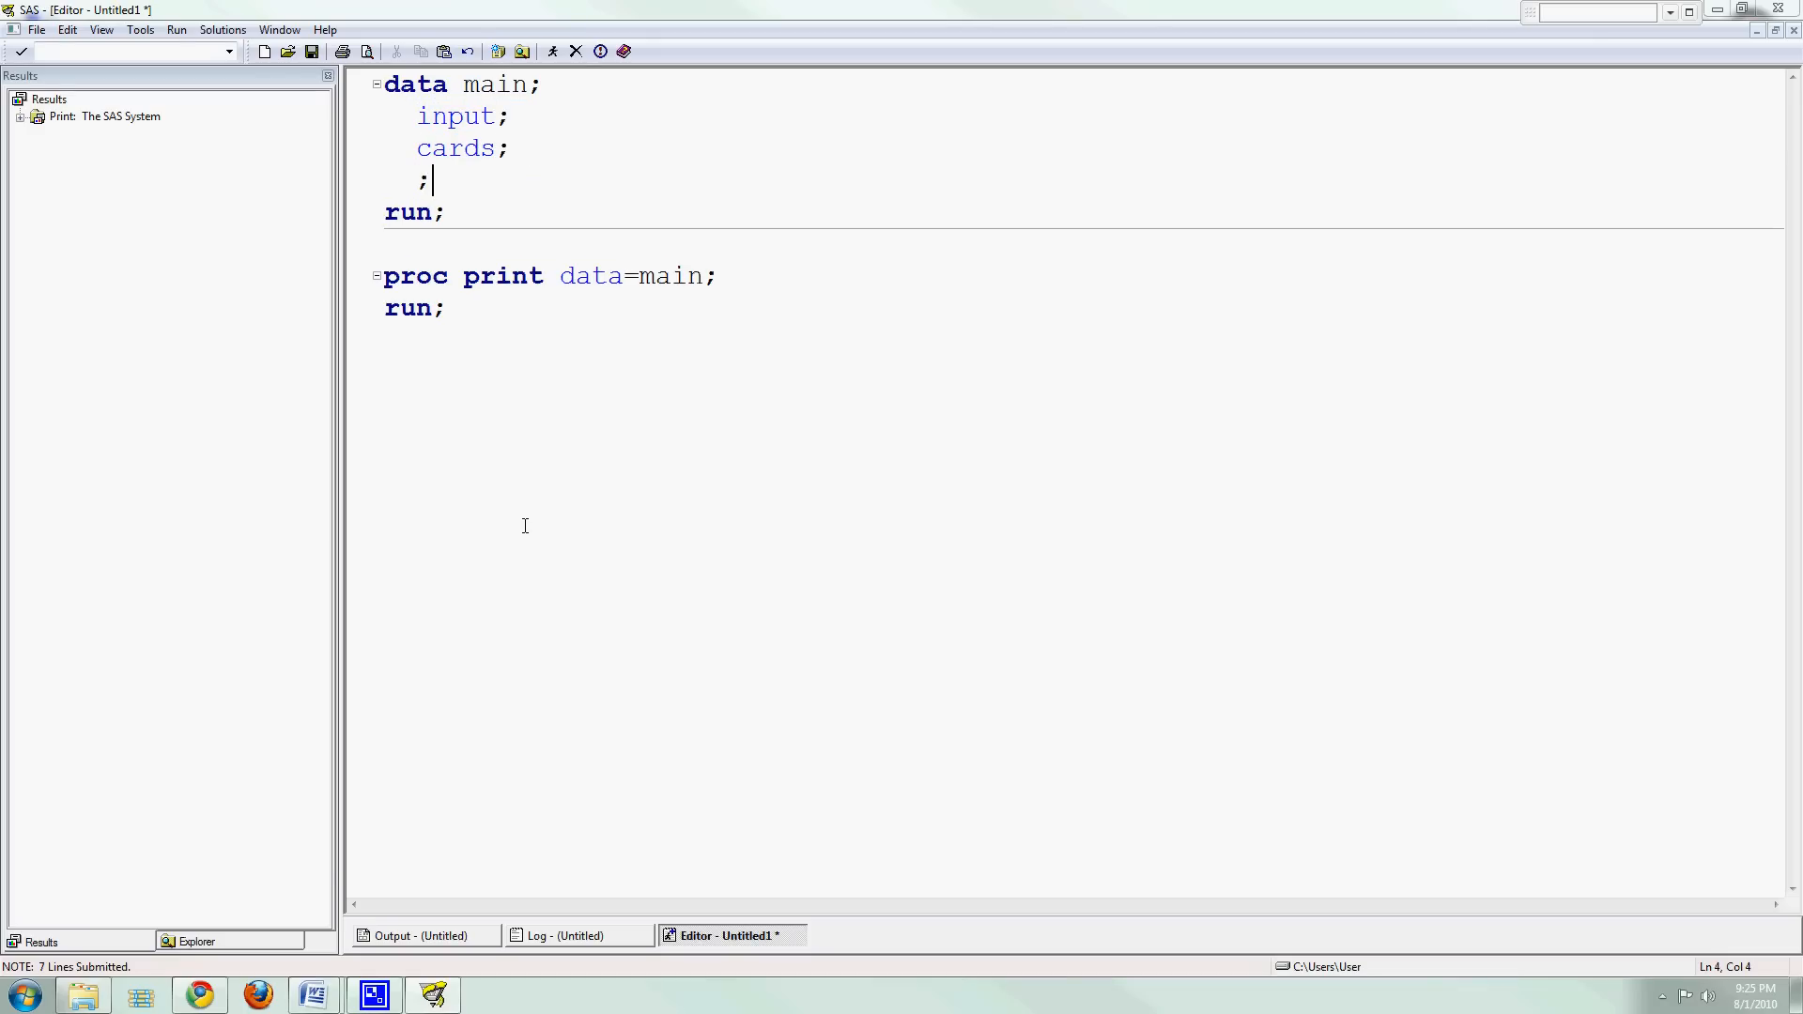
left_click(419, 115)
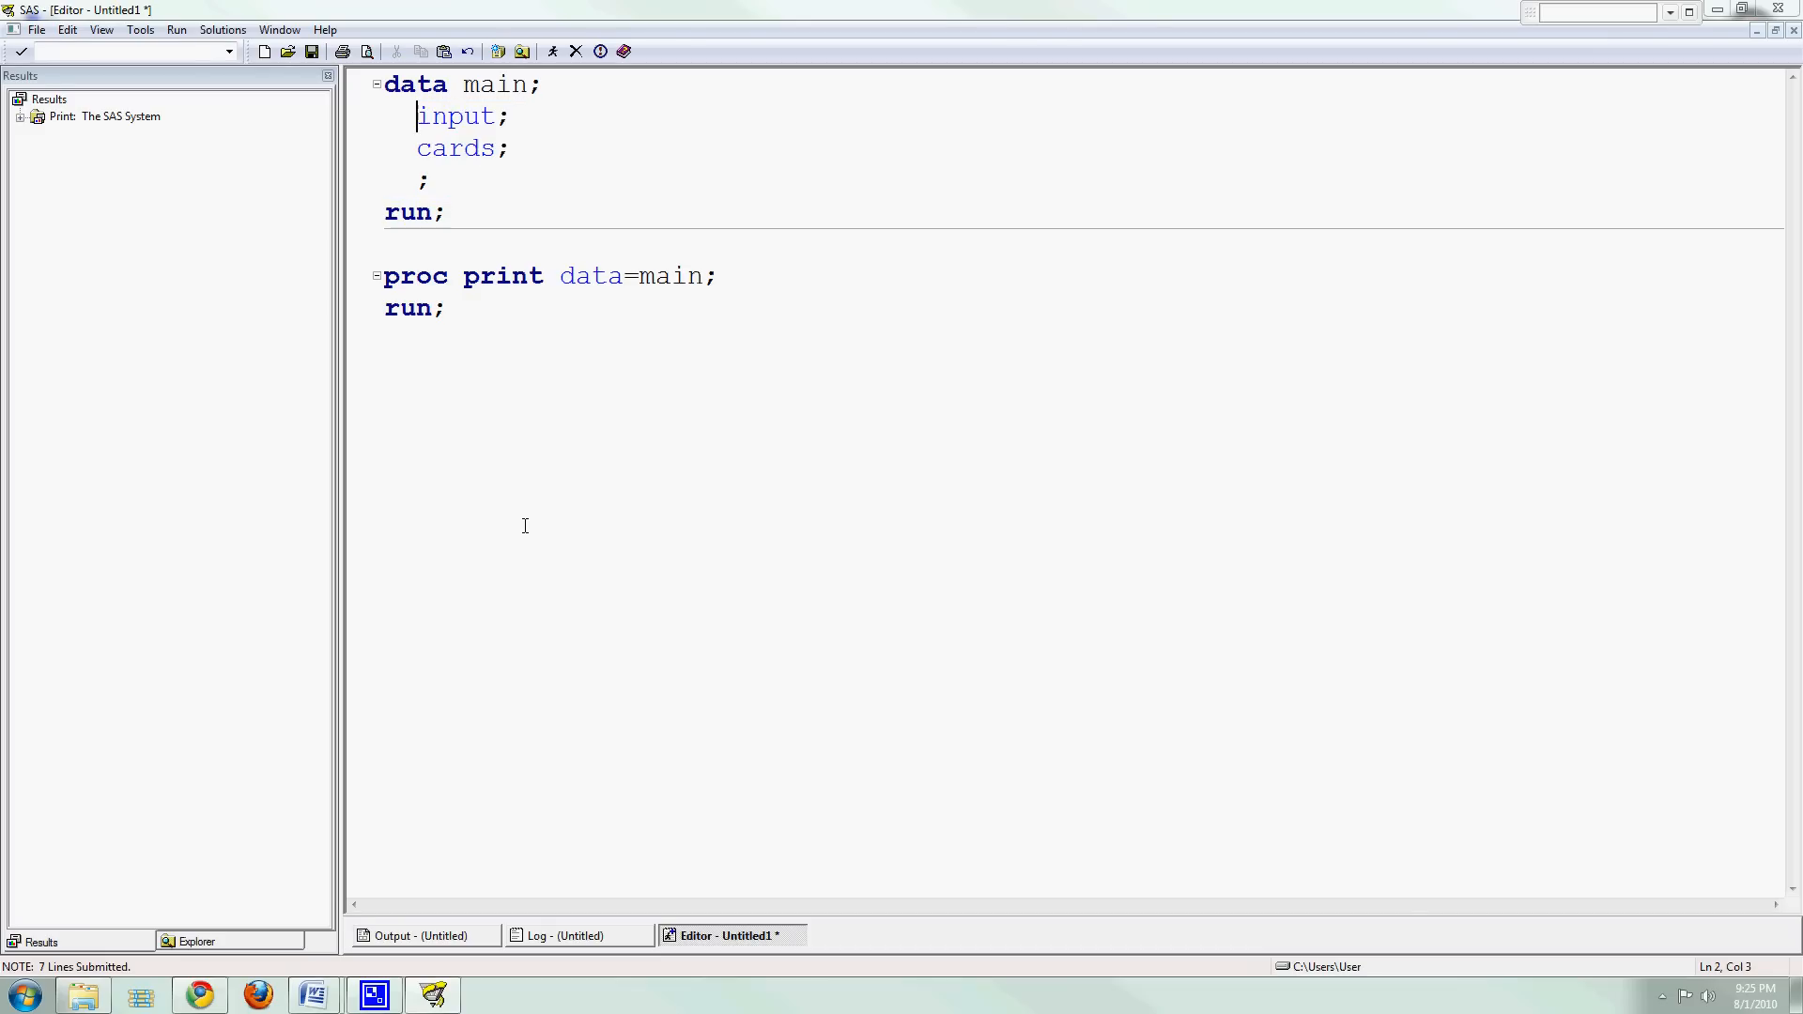
left_click(506, 114)
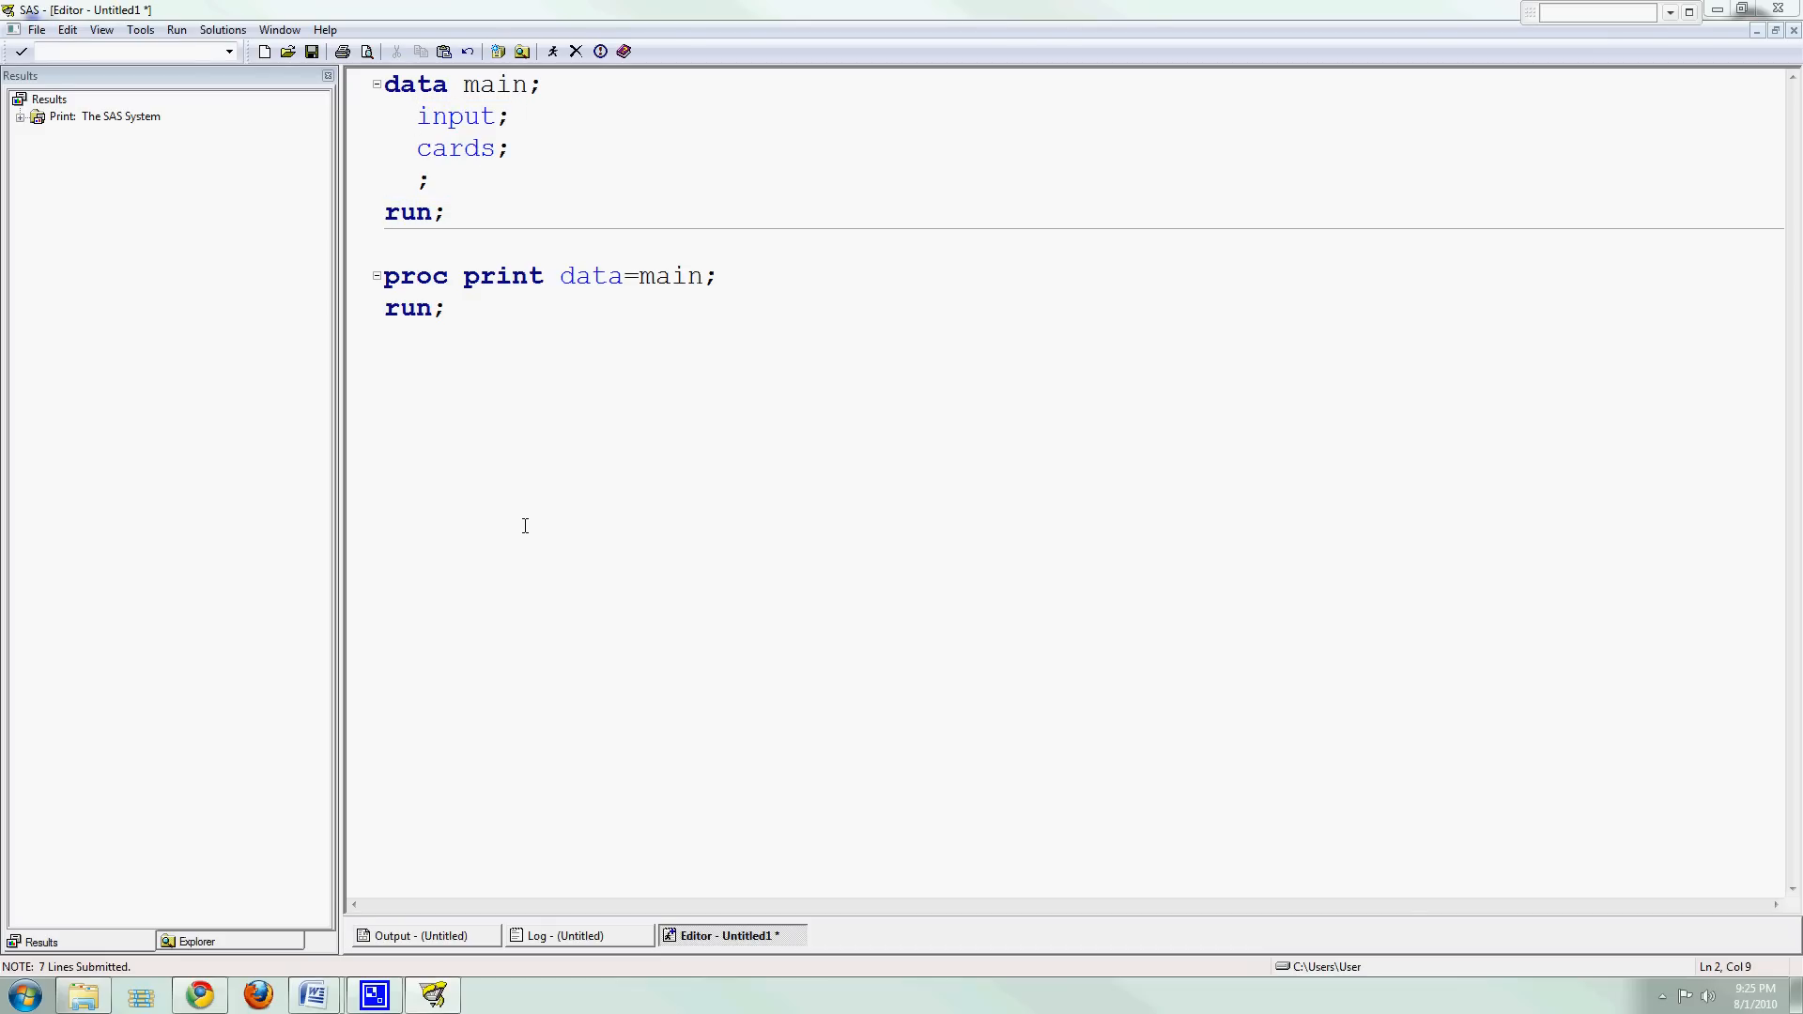
double_click(457, 115)
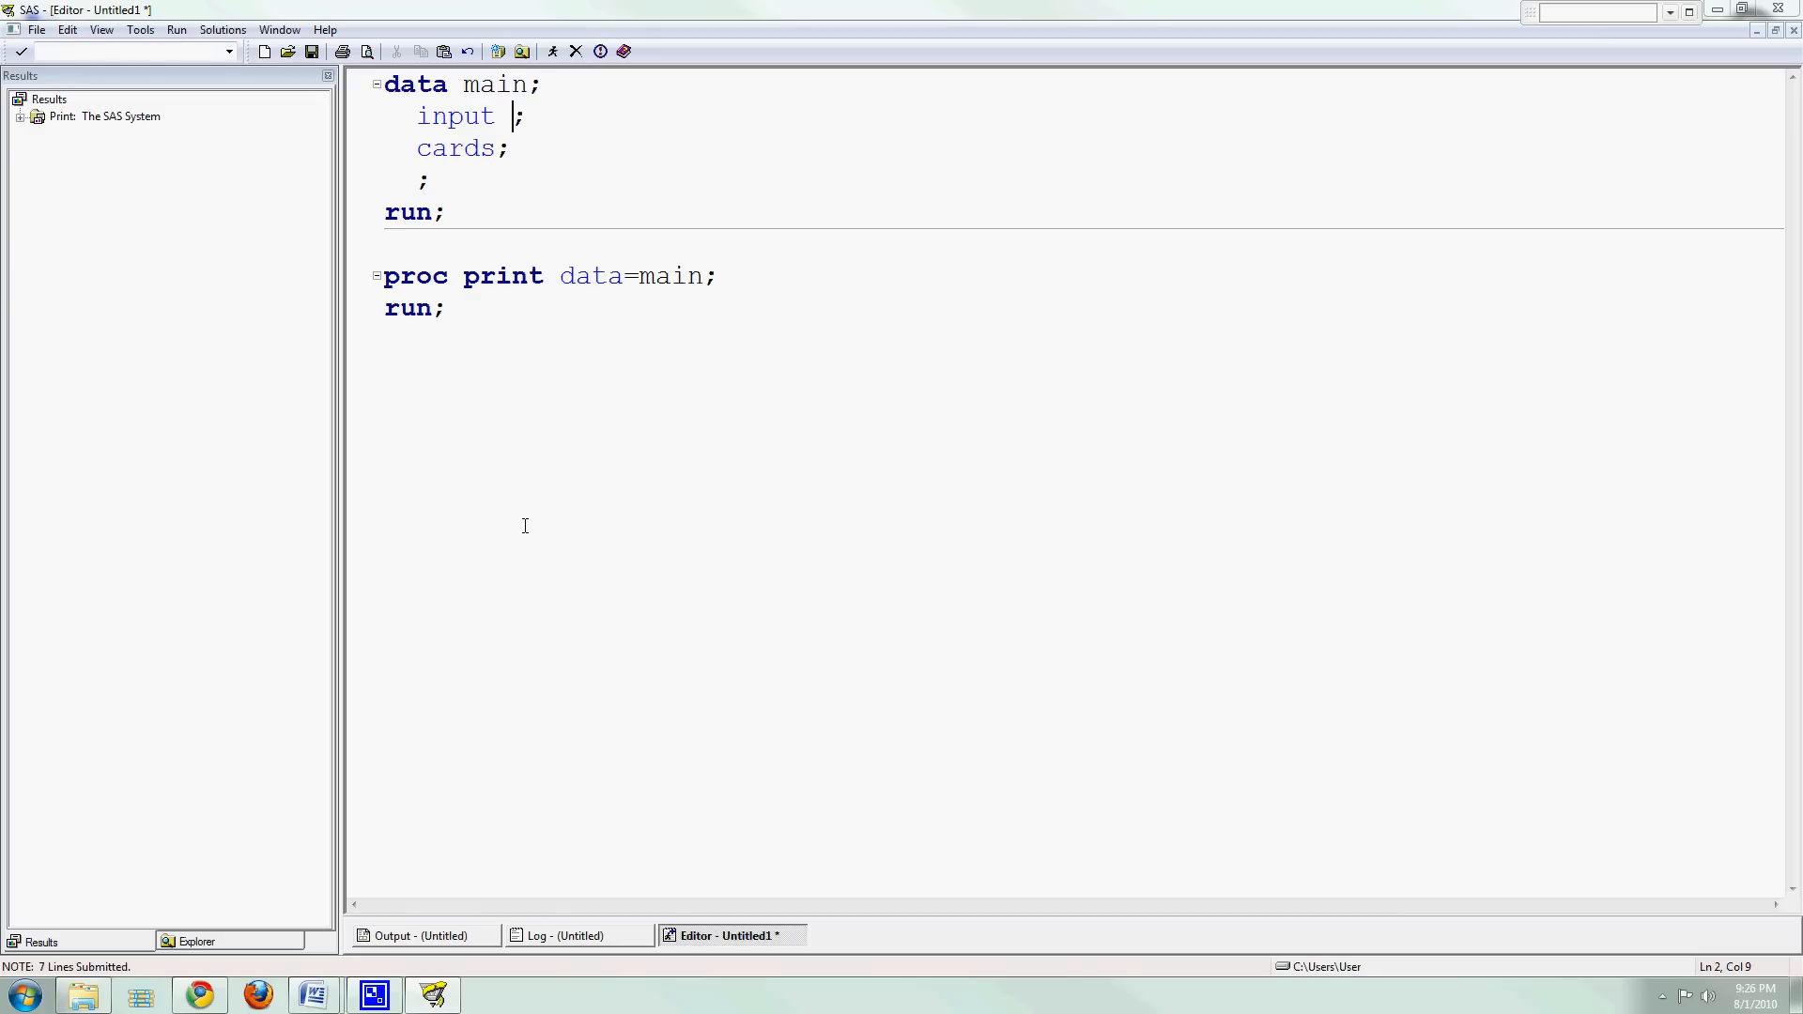
type("x y z")
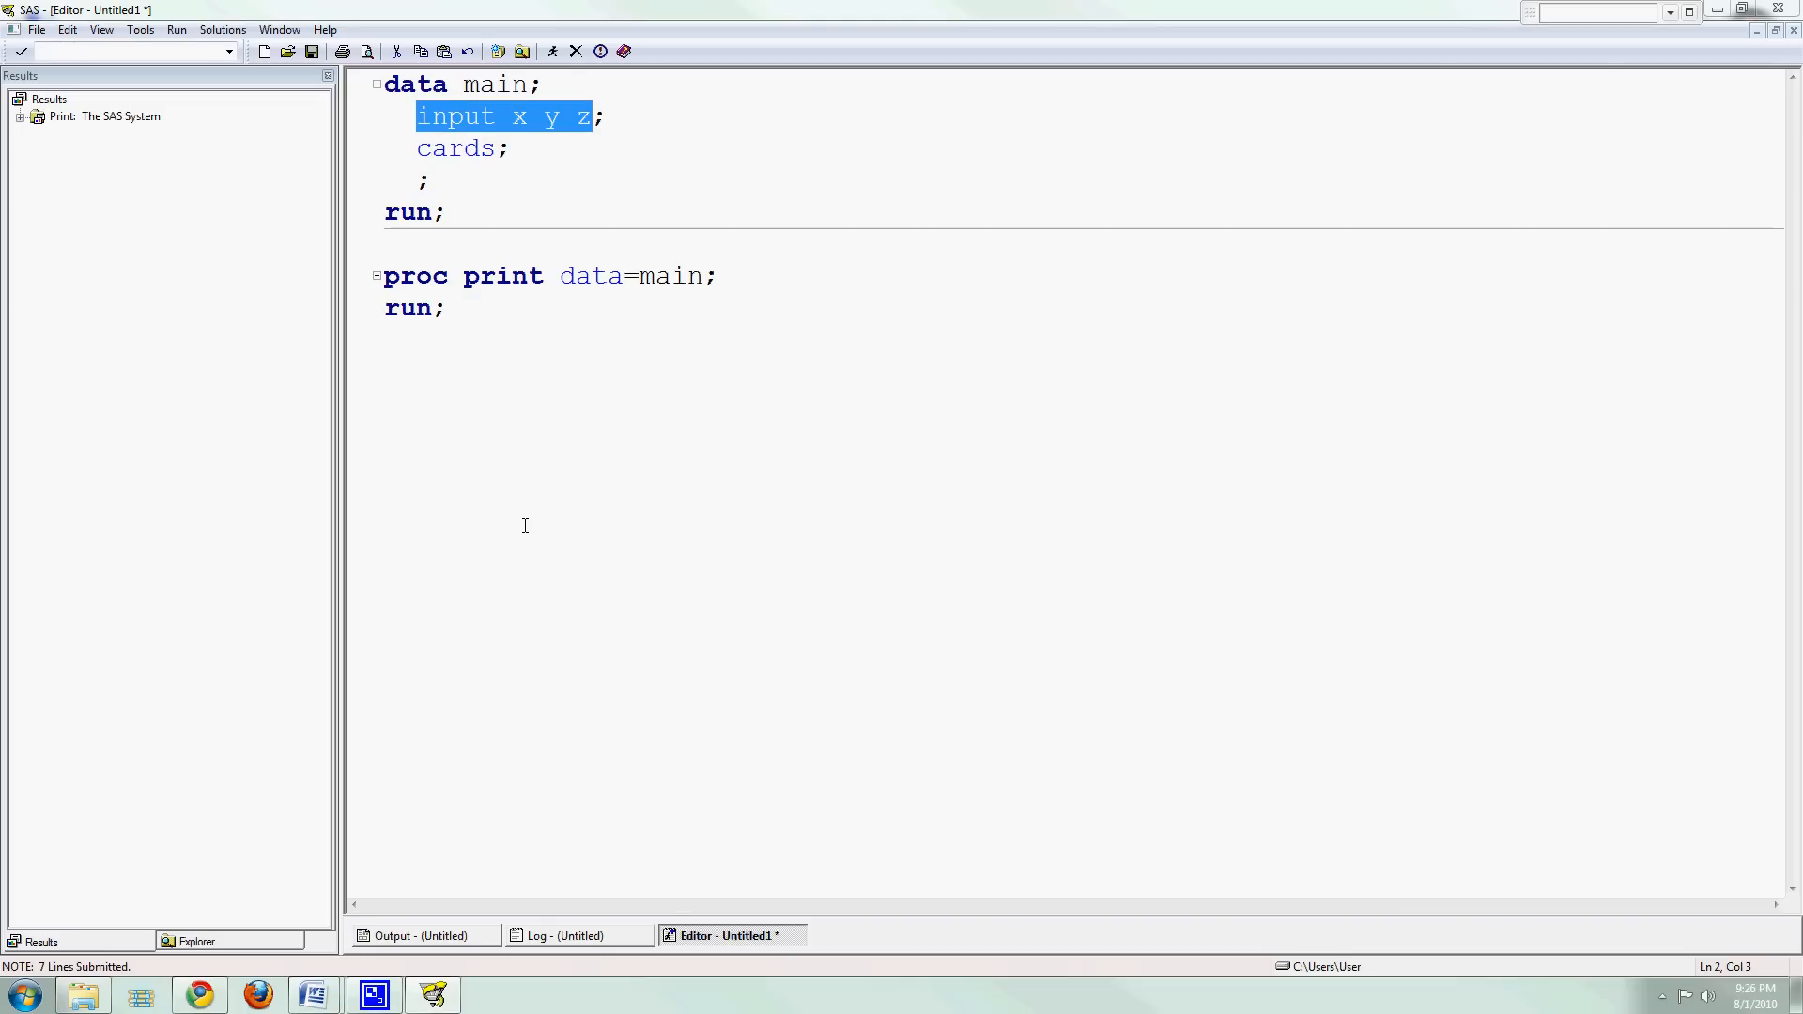
left_click(596, 117)
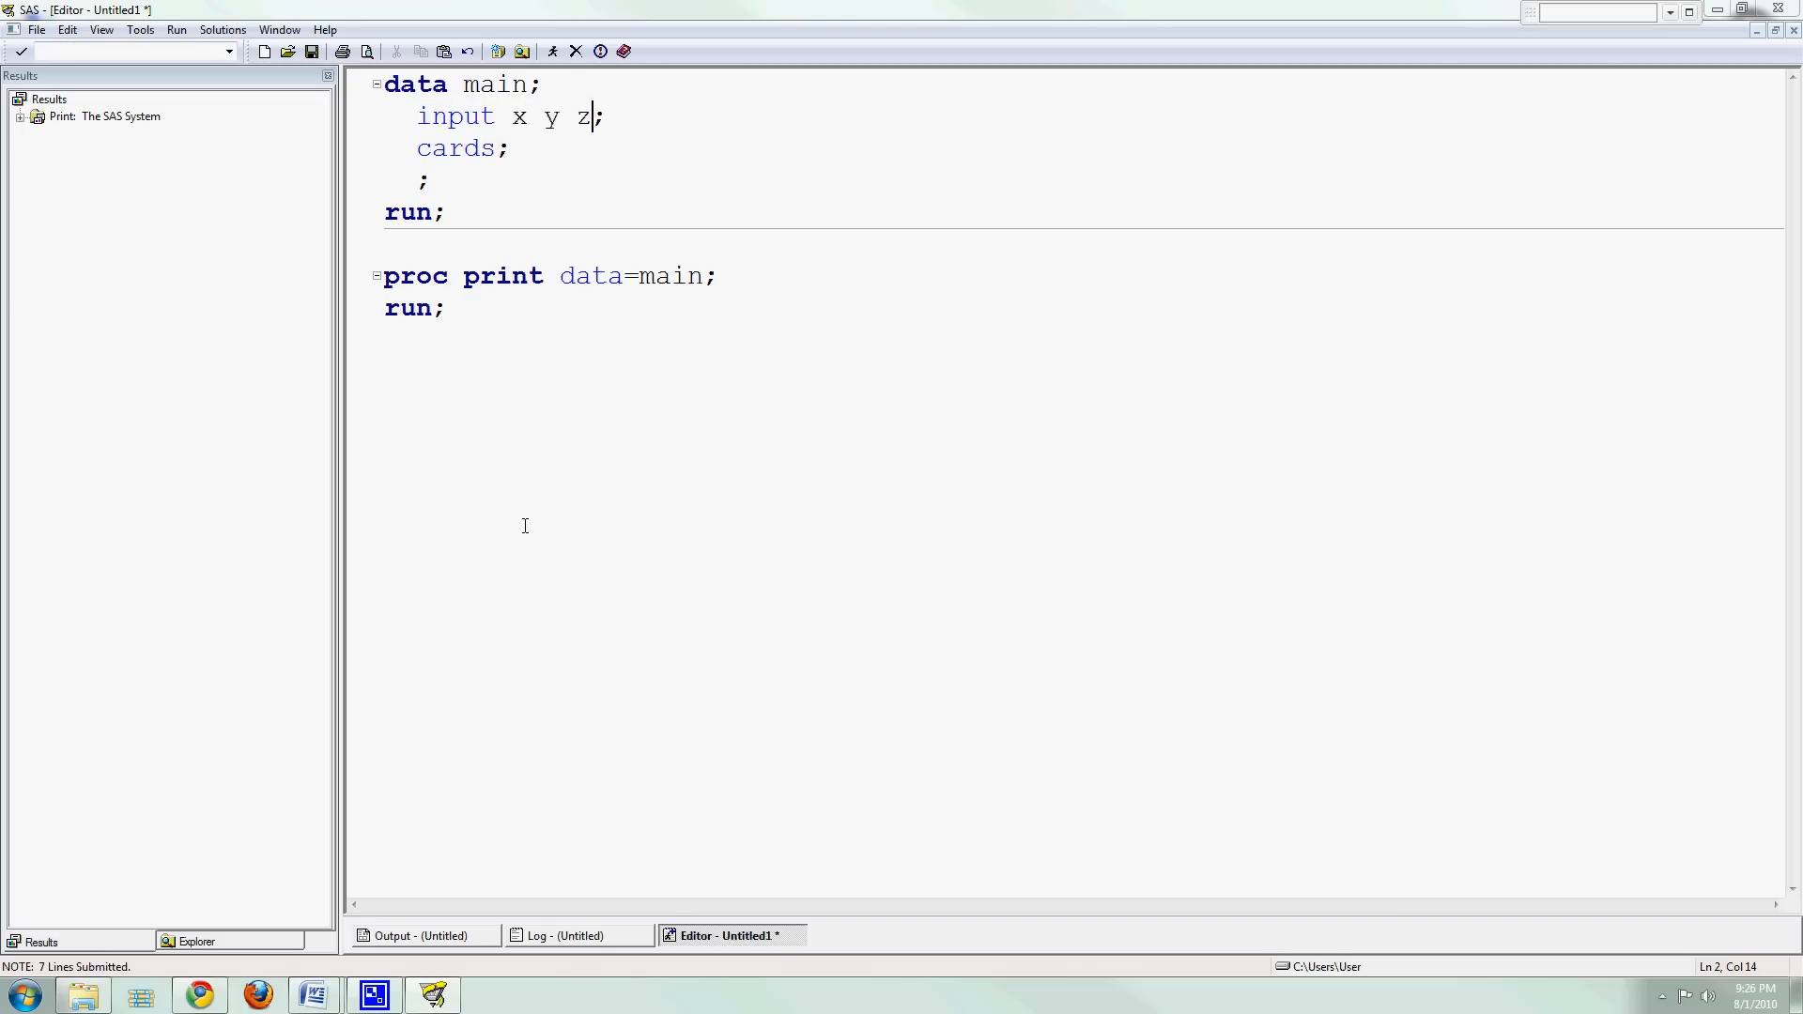
type("= 1")
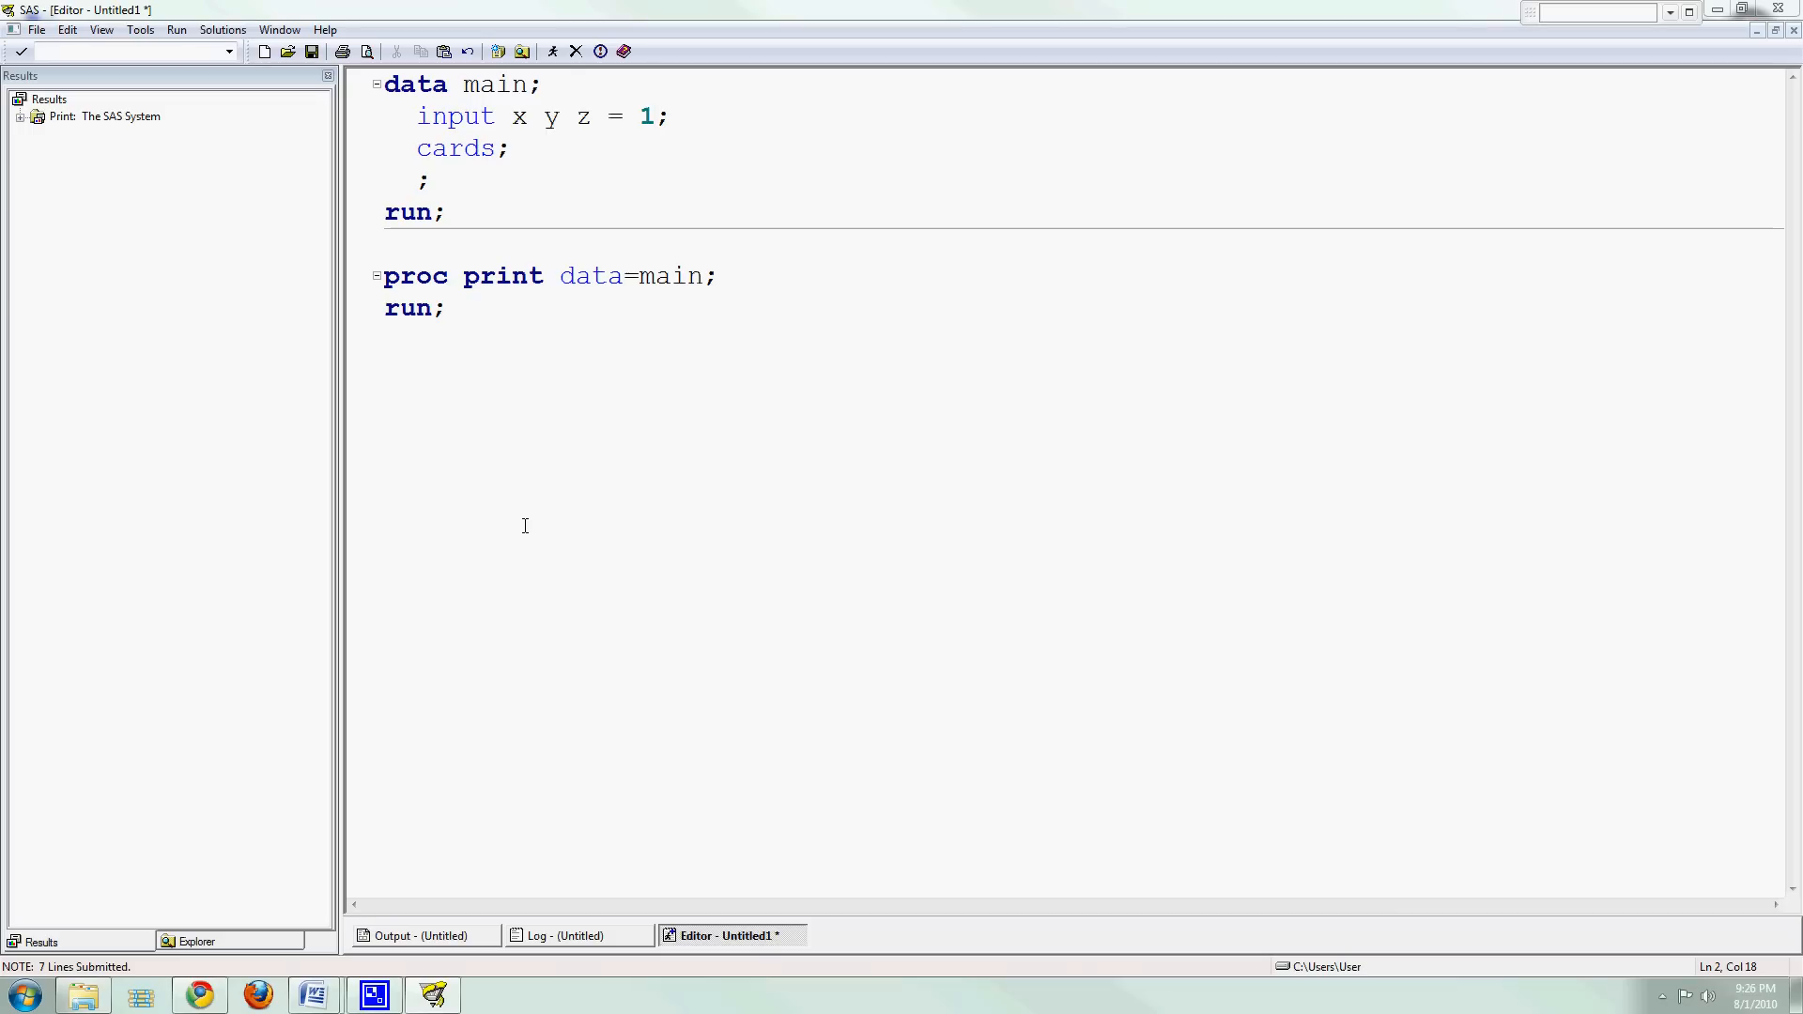
key("Backspace")
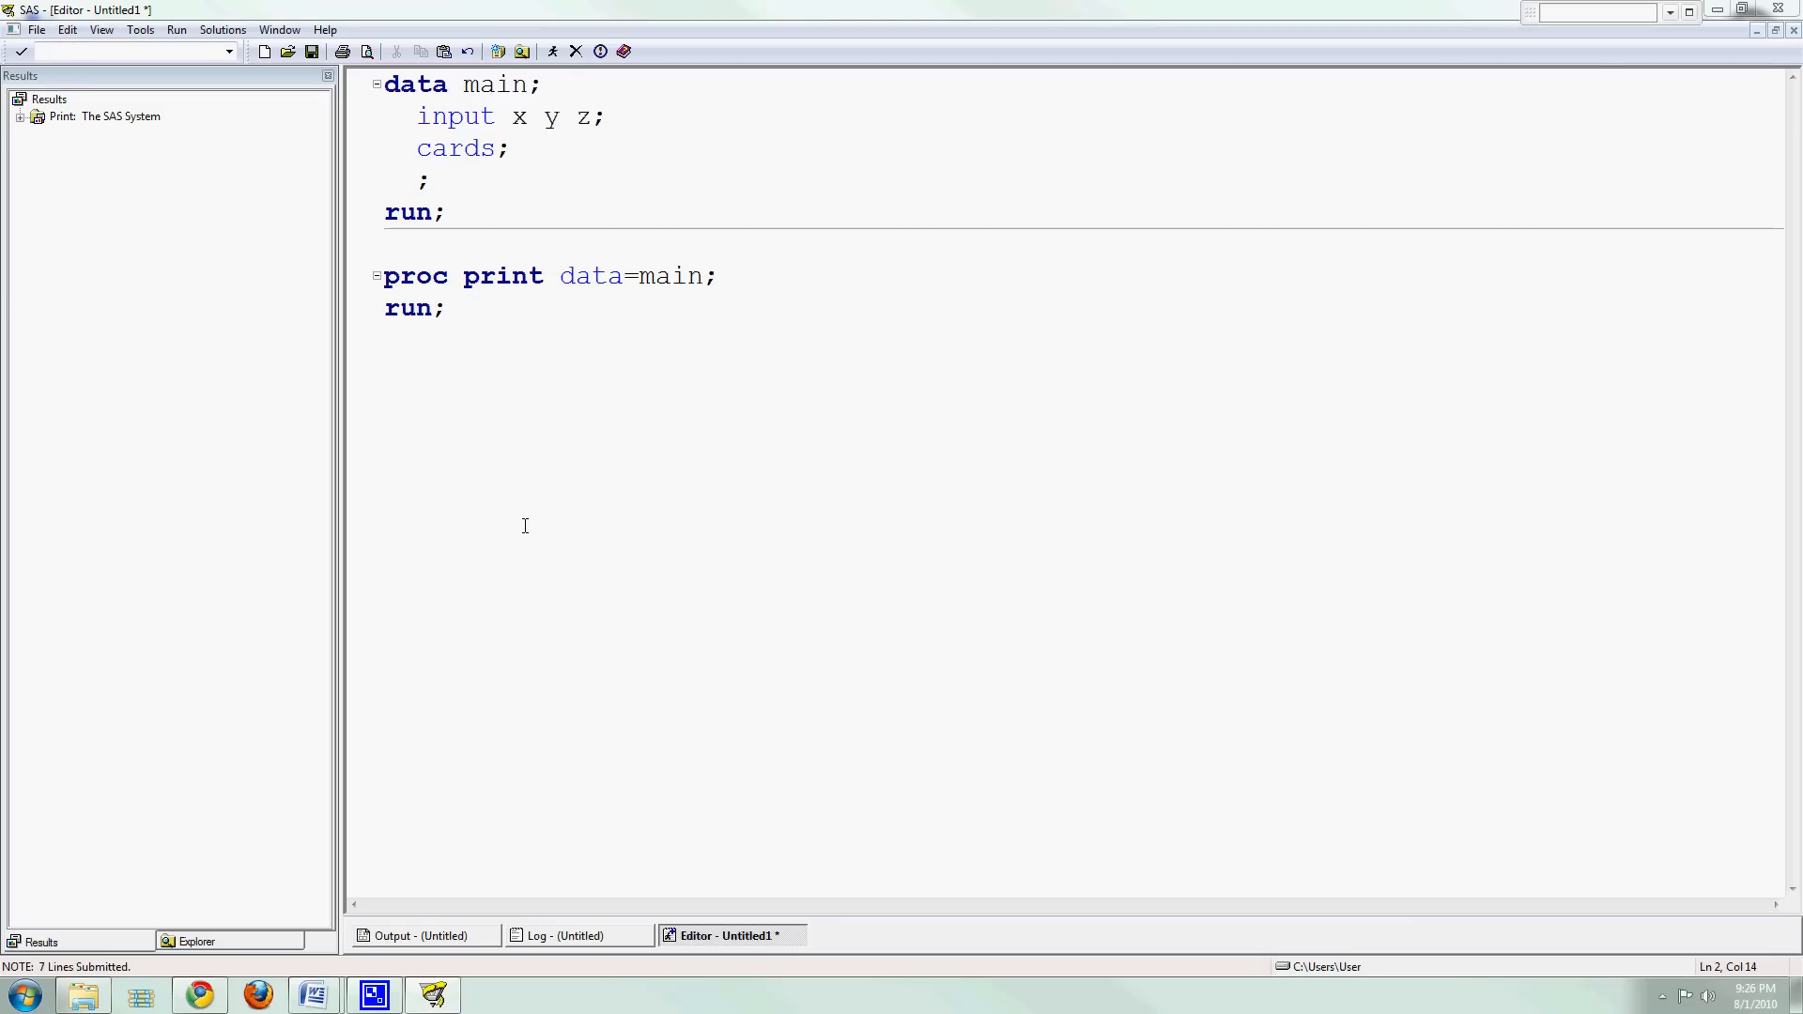
Insert the data line '1 2 3' between 'cards;' and the closing semicolon.
left_click(447, 180)
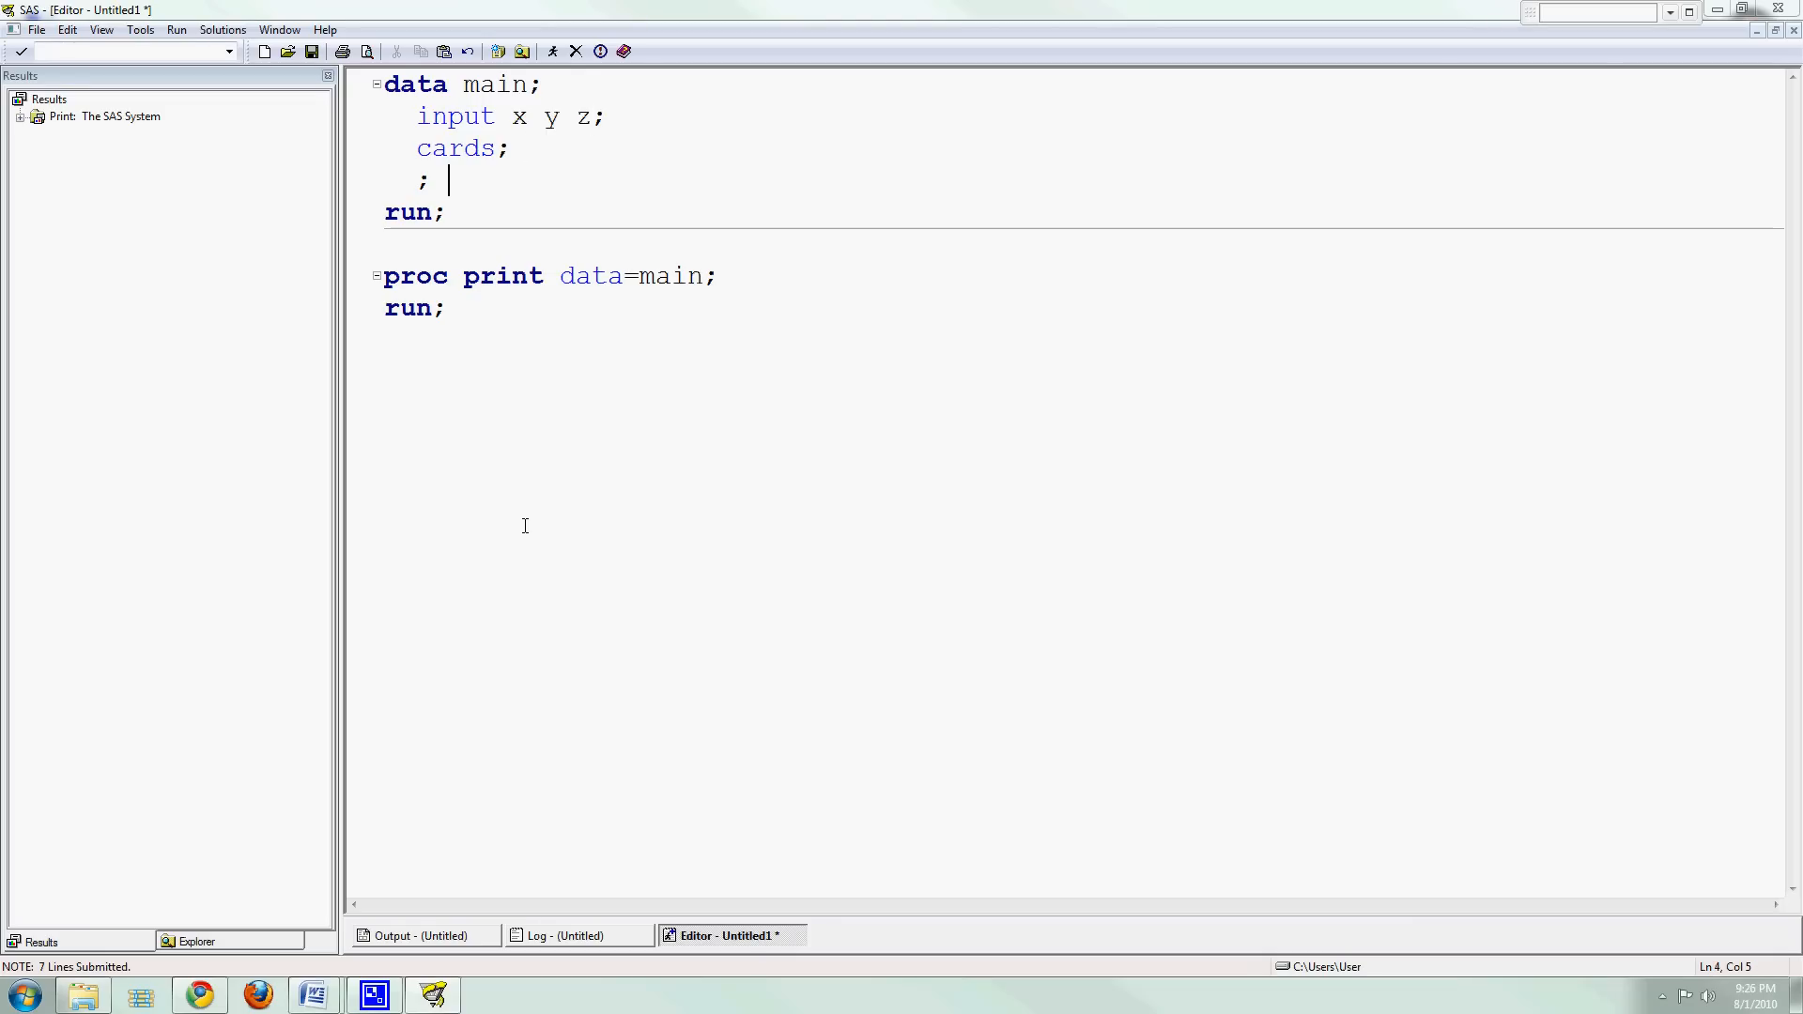
left_click(512, 149)
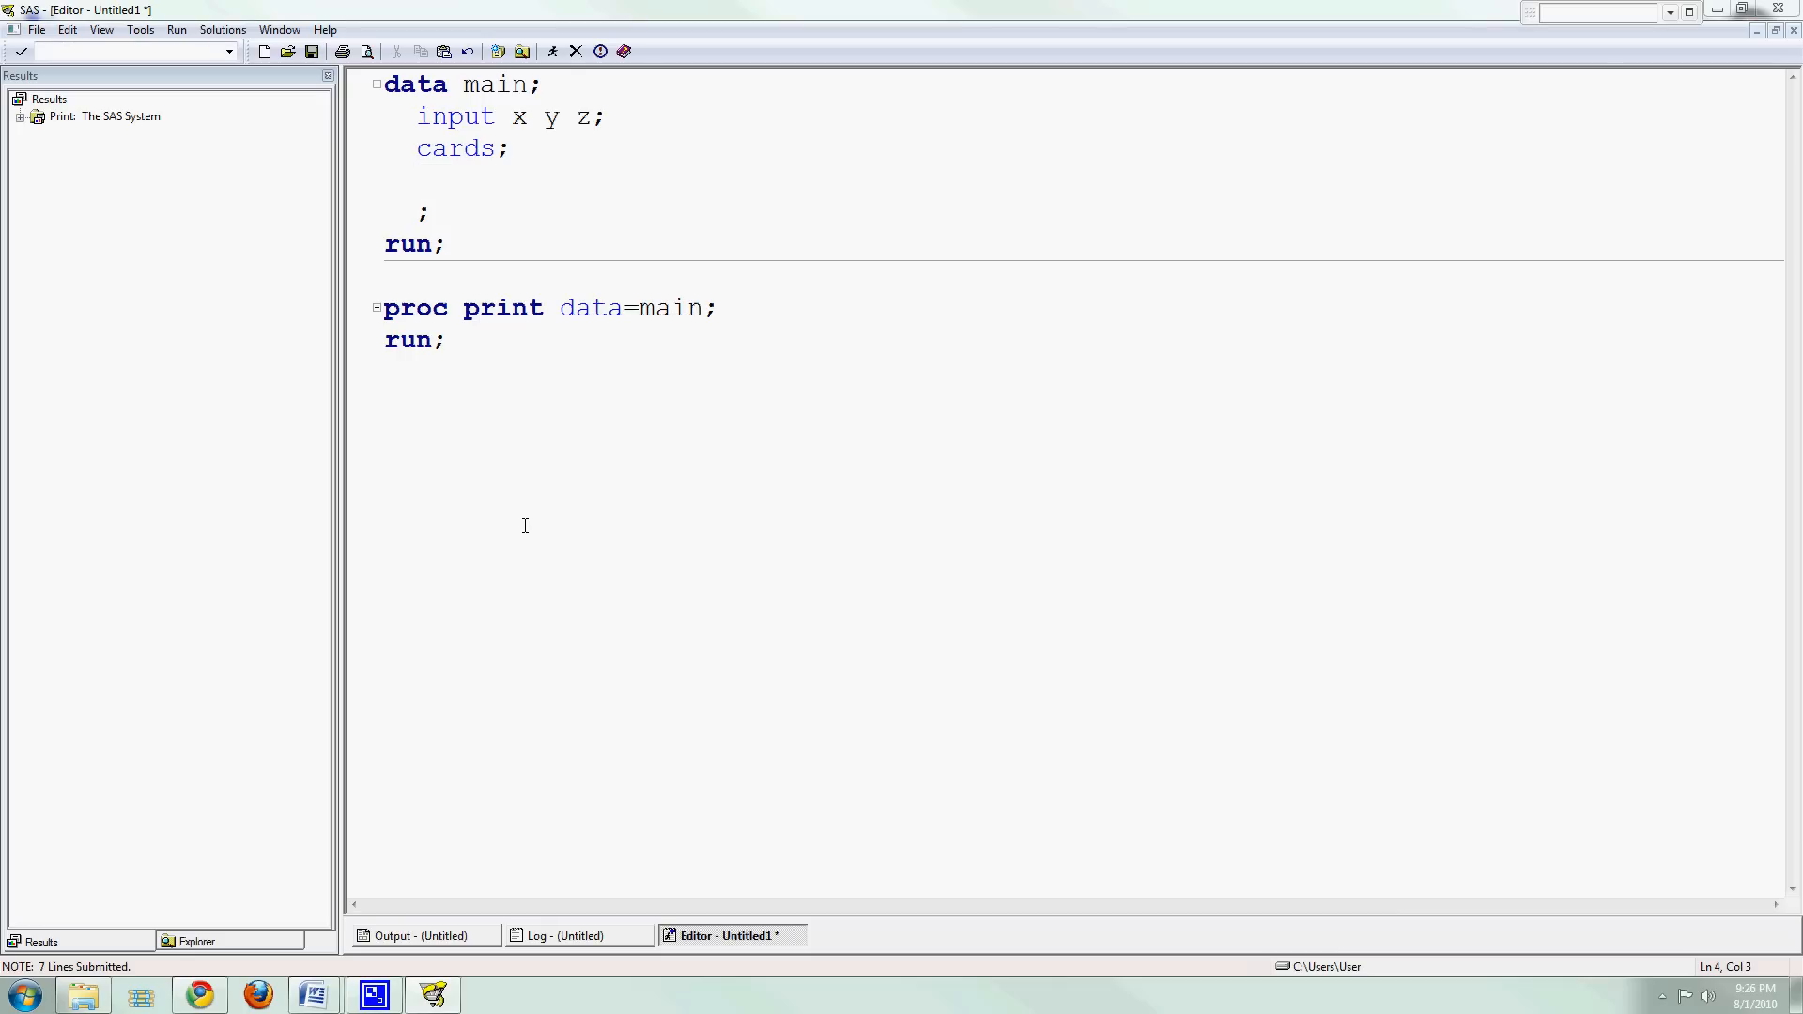
left_click(416, 179)
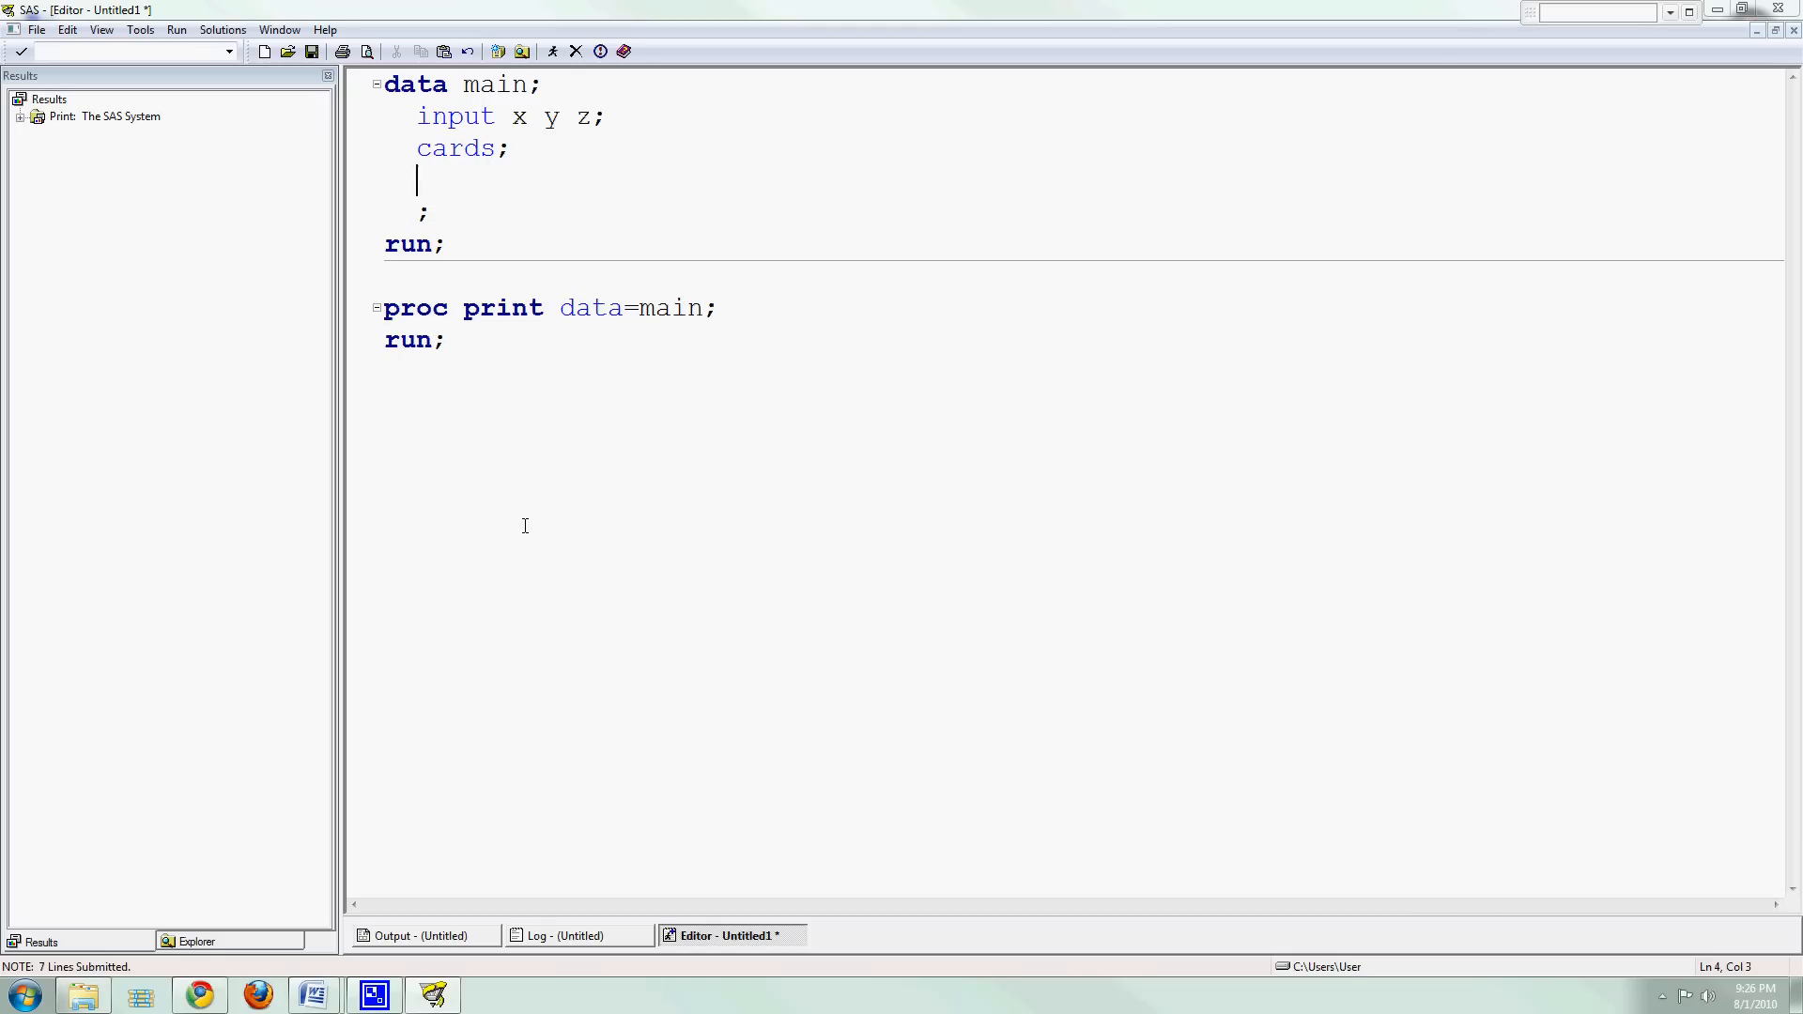
type("1 2 3")
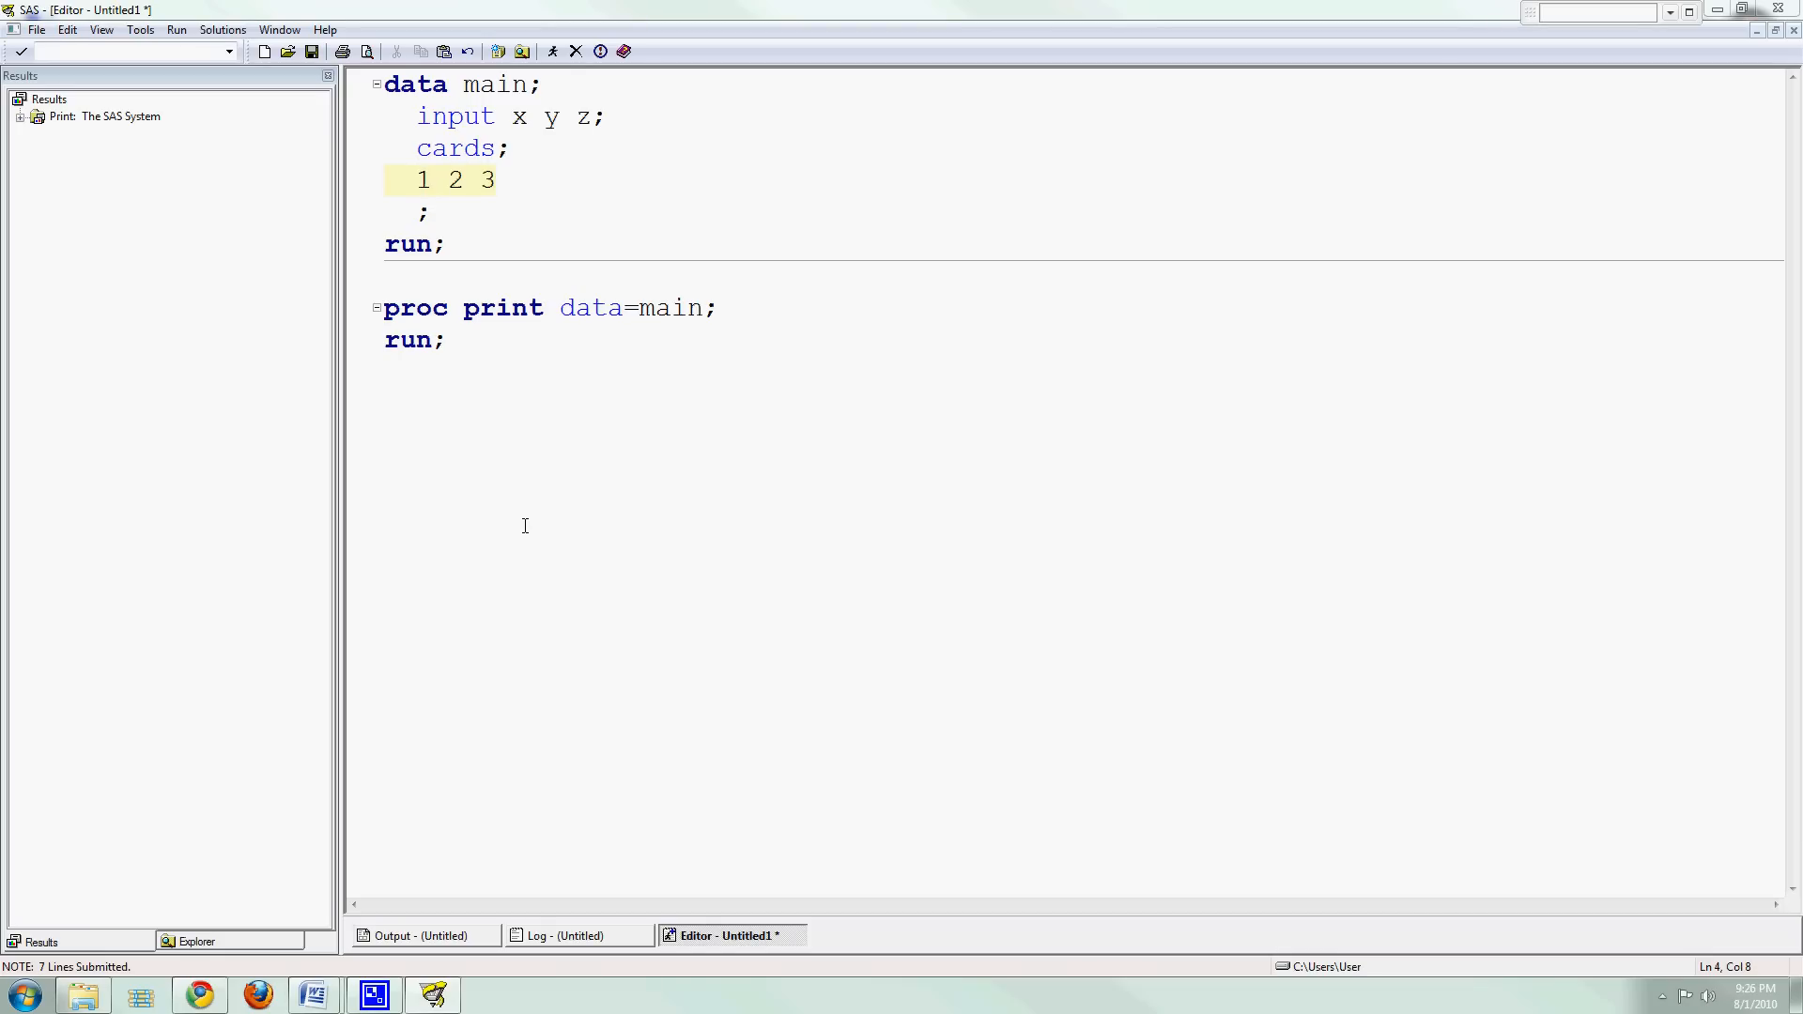
Highlight the cards statement and closing semicolon line to review the cards block.
double_click(421, 213)
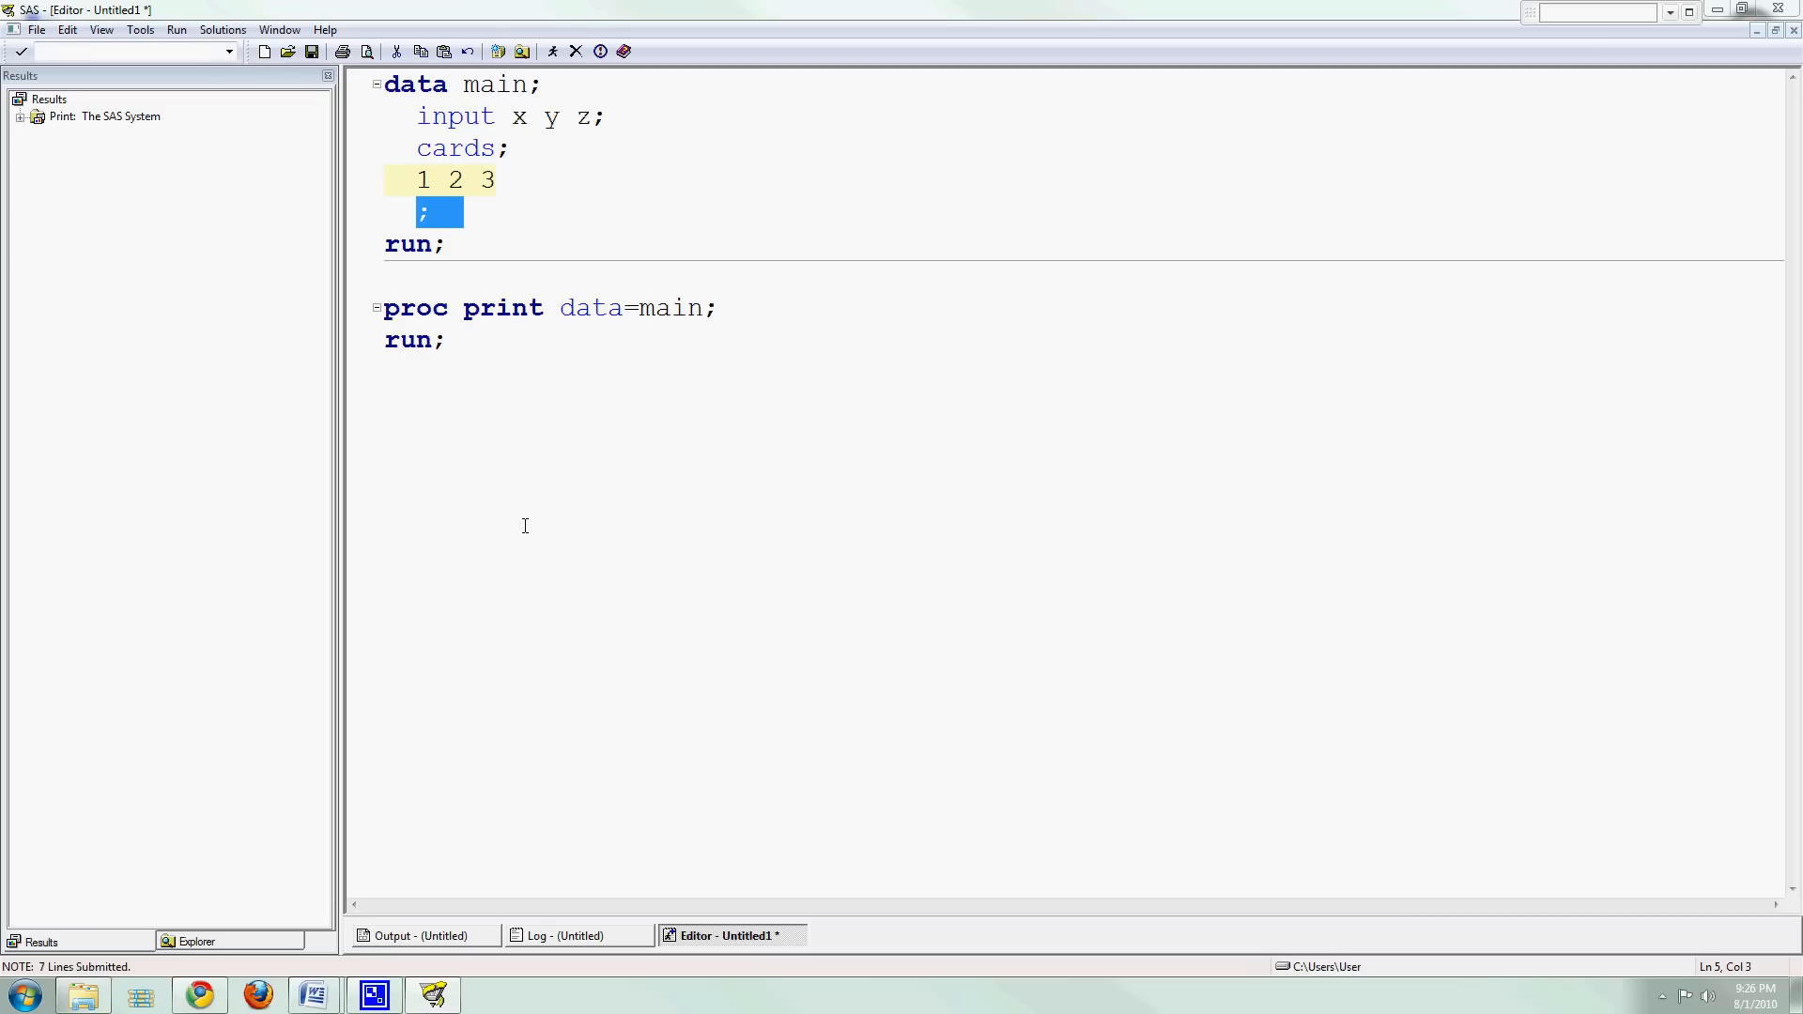
left_click(419, 148)
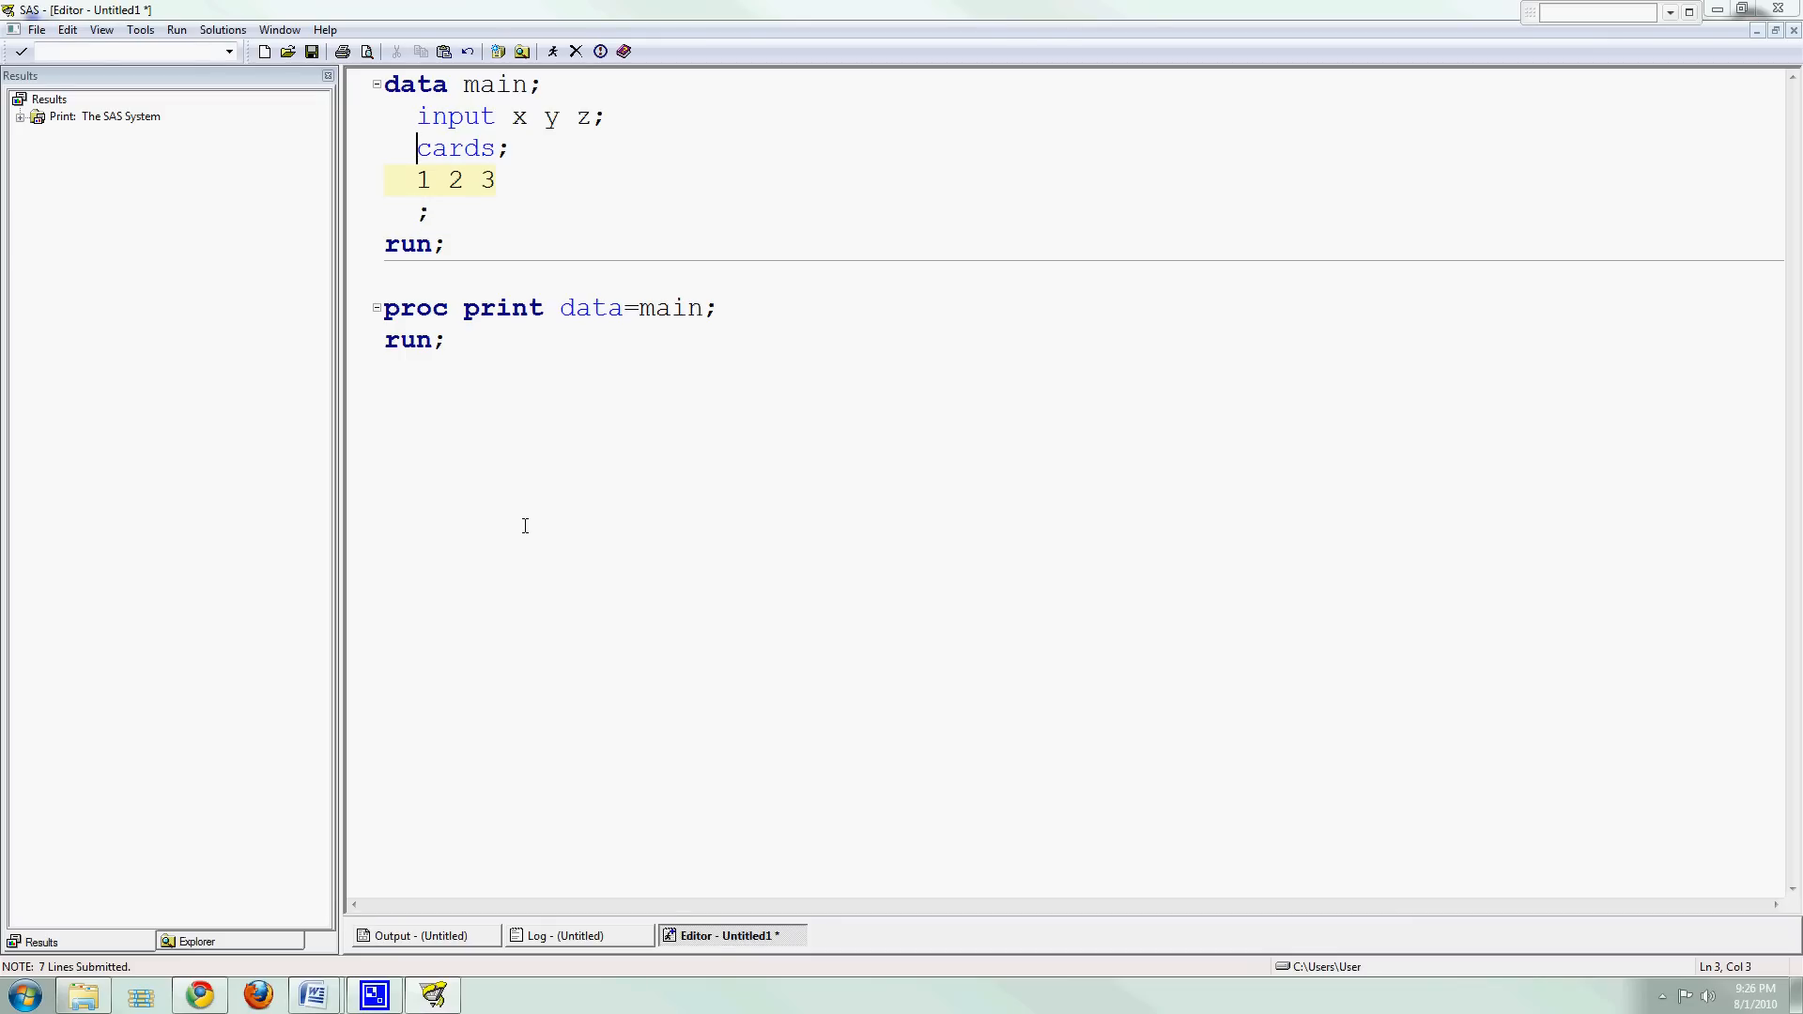
double_click(457, 147)
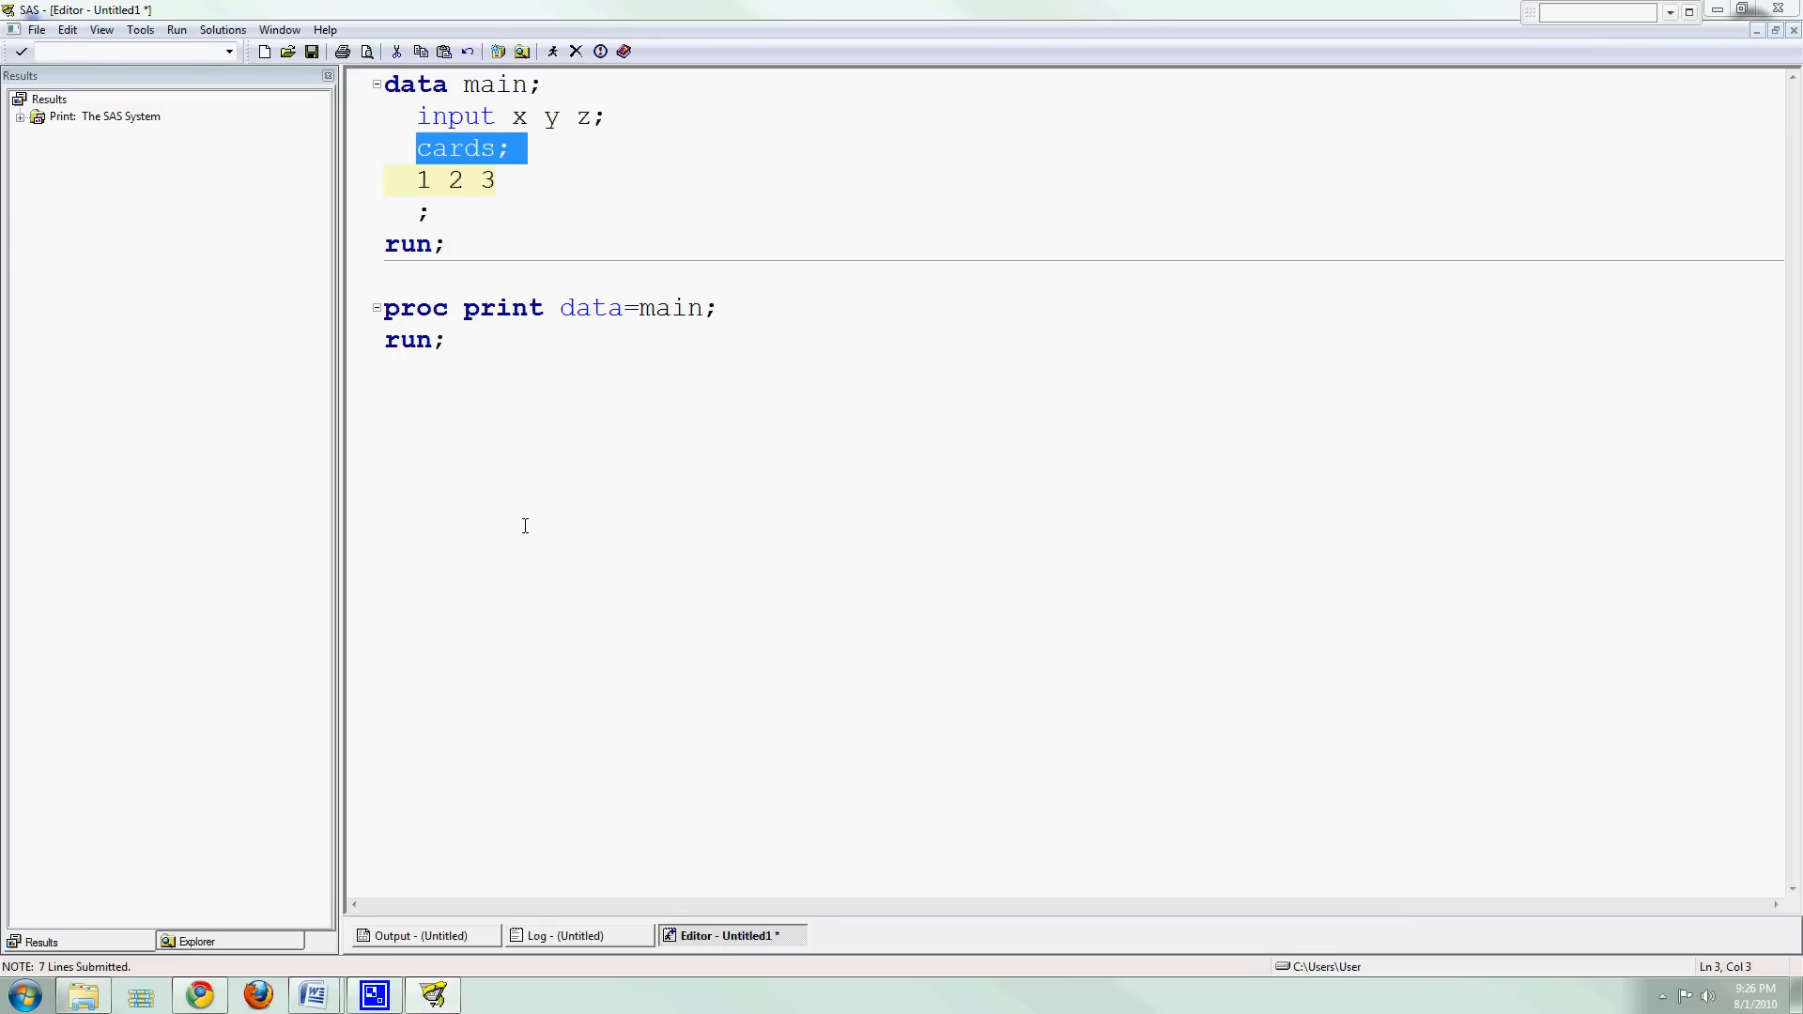
left_click(511, 149)
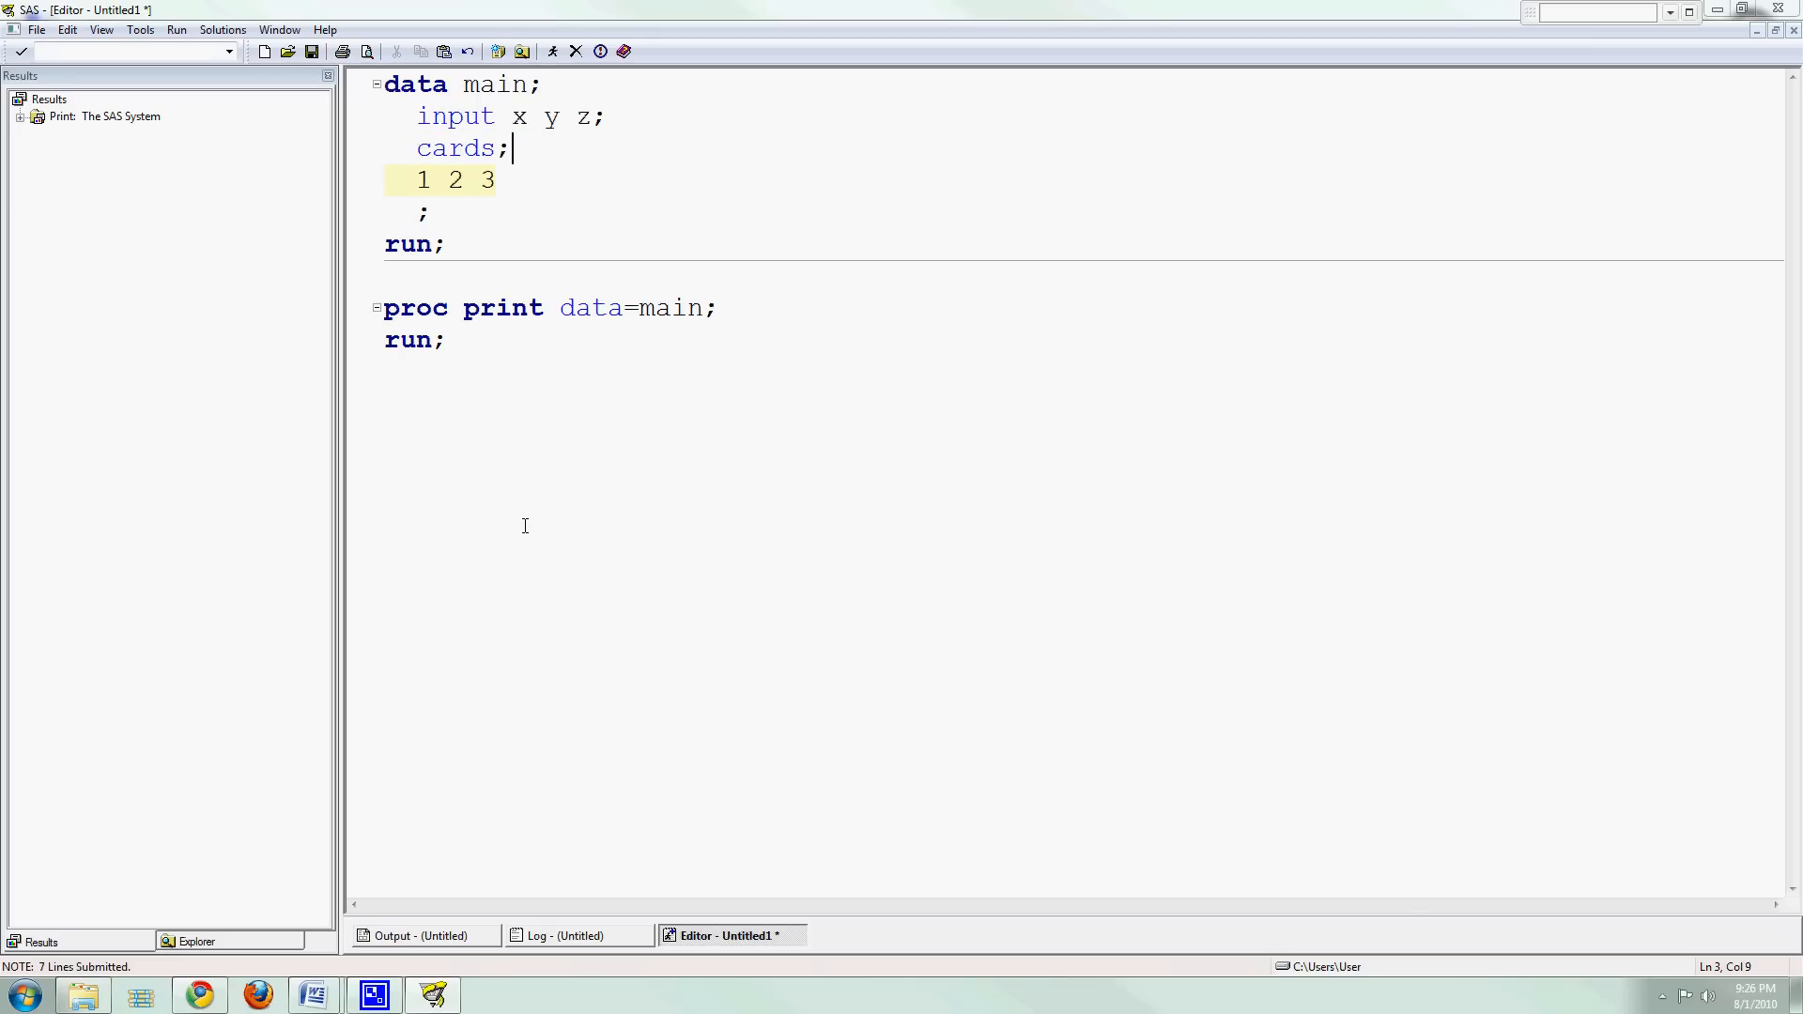
double_click(421, 214)
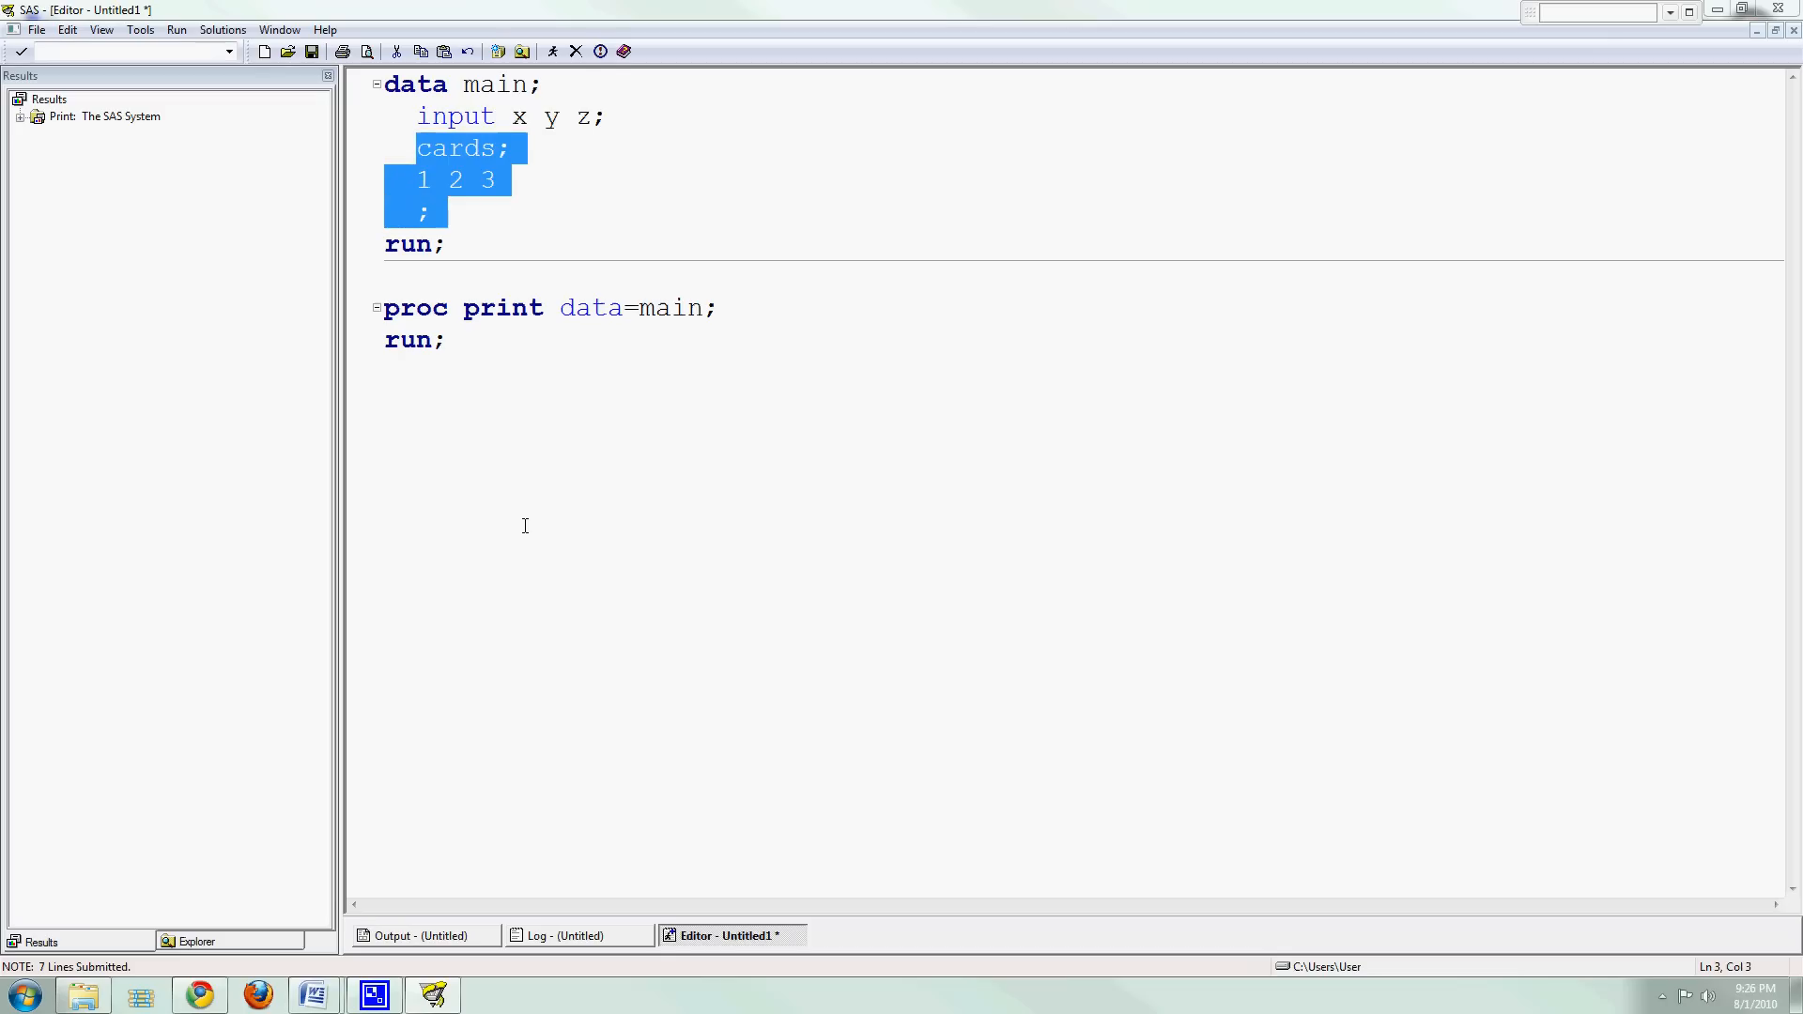
left_click(434, 213)
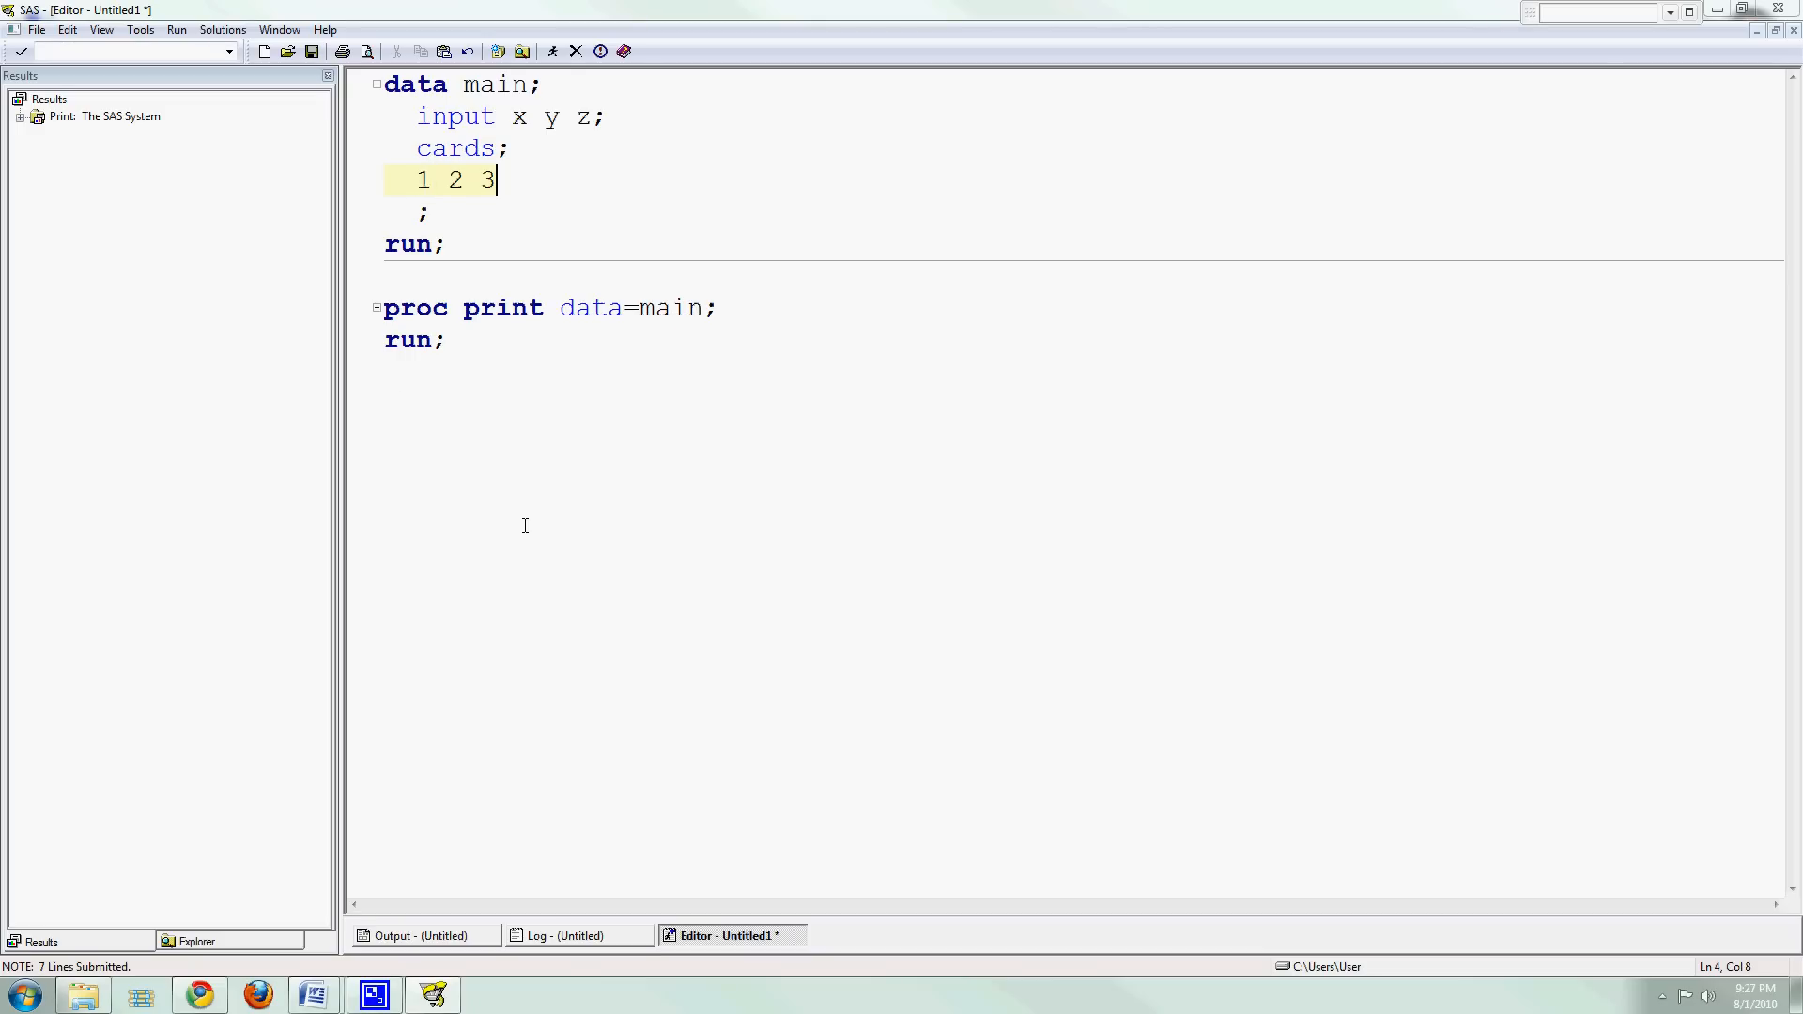
Add the data line '7 8 9', review x y z, and select the proc print step.
key("Return")
type("7 8 9")
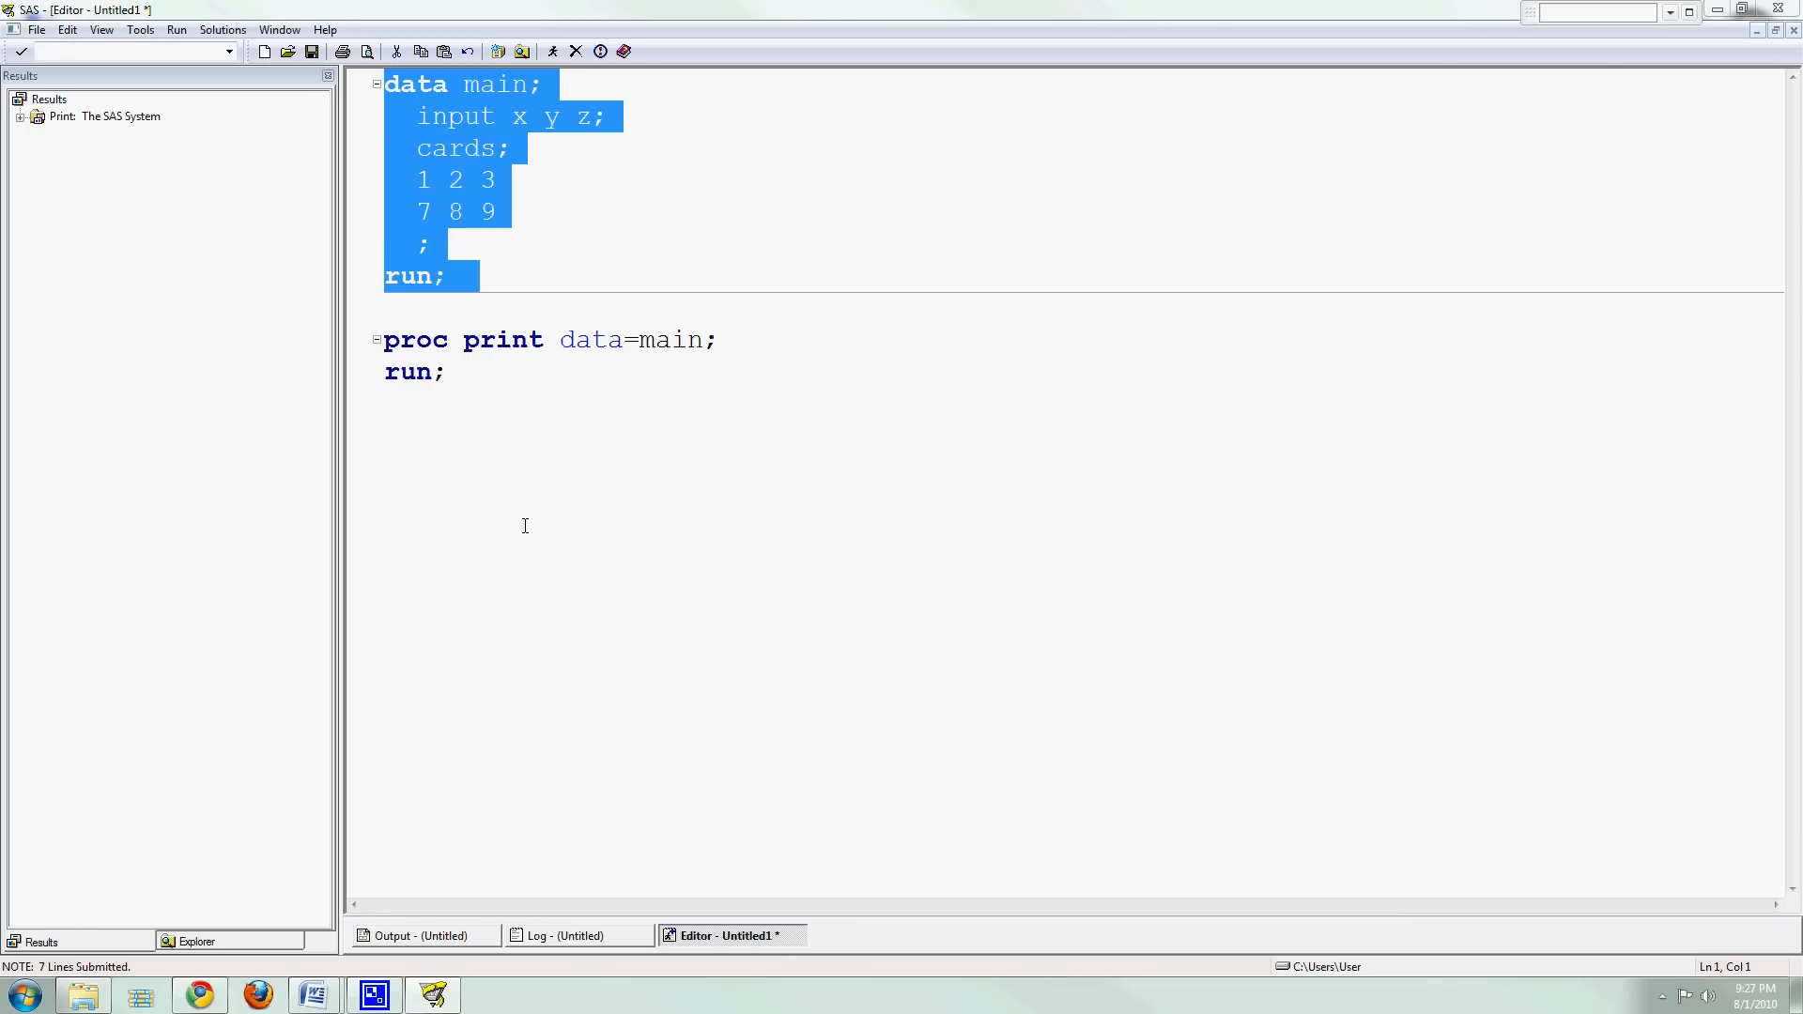
mouse_move(650, 250)
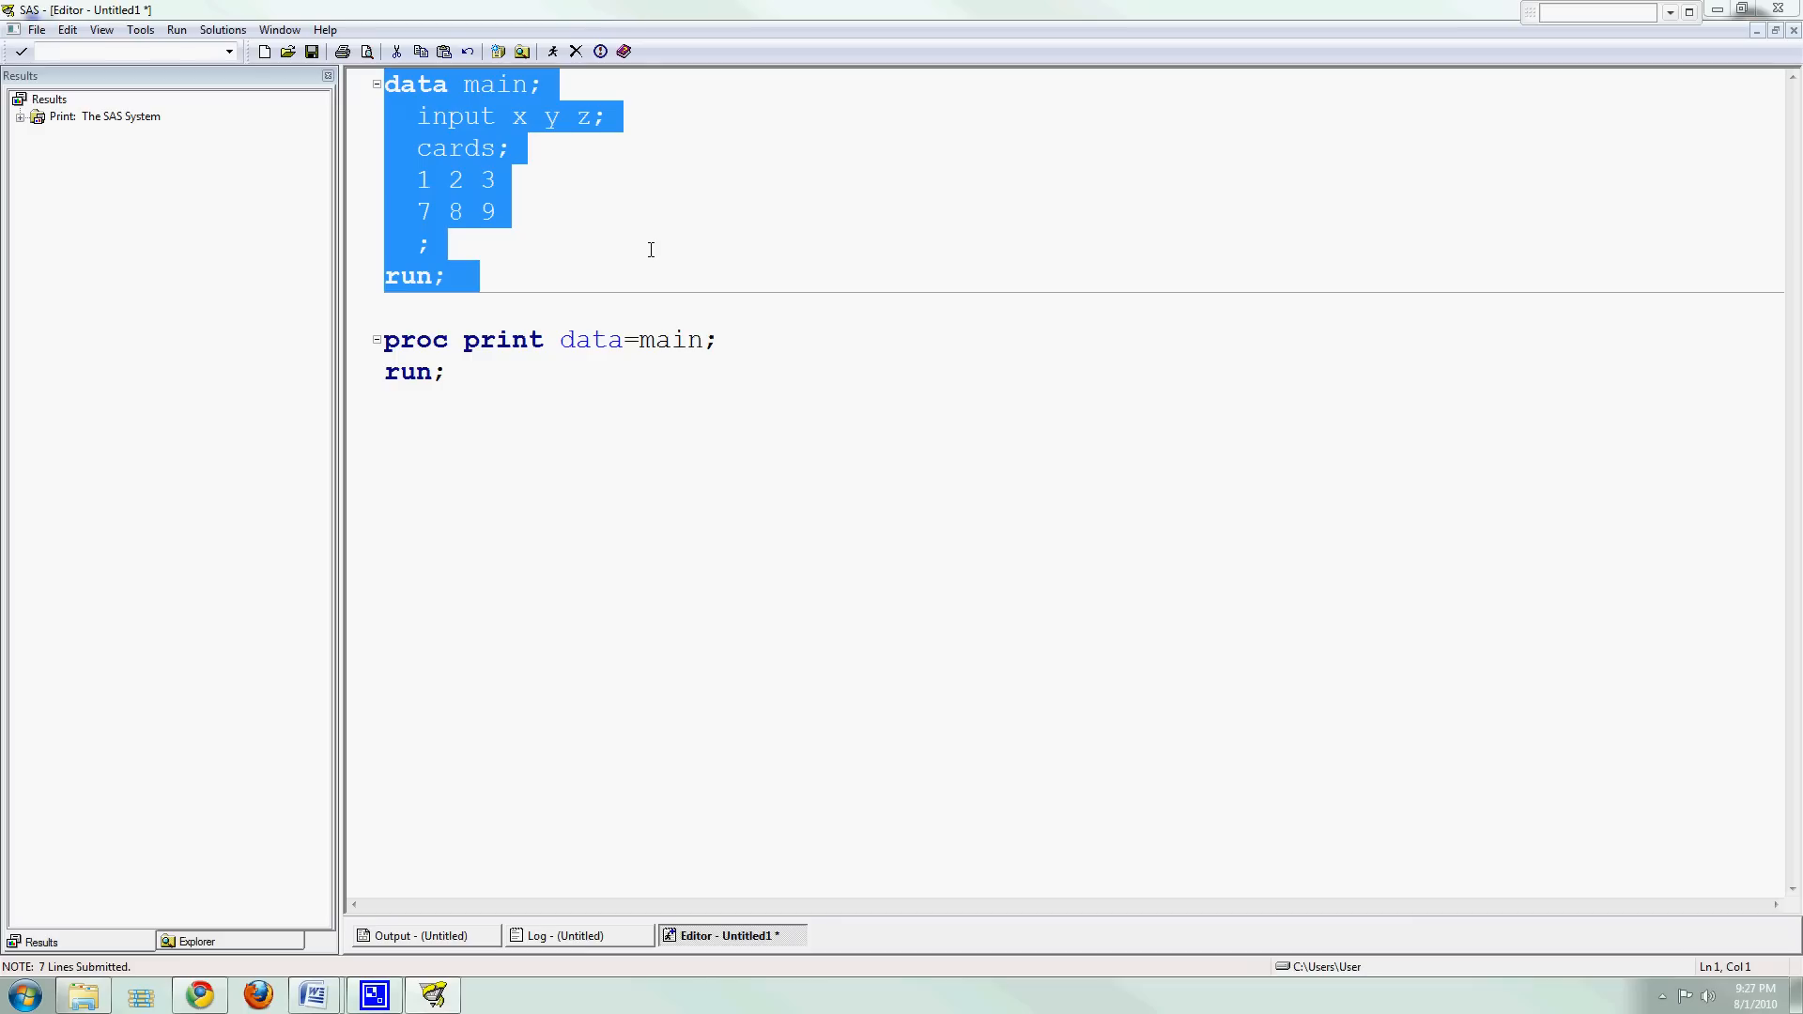
mouse_move(605, 290)
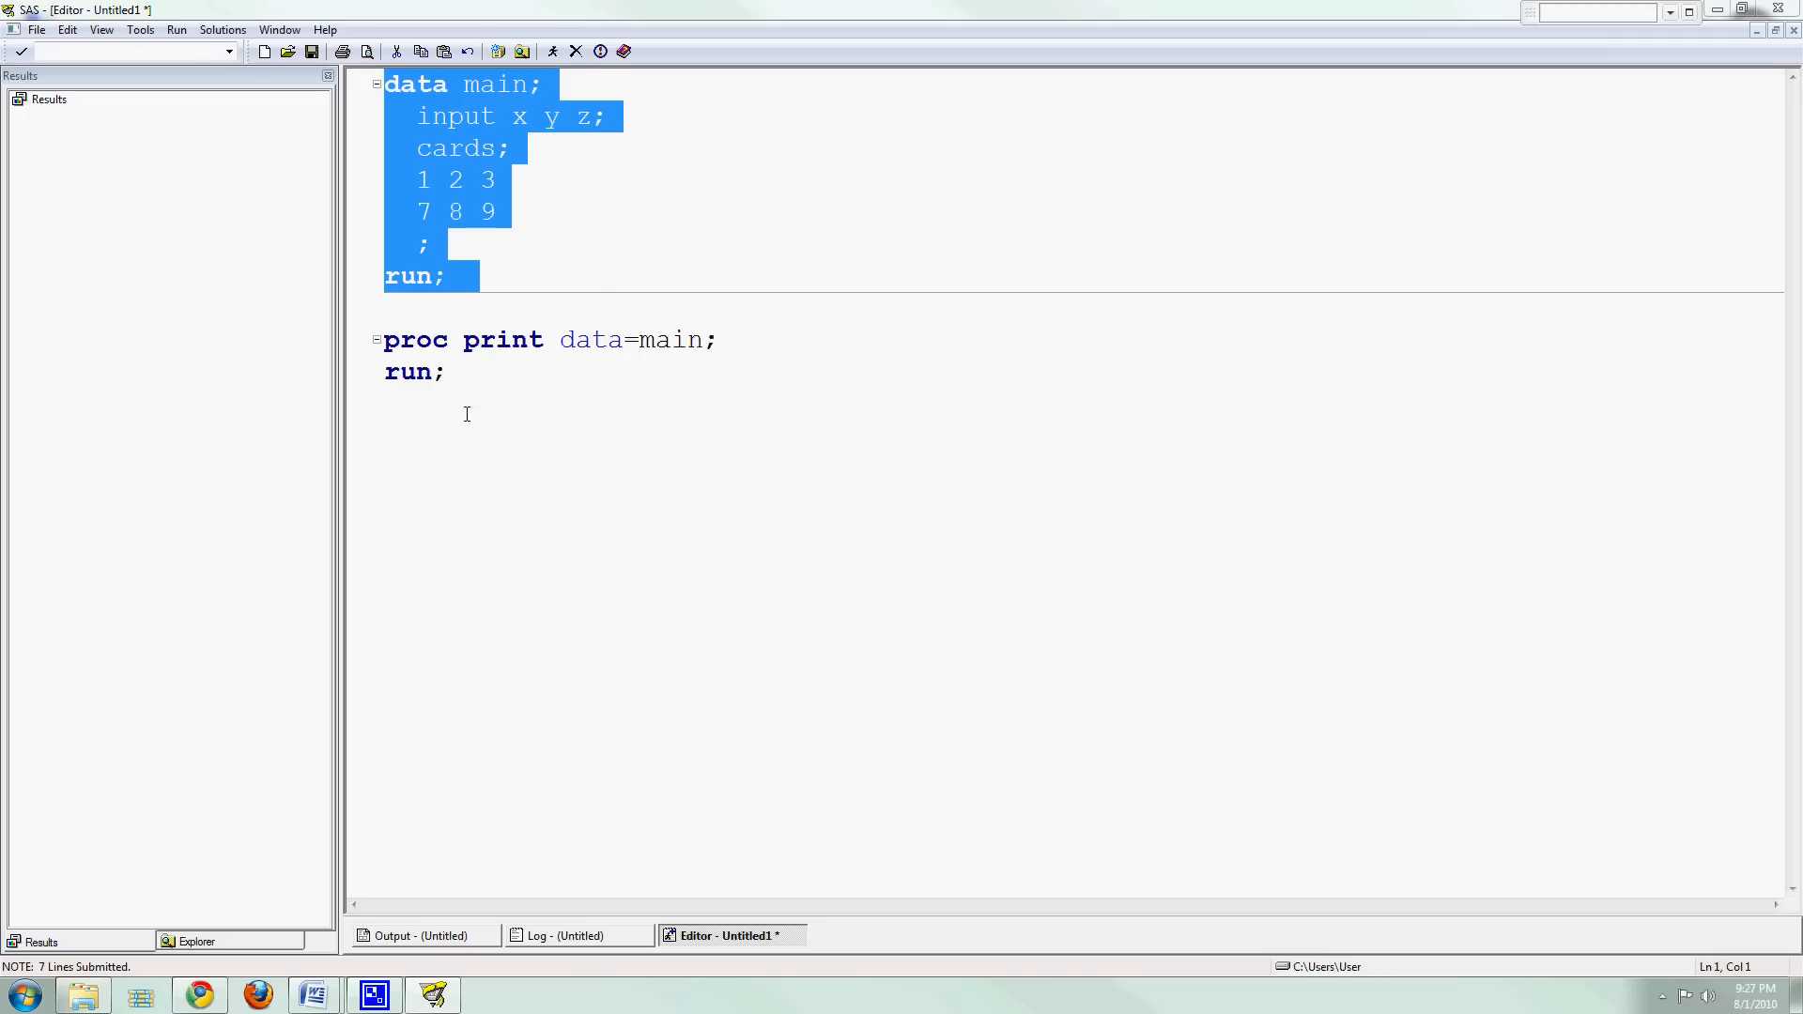
mouse_move(457, 350)
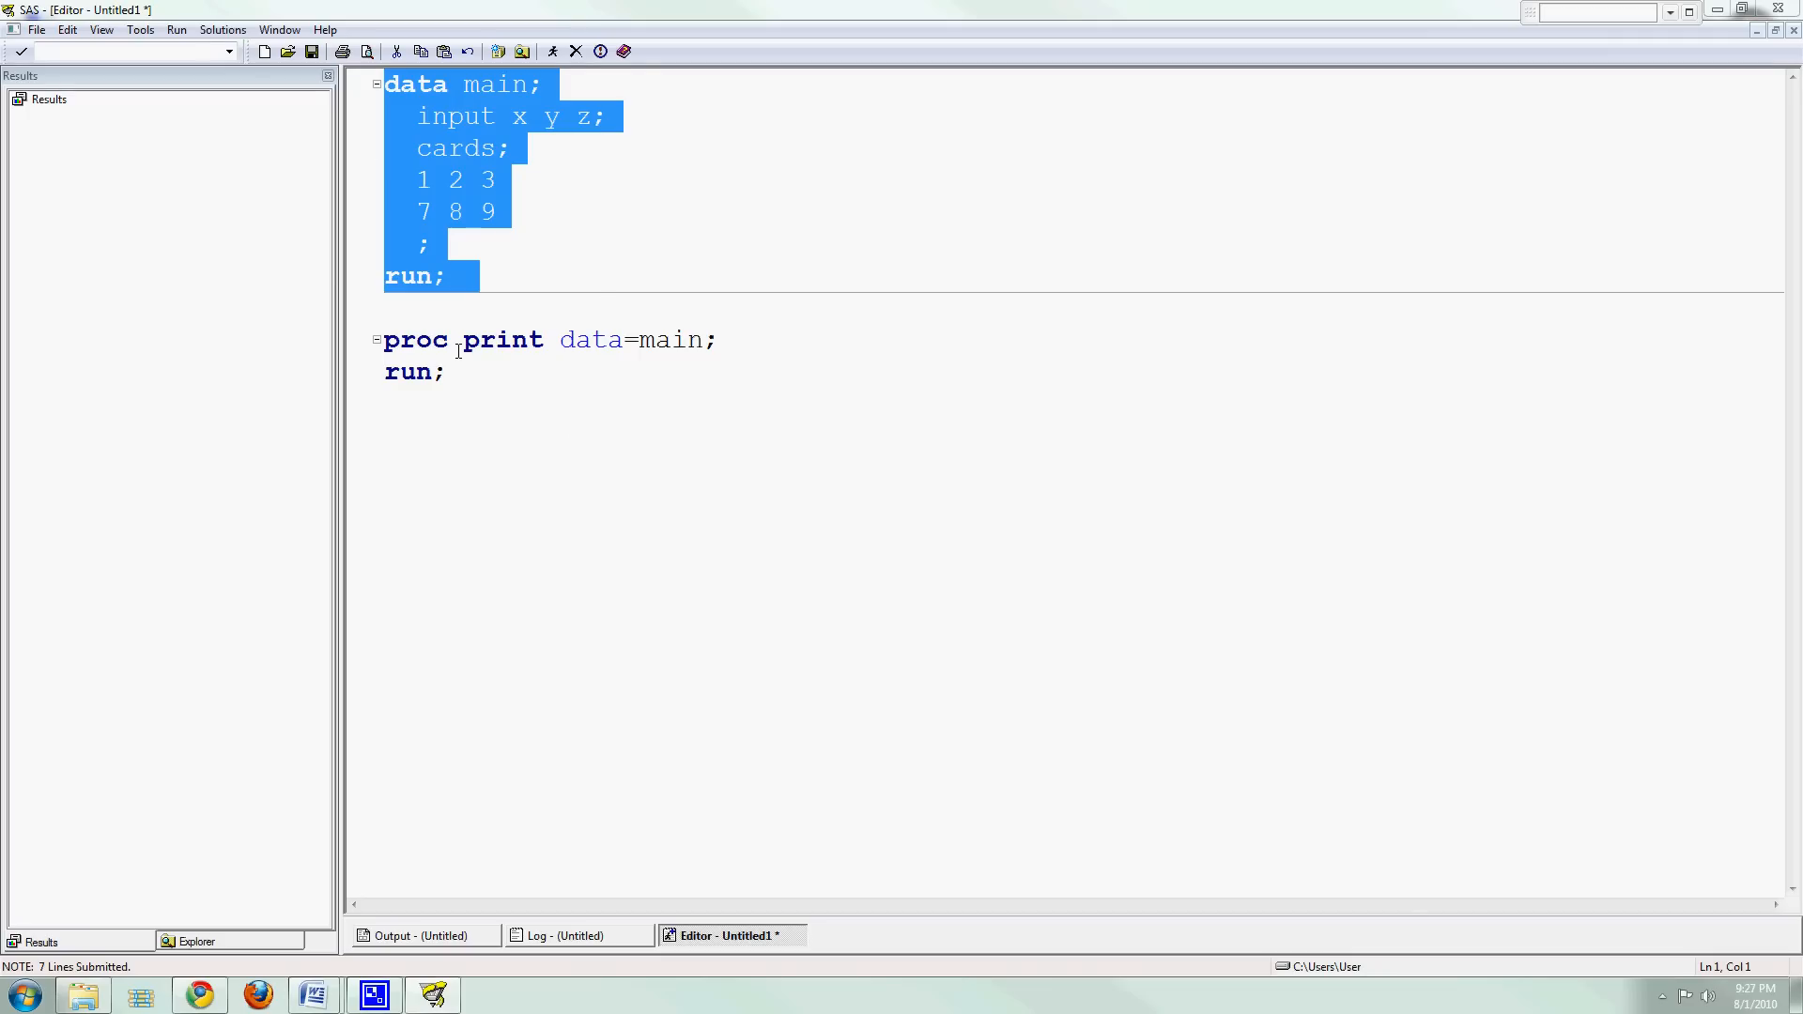
mouse_move(477, 235)
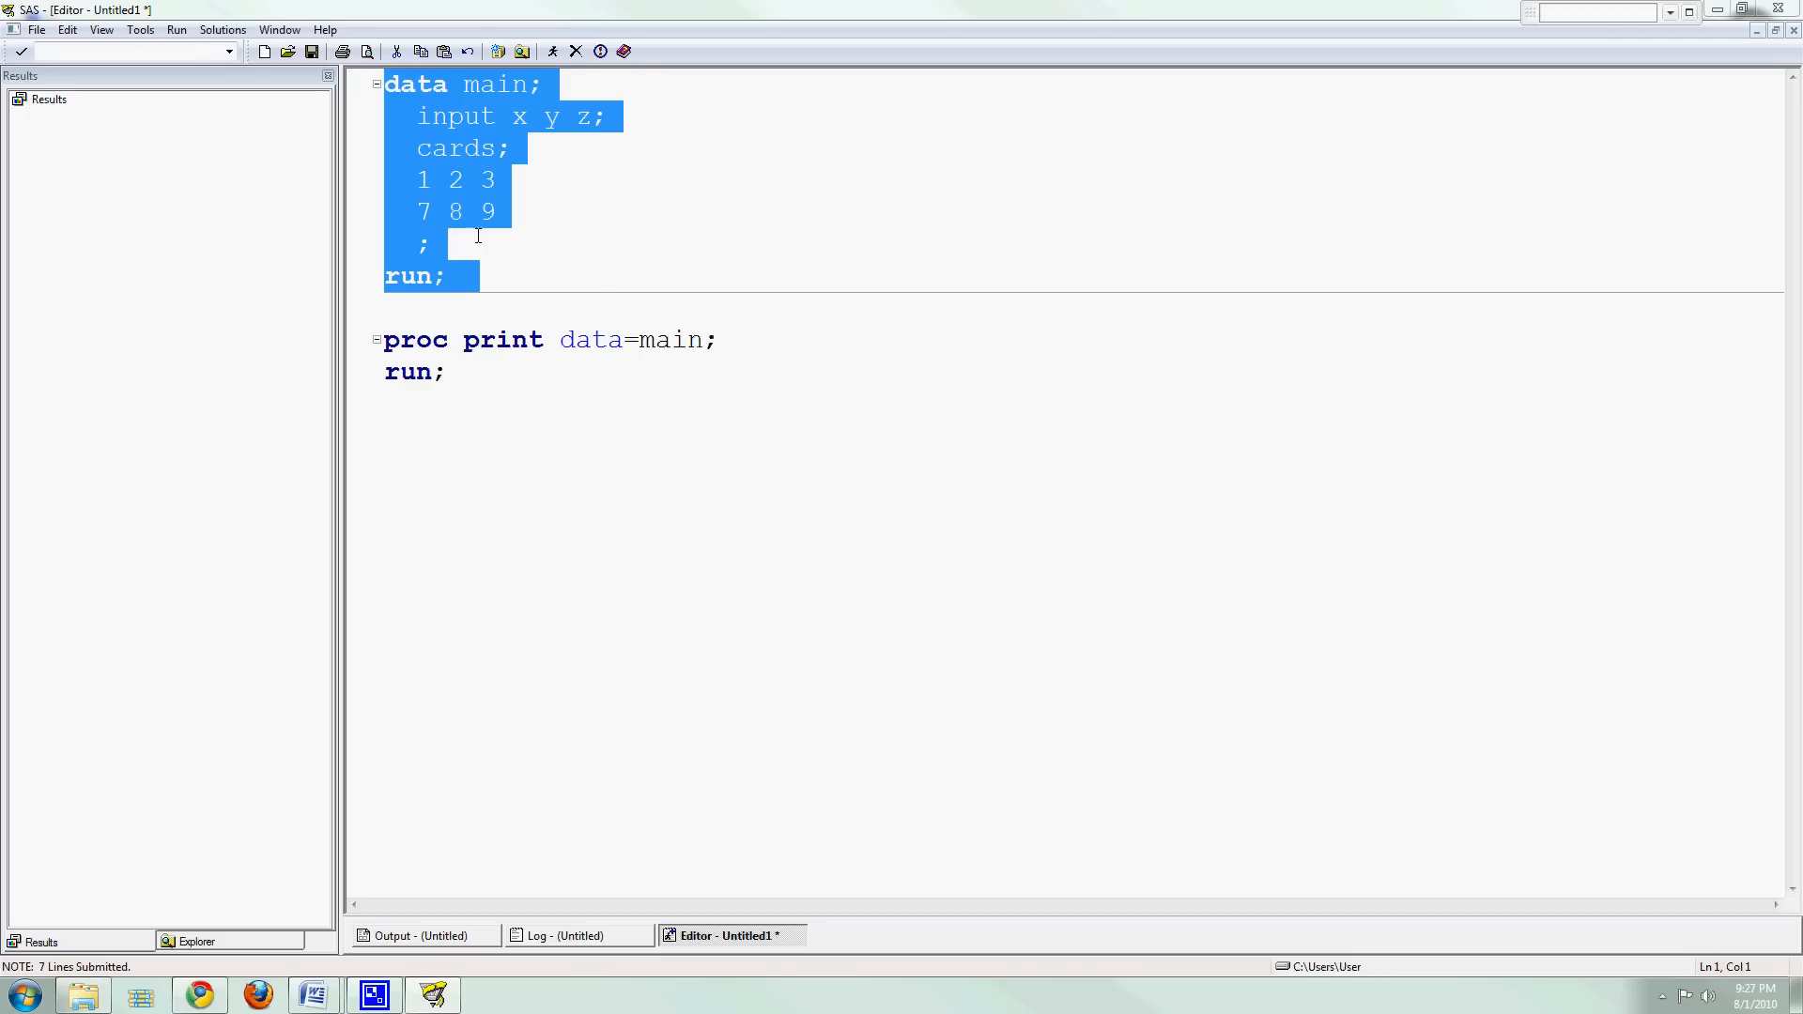
left_click(514, 116)
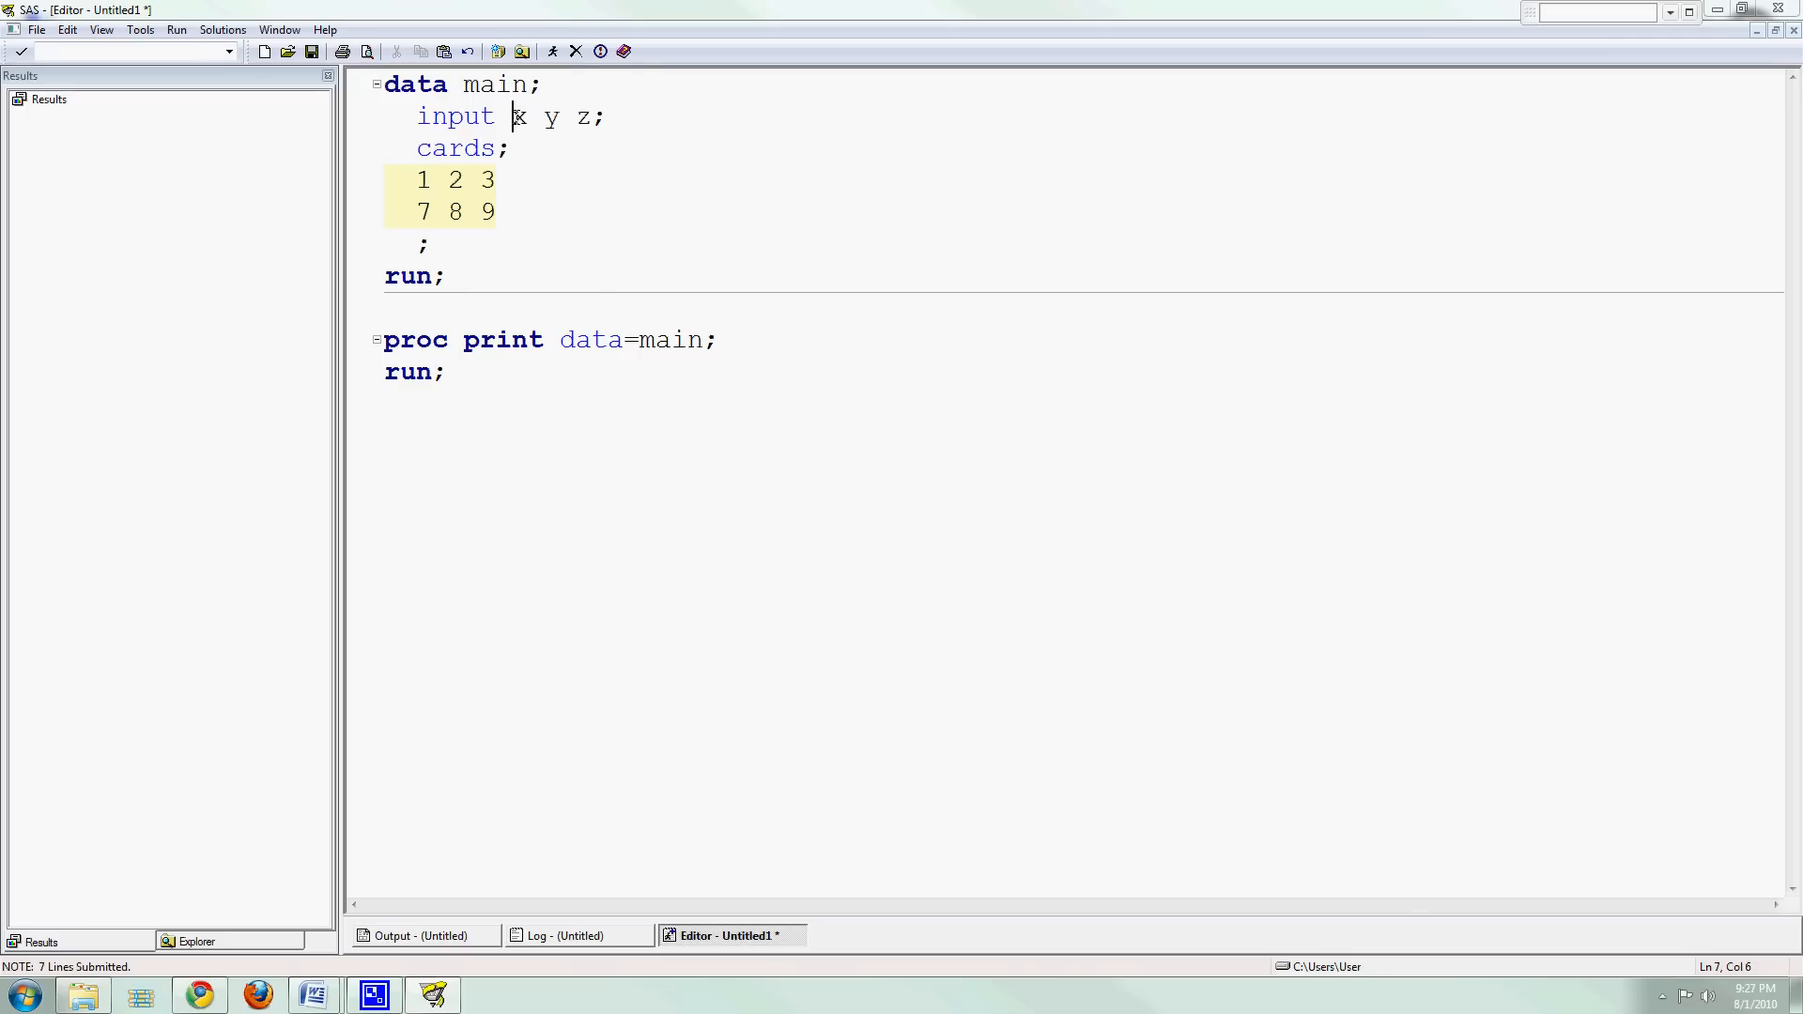
left_click_drag(514, 116, 590, 116)
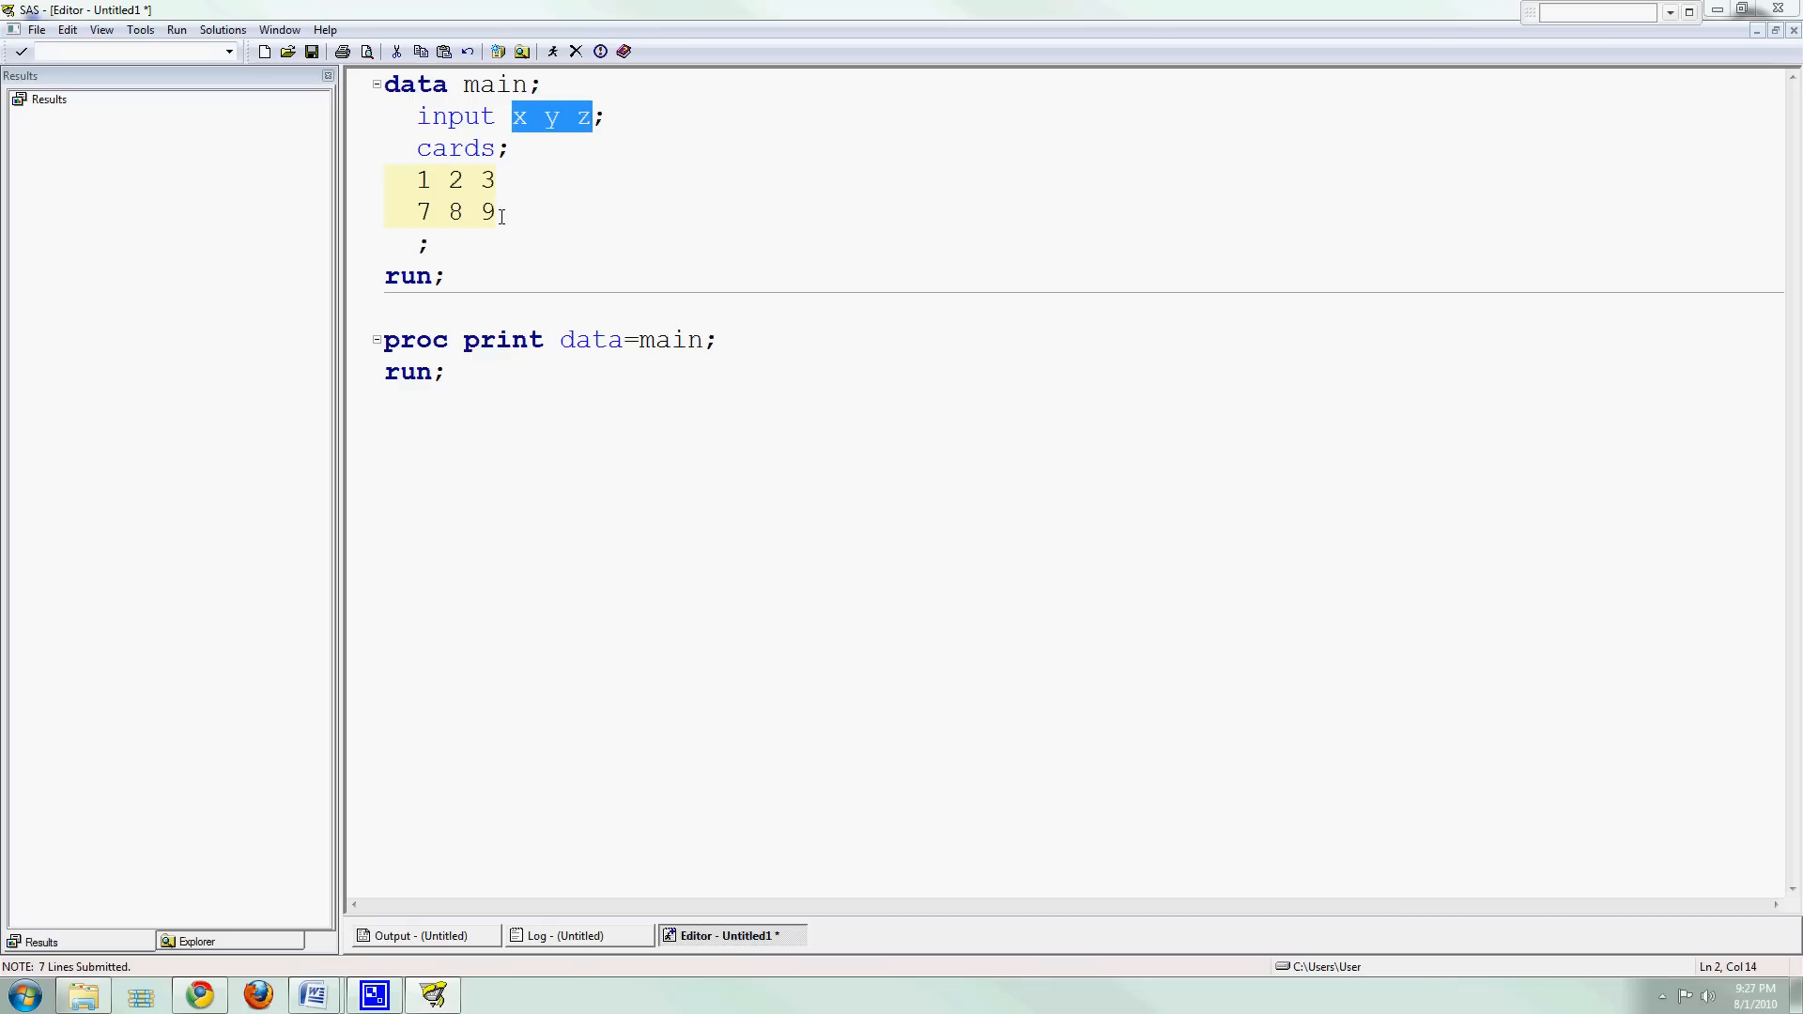
left_click(513, 211)
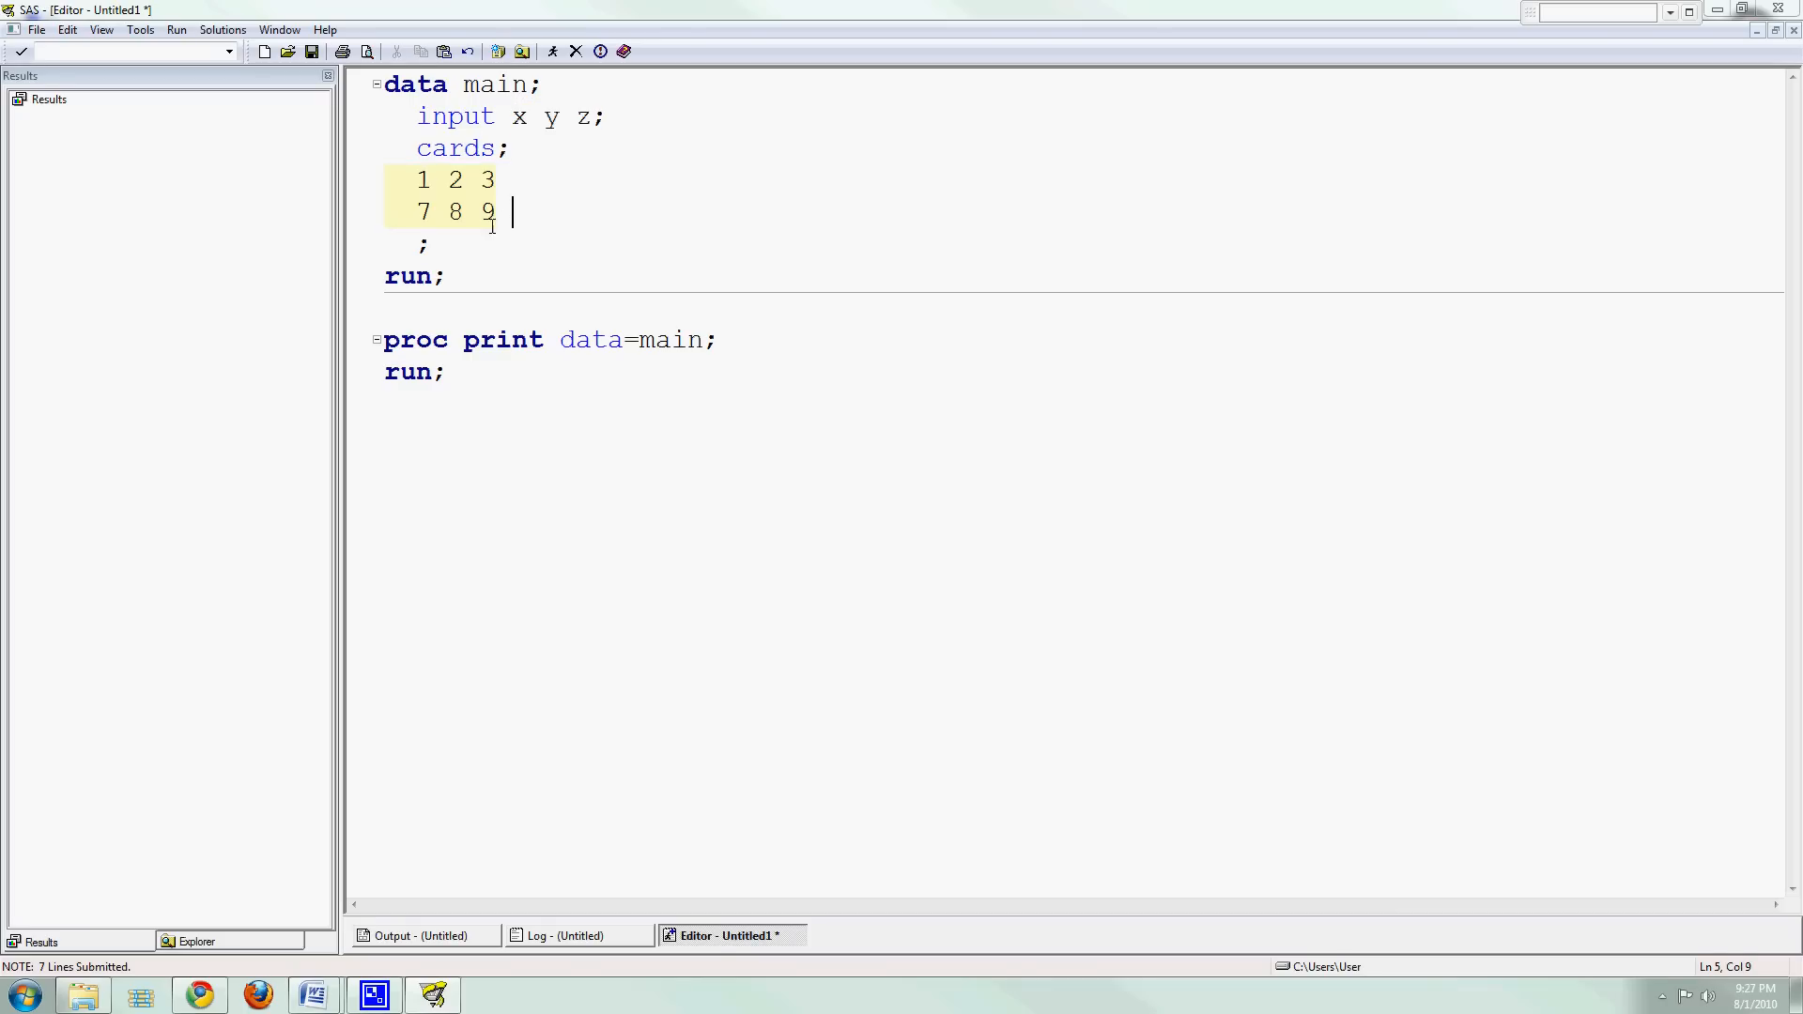
left_click_drag(384, 339, 445, 372)
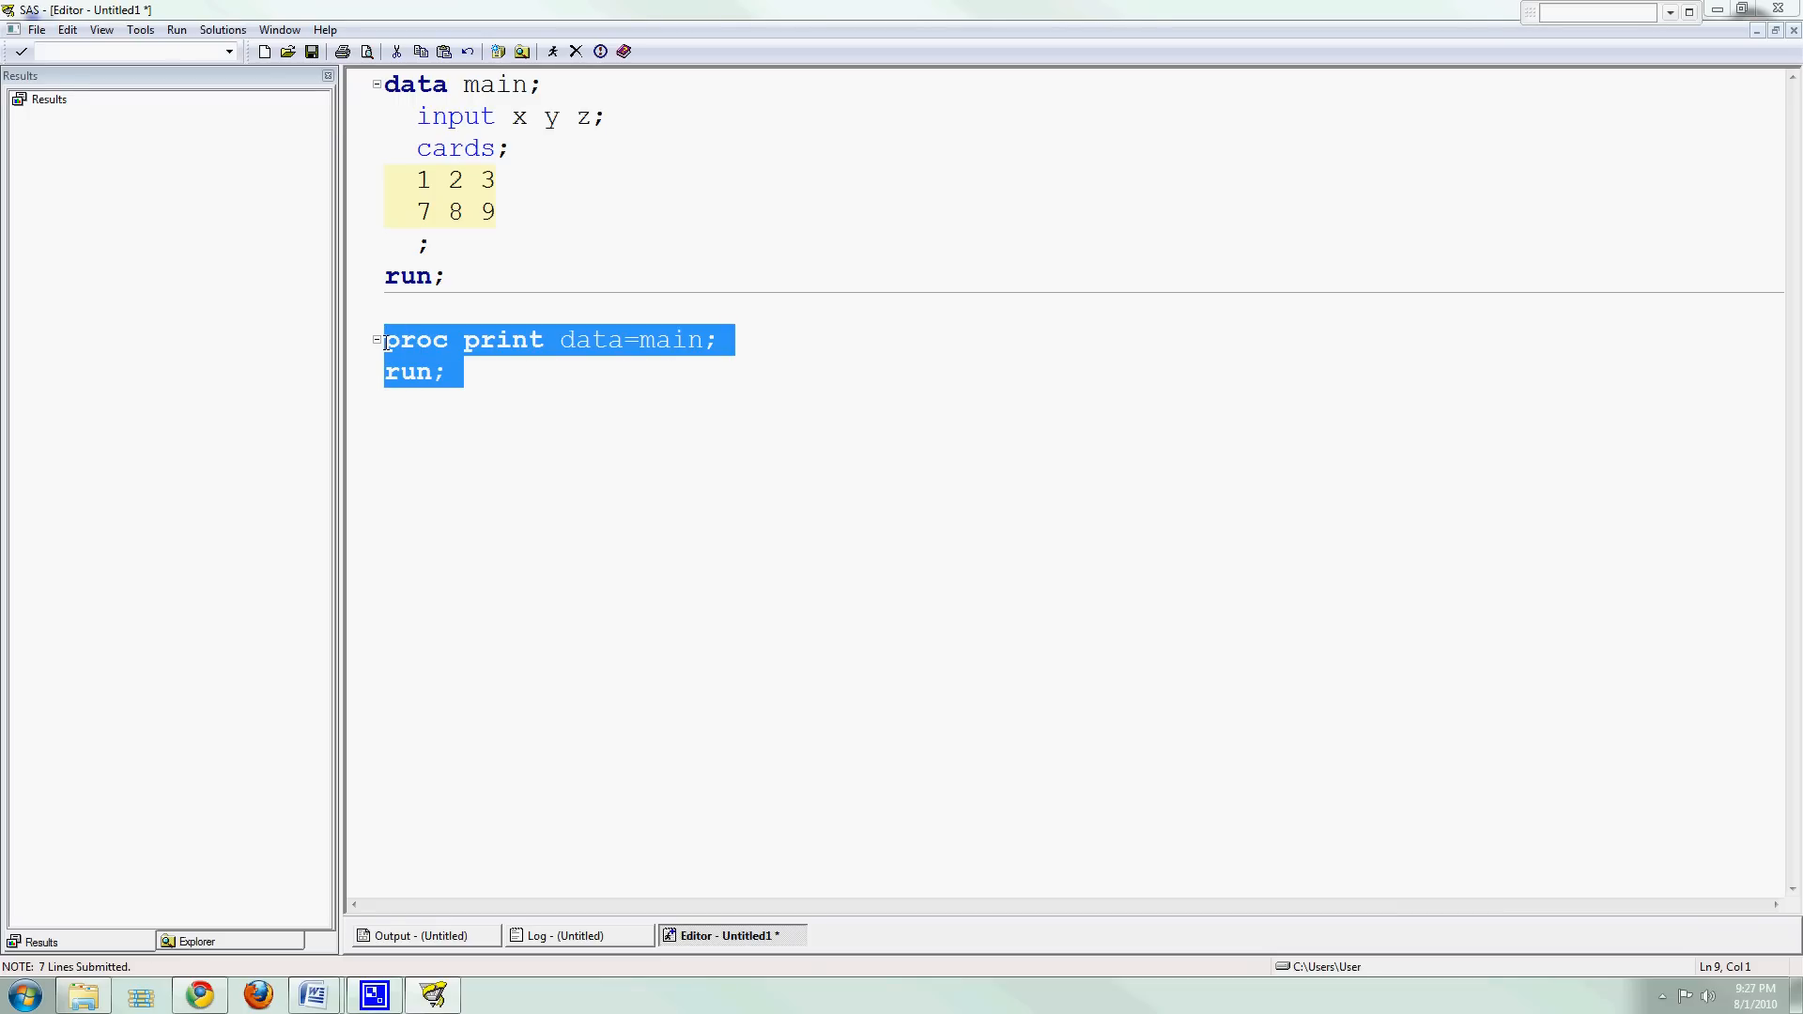
Submit the selected proc print step to list observations 1 2 3 and 7 8 9.
left_click(551, 50)
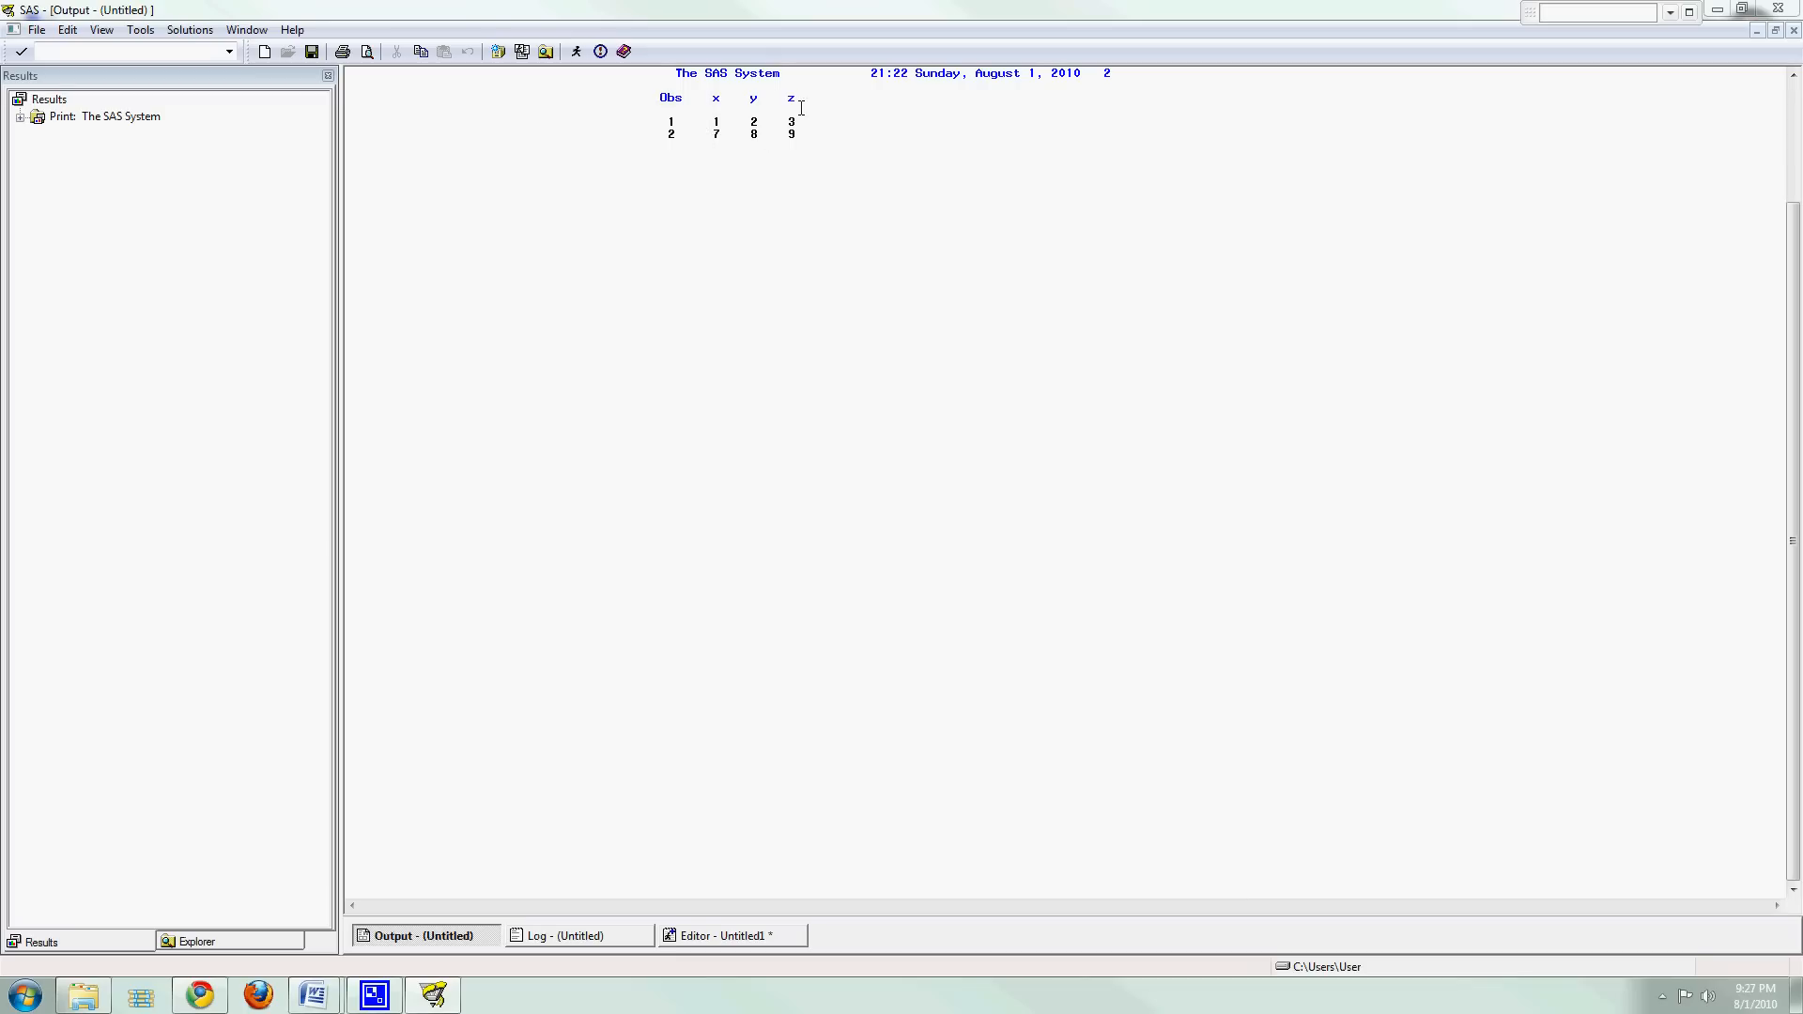
mouse_move(792, 831)
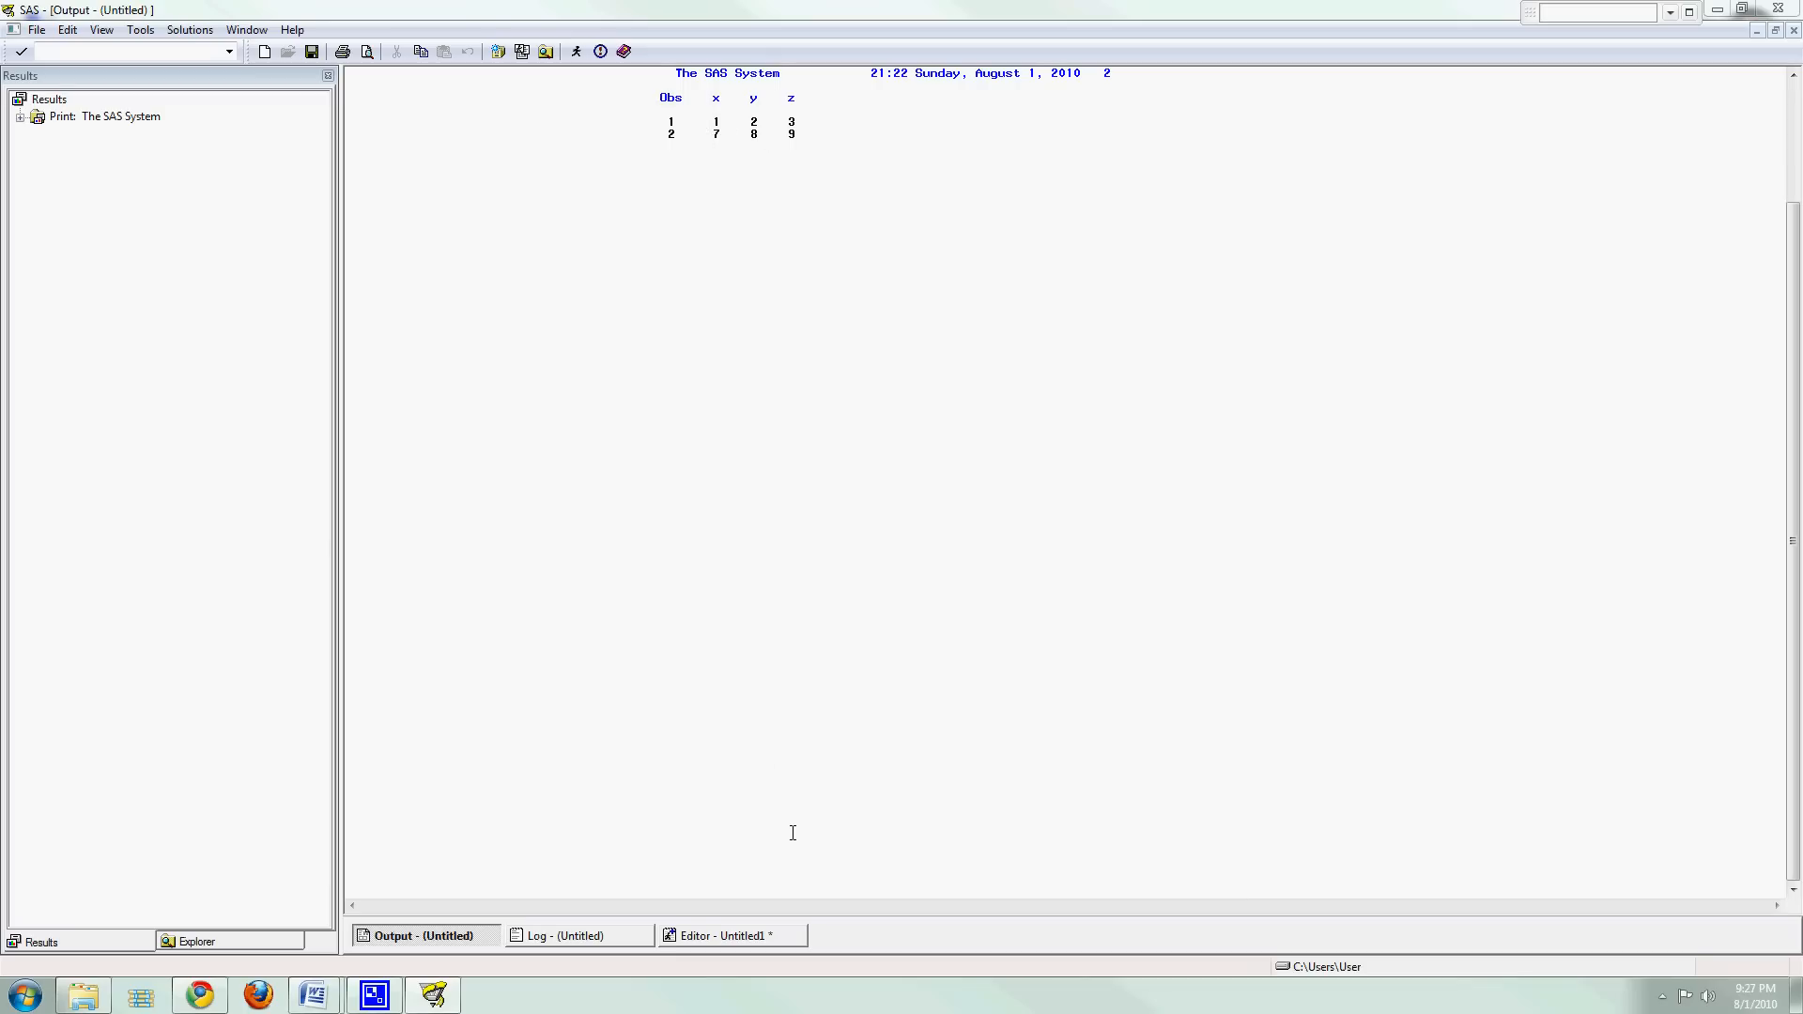
mouse_move(736, 935)
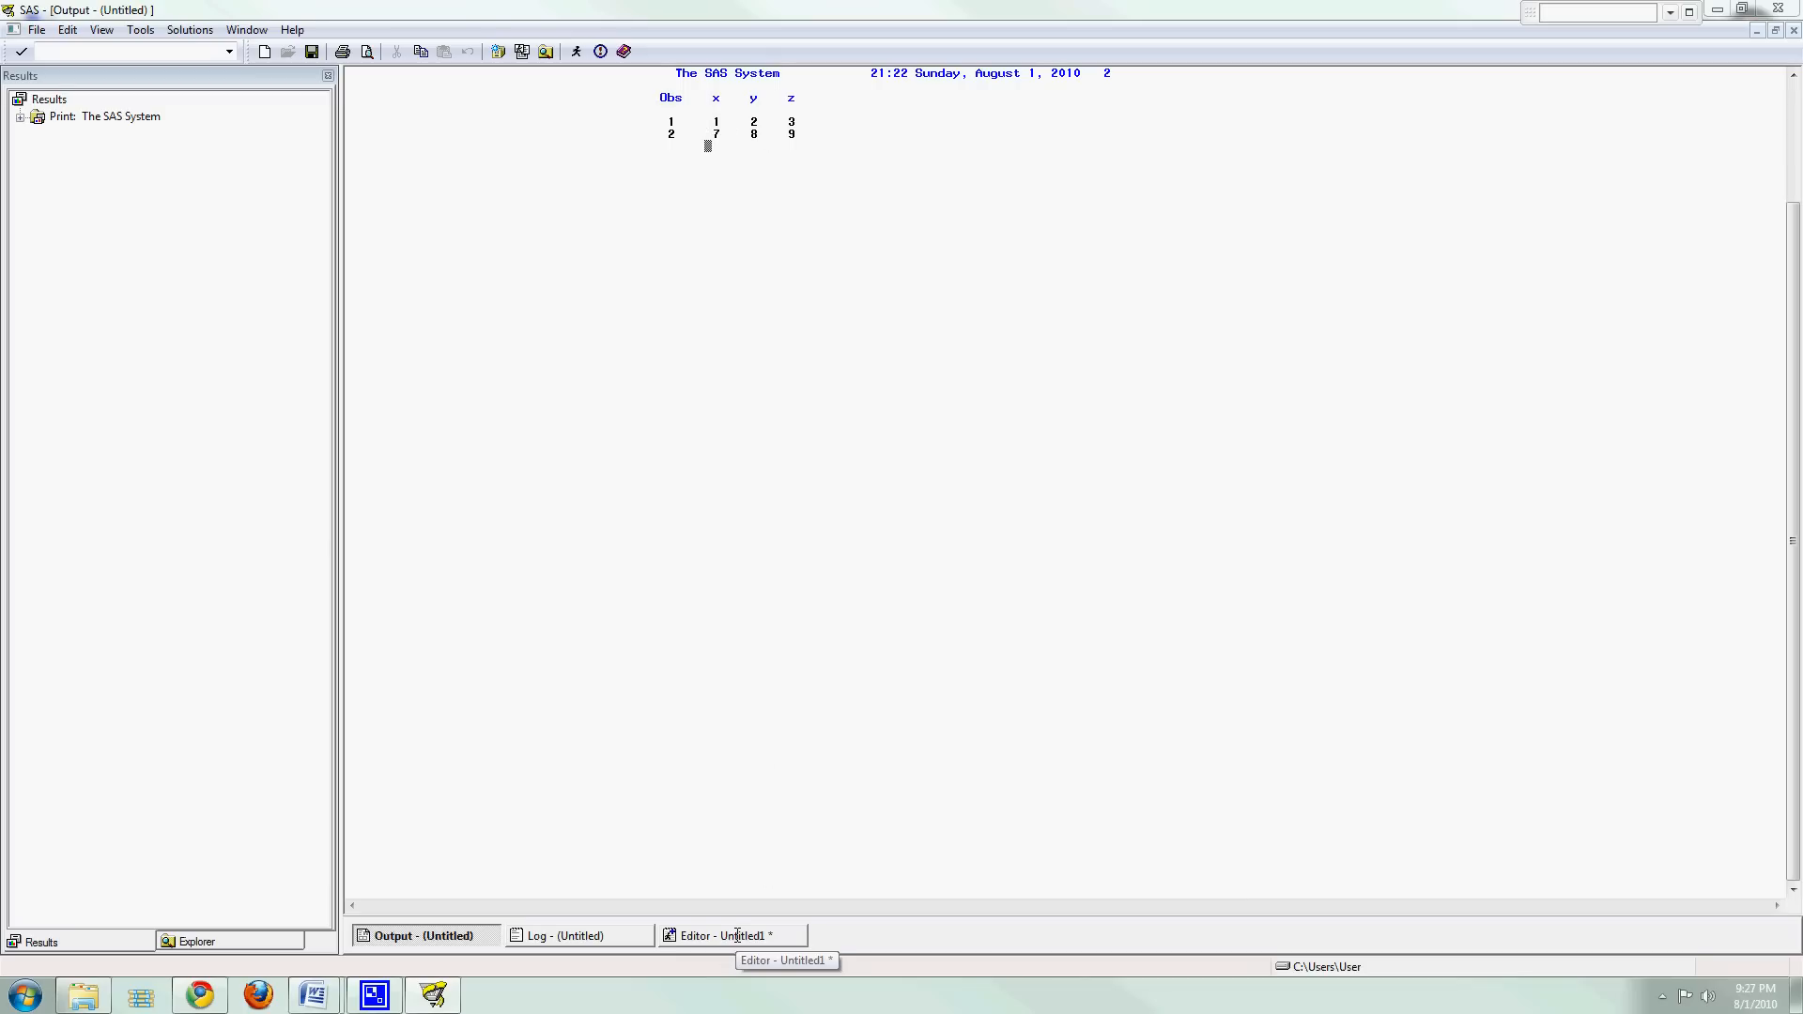
Below the print step, begin typing 'proc contents data=main' in the program code.
left_click(731, 935)
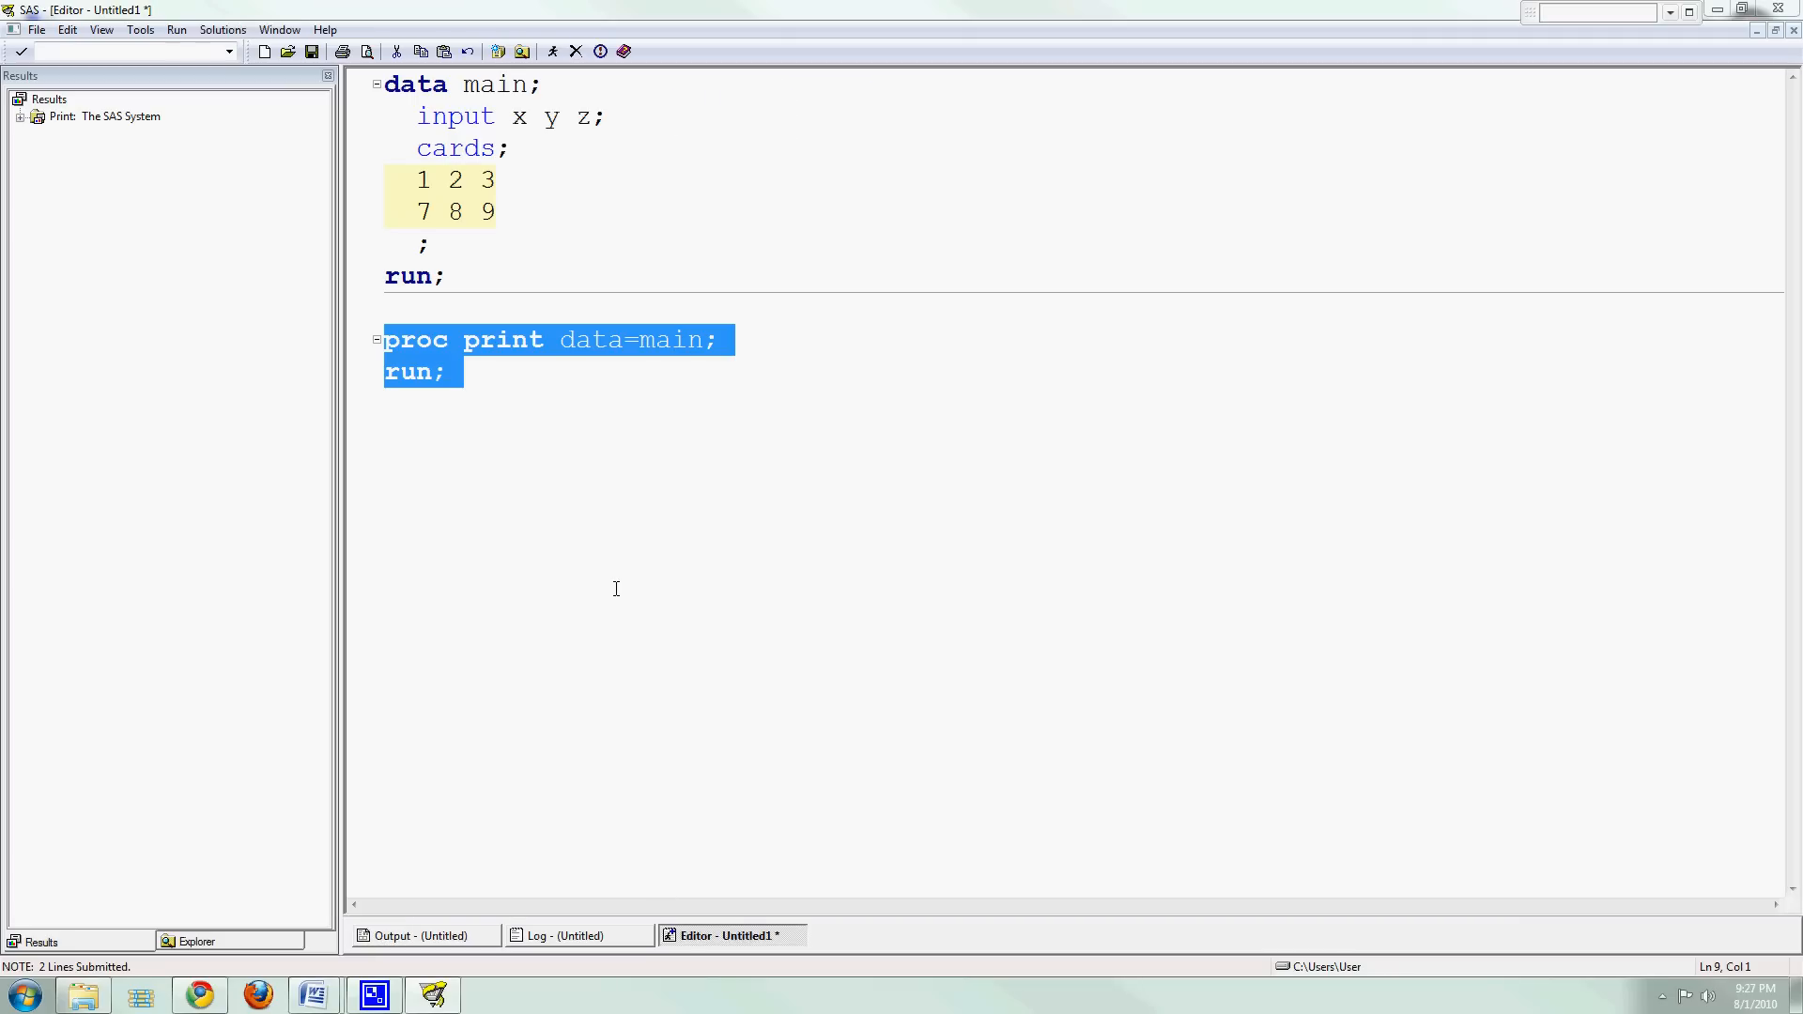
left_click(601, 603)
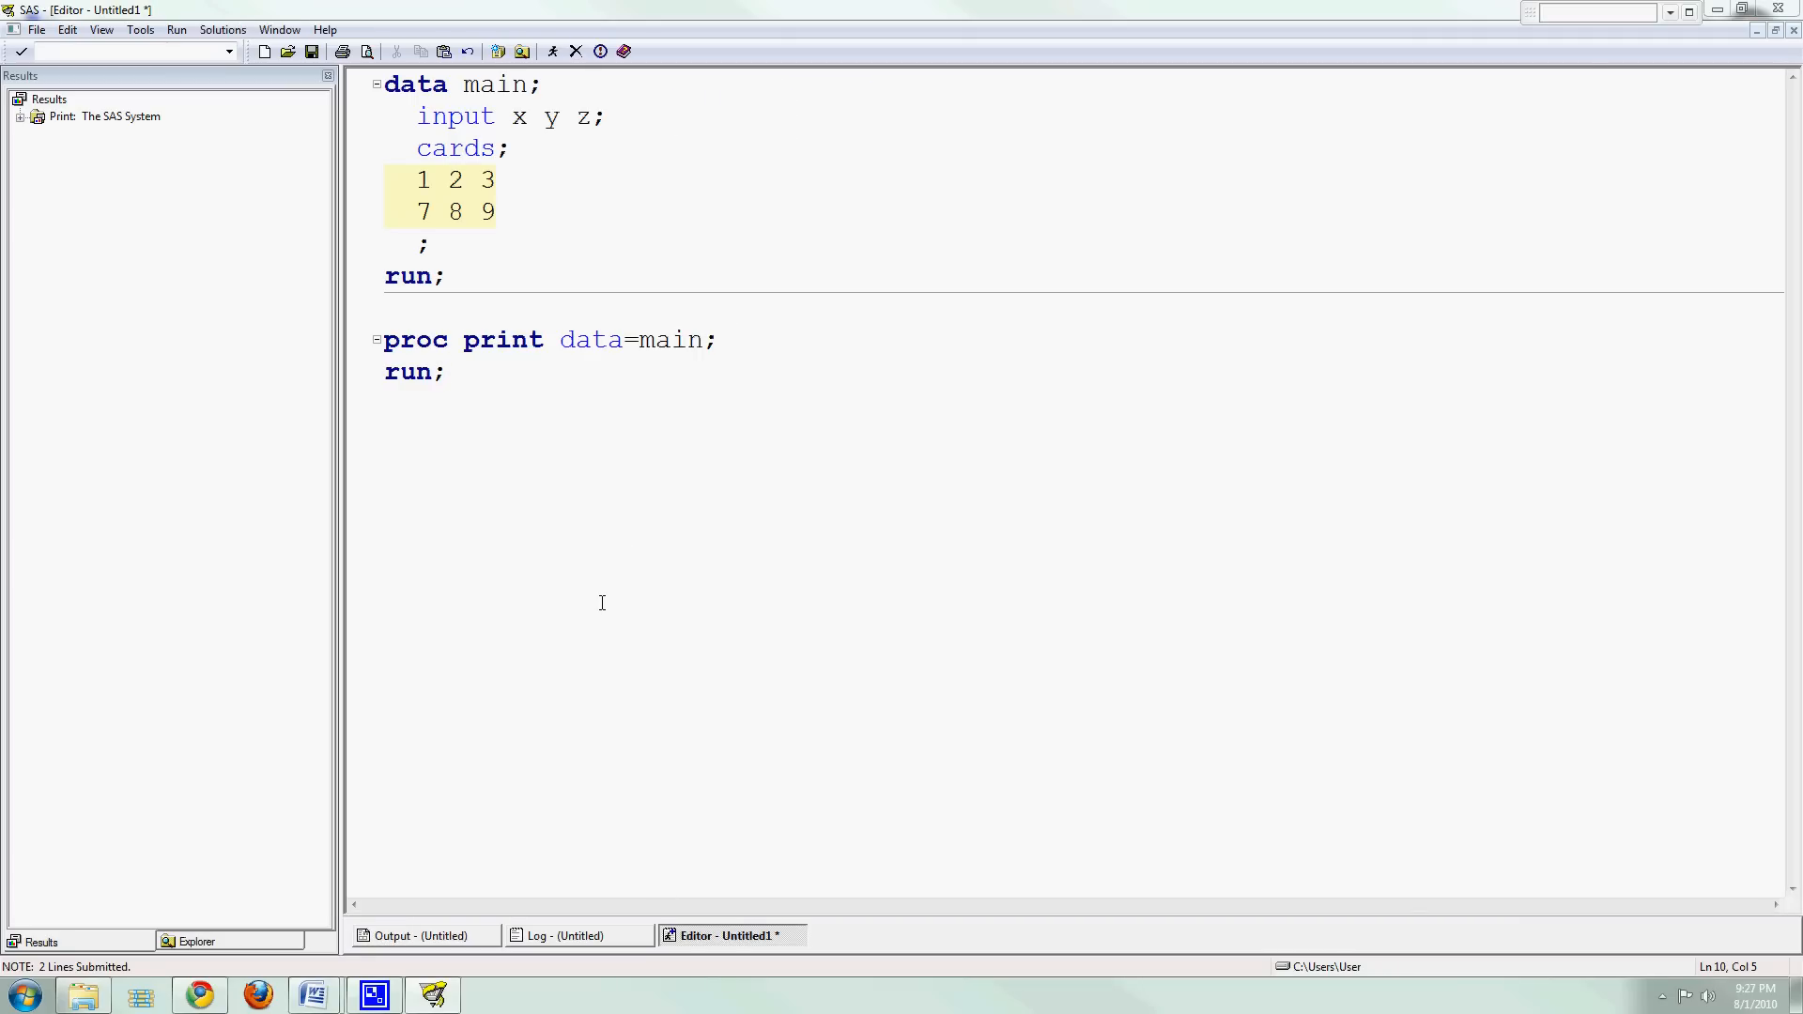
left_click(447, 372)
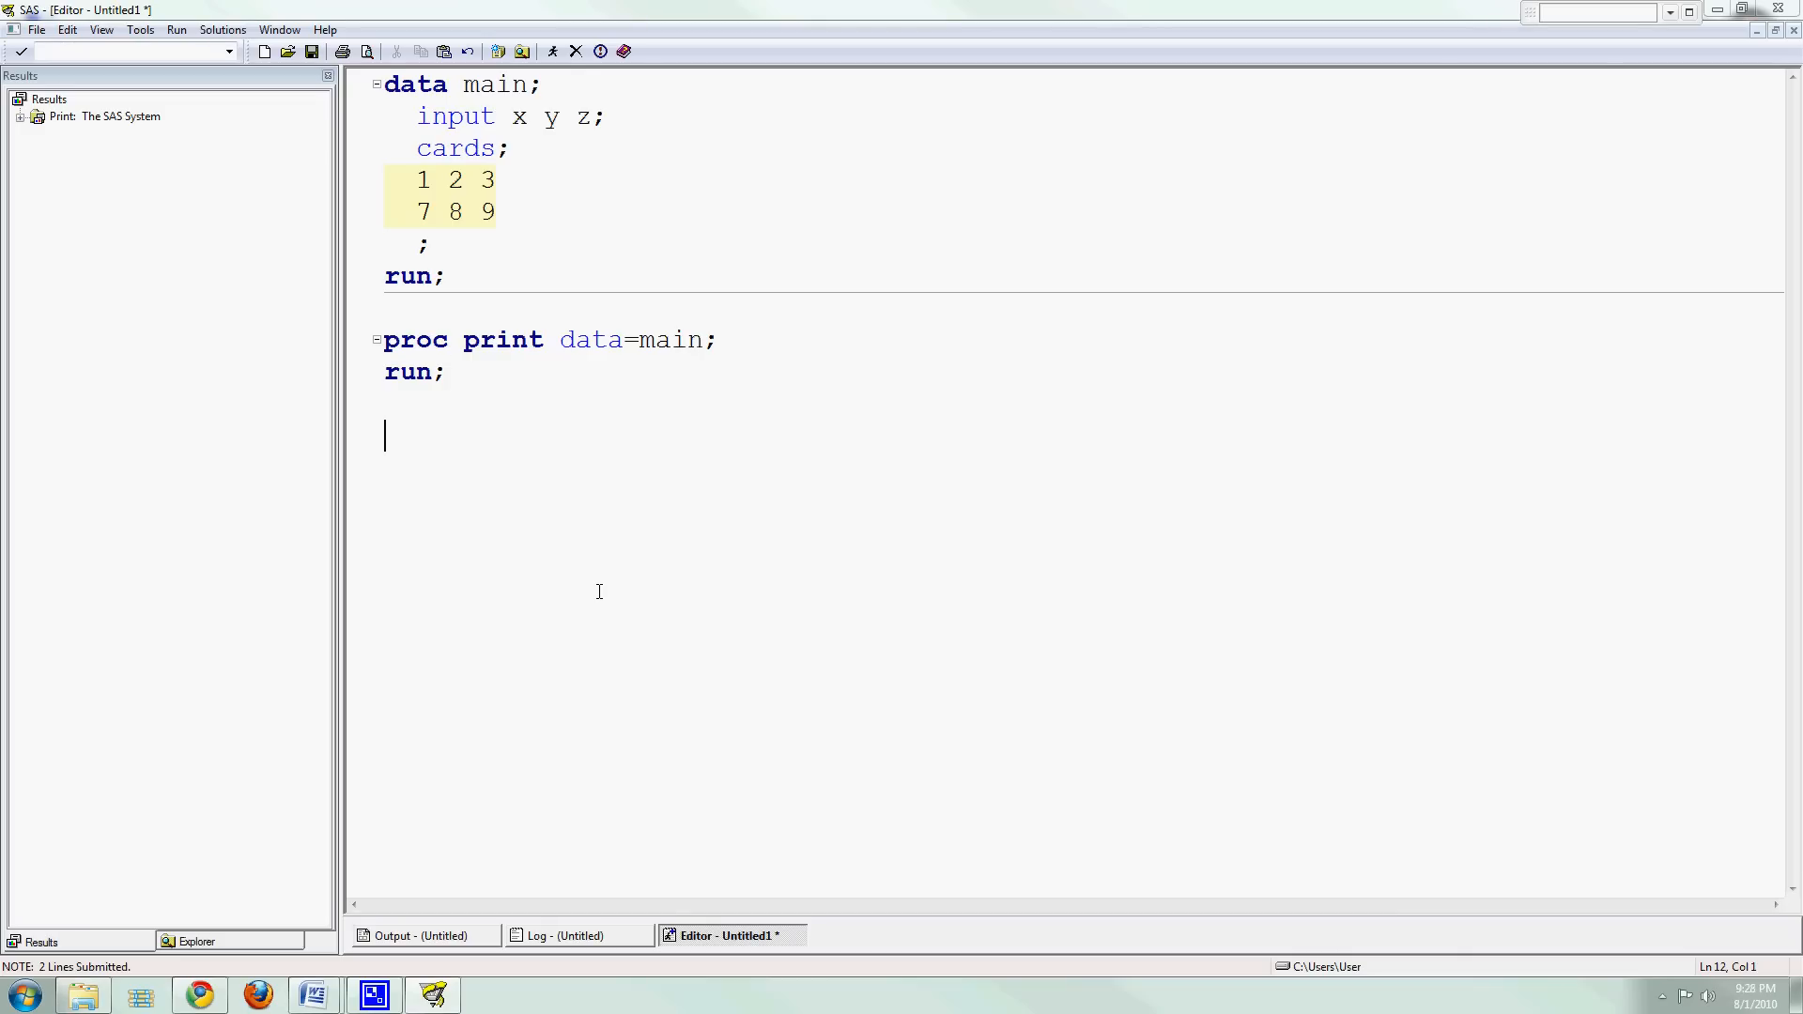
type("proc contents data=main;")
type("run;")
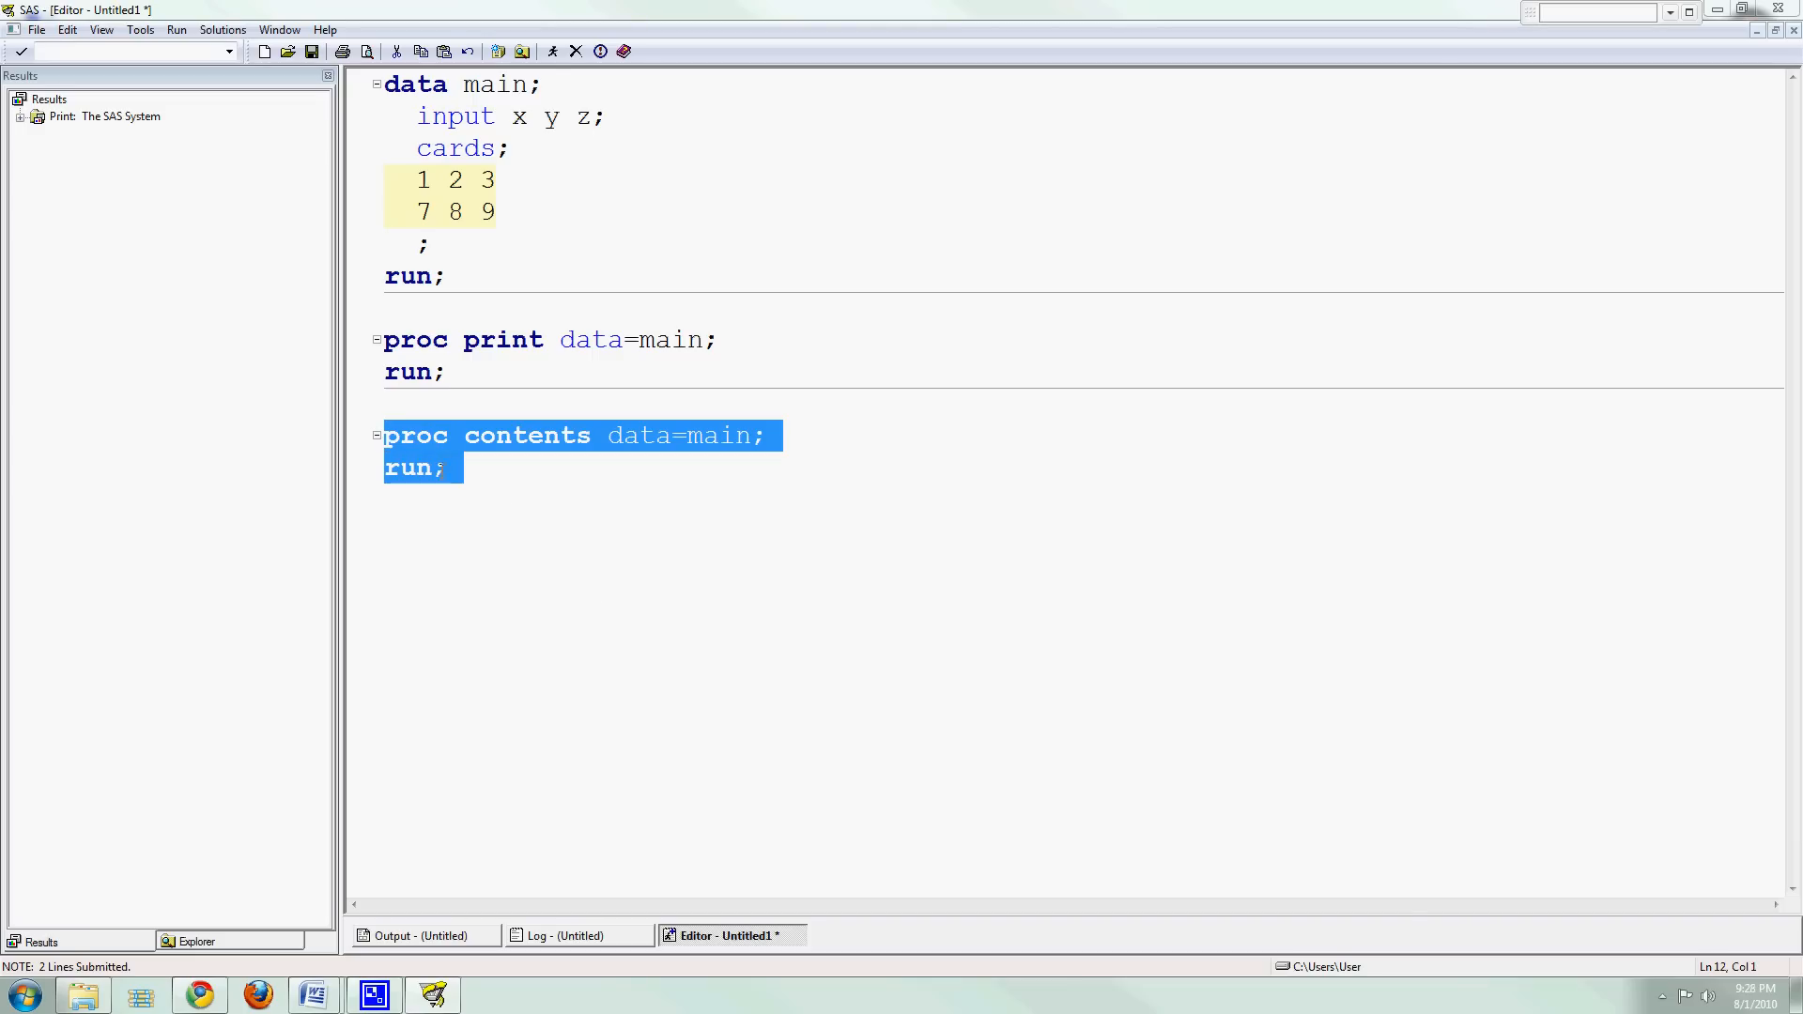
mouse_move(456, 198)
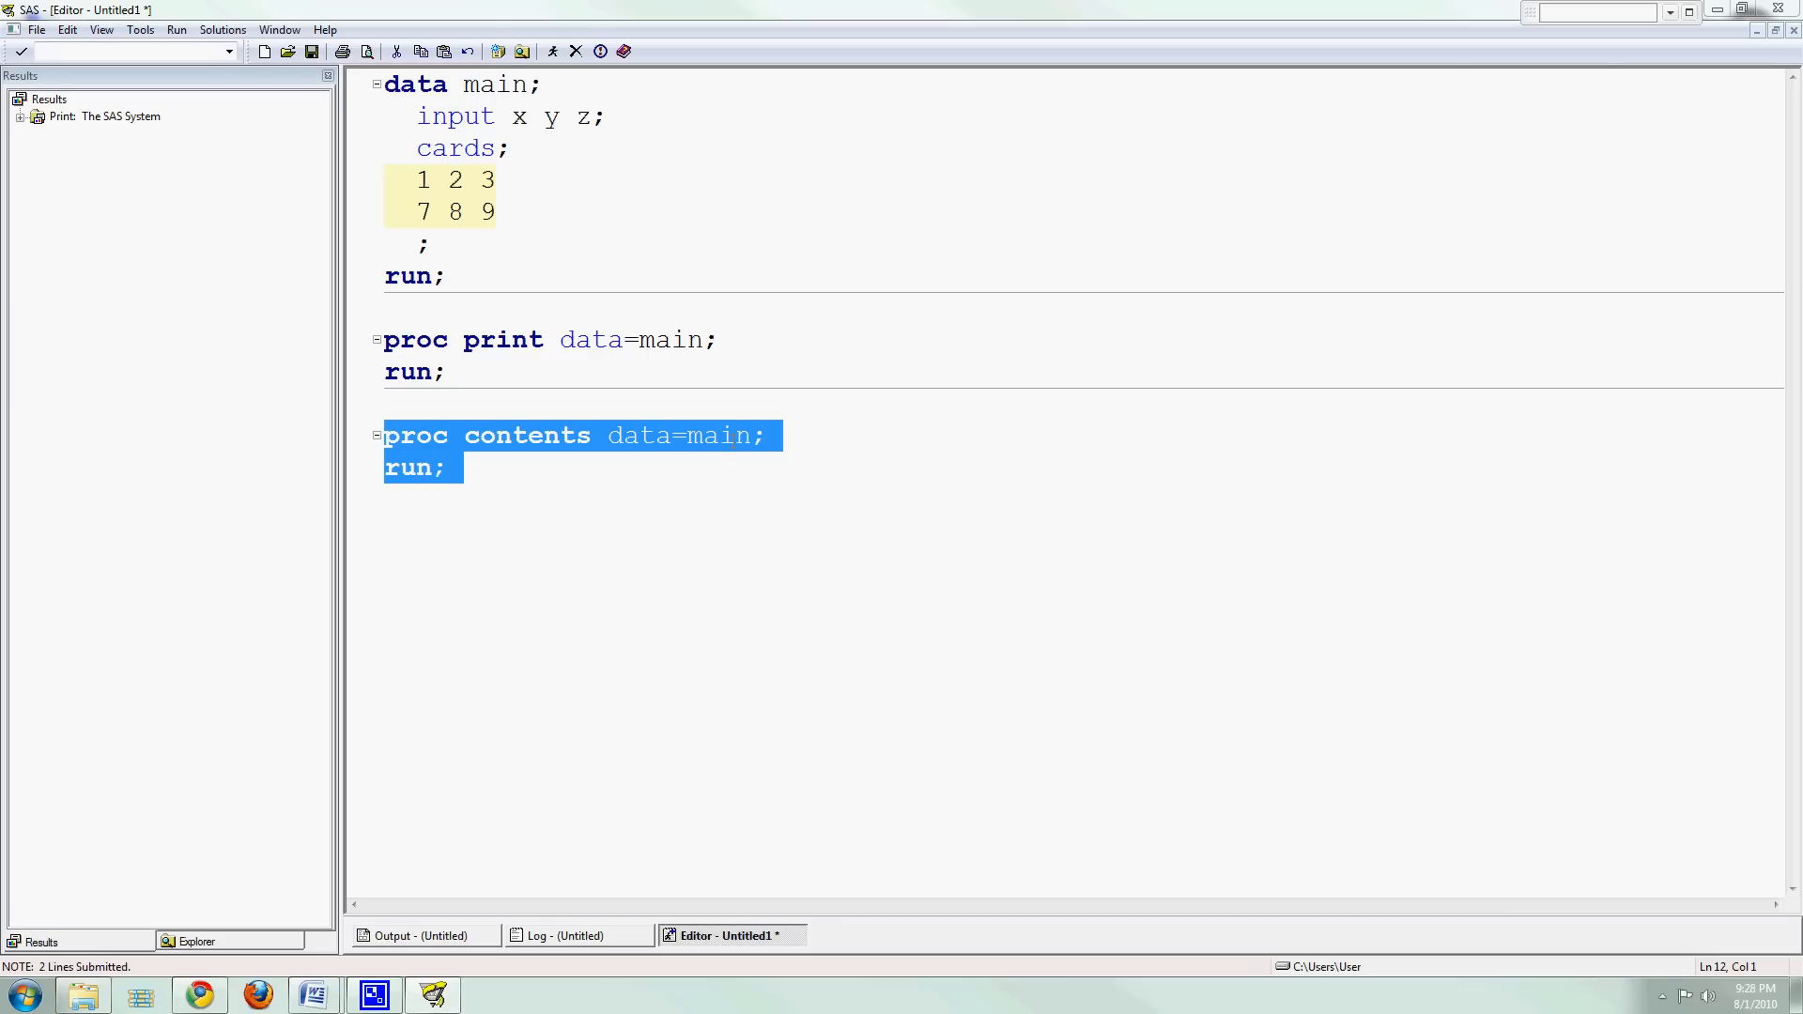
Run proc contents, highlight main's three-variable attribute list, and return to the Editor.
left_click(522, 50)
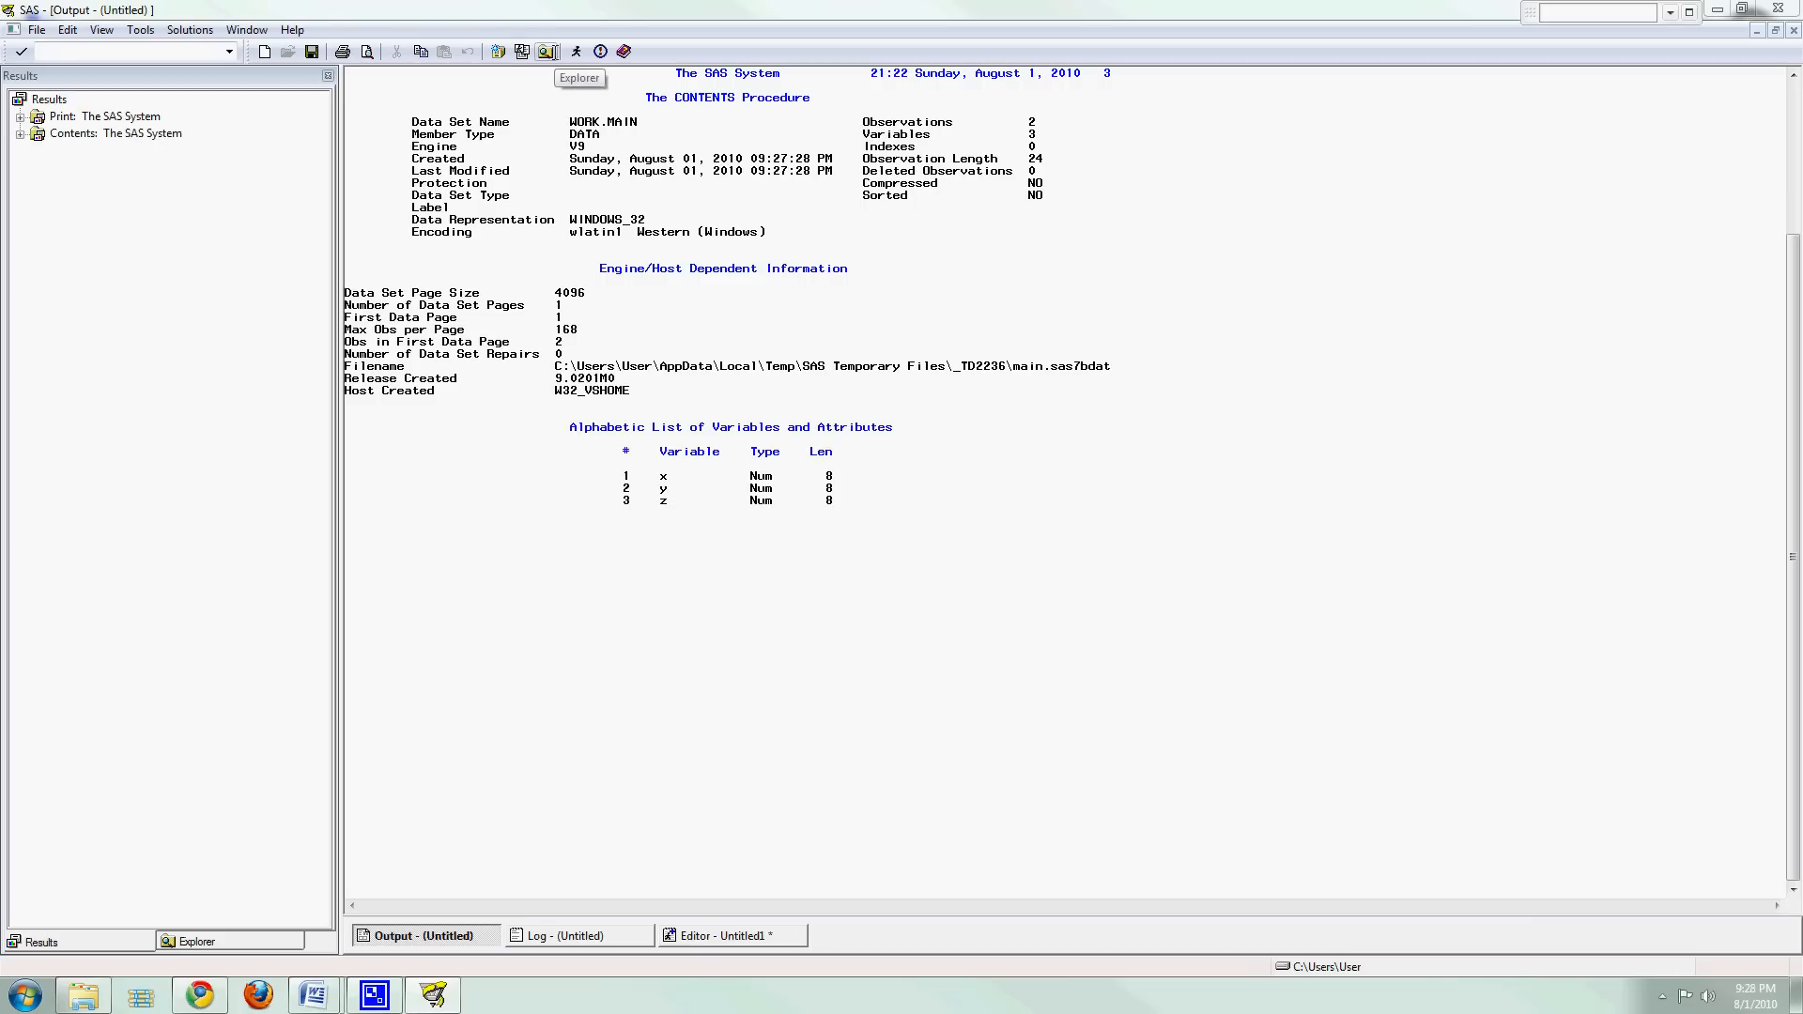
mouse_move(352, 92)
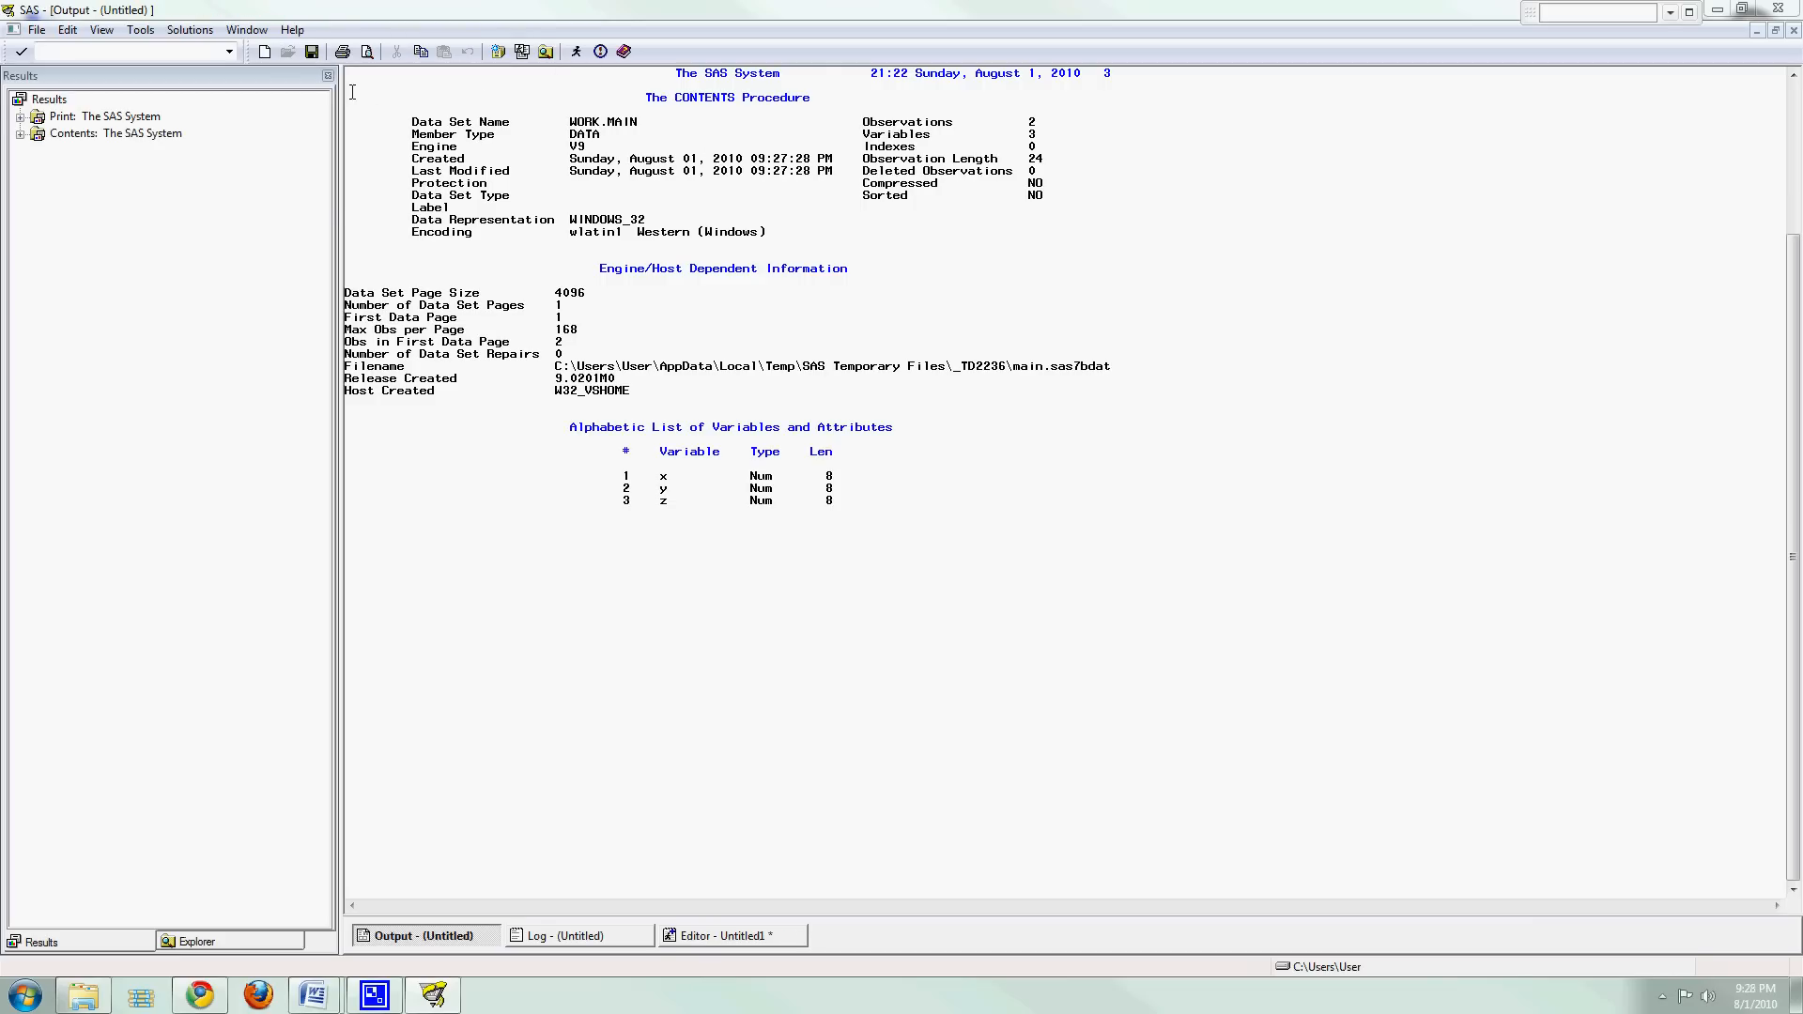
mouse_move(1075, 506)
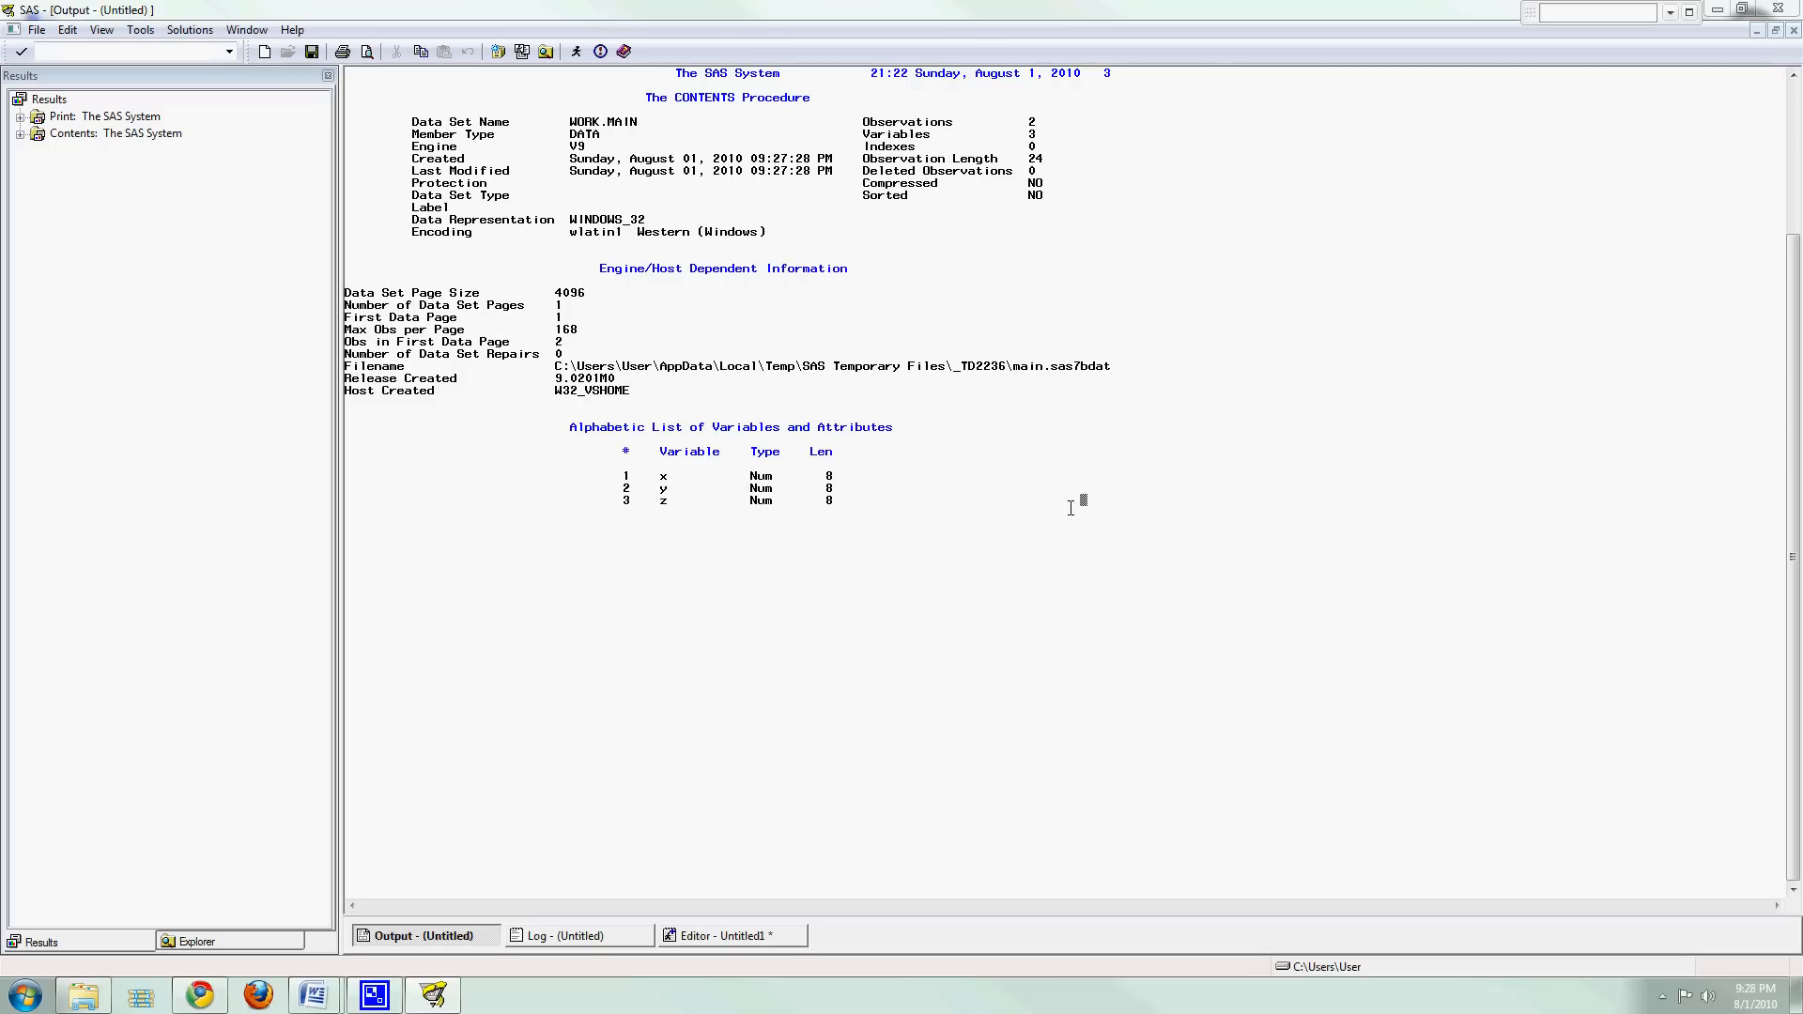
mouse_move(672, 298)
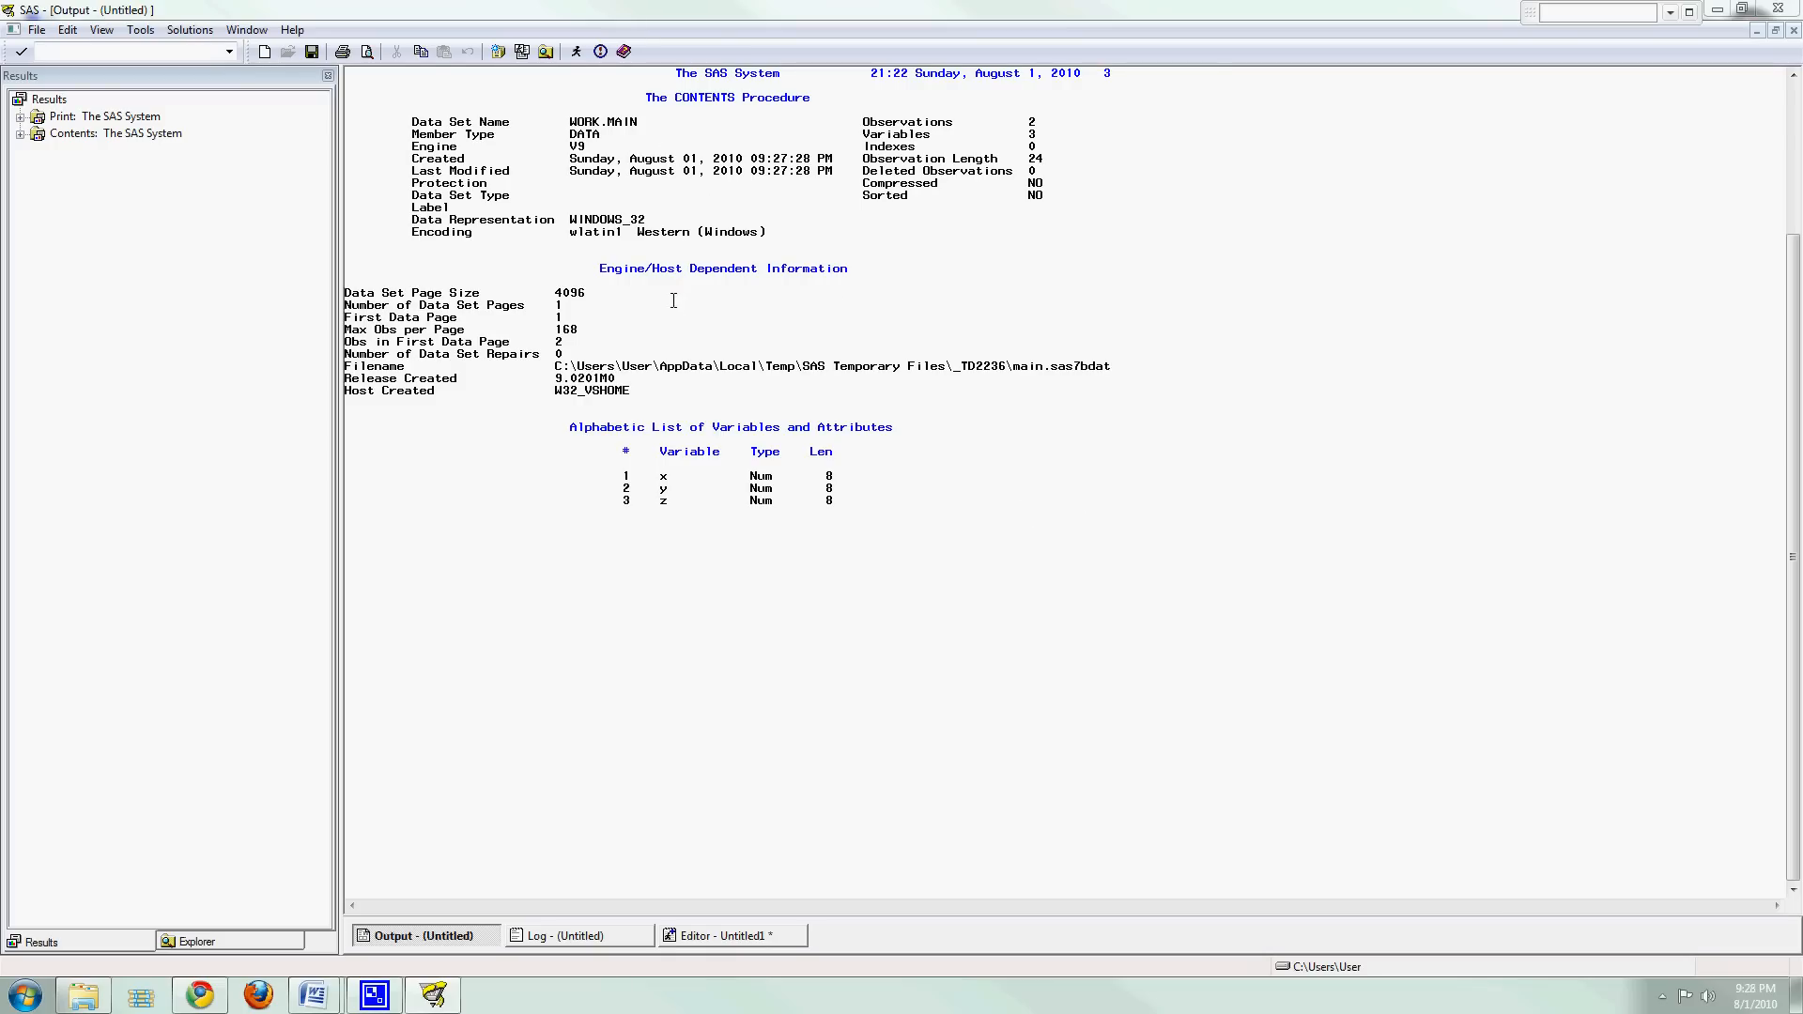
mouse_move(726, 434)
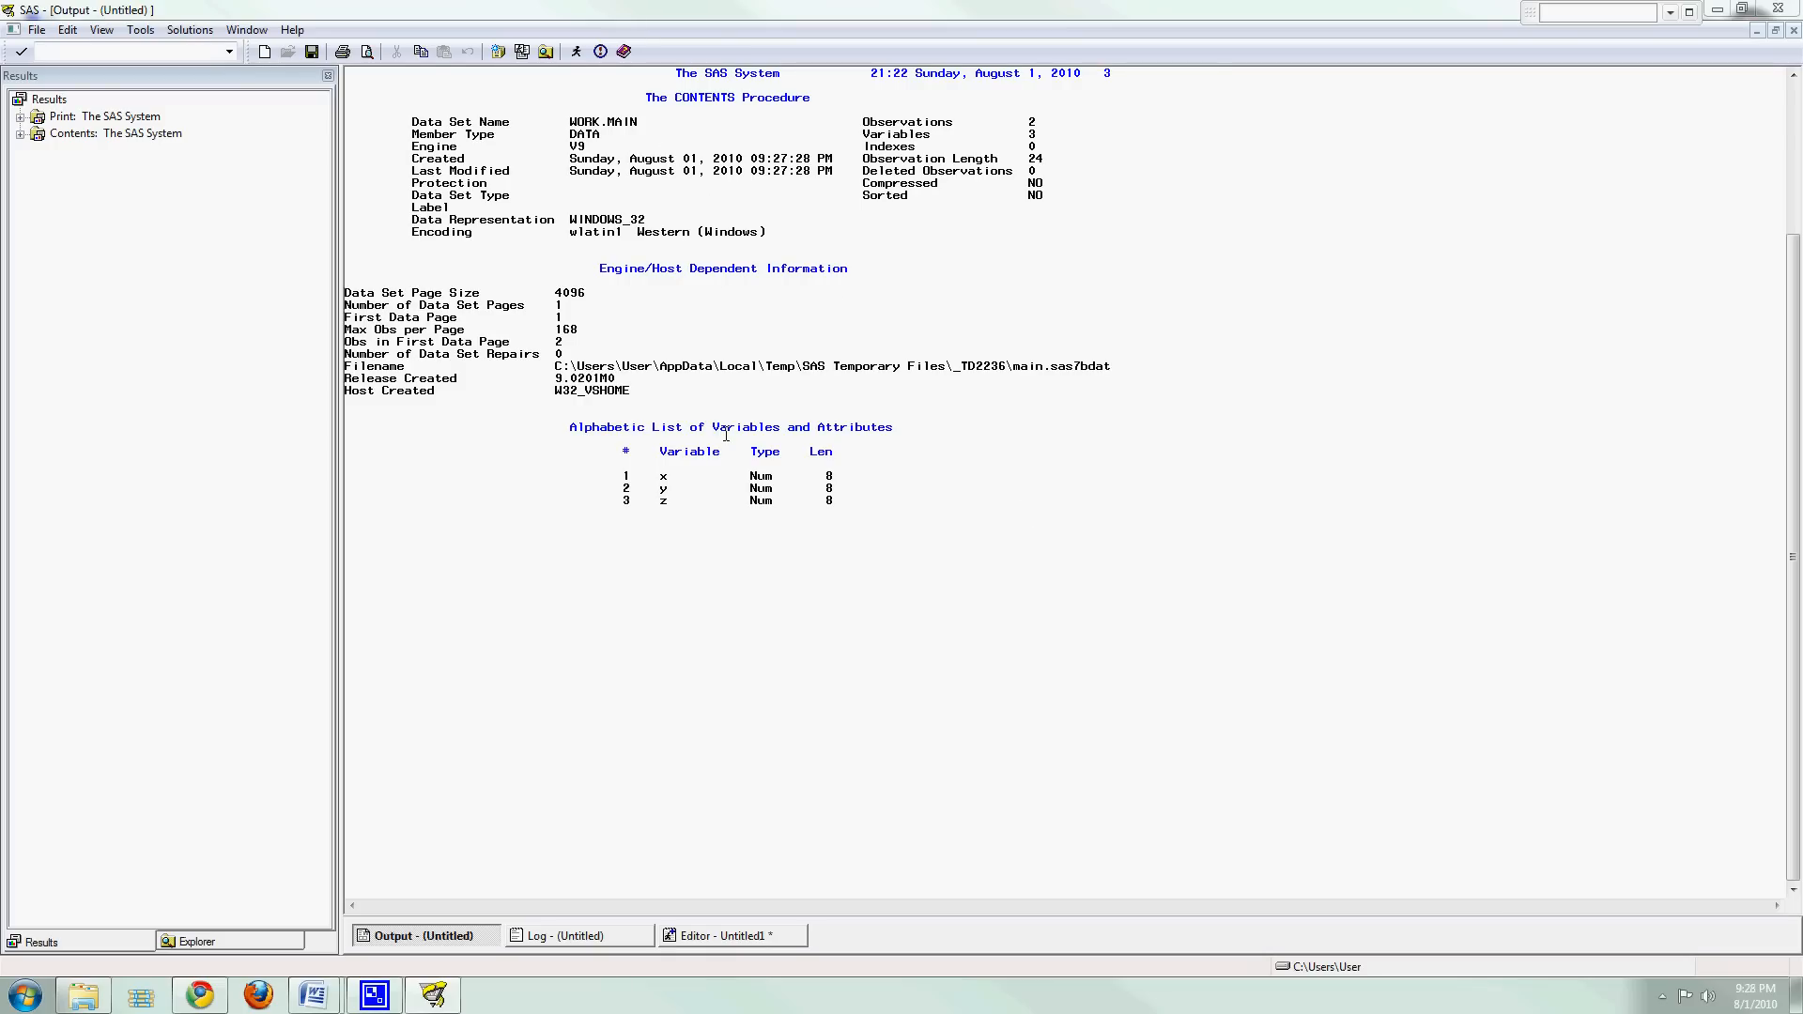
mouse_move(813, 354)
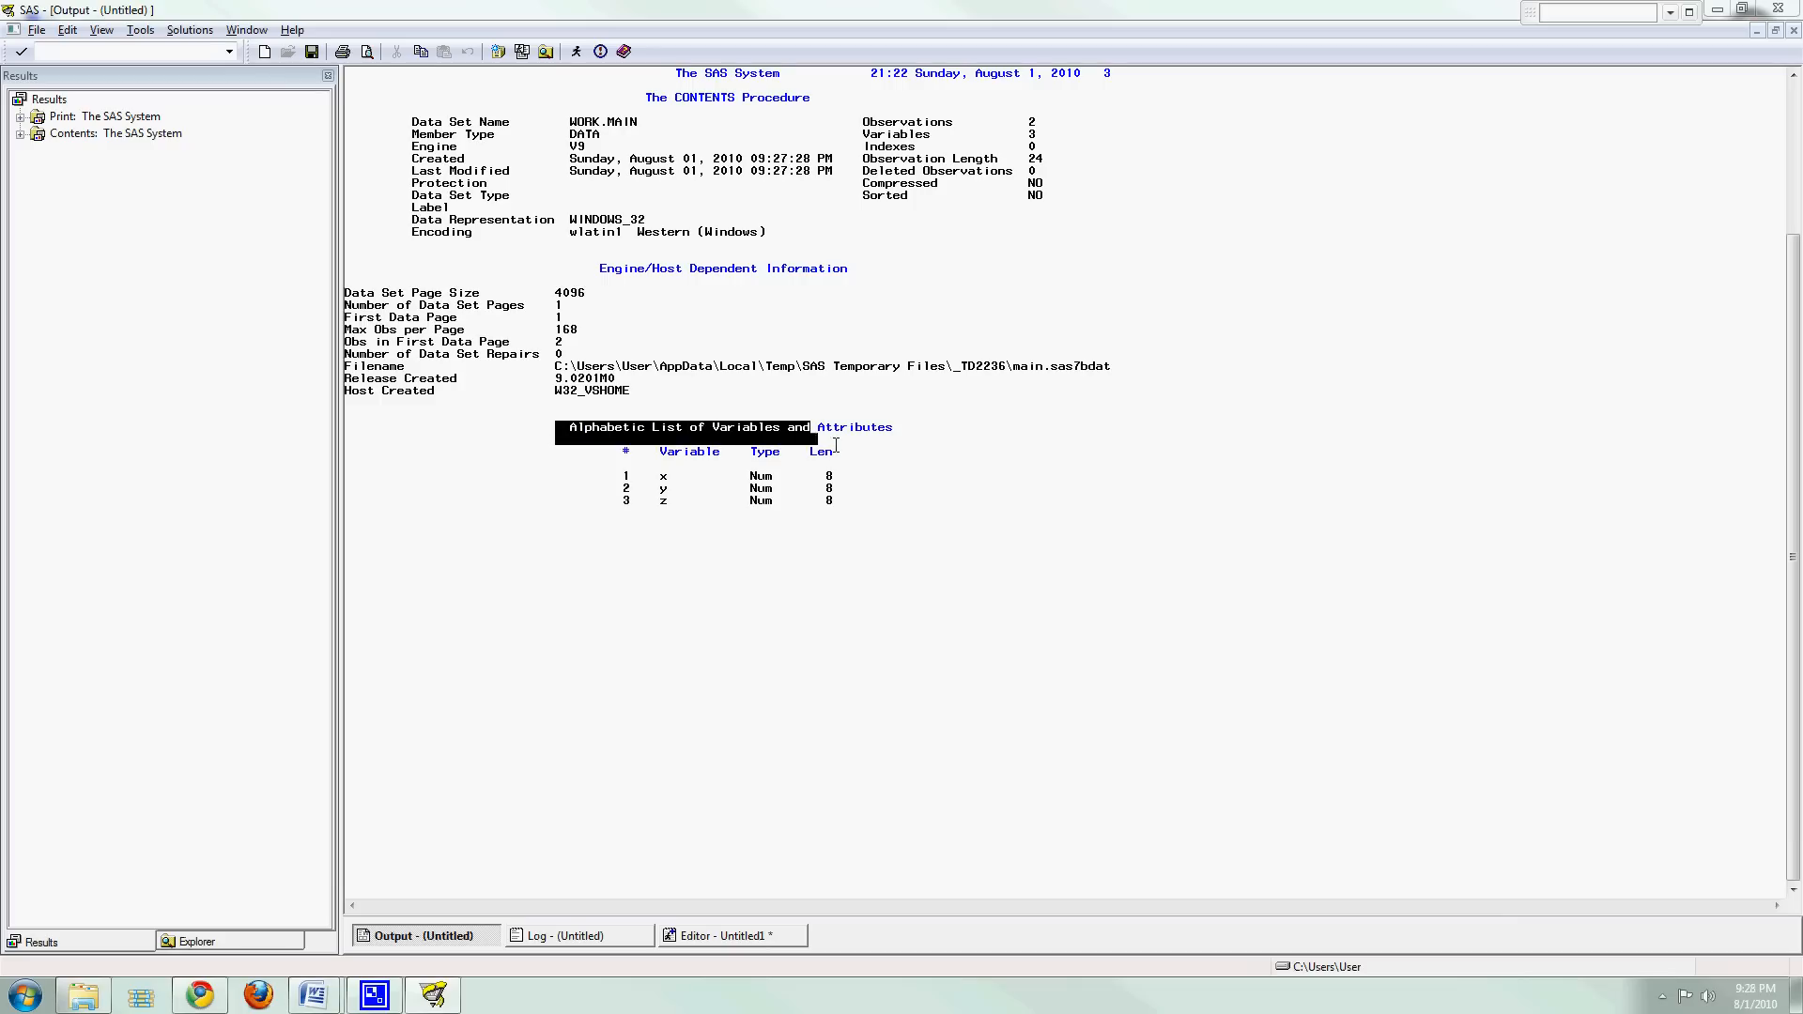
left_click(921, 502)
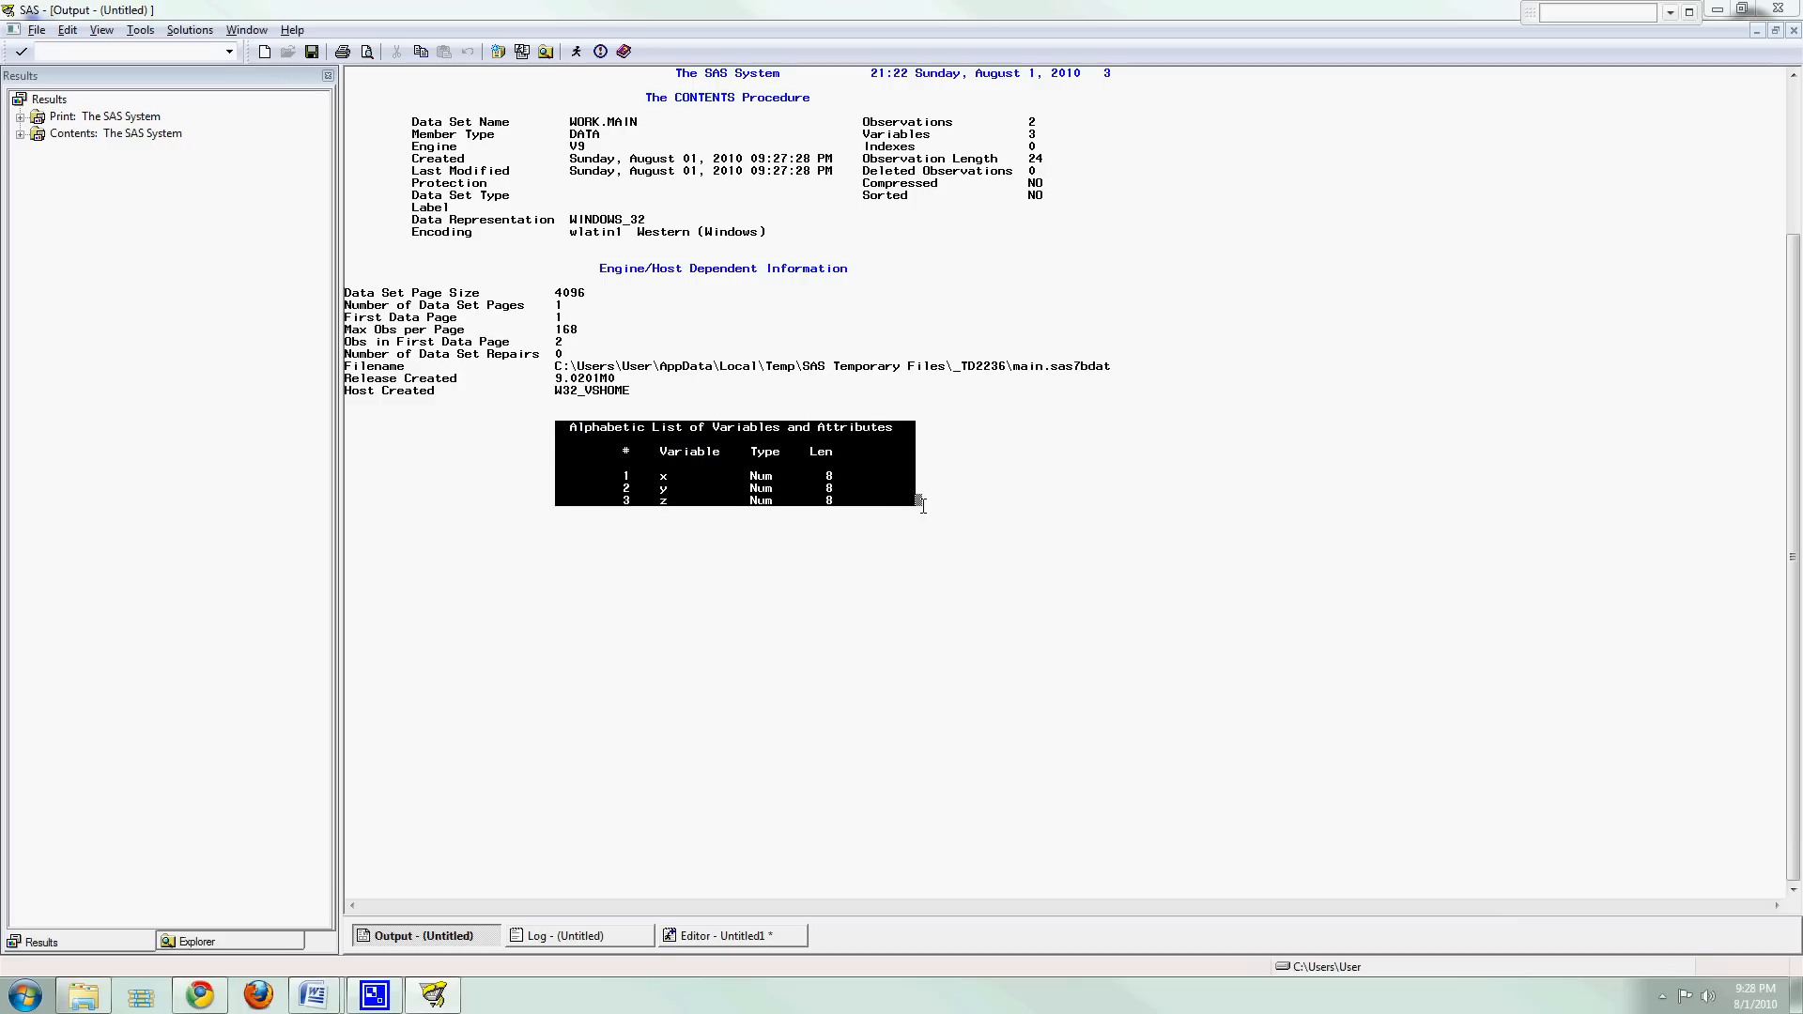
mouse_move(918, 503)
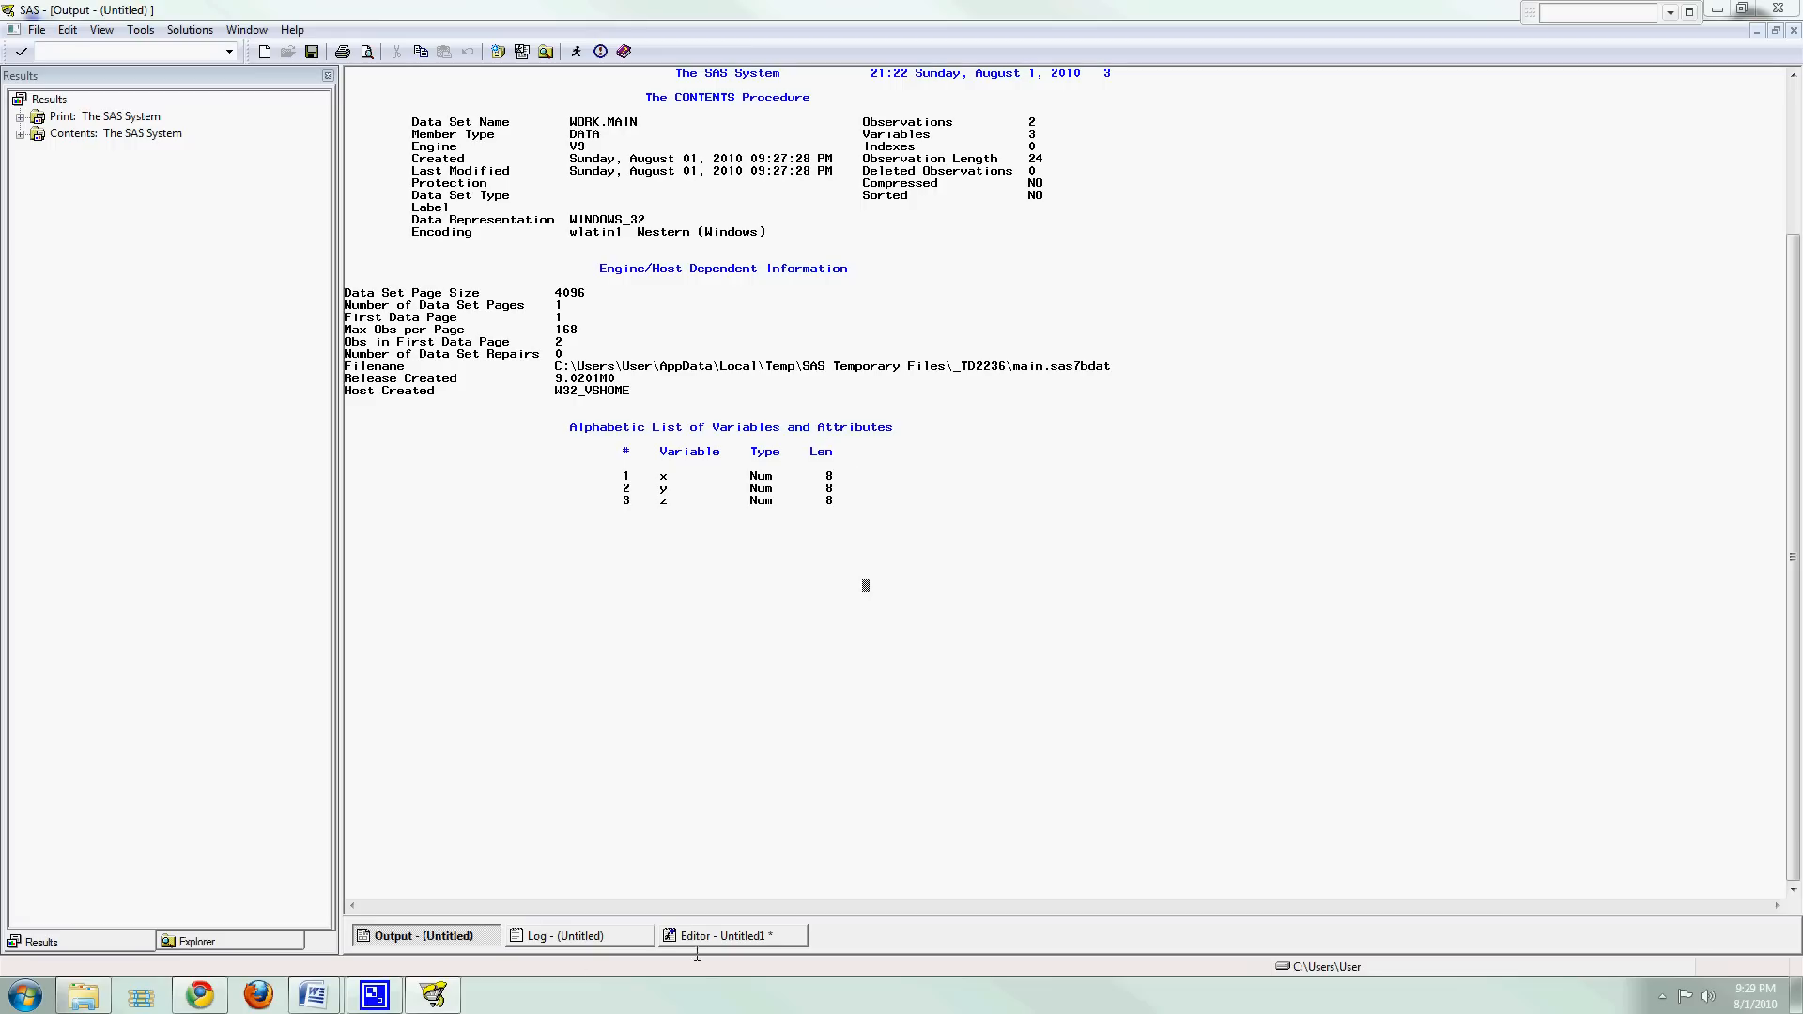
left_click(726, 935)
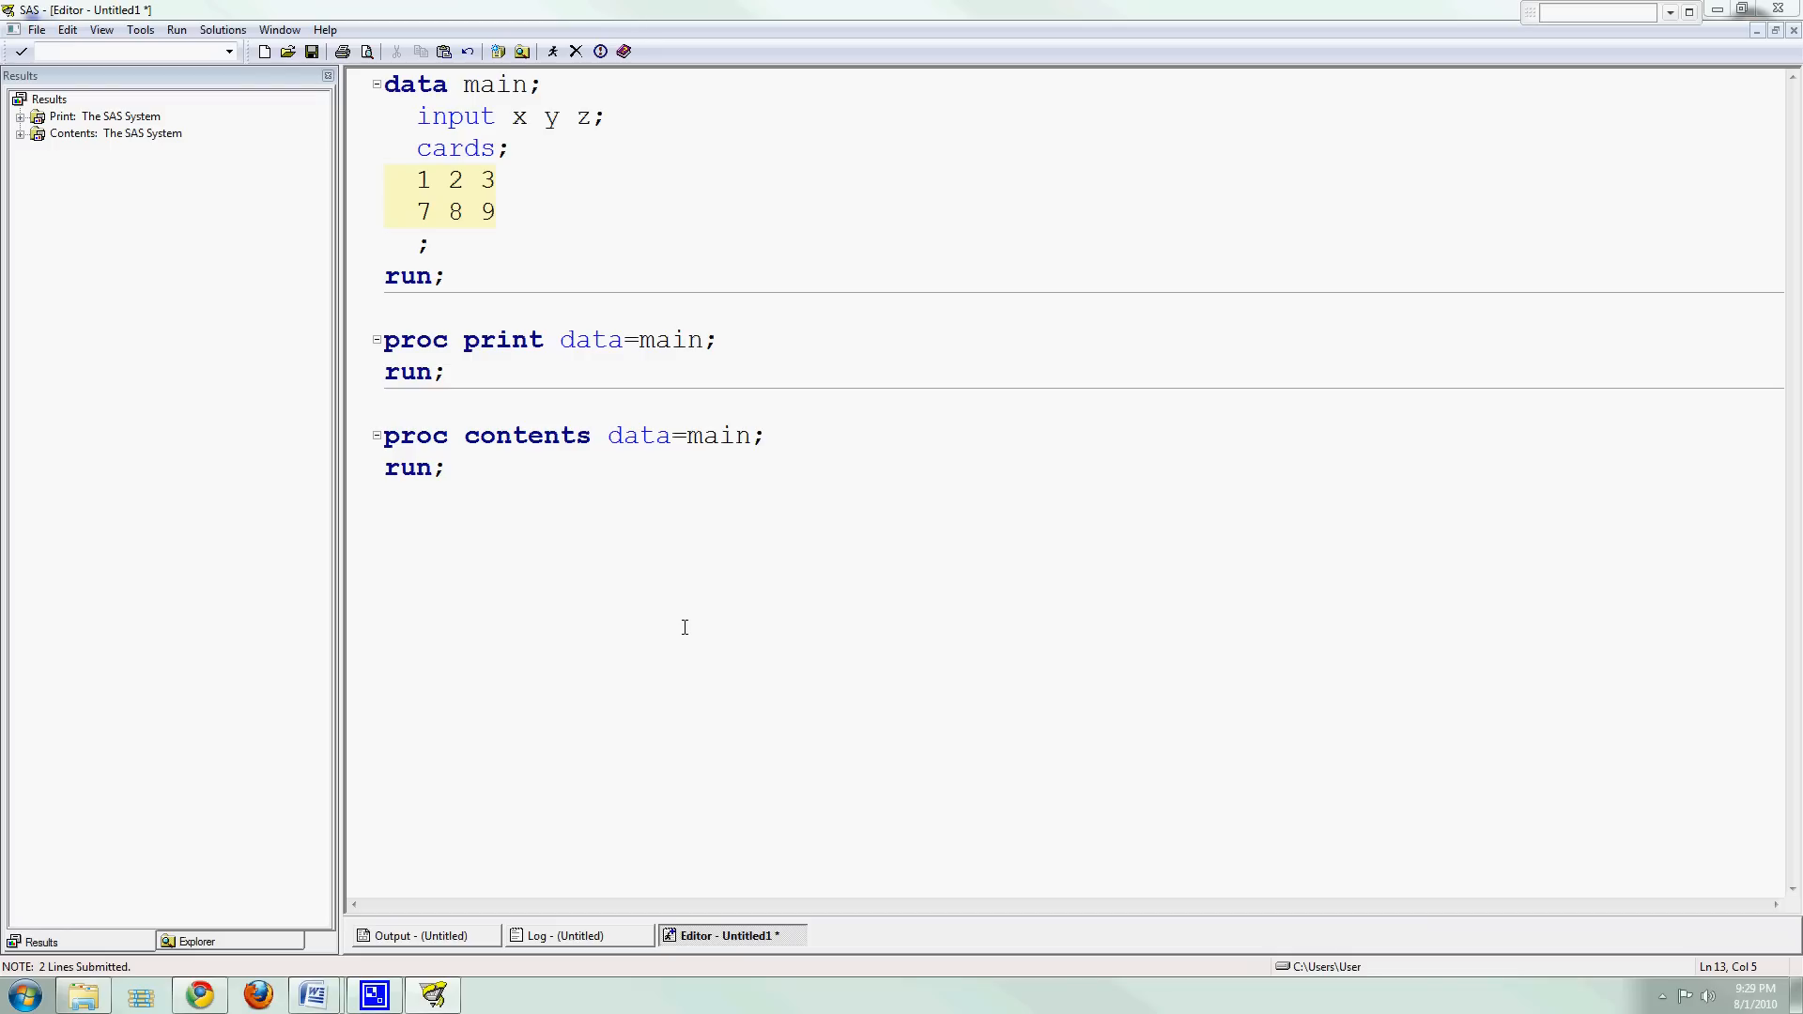
mouse_move(588, 659)
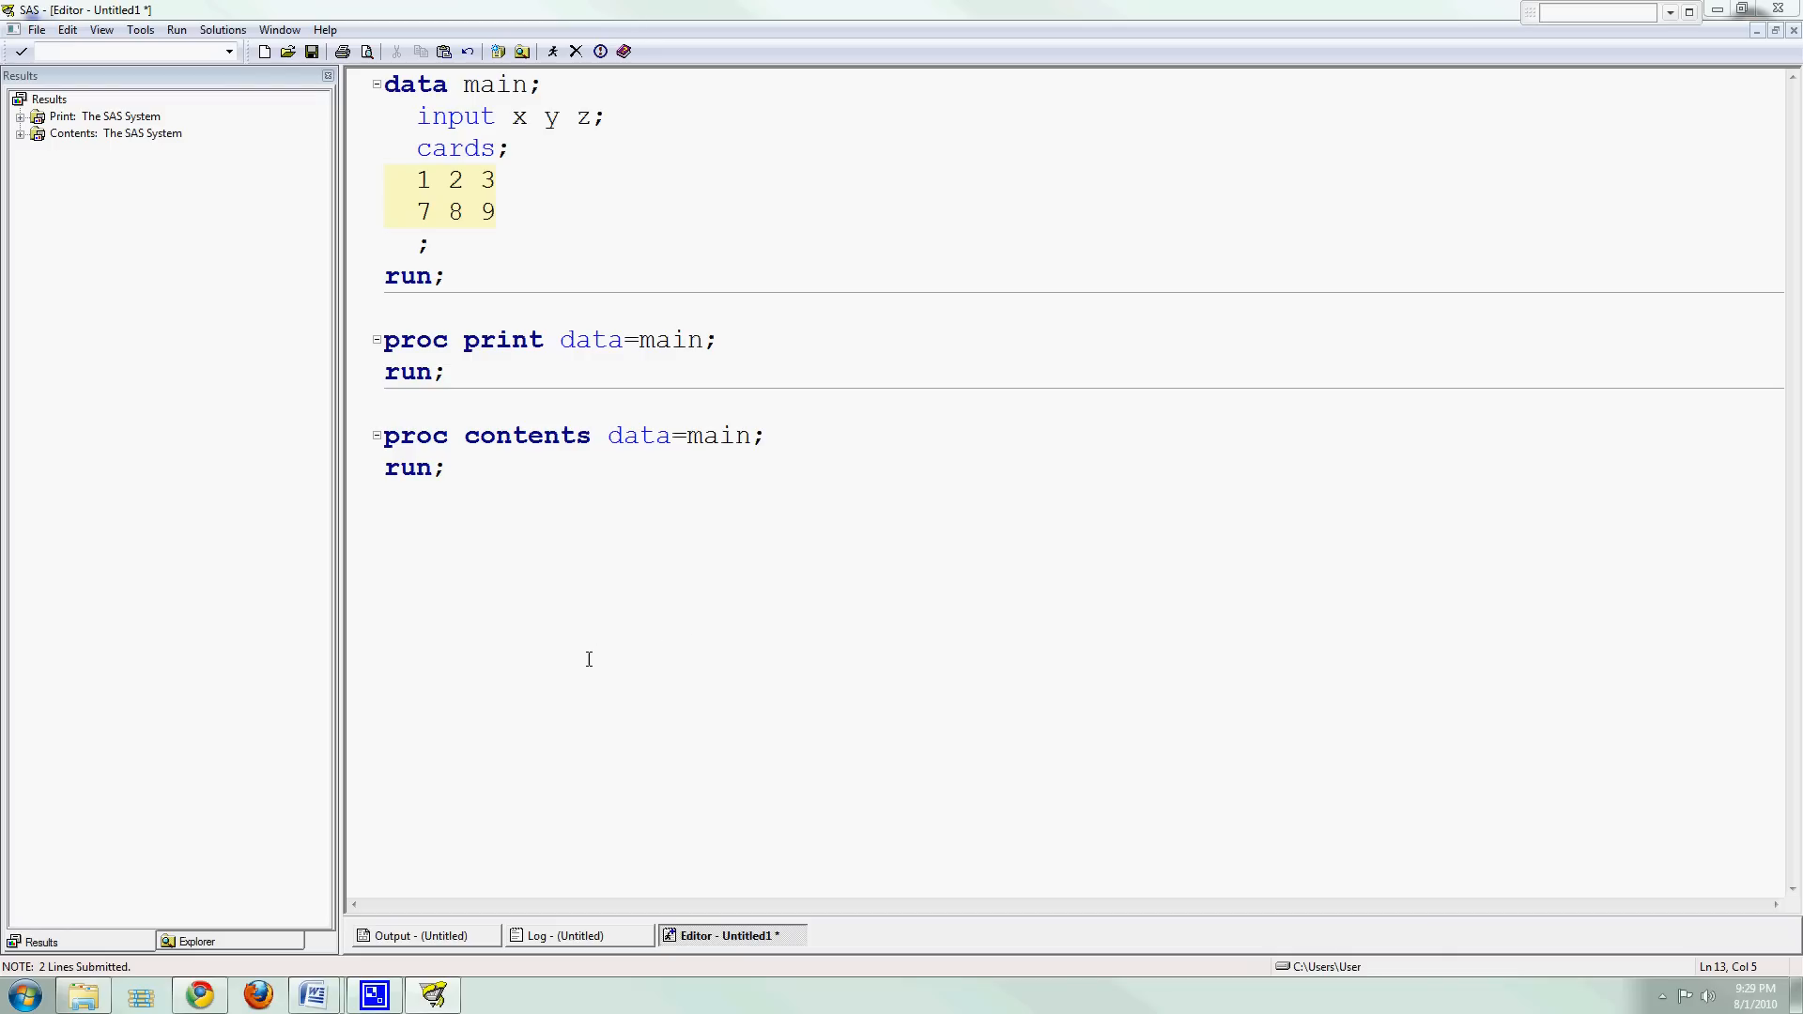
mouse_move(483, 406)
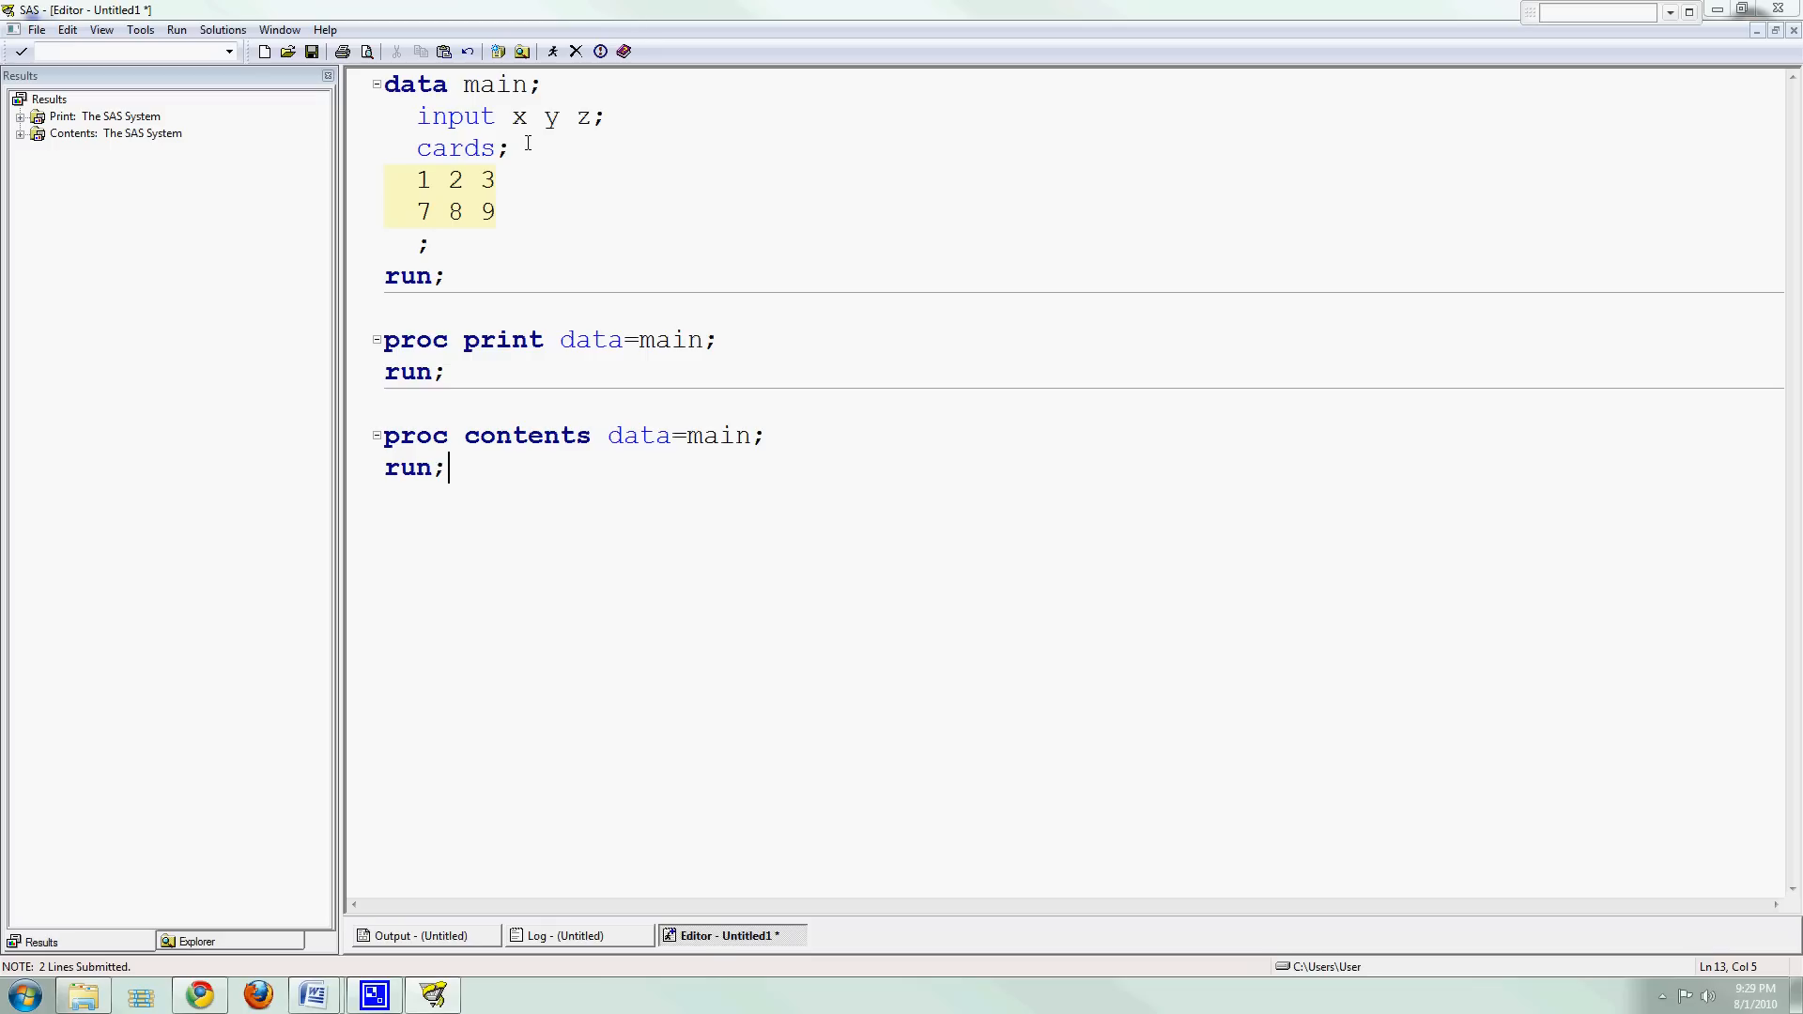
mouse_move(260, 582)
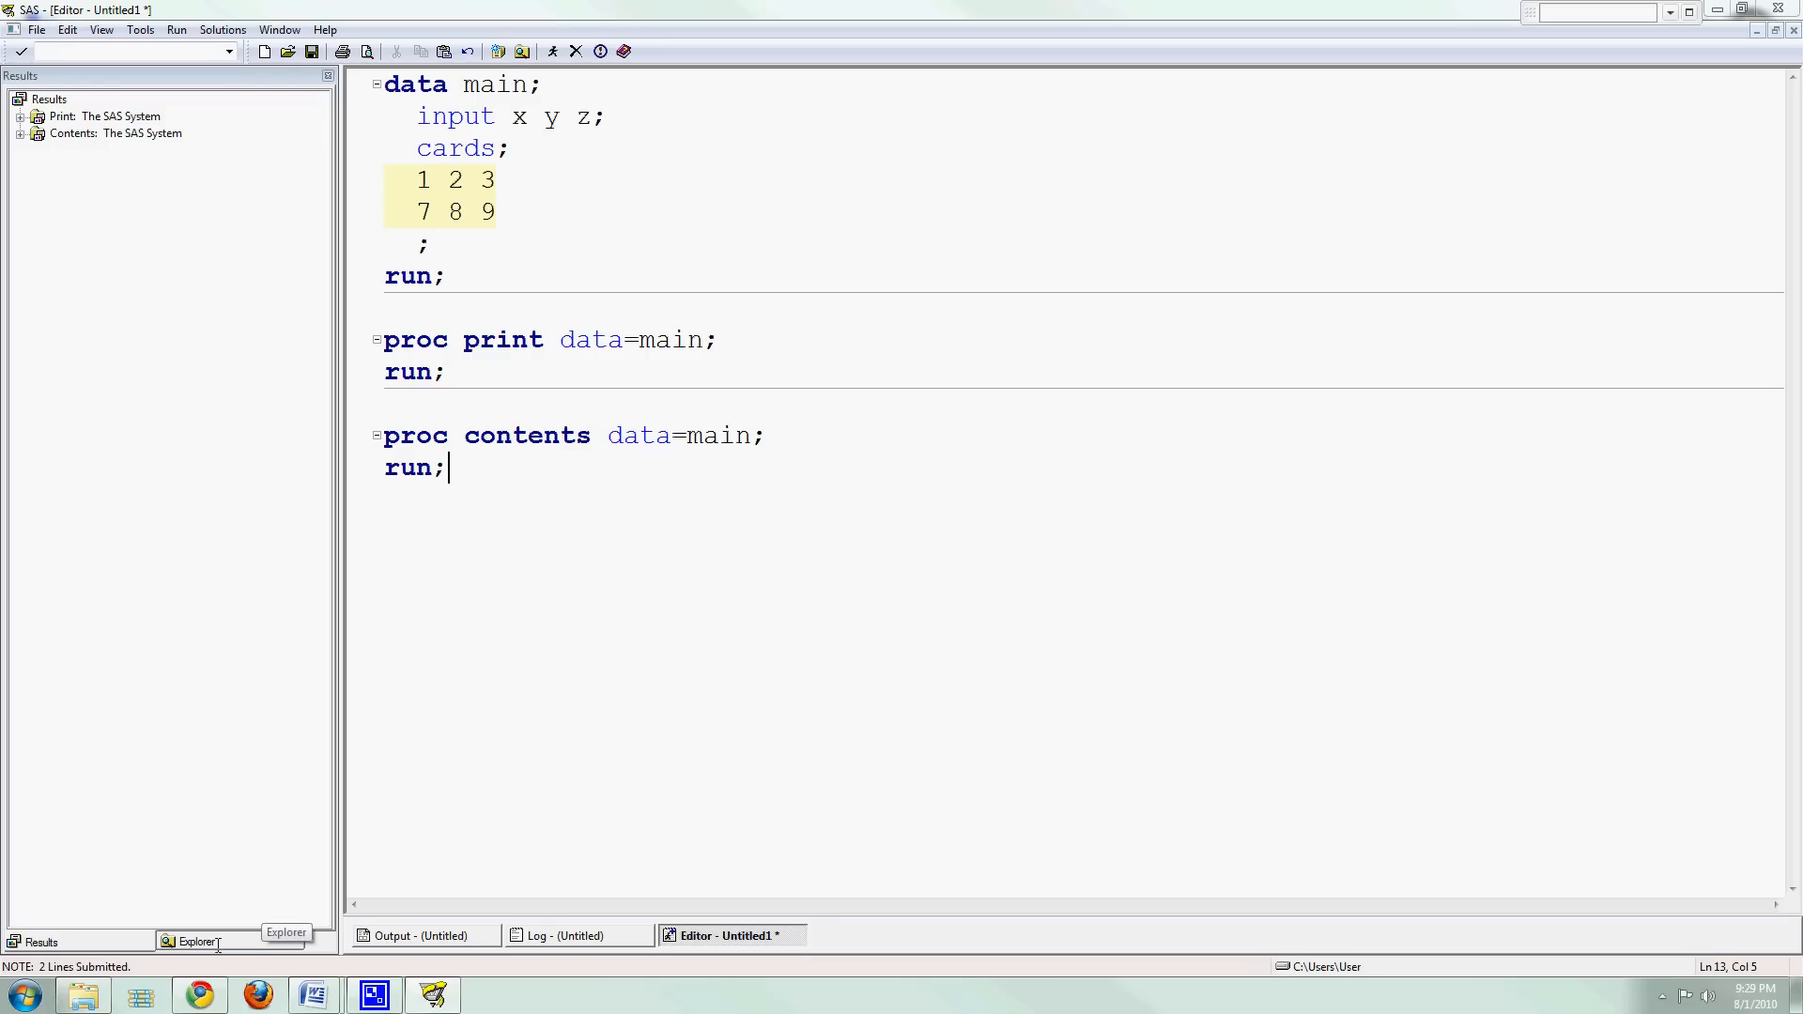
left_click(190, 942)
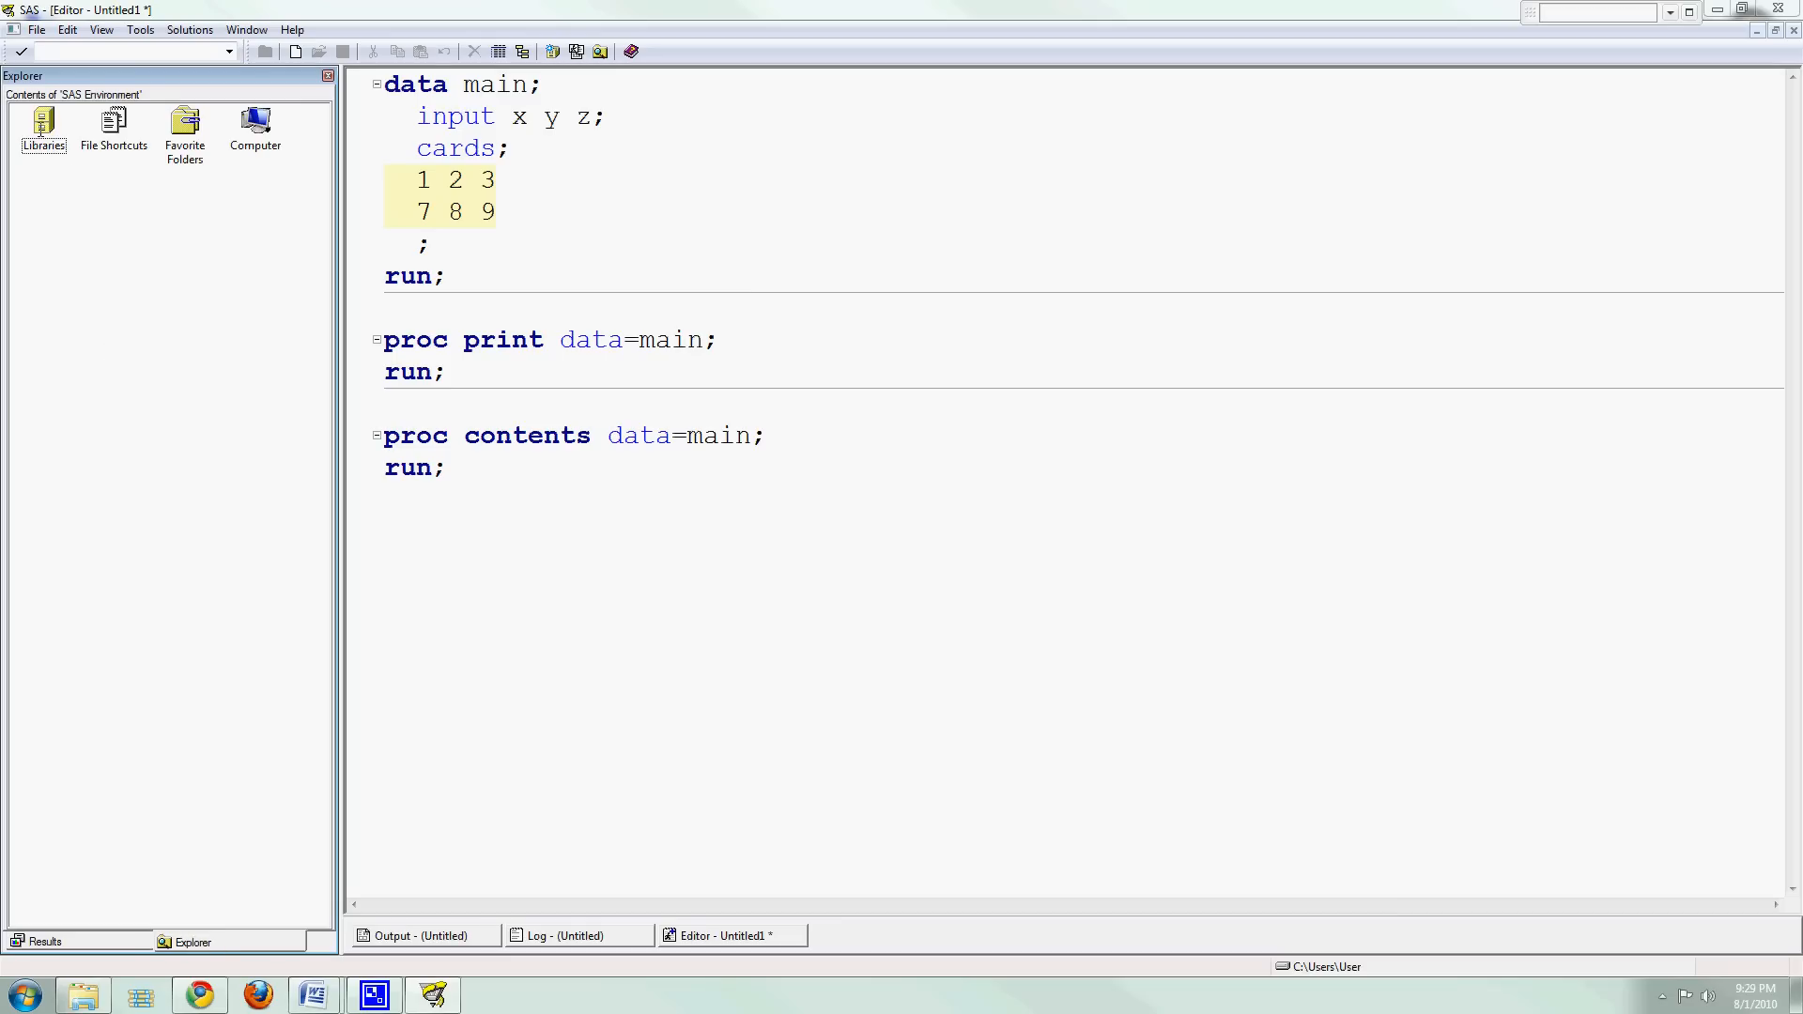
double_click(42, 121)
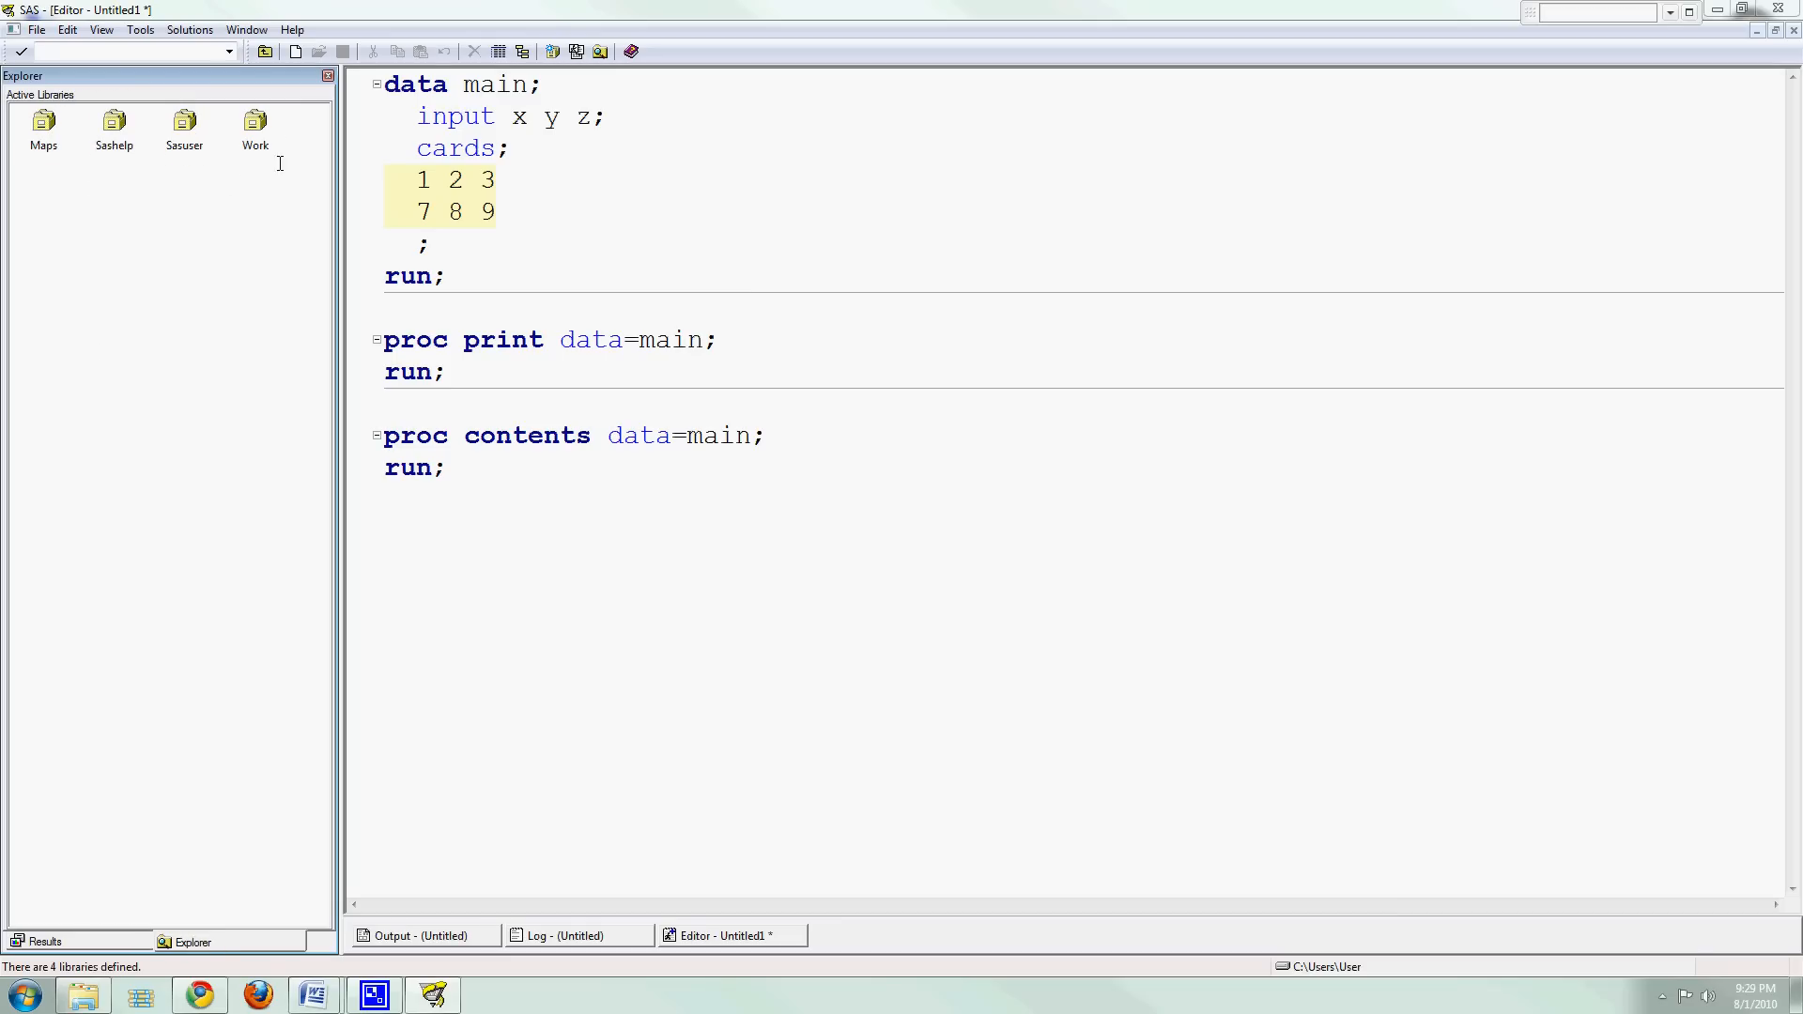
double_click(255, 126)
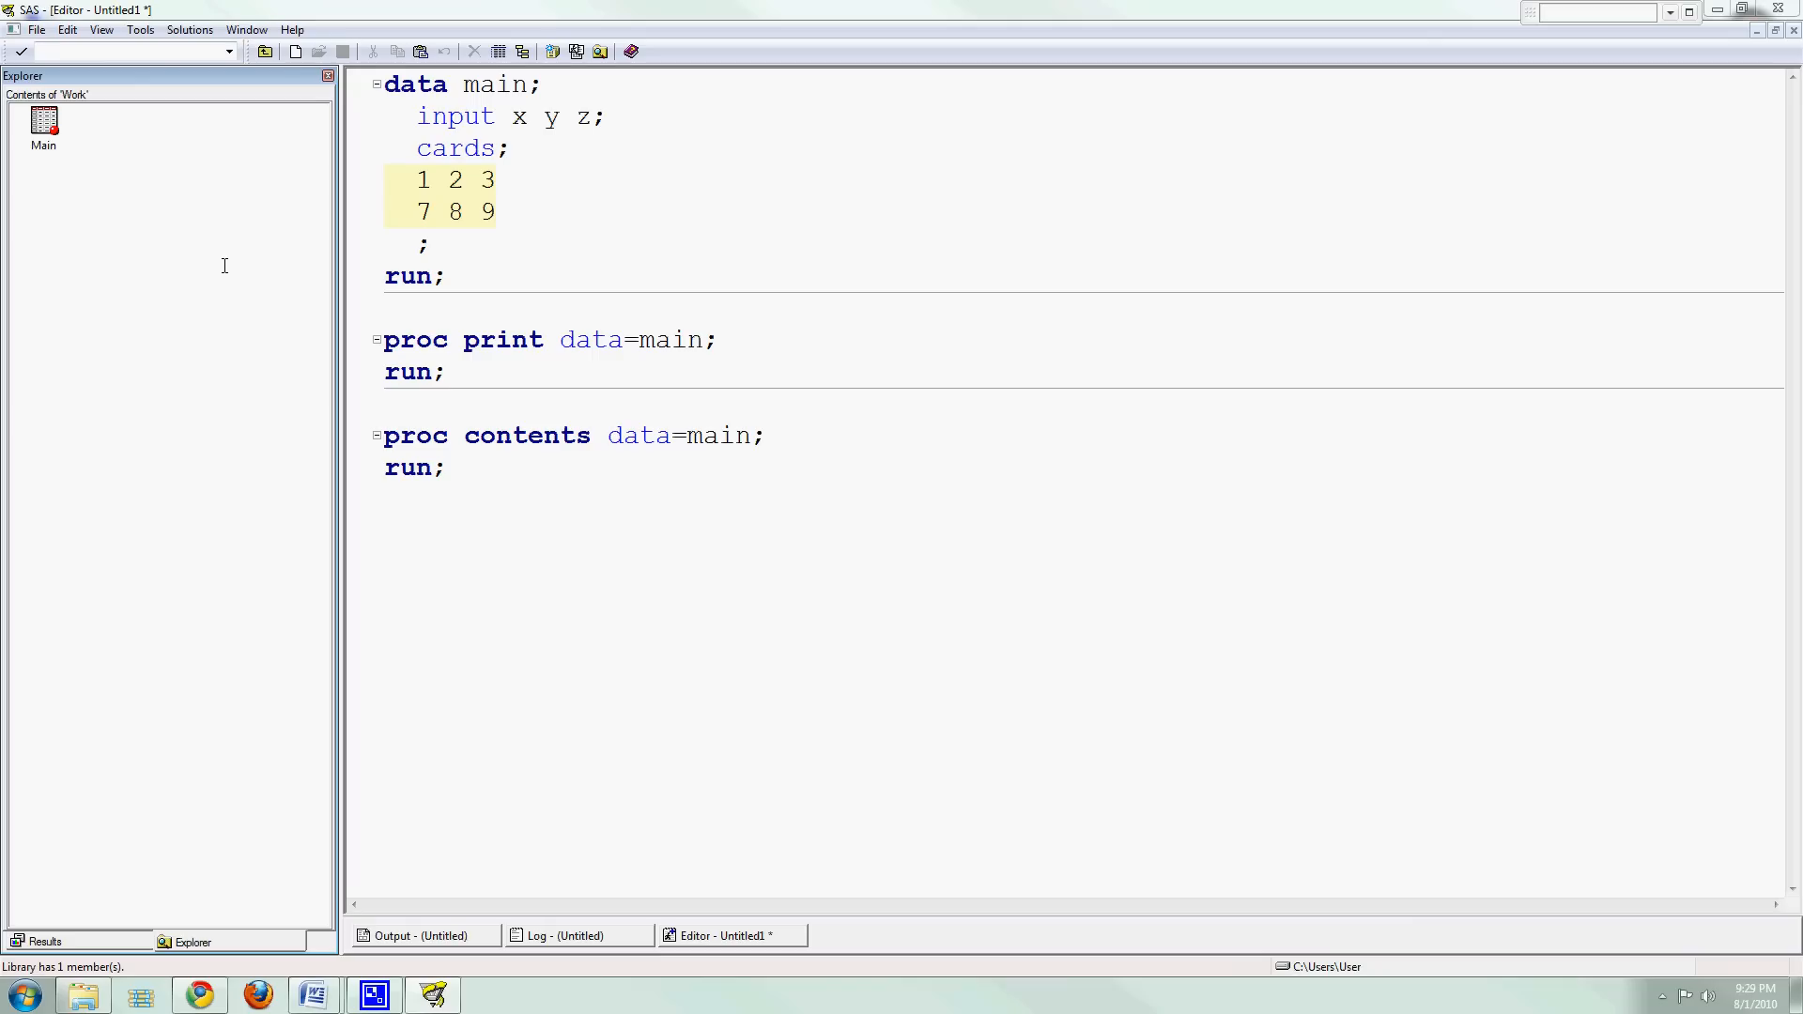
mouse_move(213, 305)
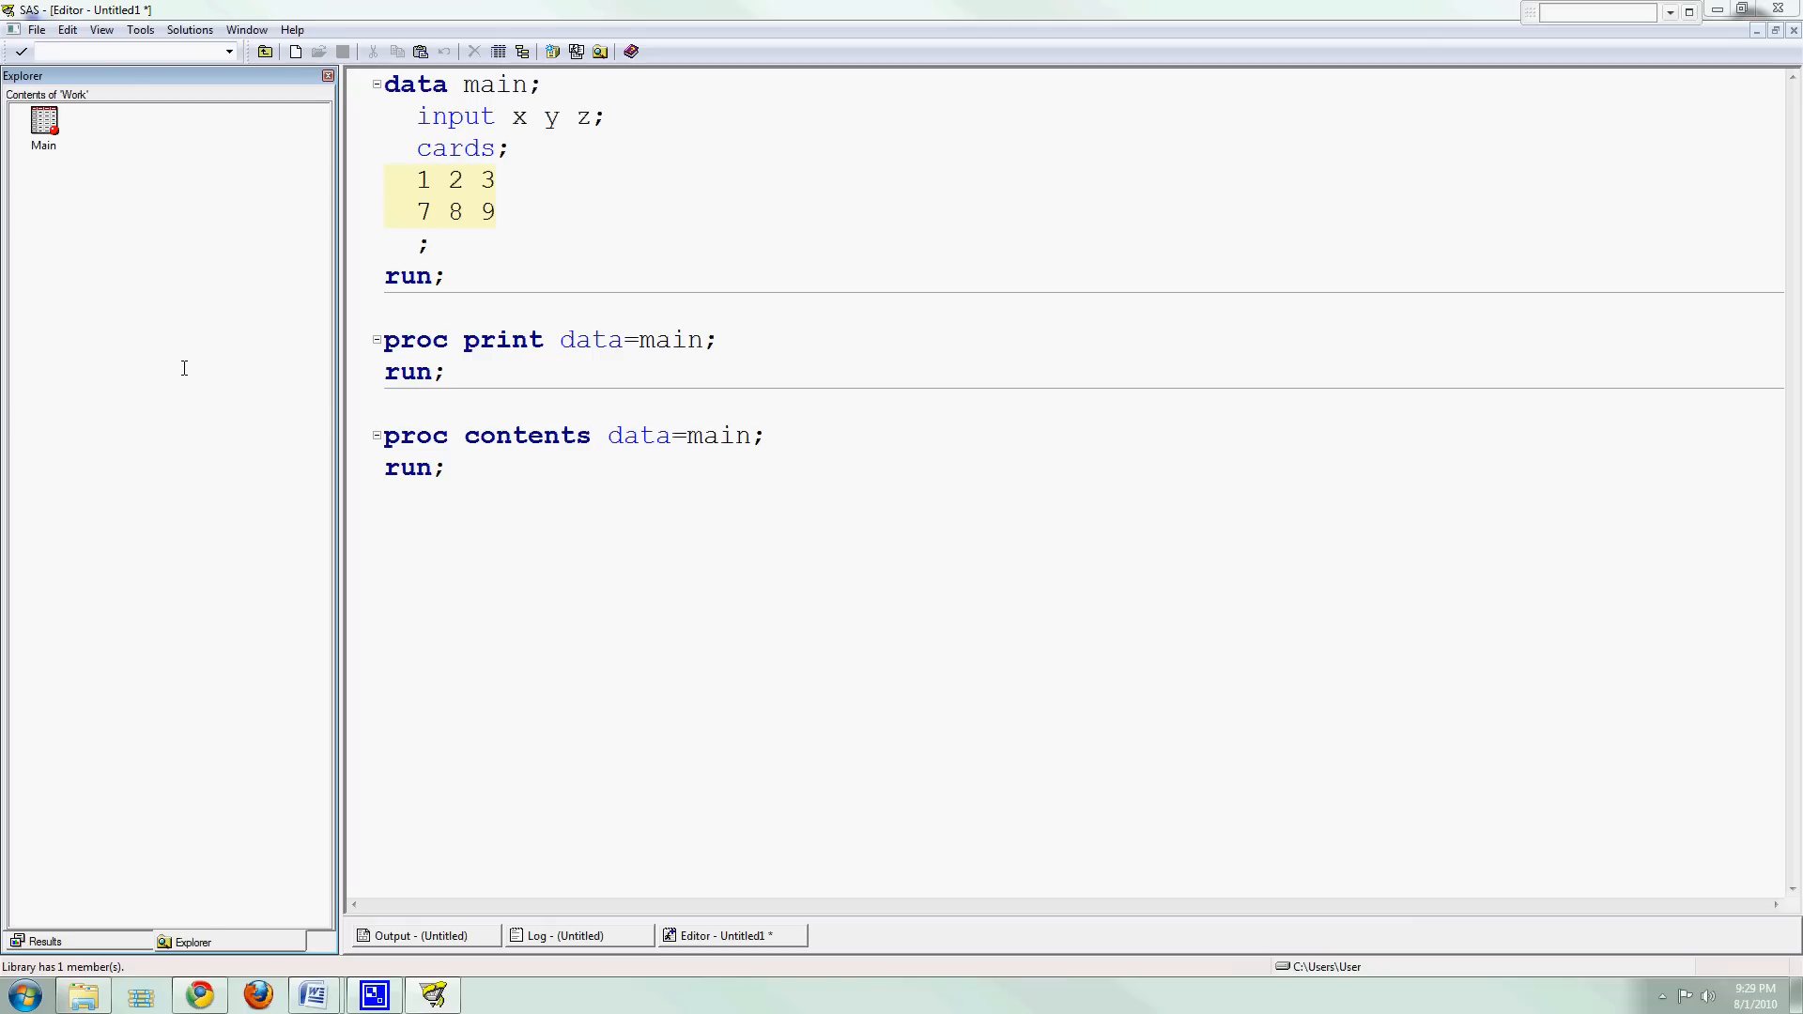
mouse_move(104, 165)
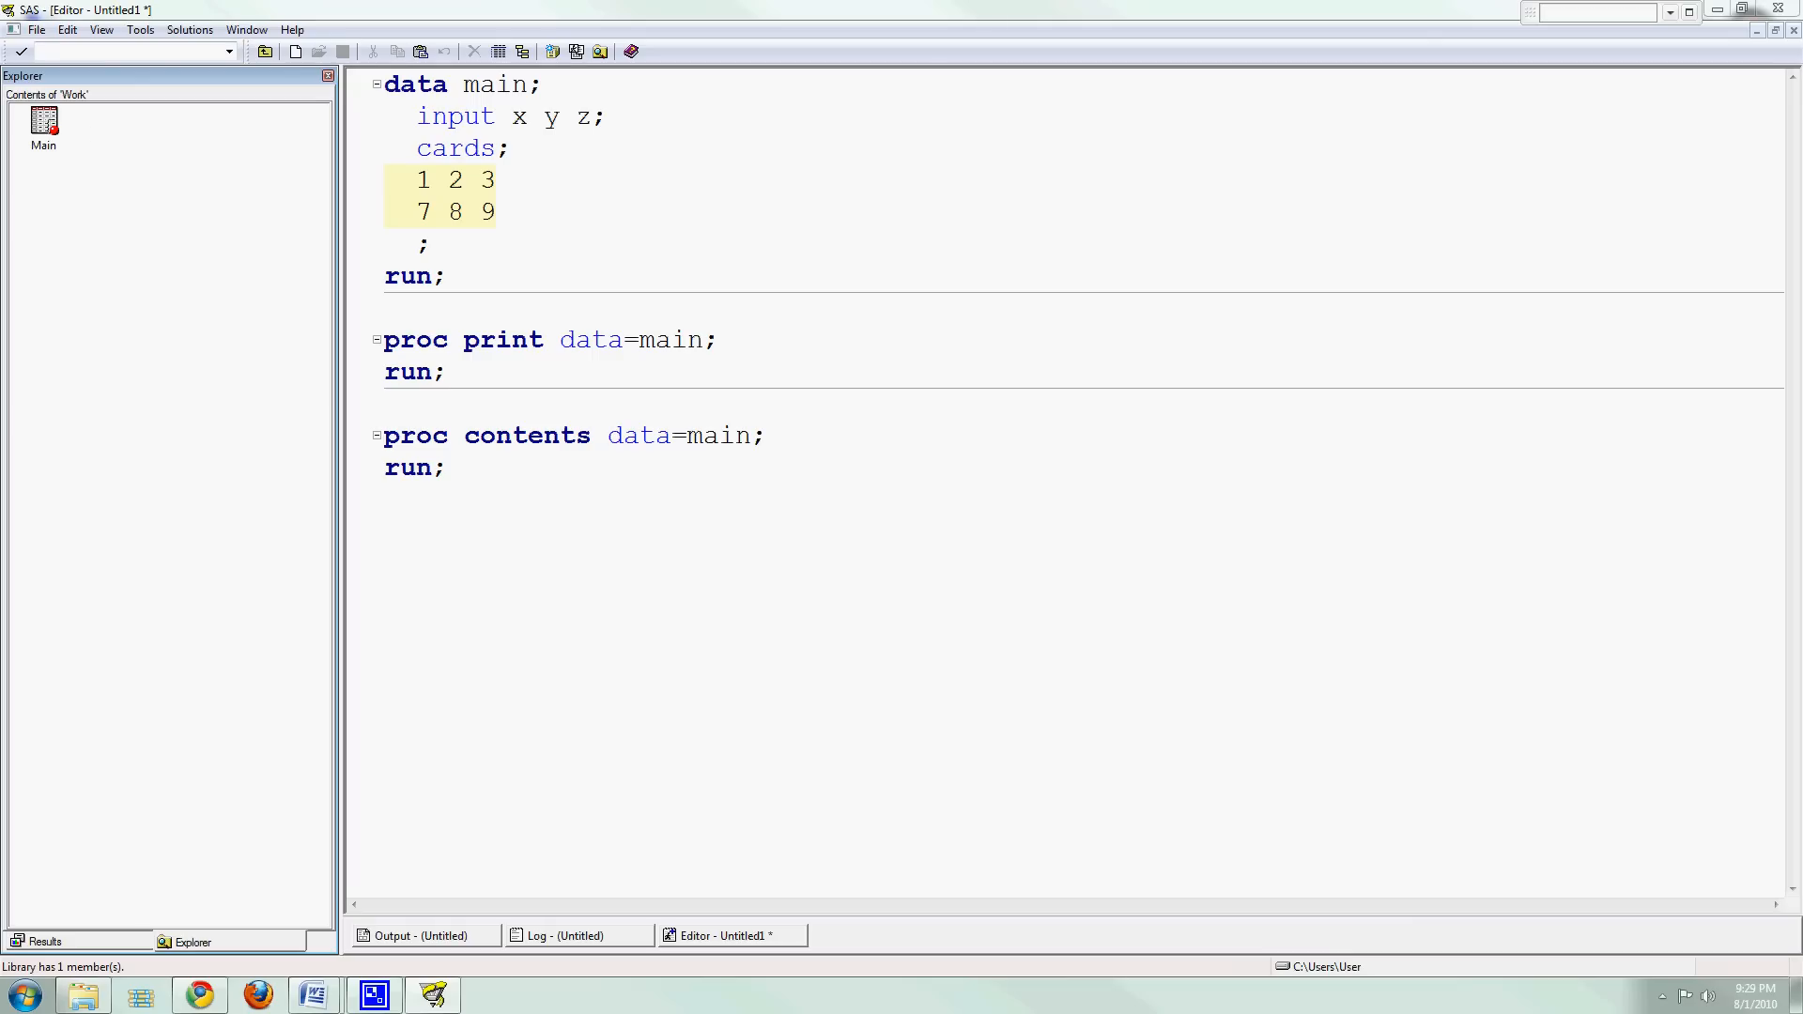
mouse_move(42, 123)
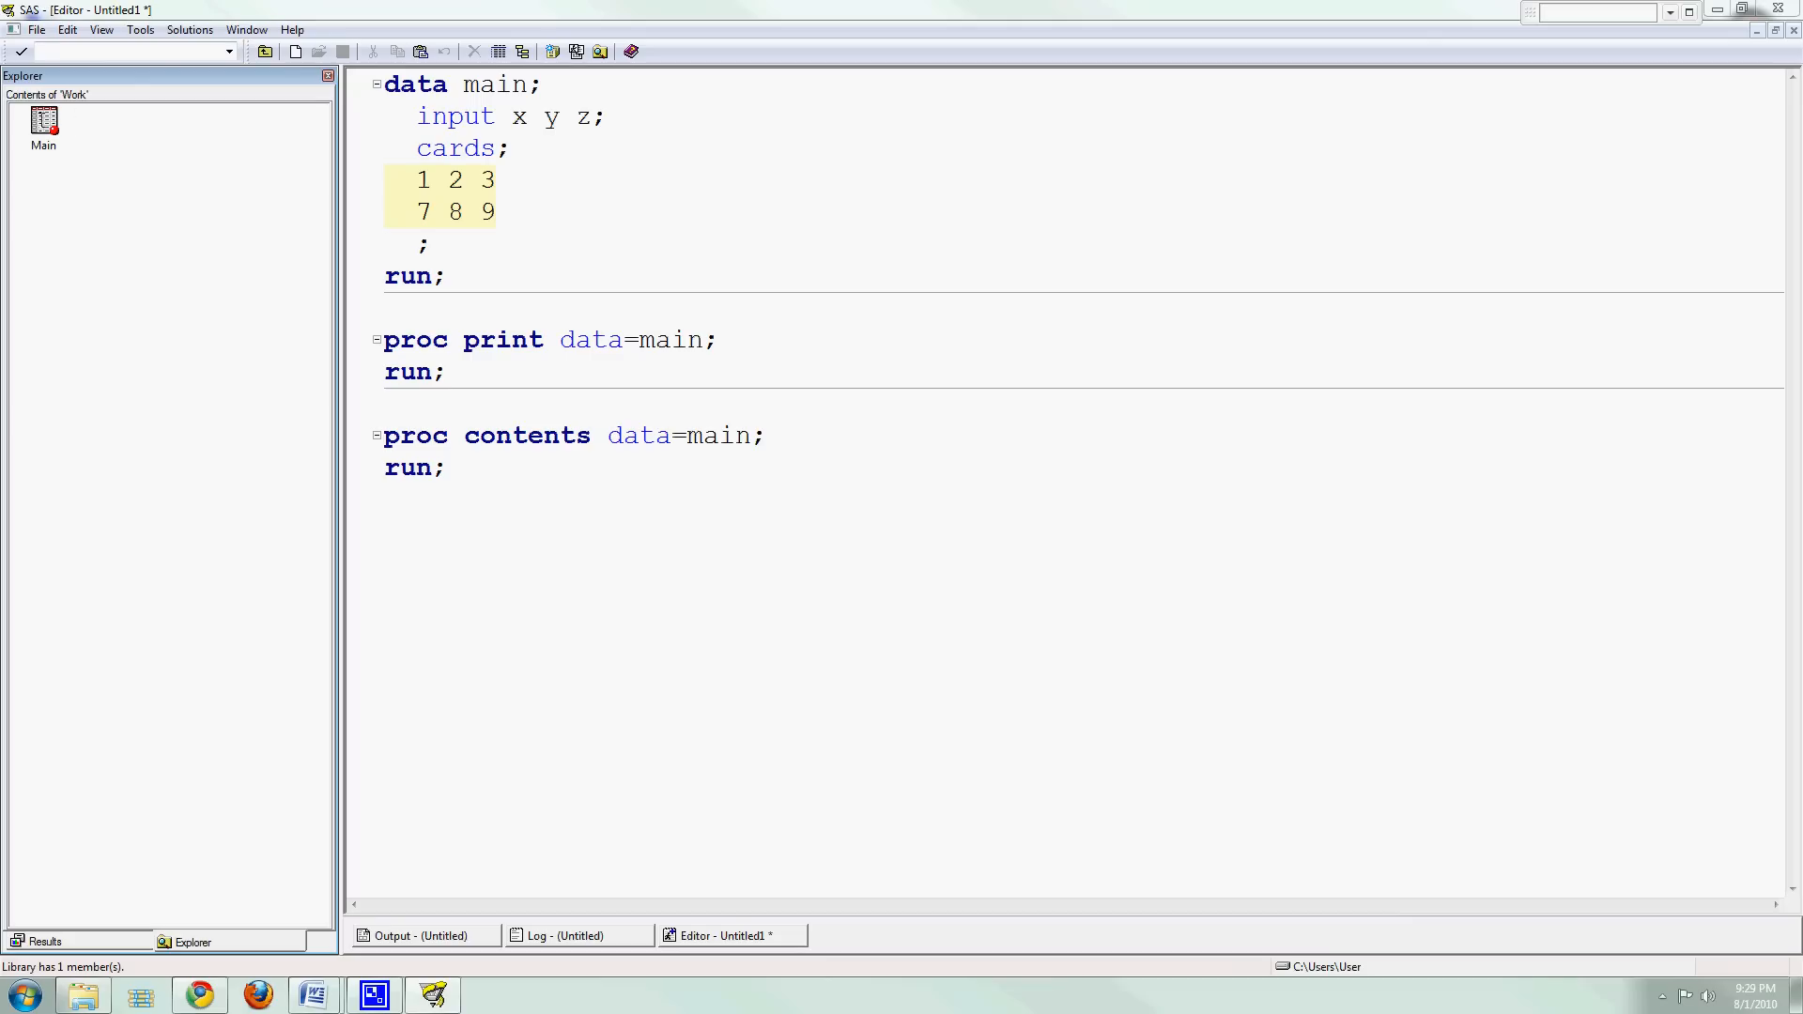
double_click(43, 121)
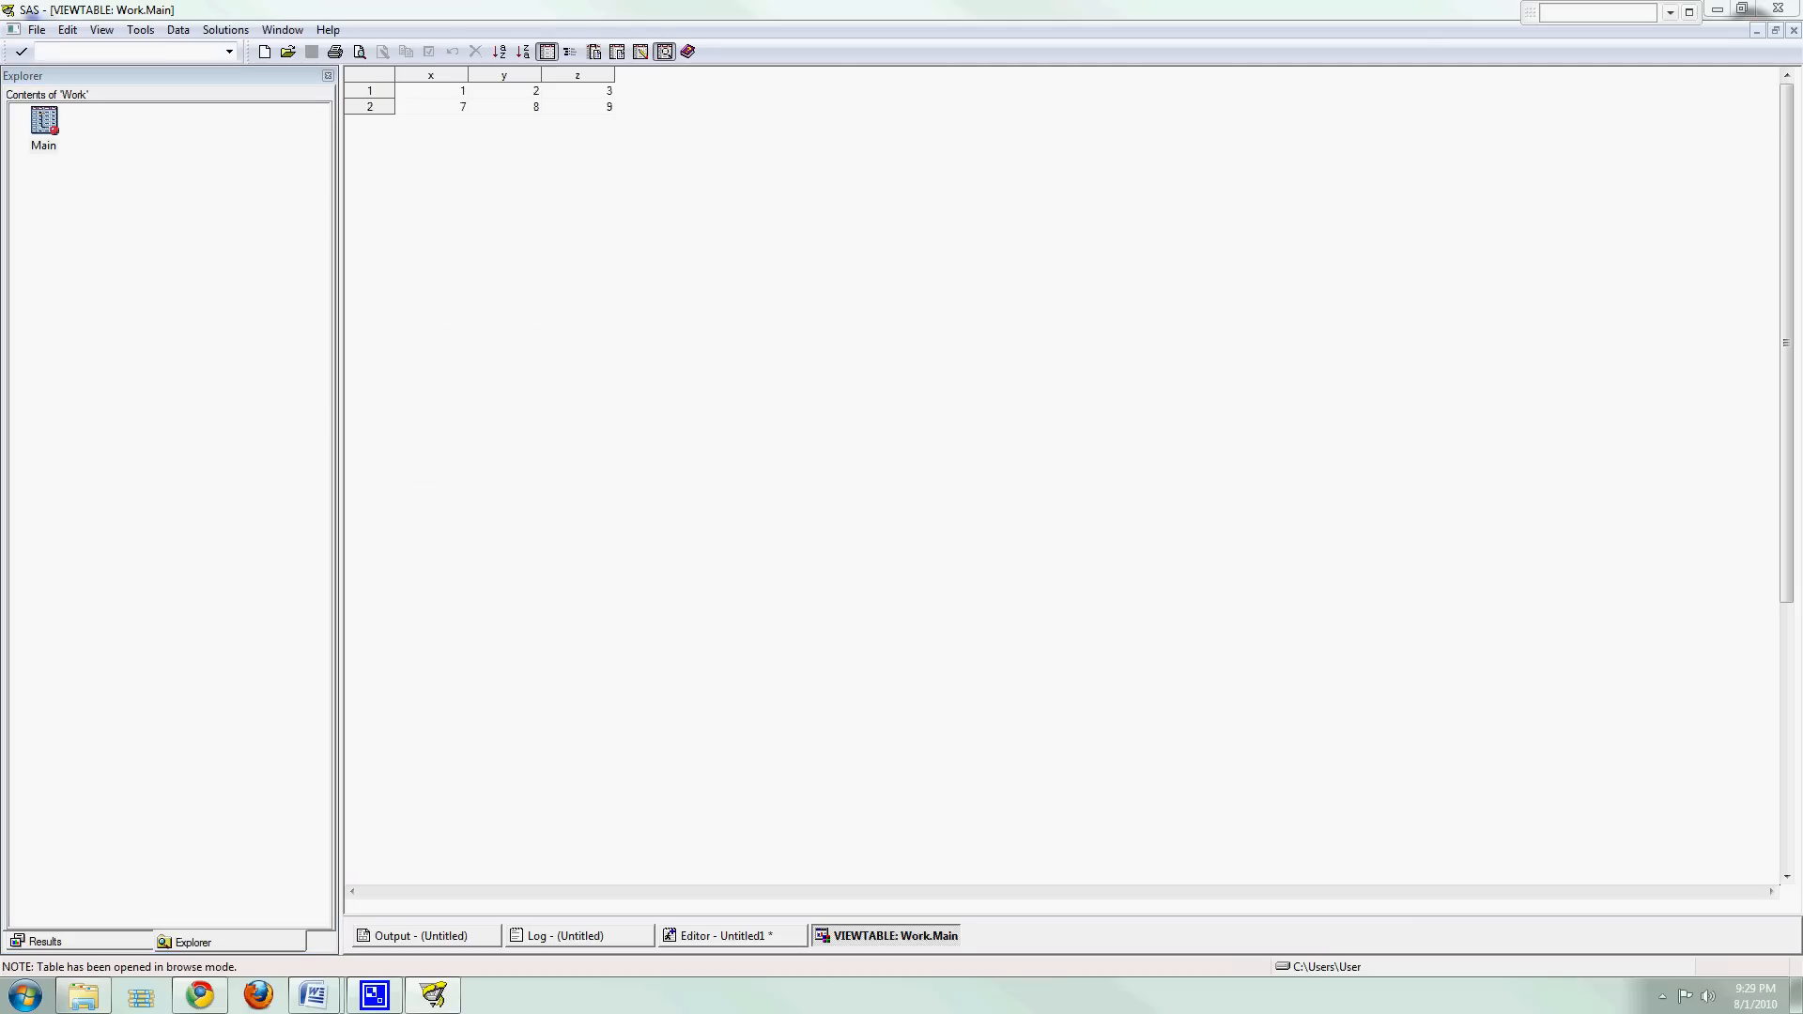
mouse_move(416, 91)
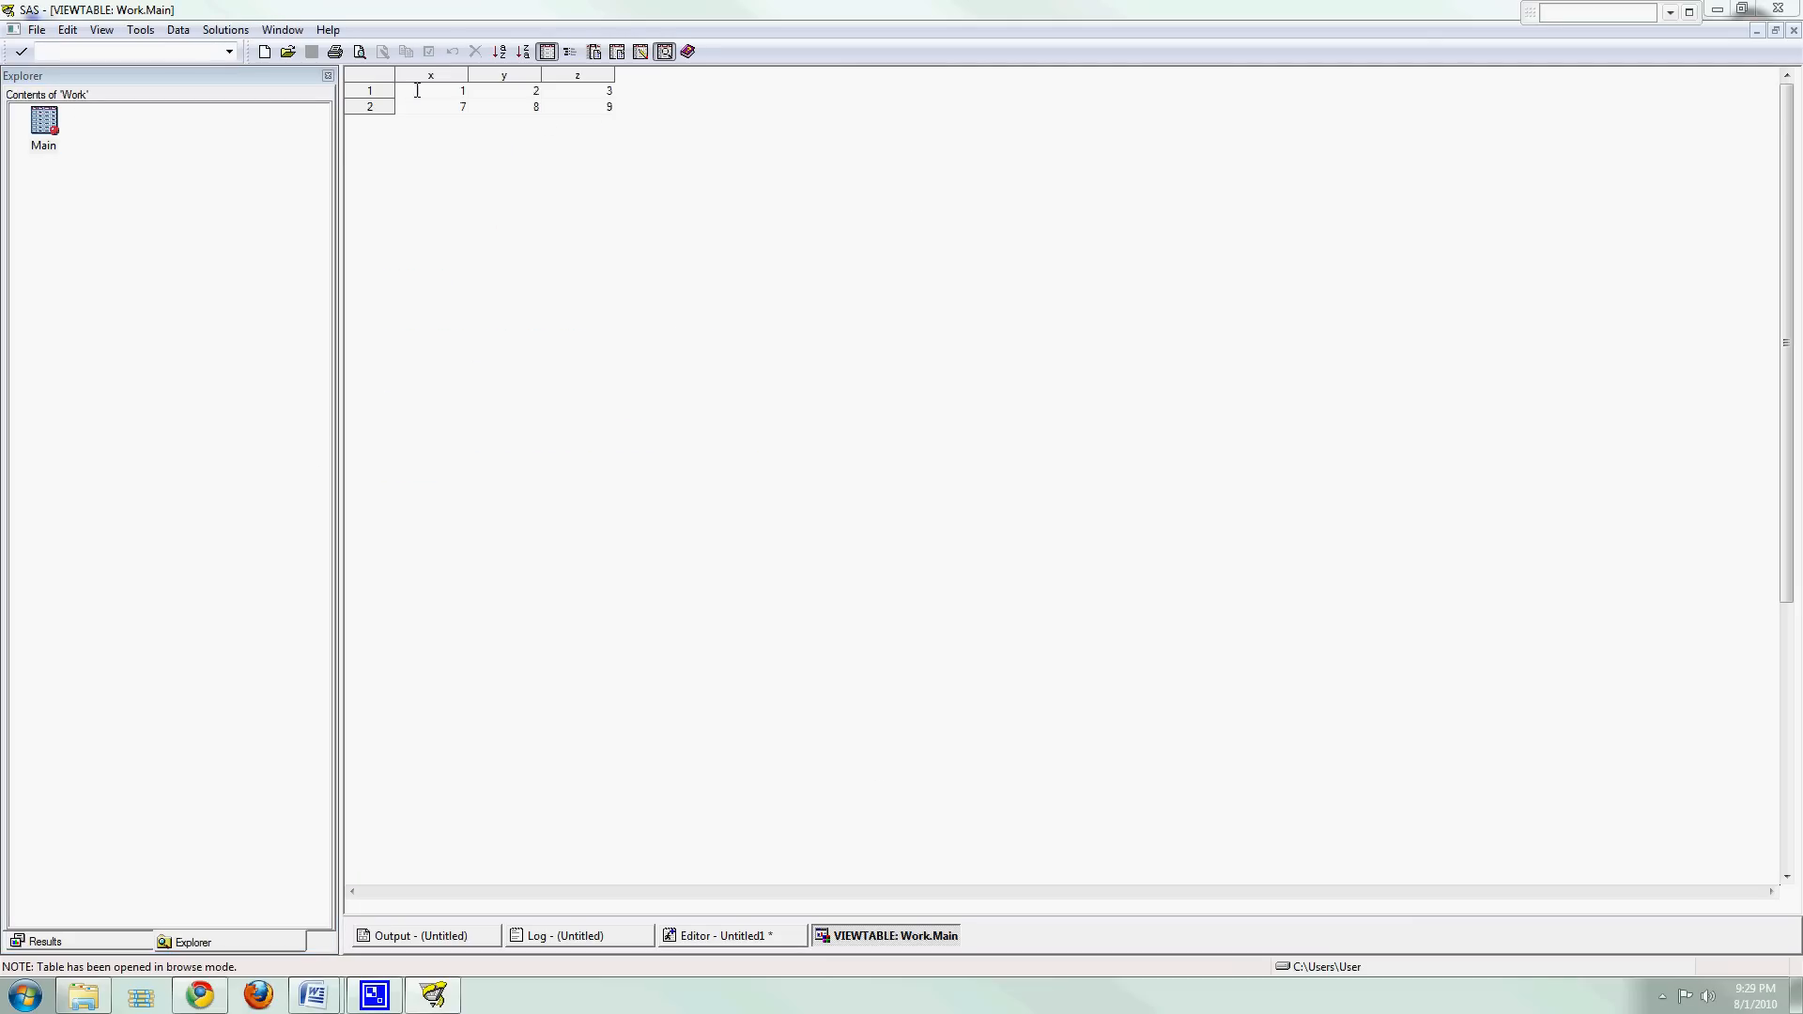
mouse_move(639, 327)
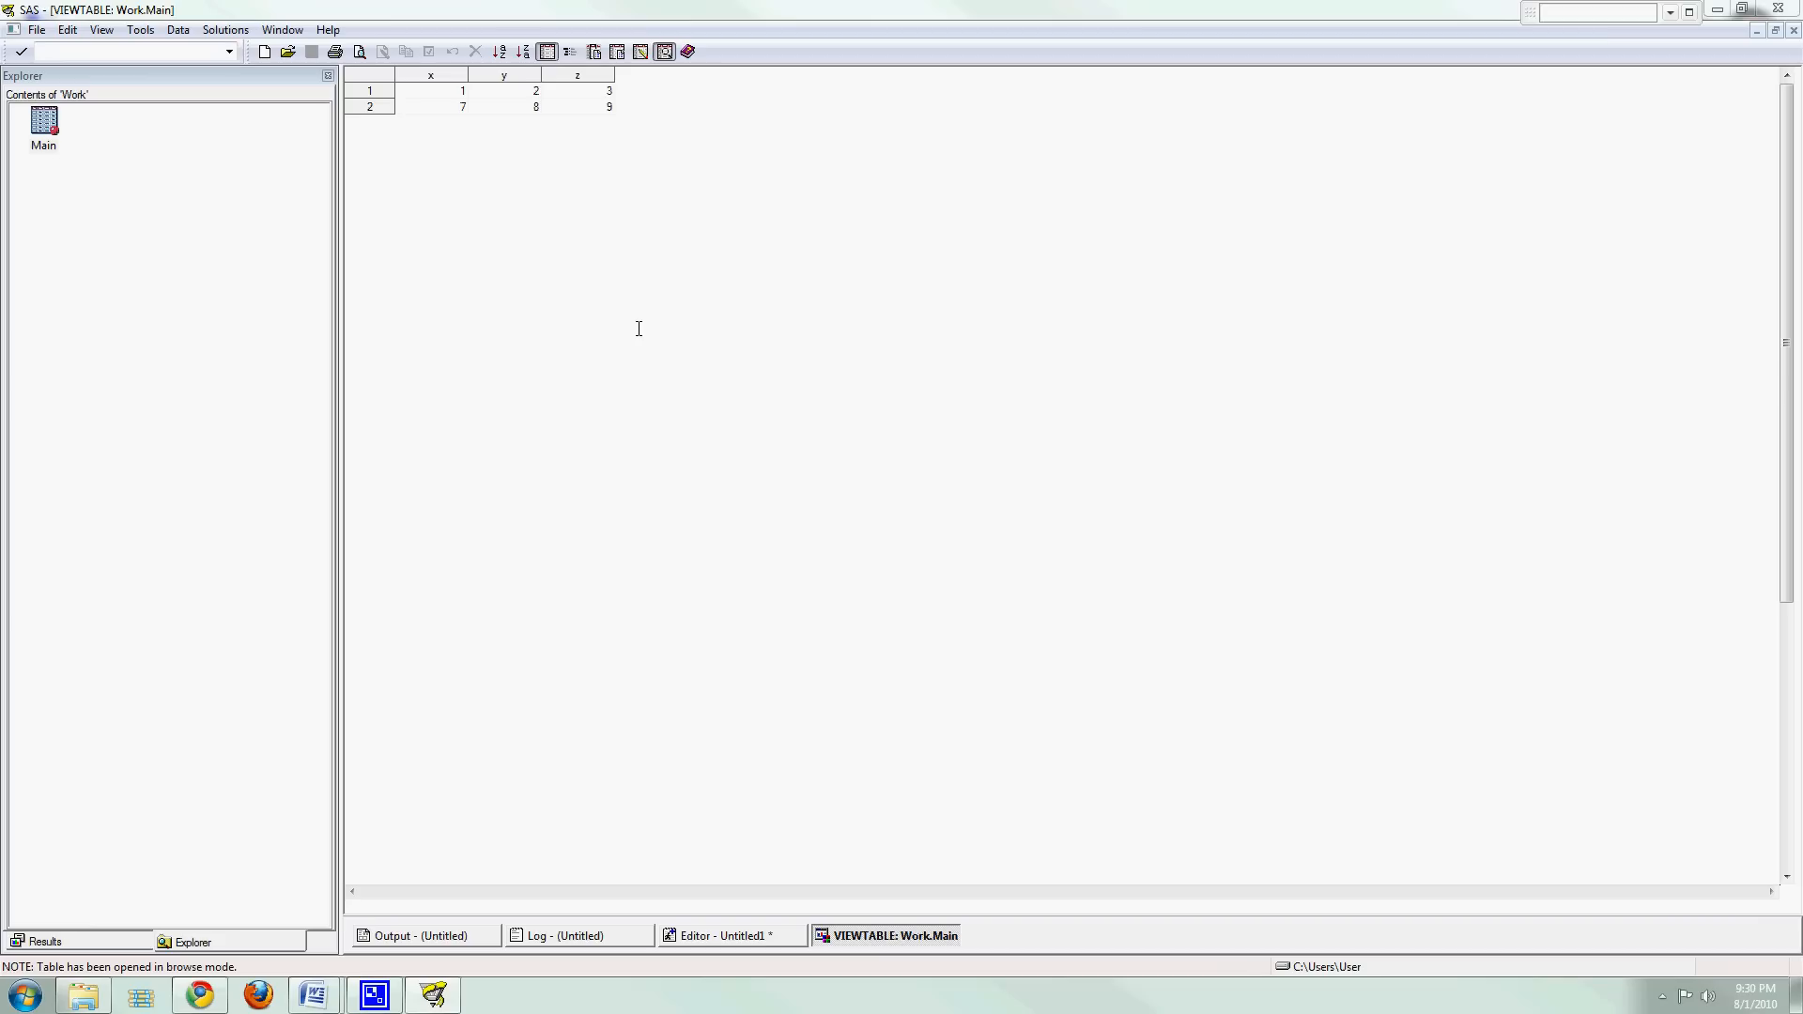
left_click(430, 75)
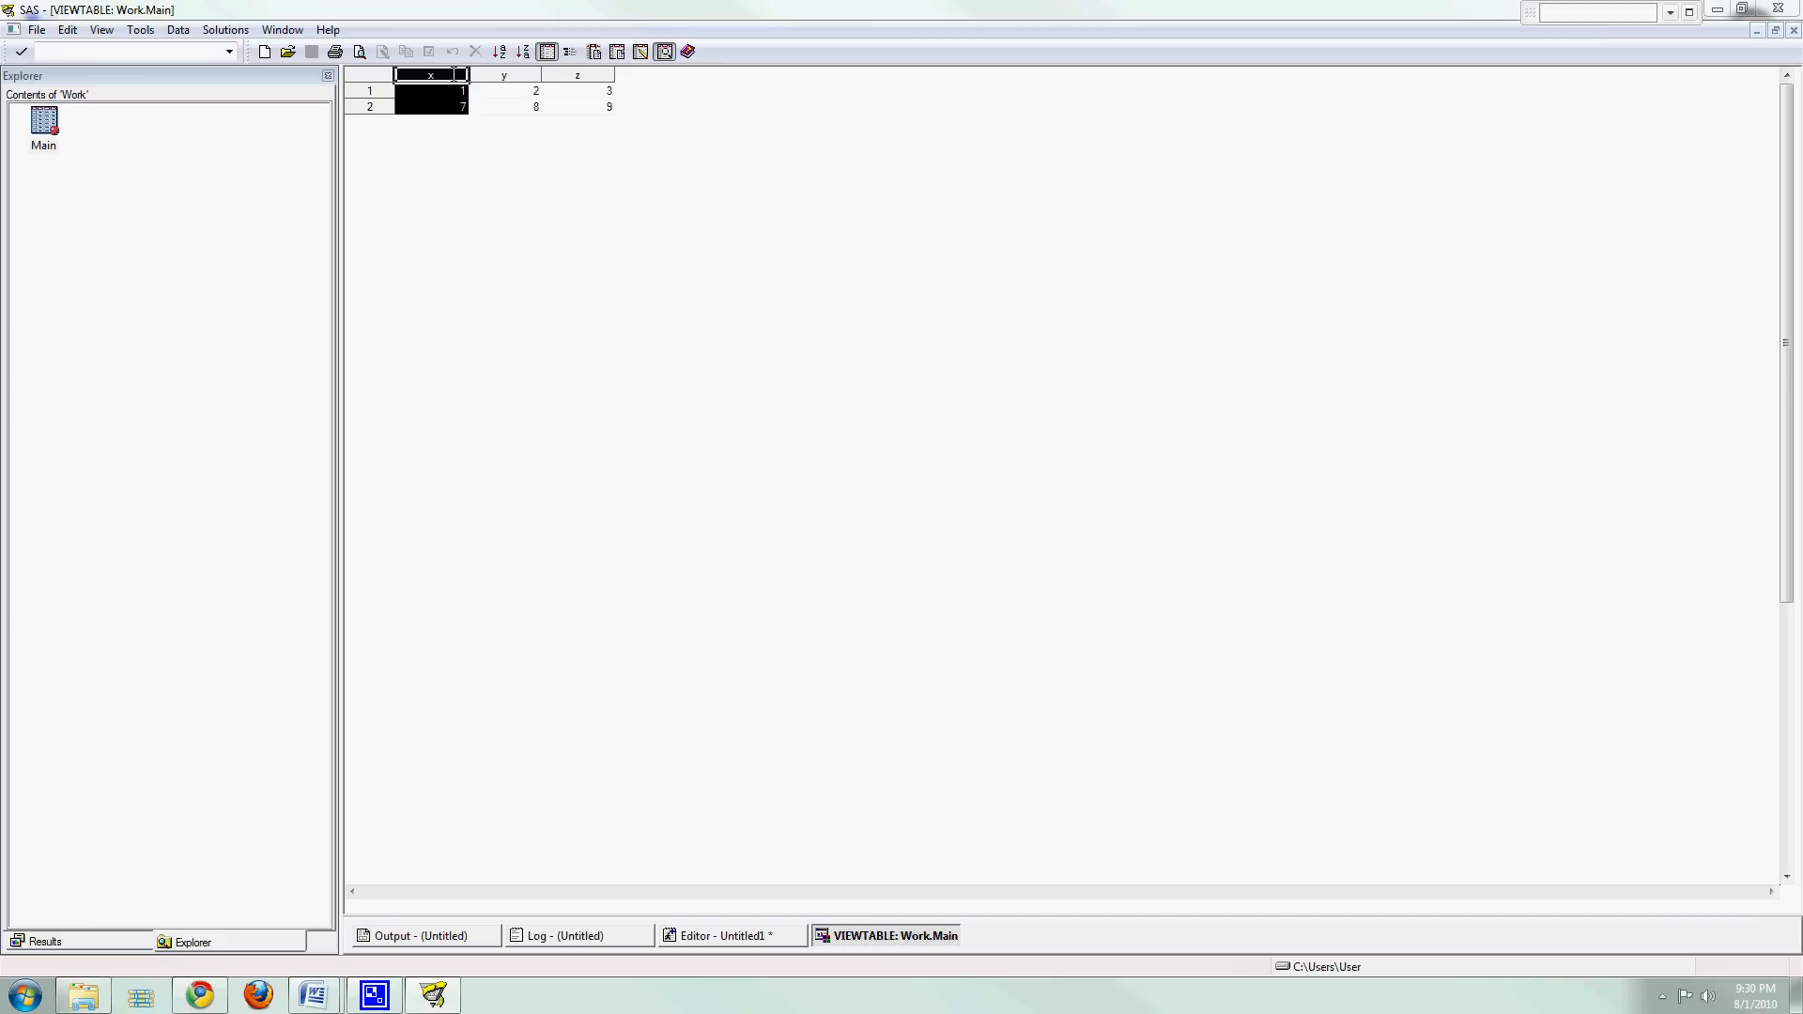
left_click(574, 75)
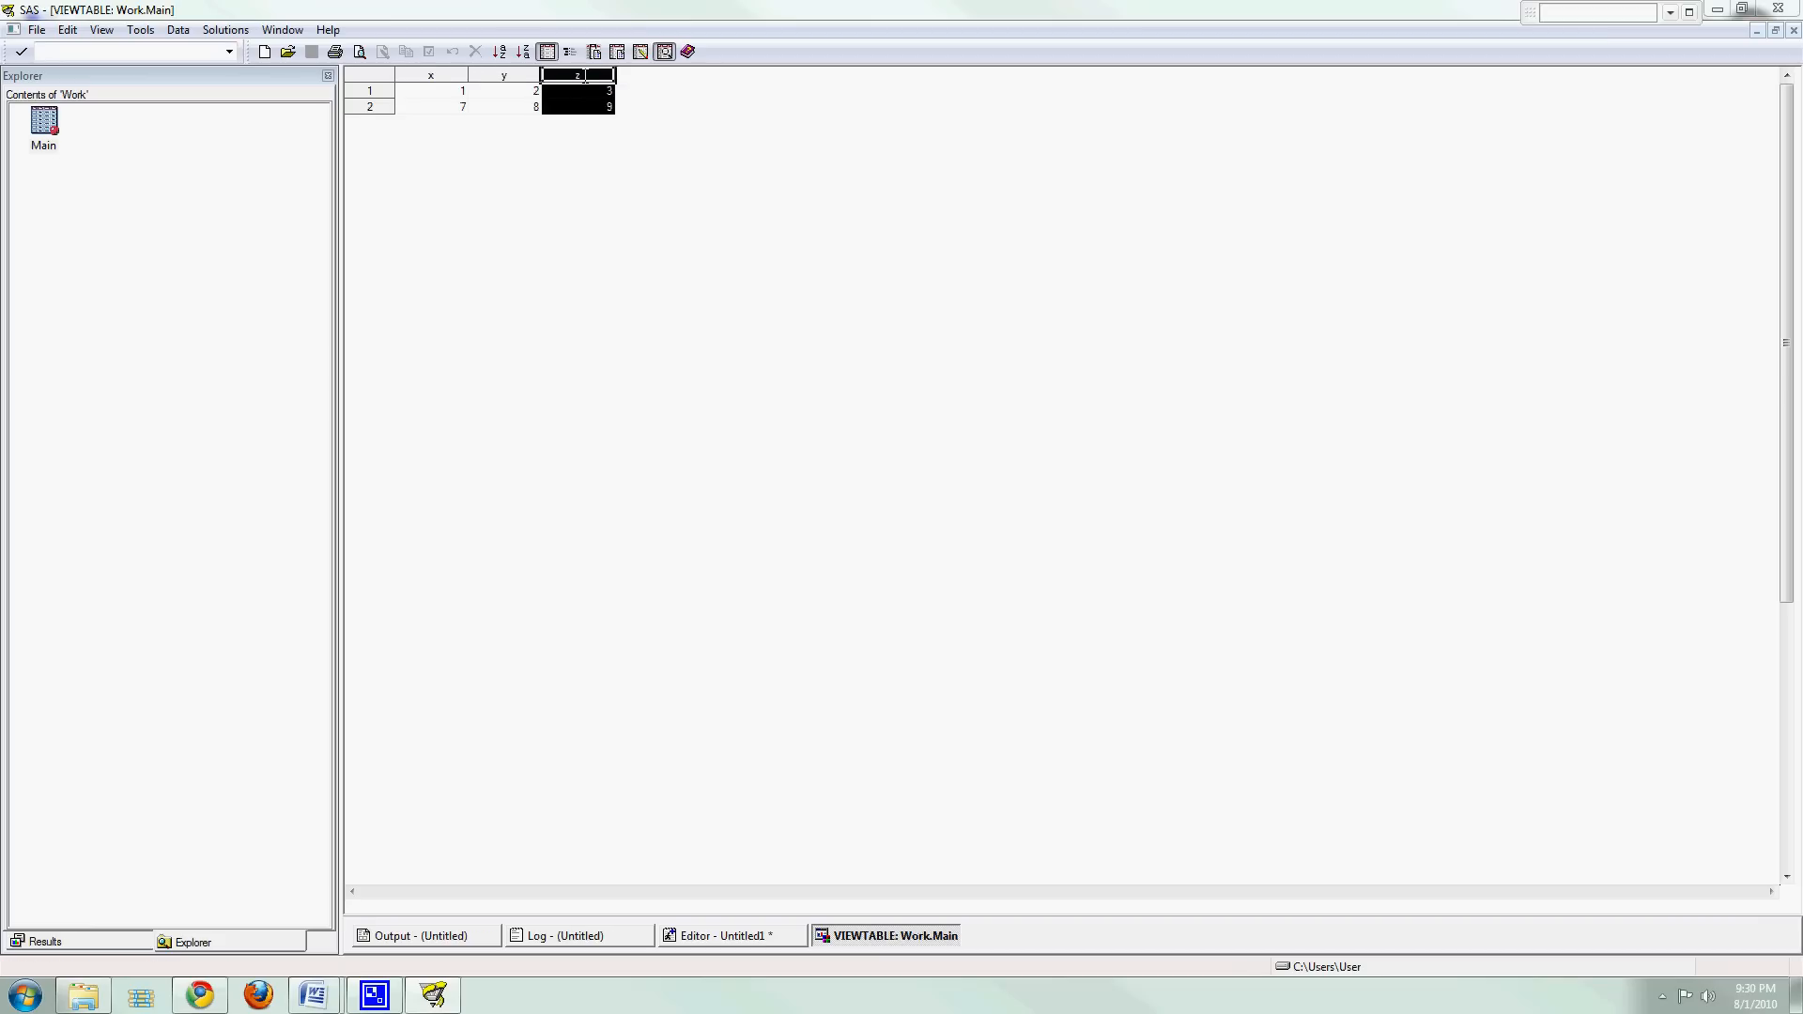
left_click(369, 91)
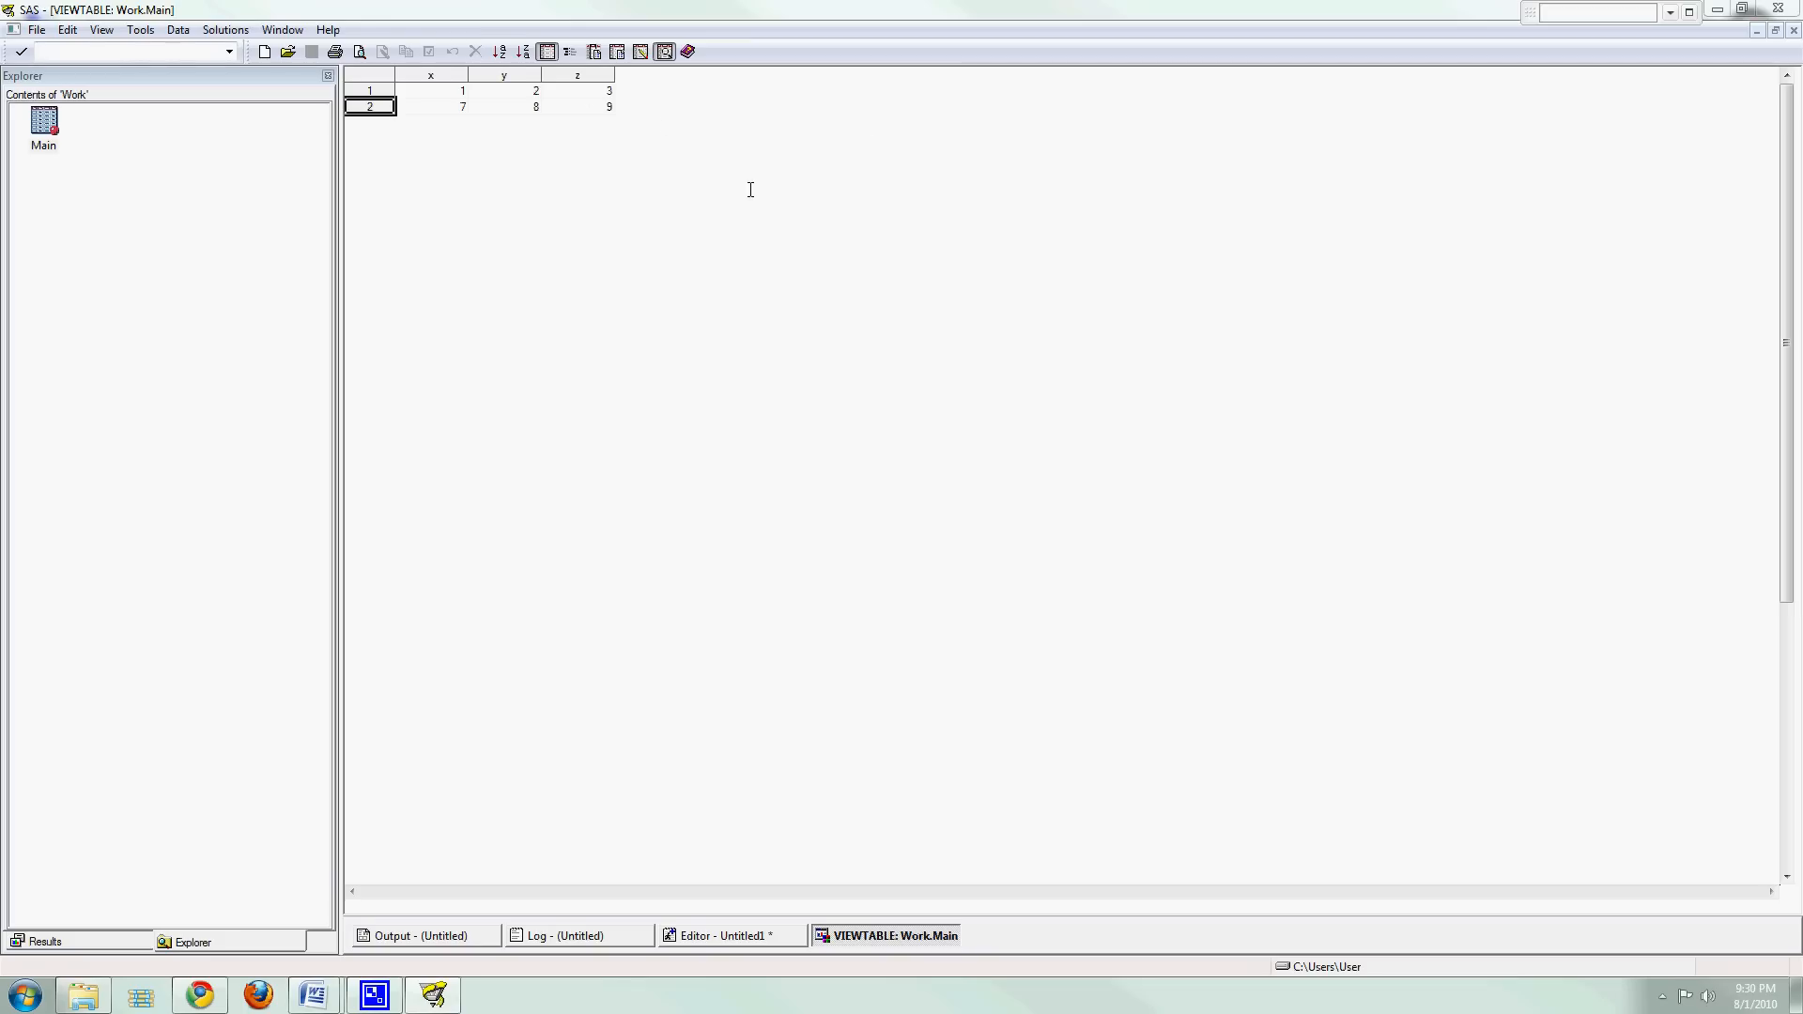
mouse_move(715, 582)
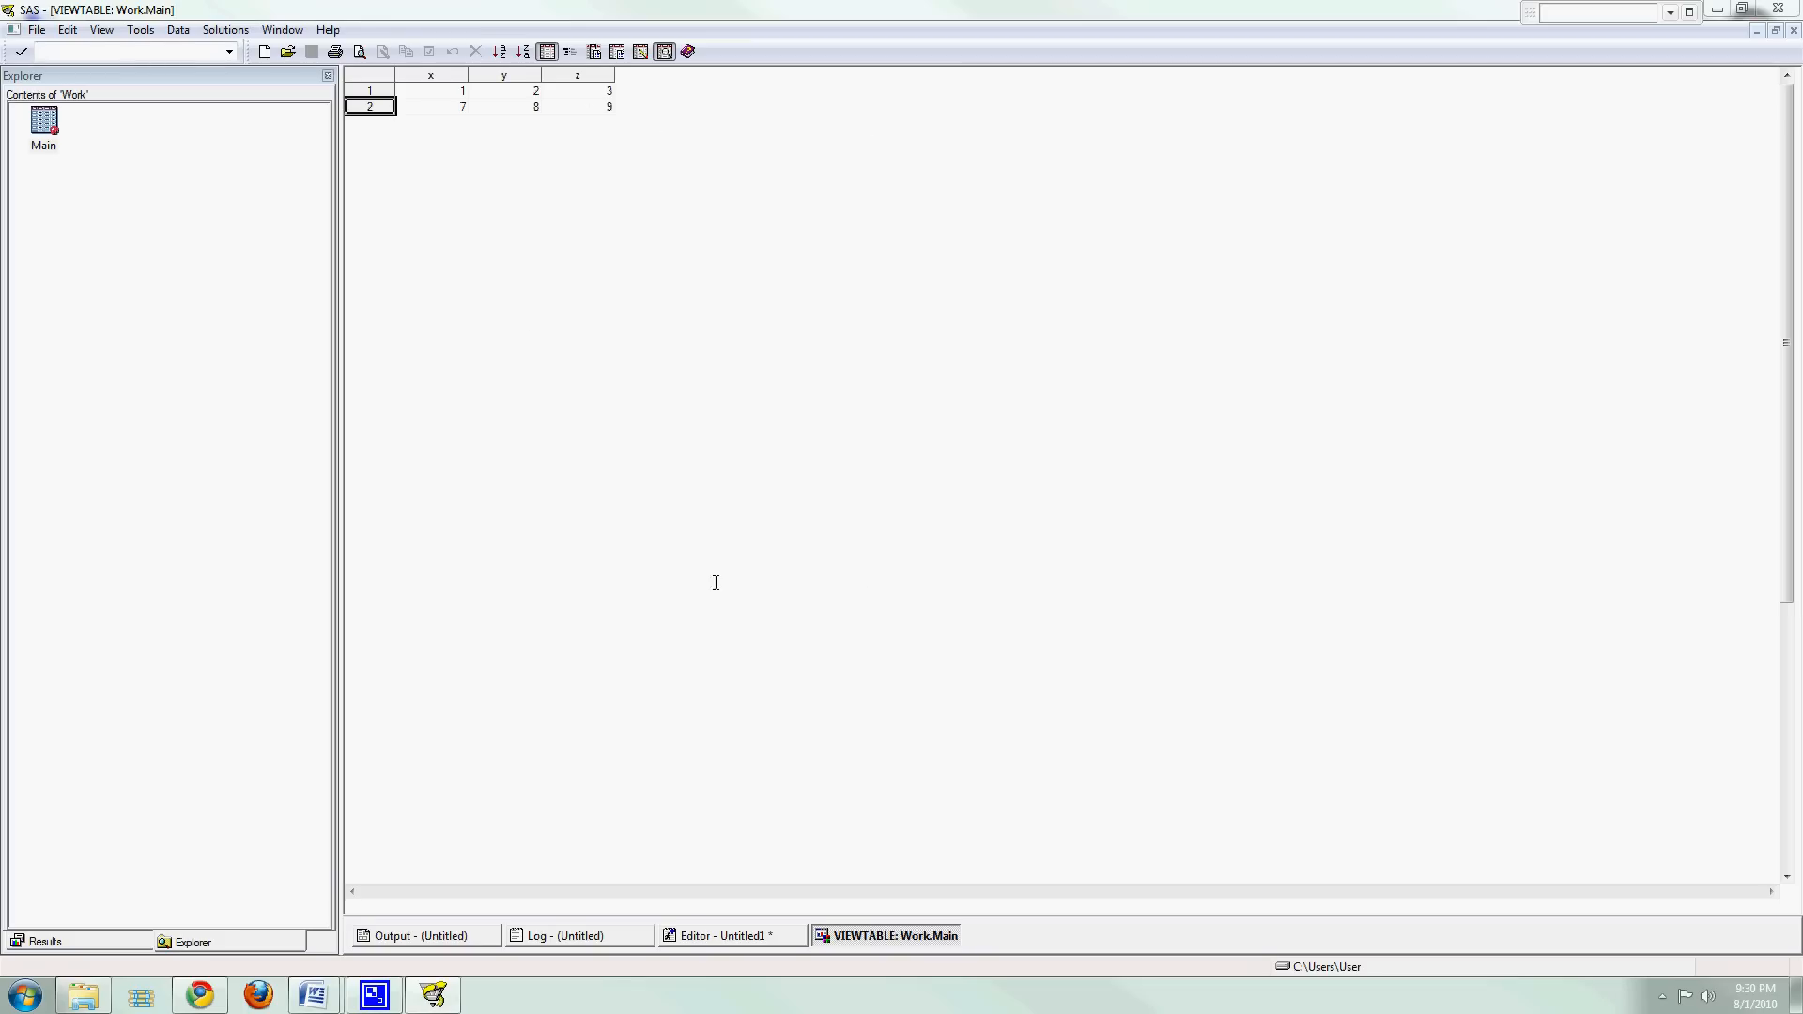
mouse_move(931, 803)
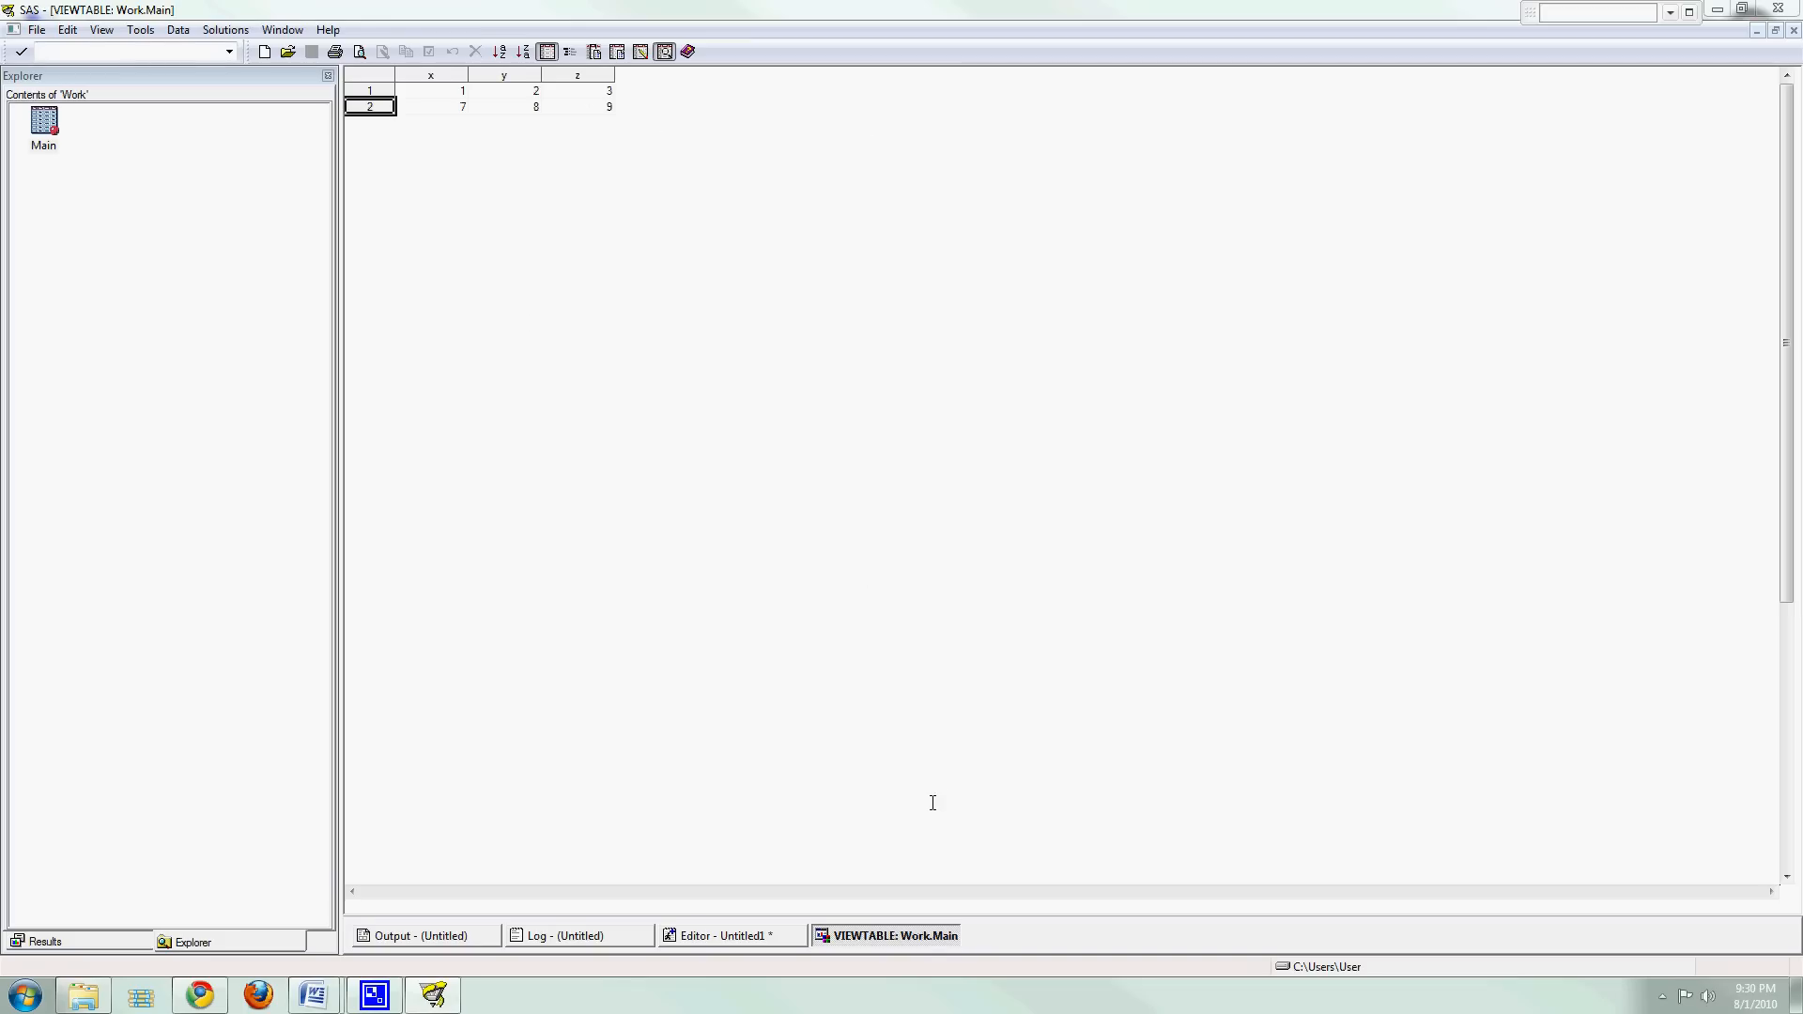
mouse_move(885, 935)
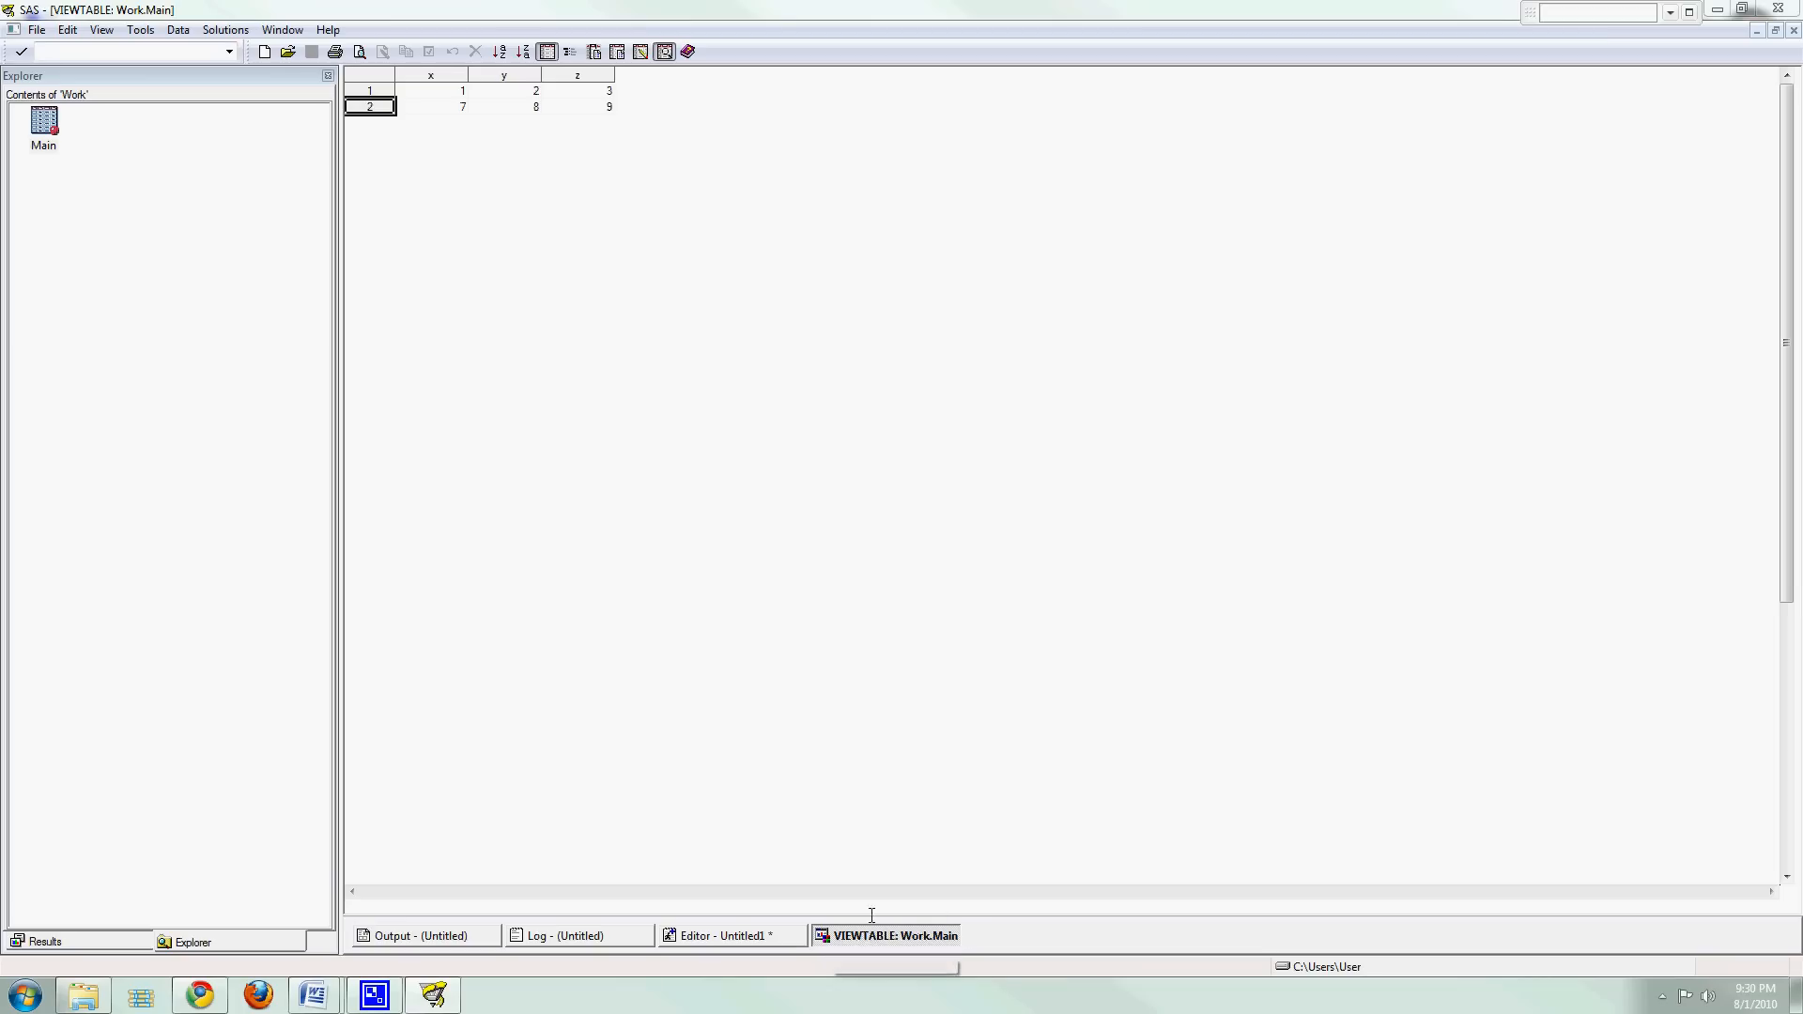
mouse_move(885, 935)
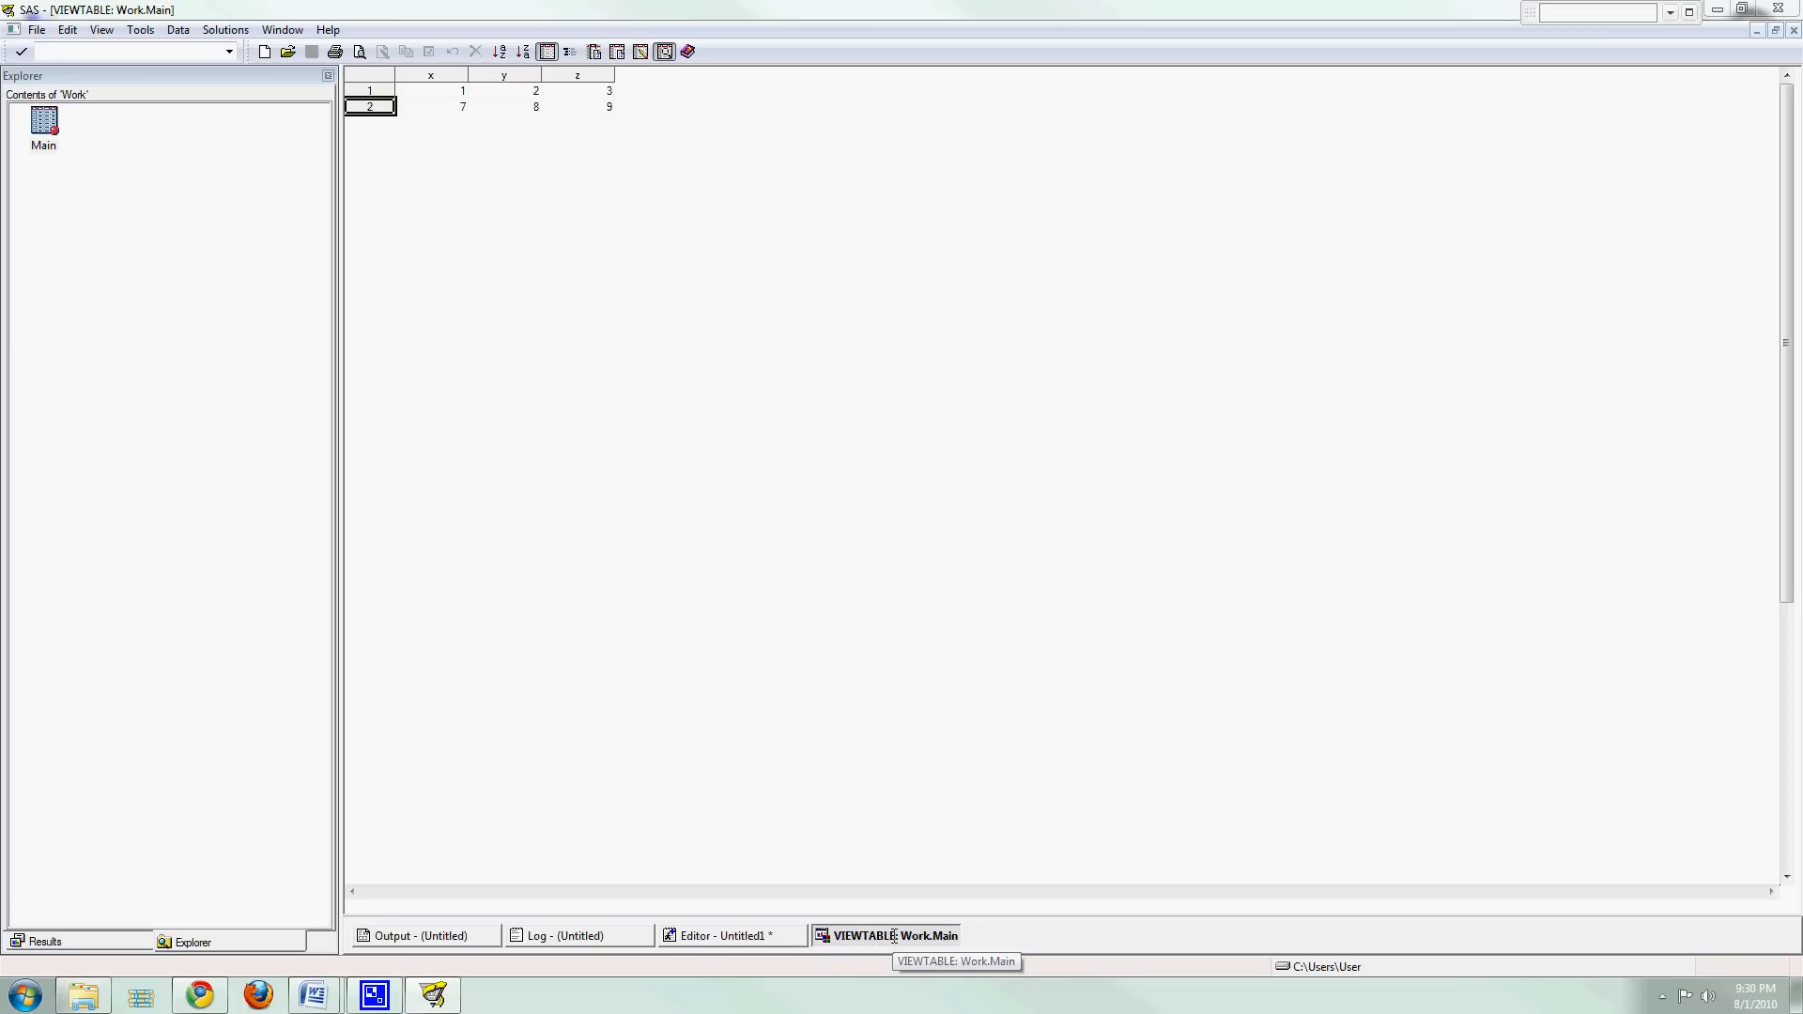
mouse_move(912, 810)
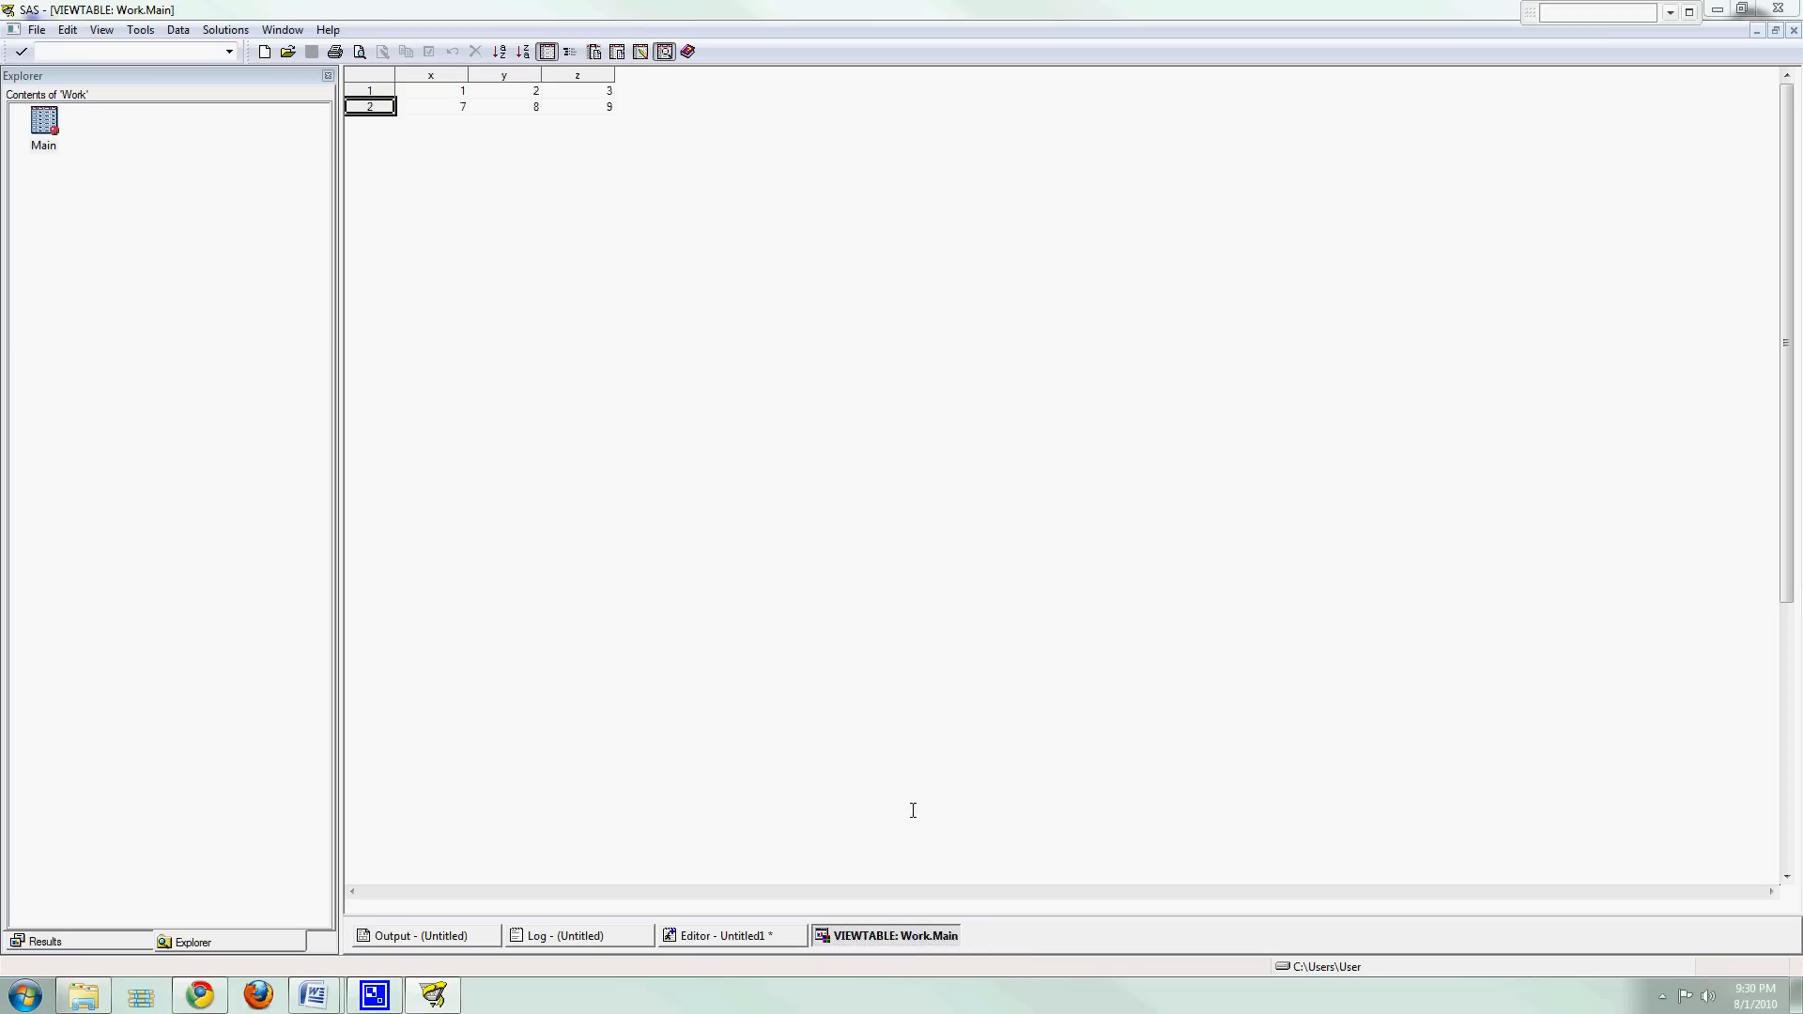
mouse_move(1015, 861)
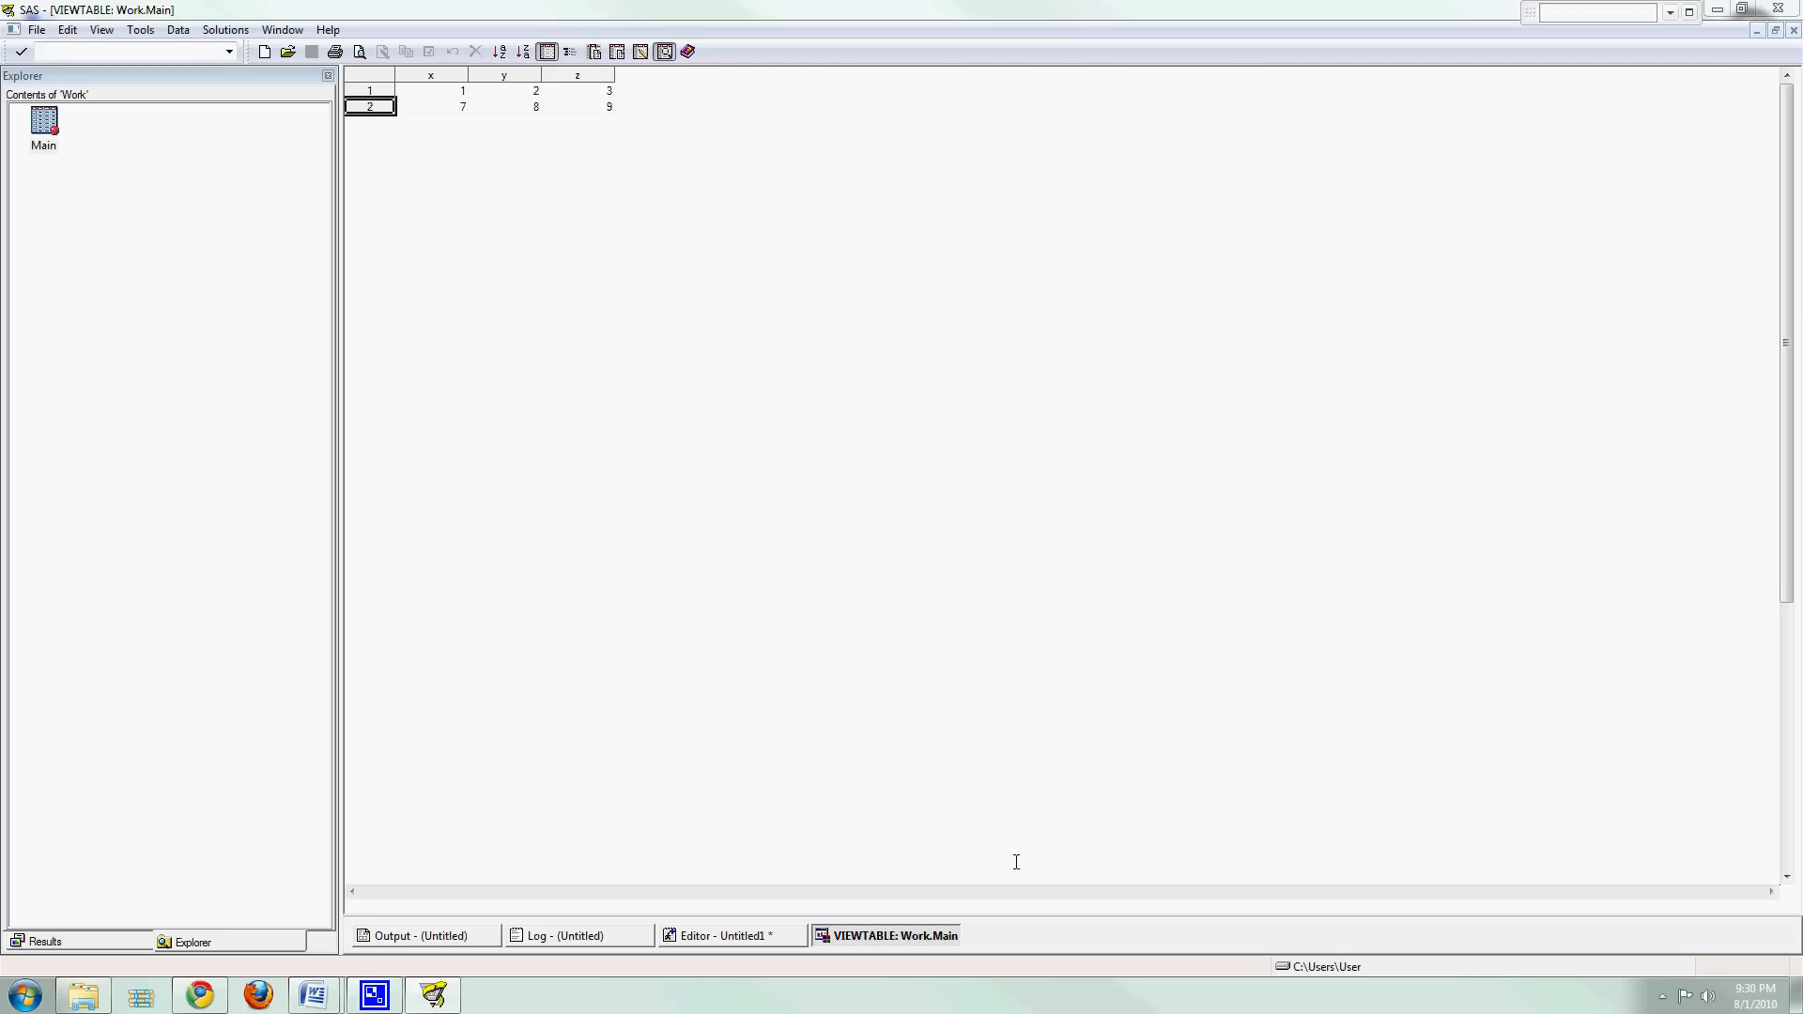
right_click(885, 935)
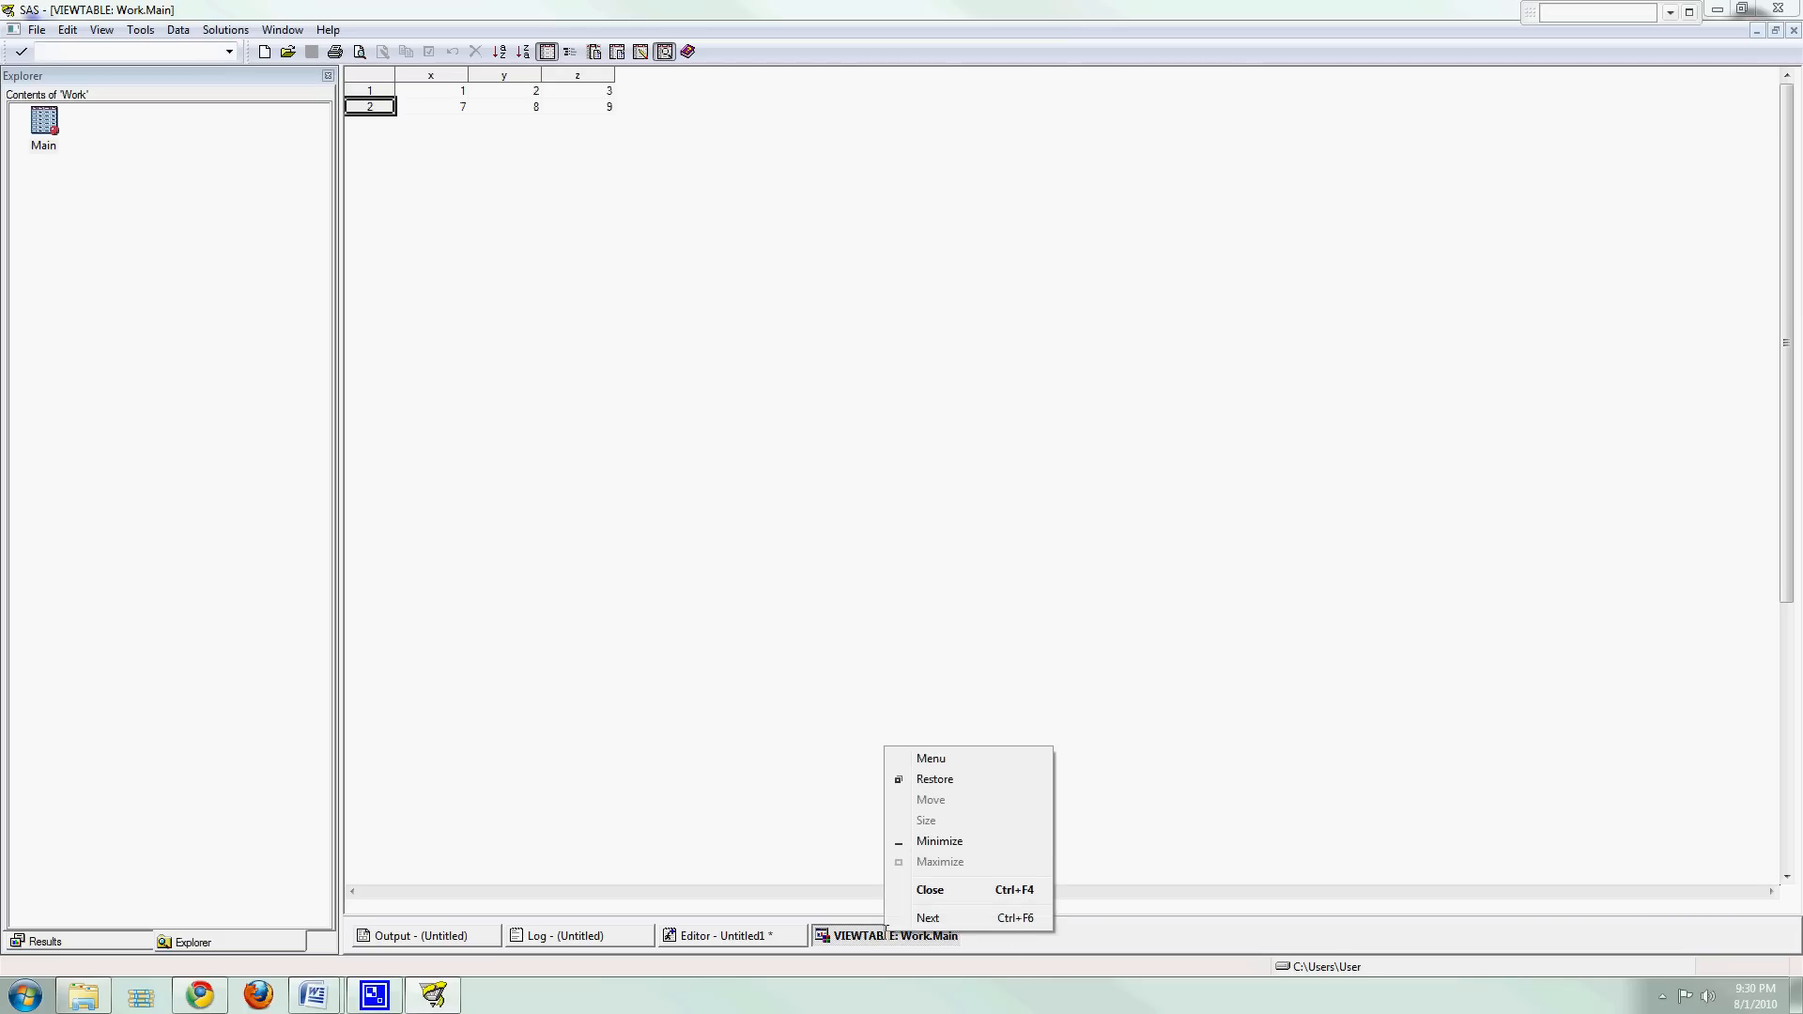
left_click(928, 889)
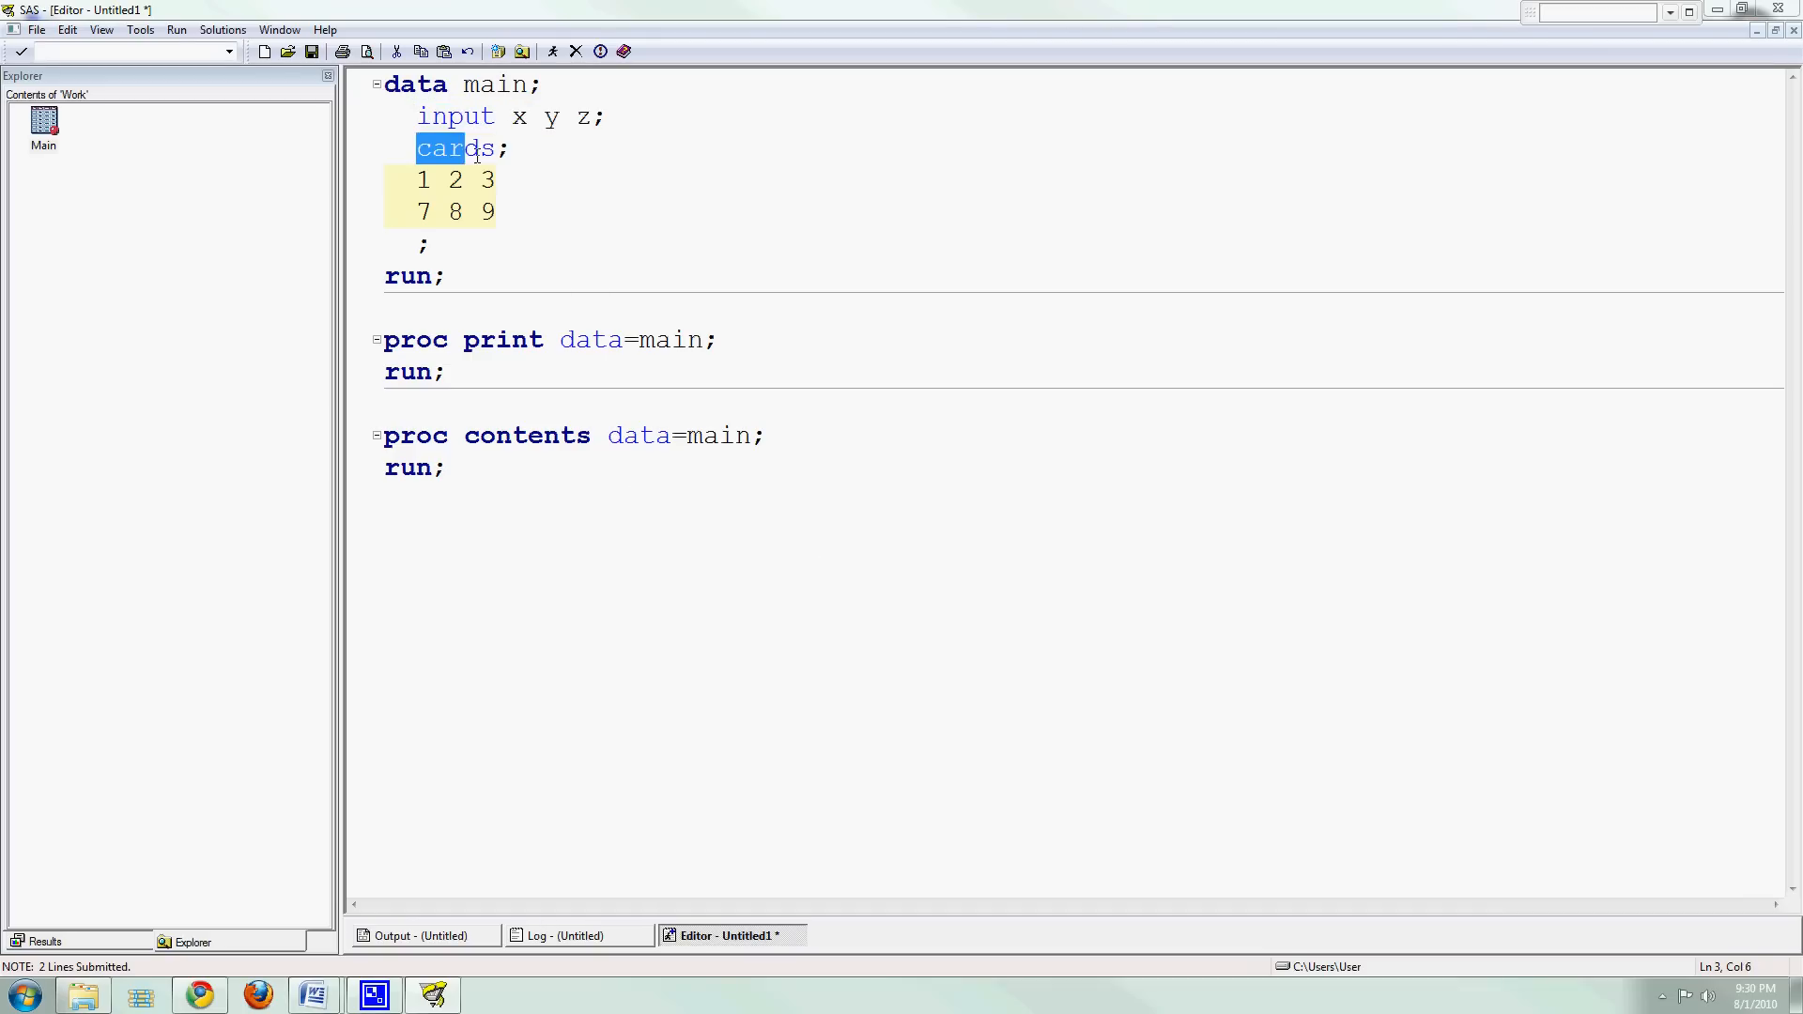
left_click(449, 243)
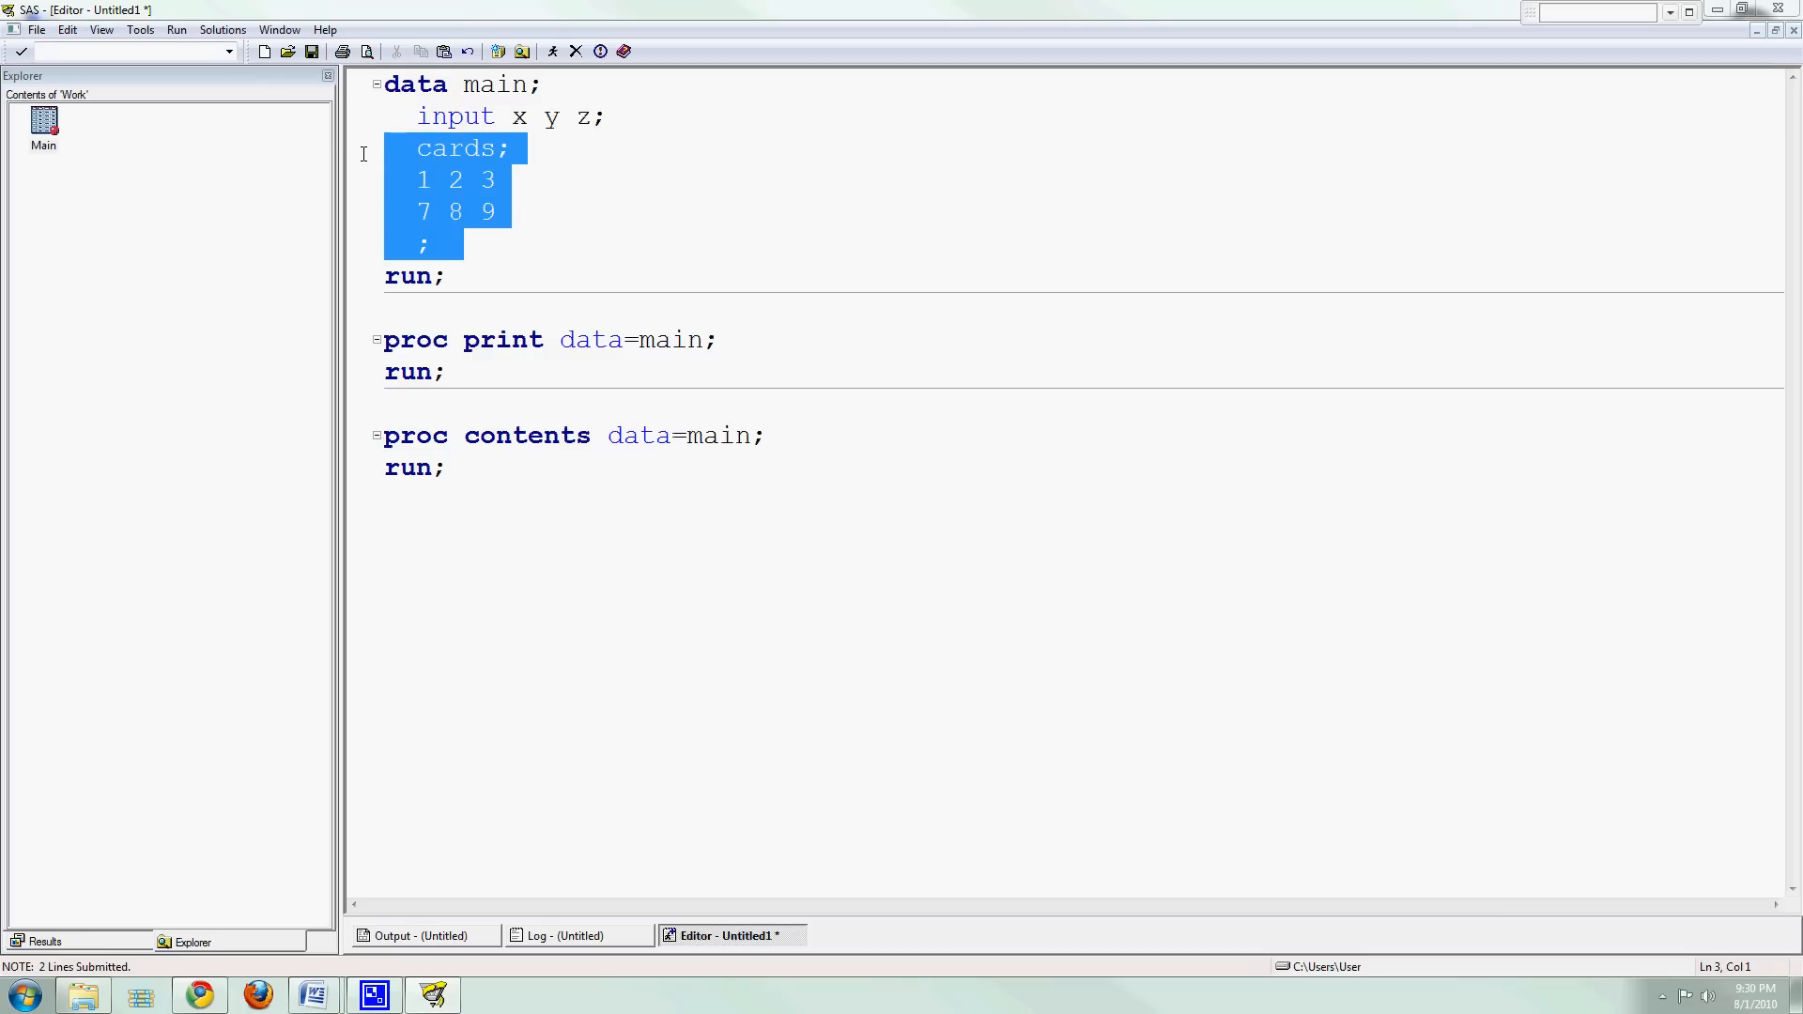
left_click(465, 372)
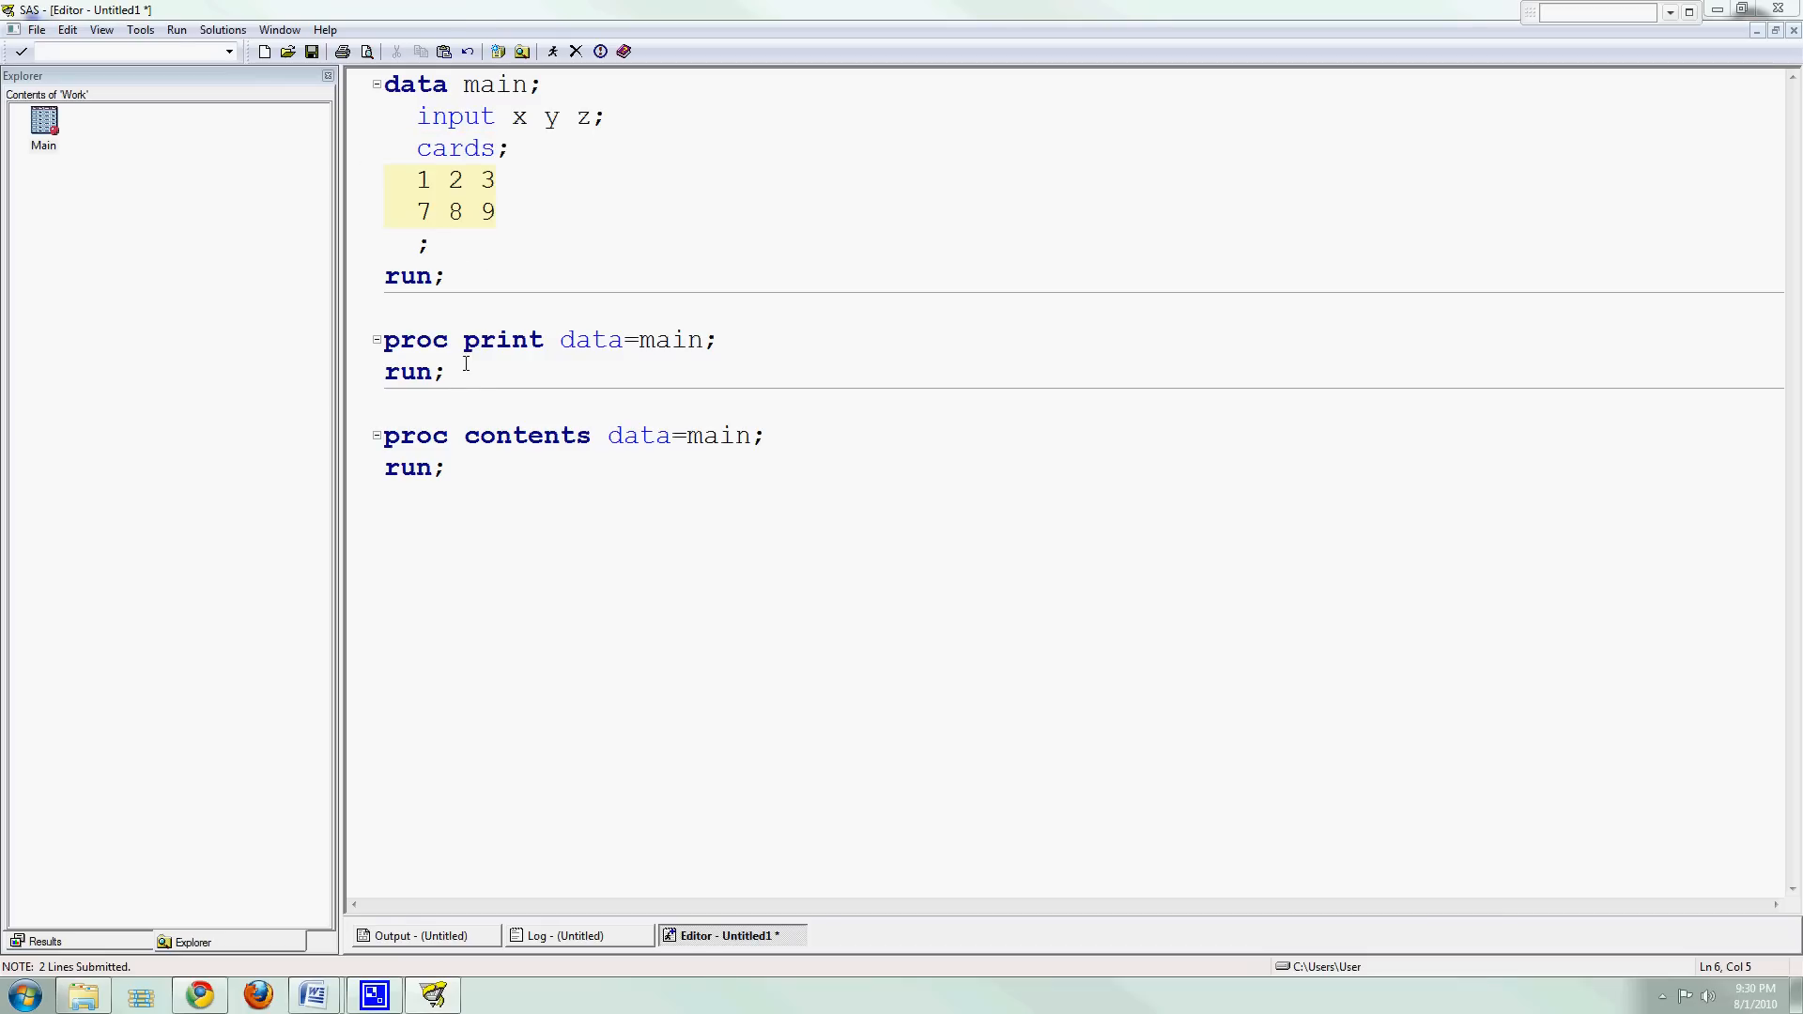
left_click_drag(384, 339, 445, 372)
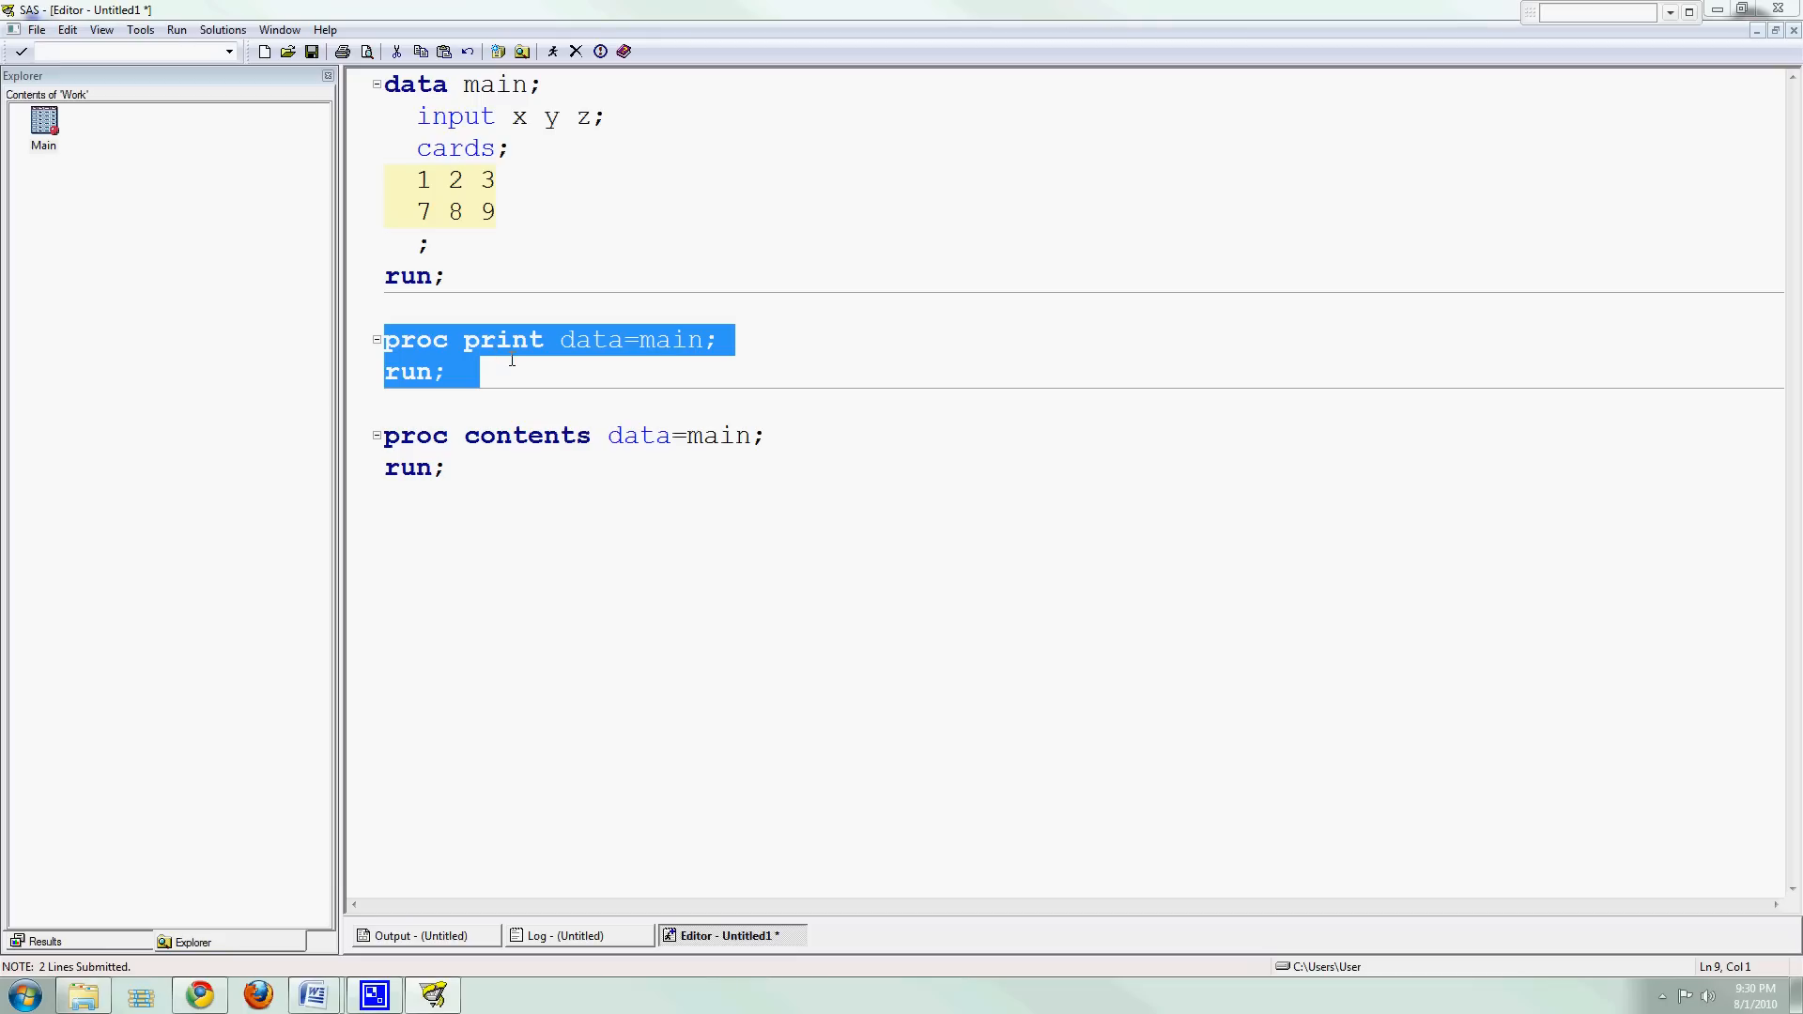
left_click(449, 467)
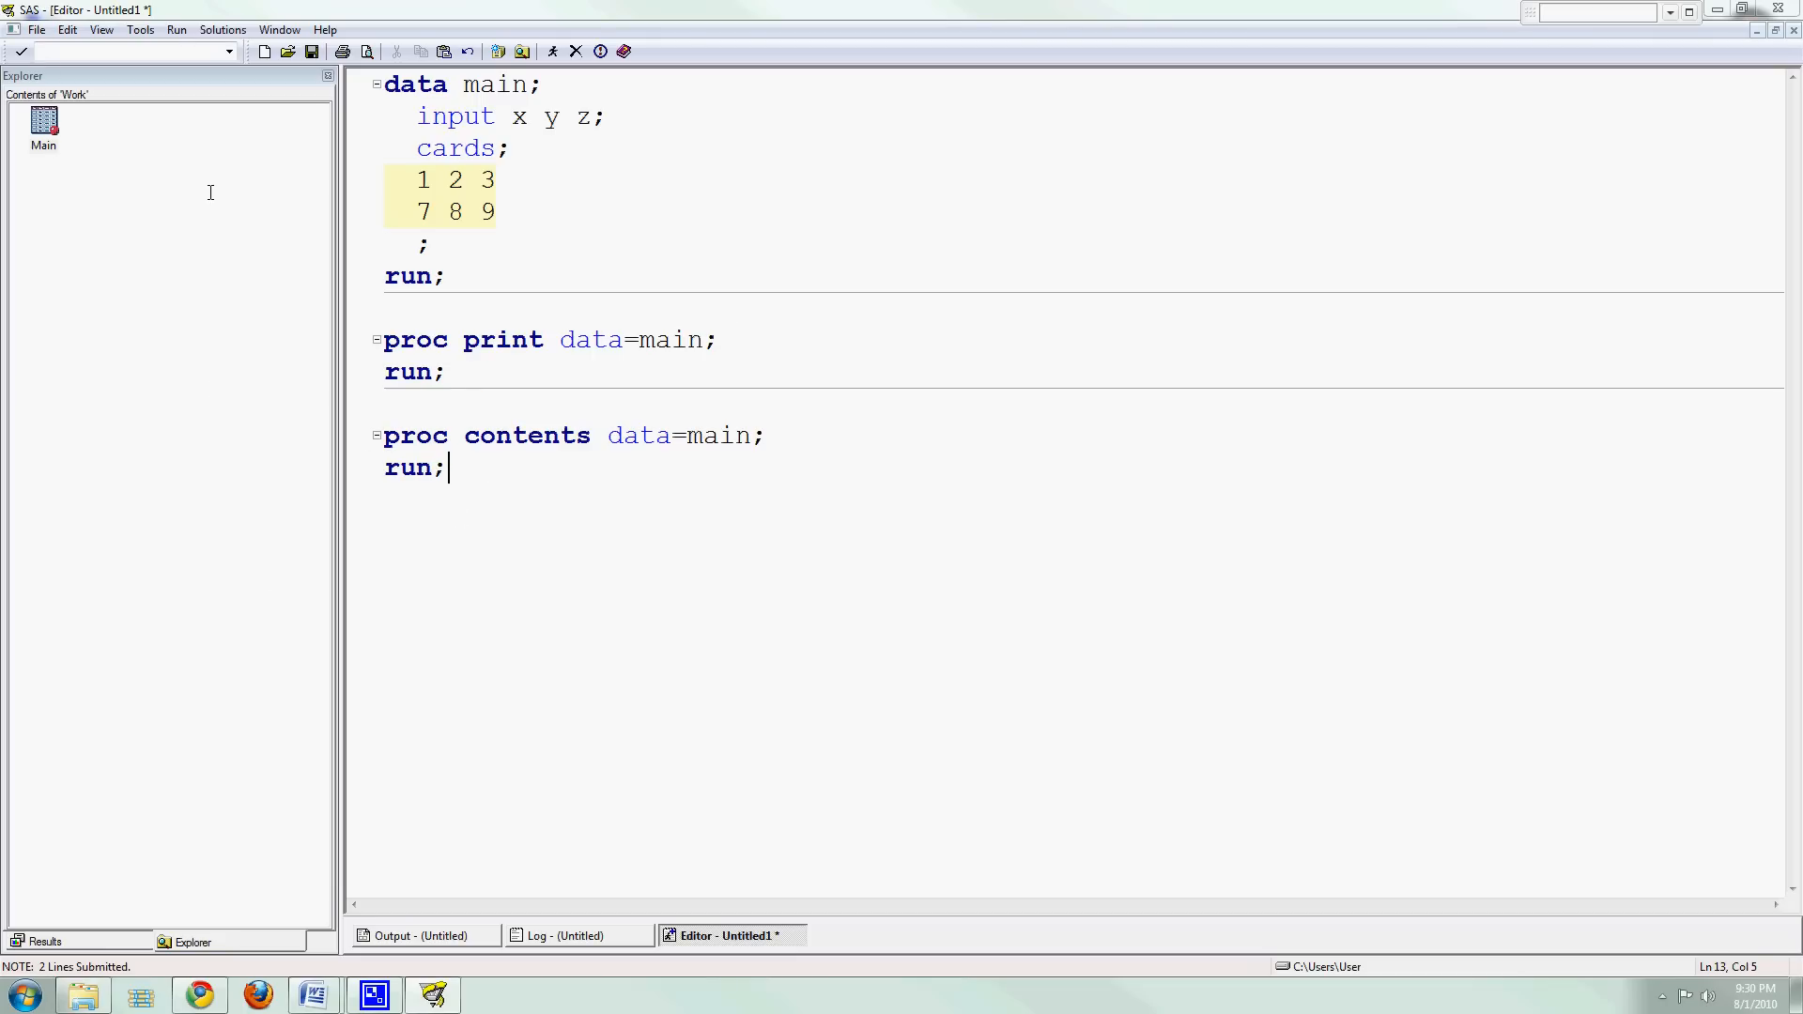
mouse_move(164, 325)
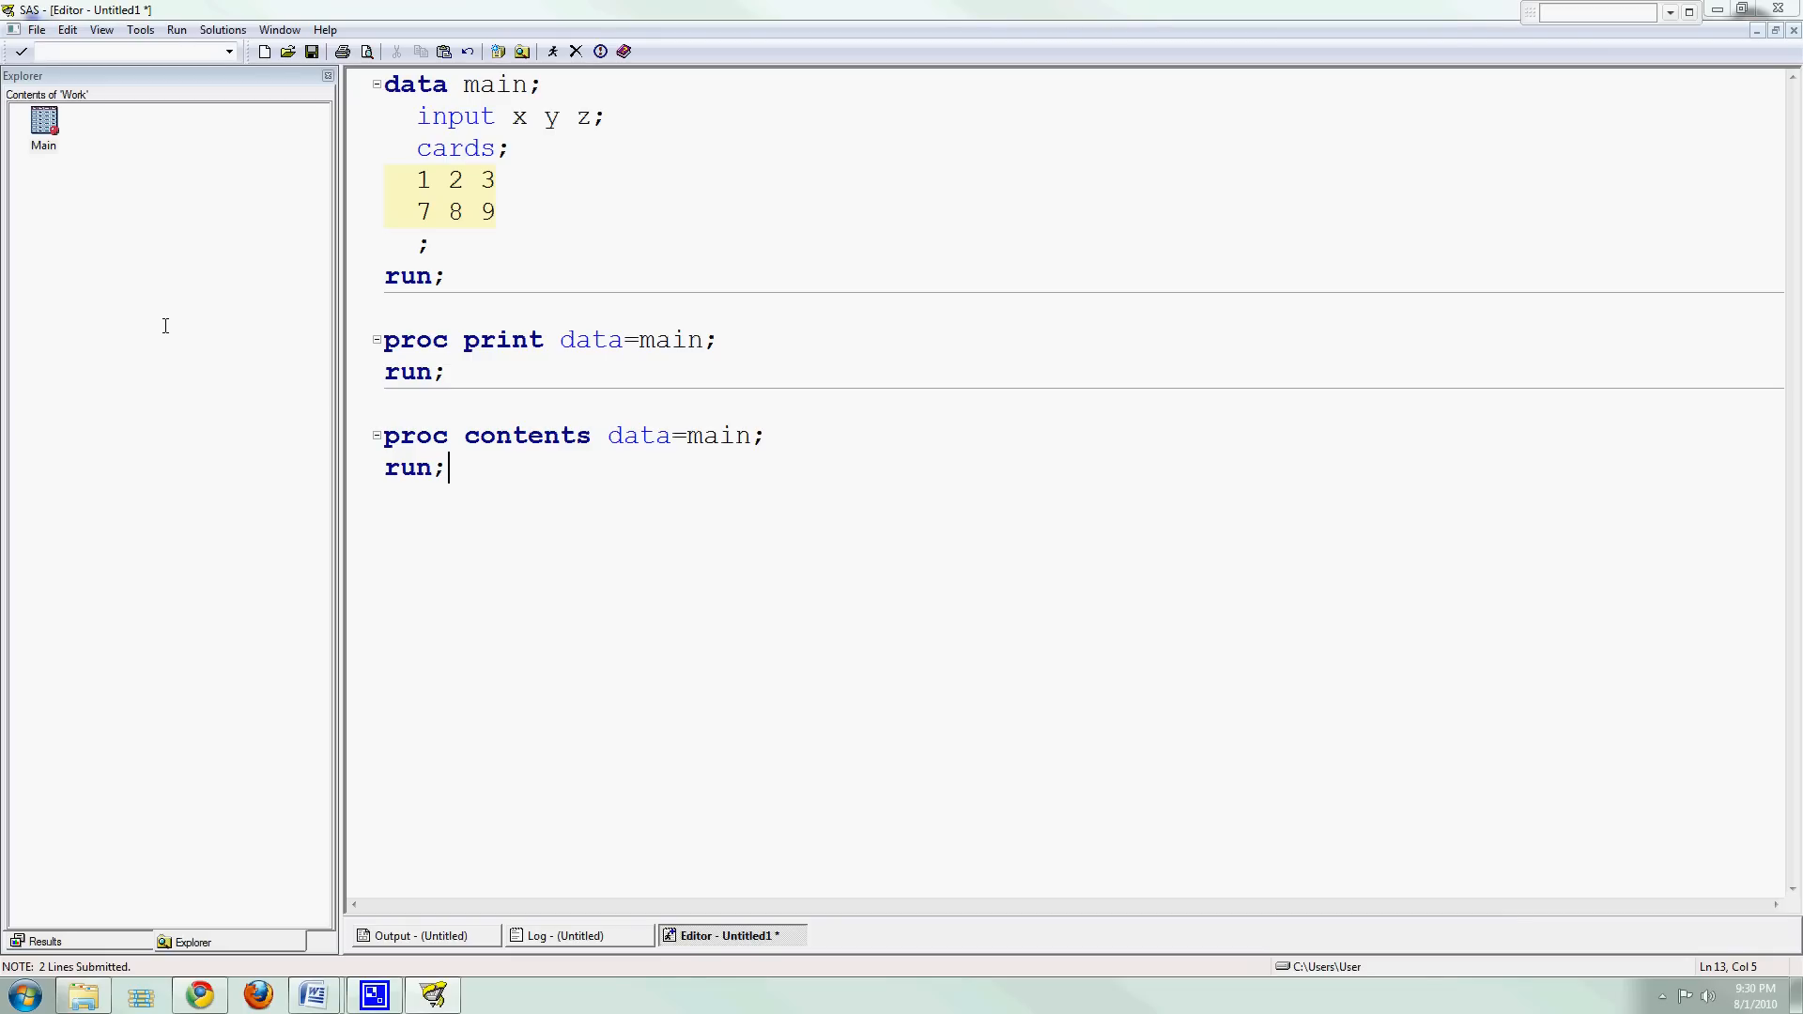
mouse_move(143, 340)
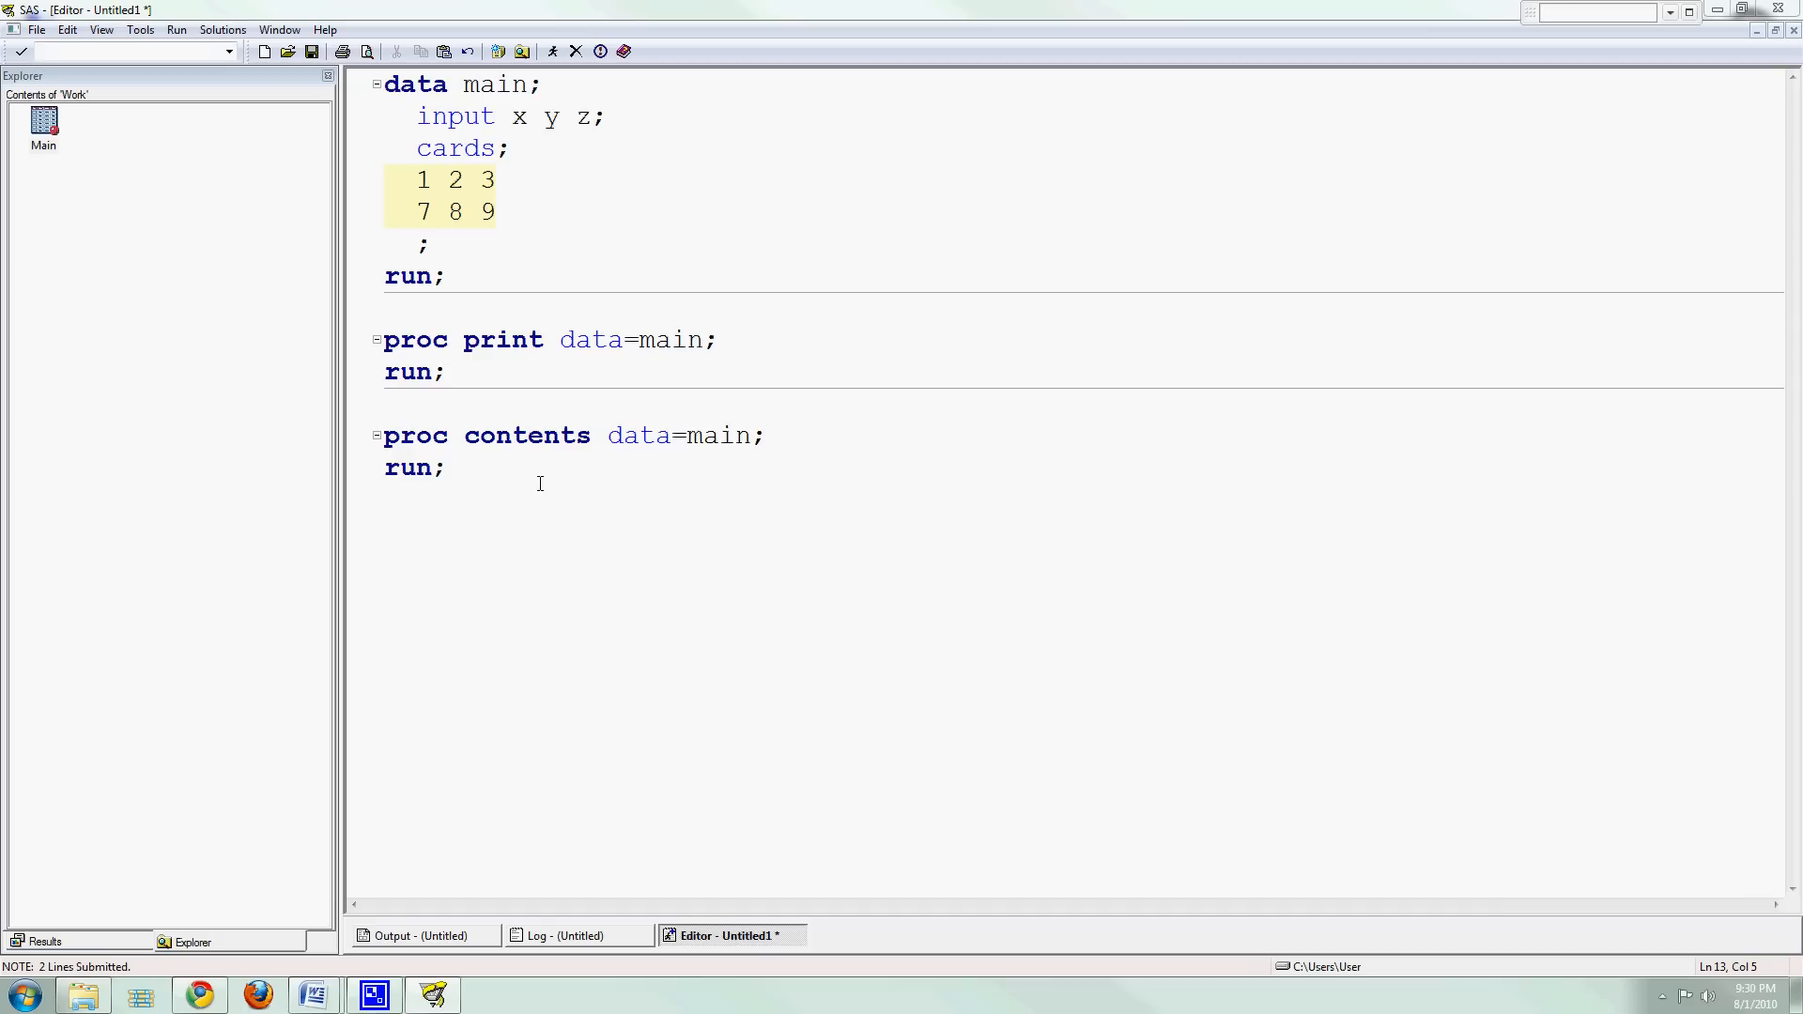
mouse_move(523, 485)
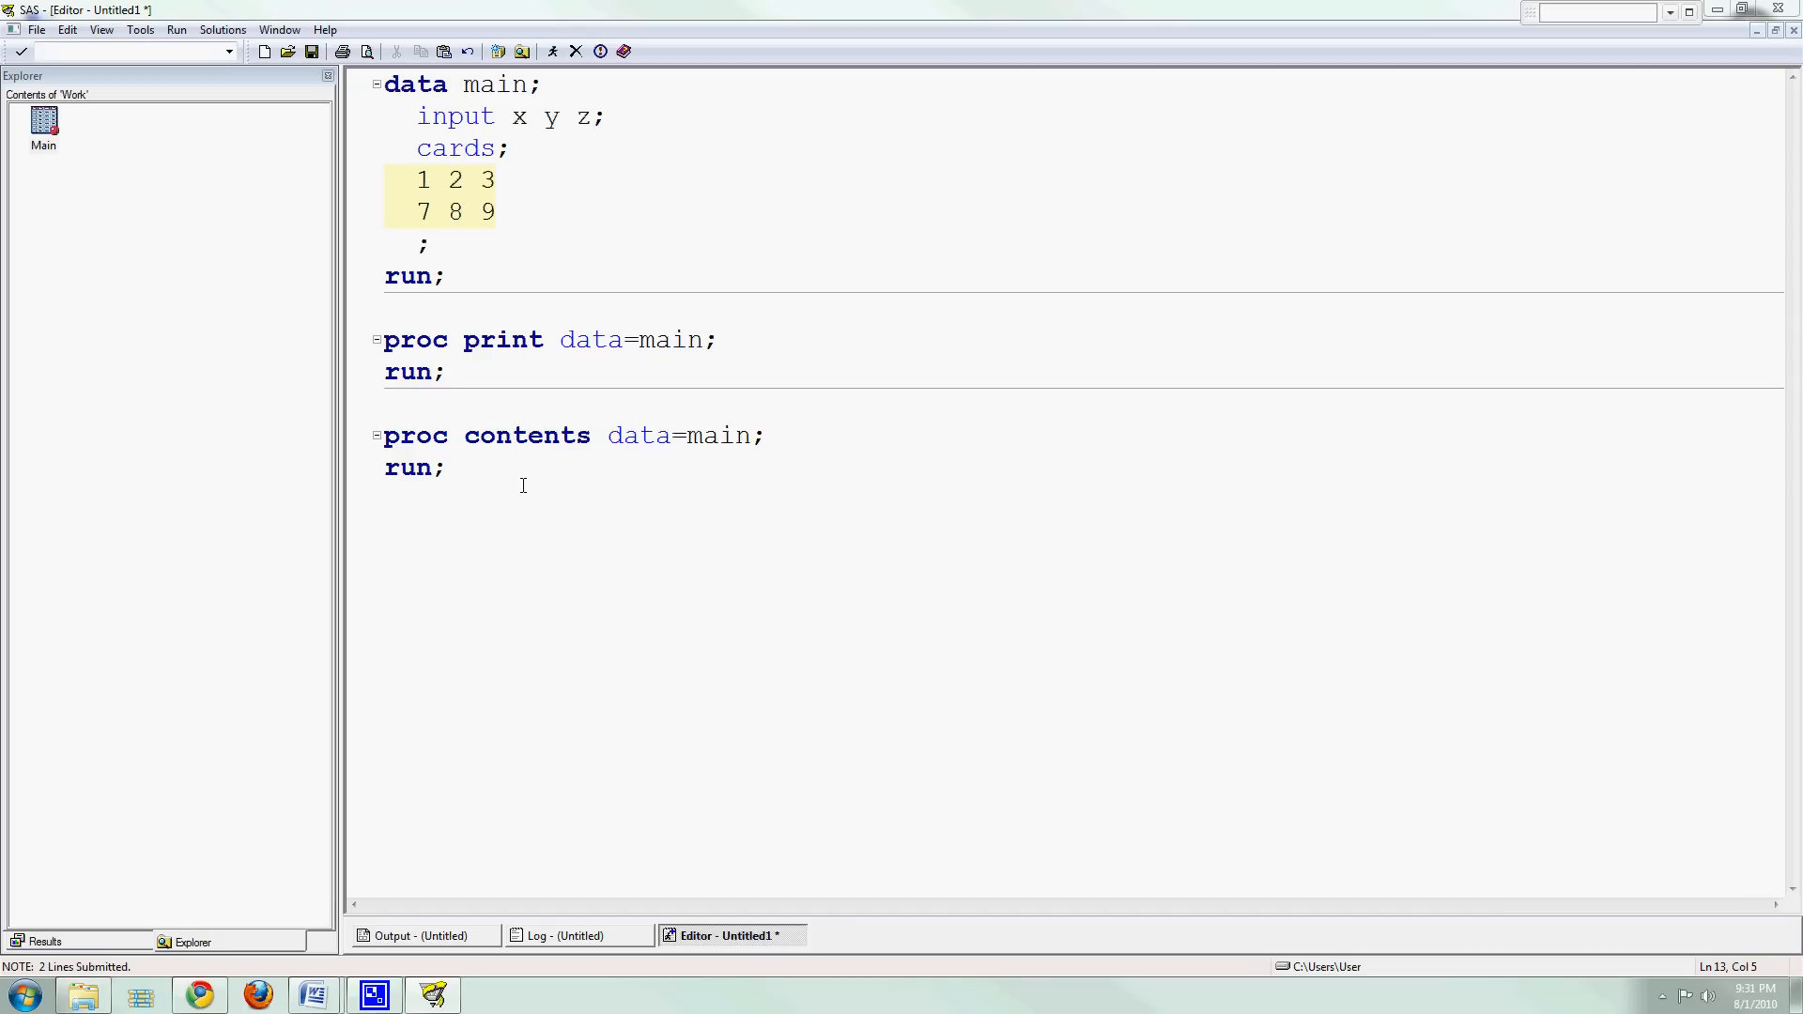
mouse_move(526, 479)
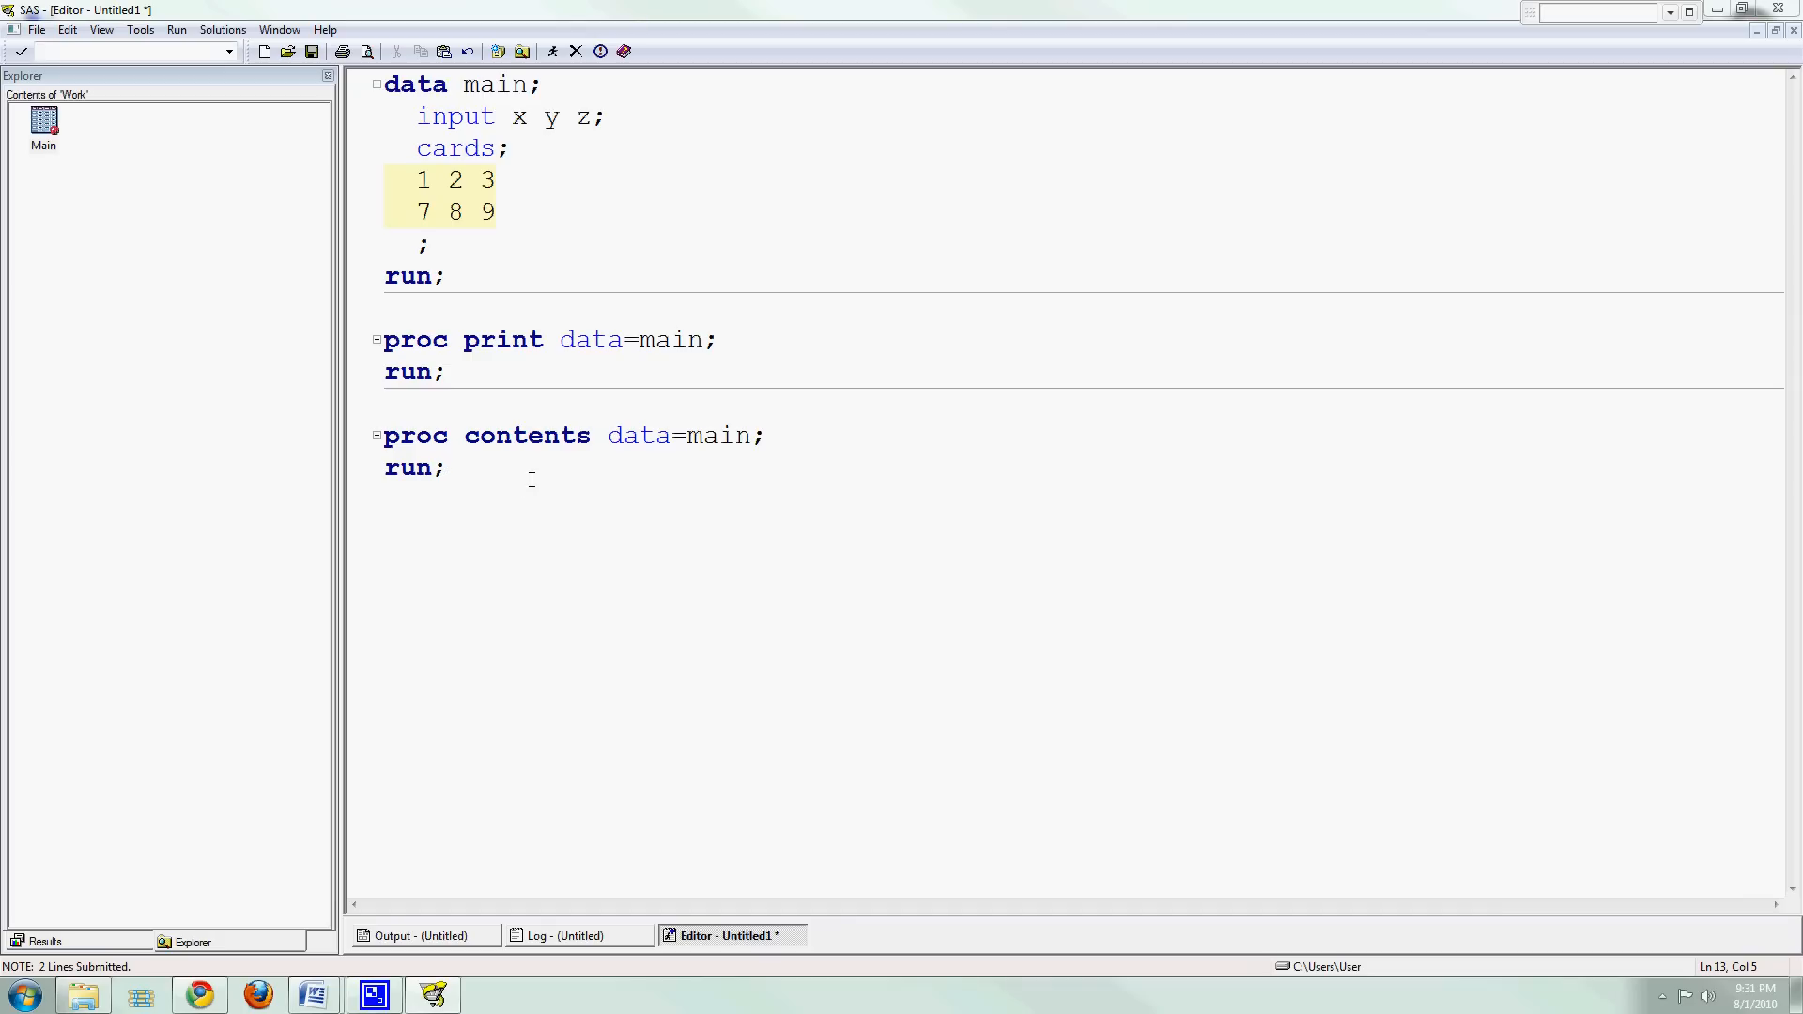
mouse_move(486, 475)
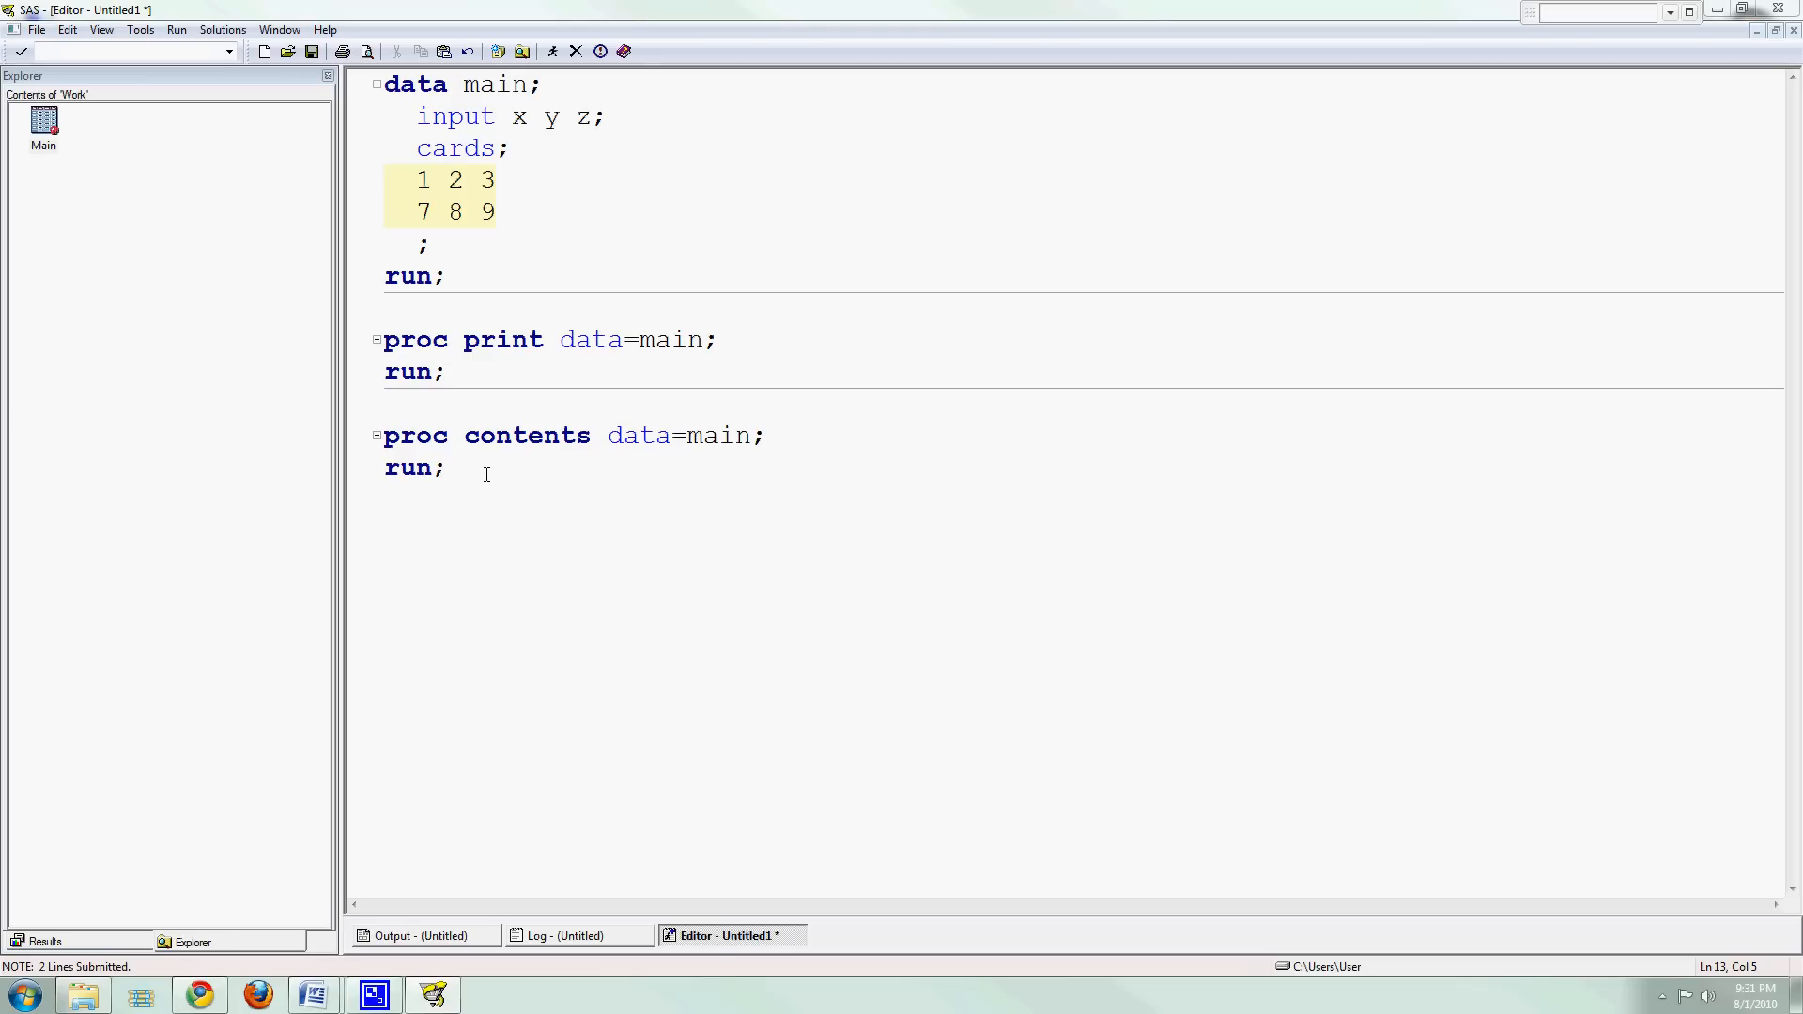
left_click(447, 467)
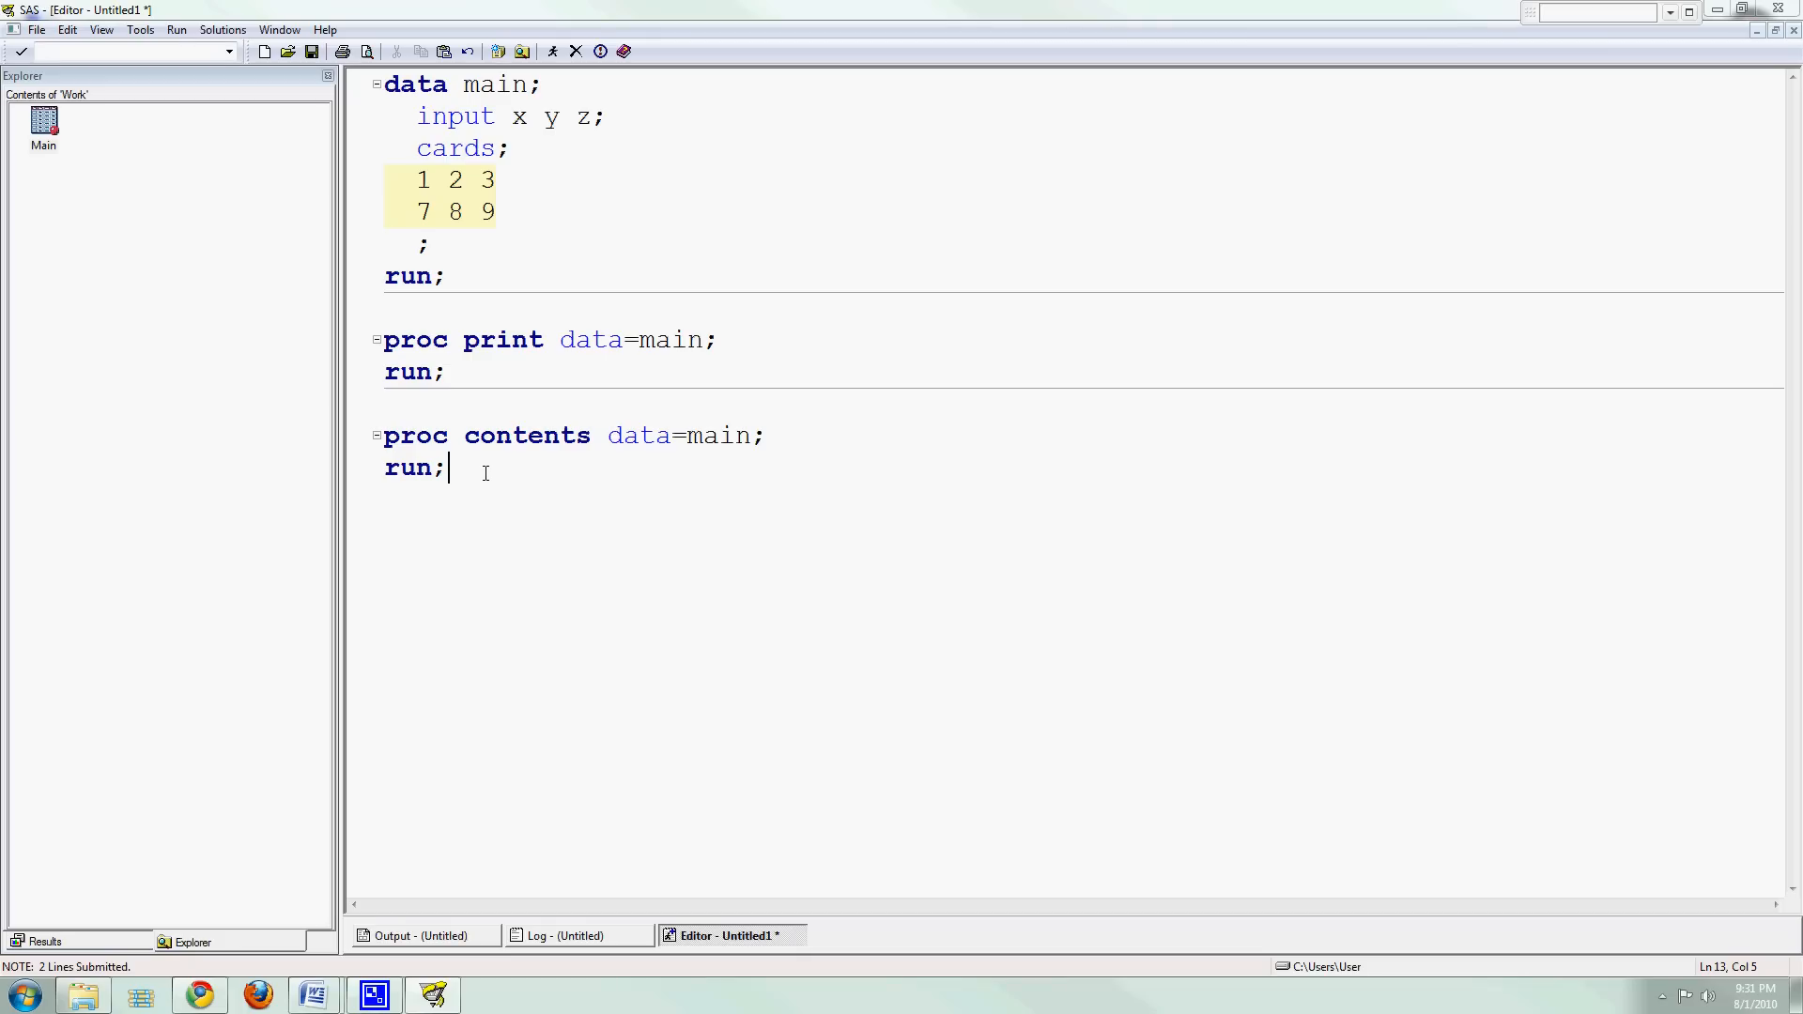
mouse_move(513, 472)
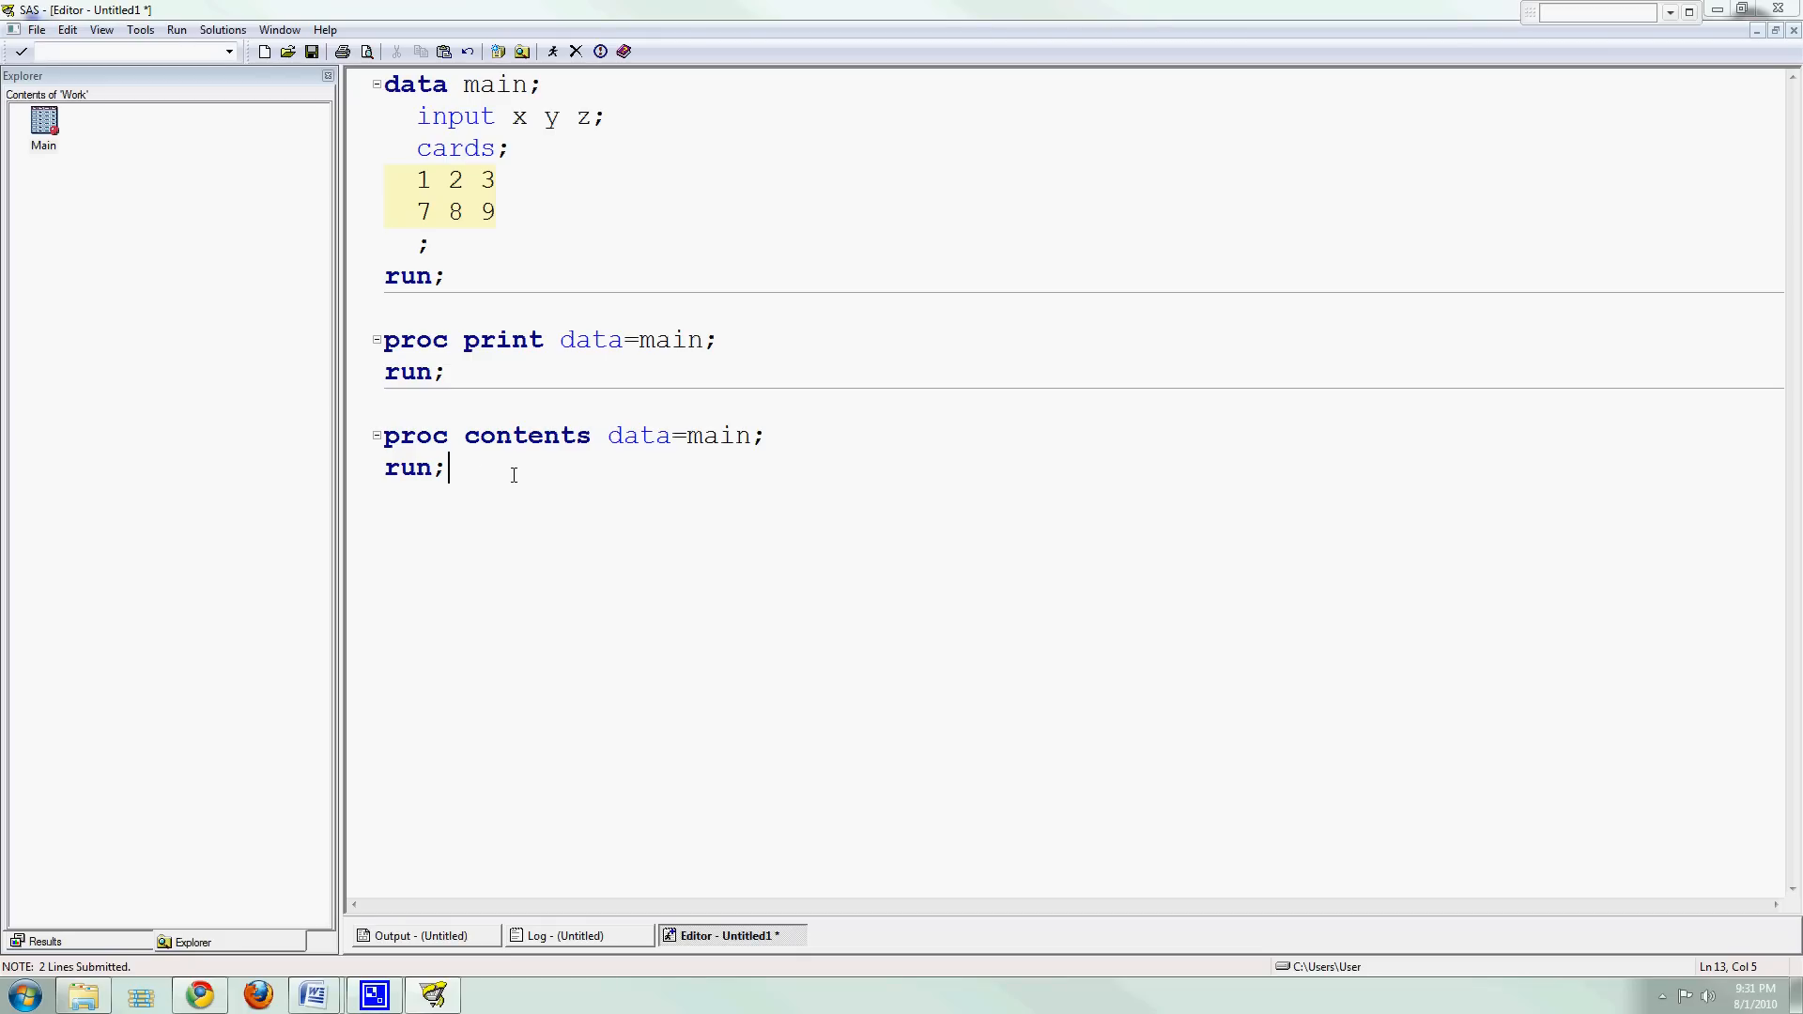
key("ctrl+a")
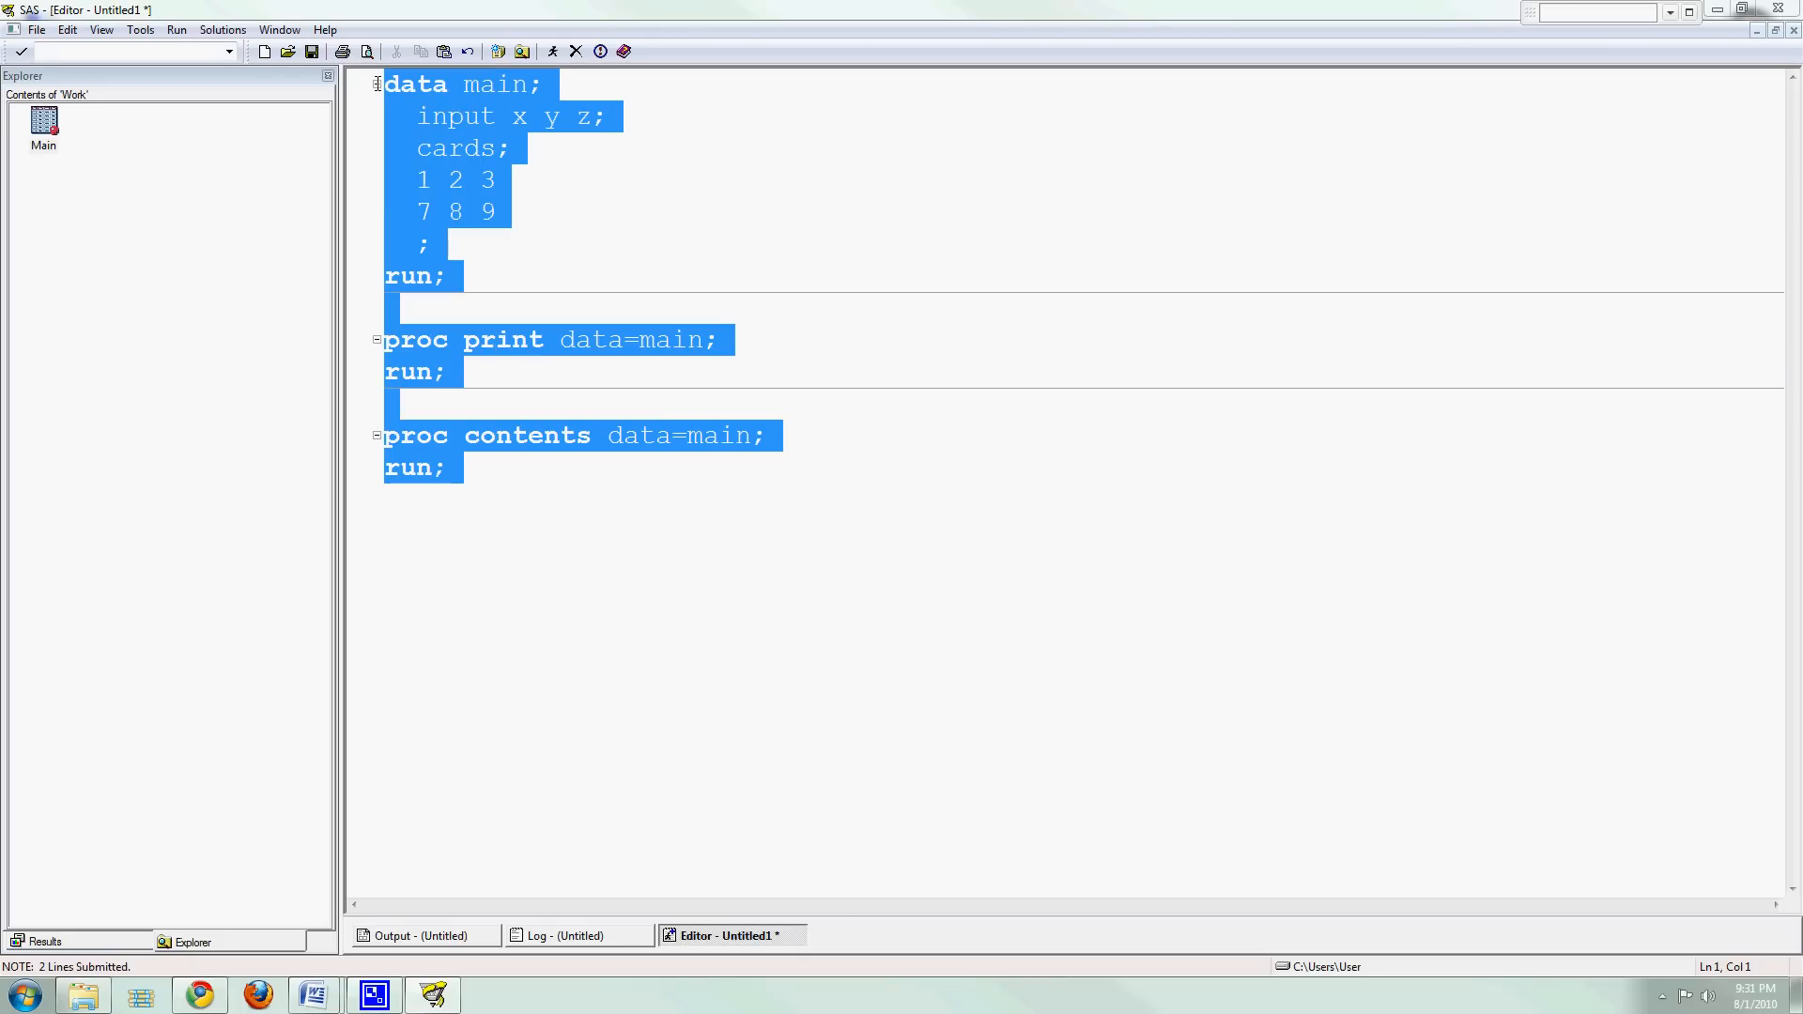
left_click(451, 467)
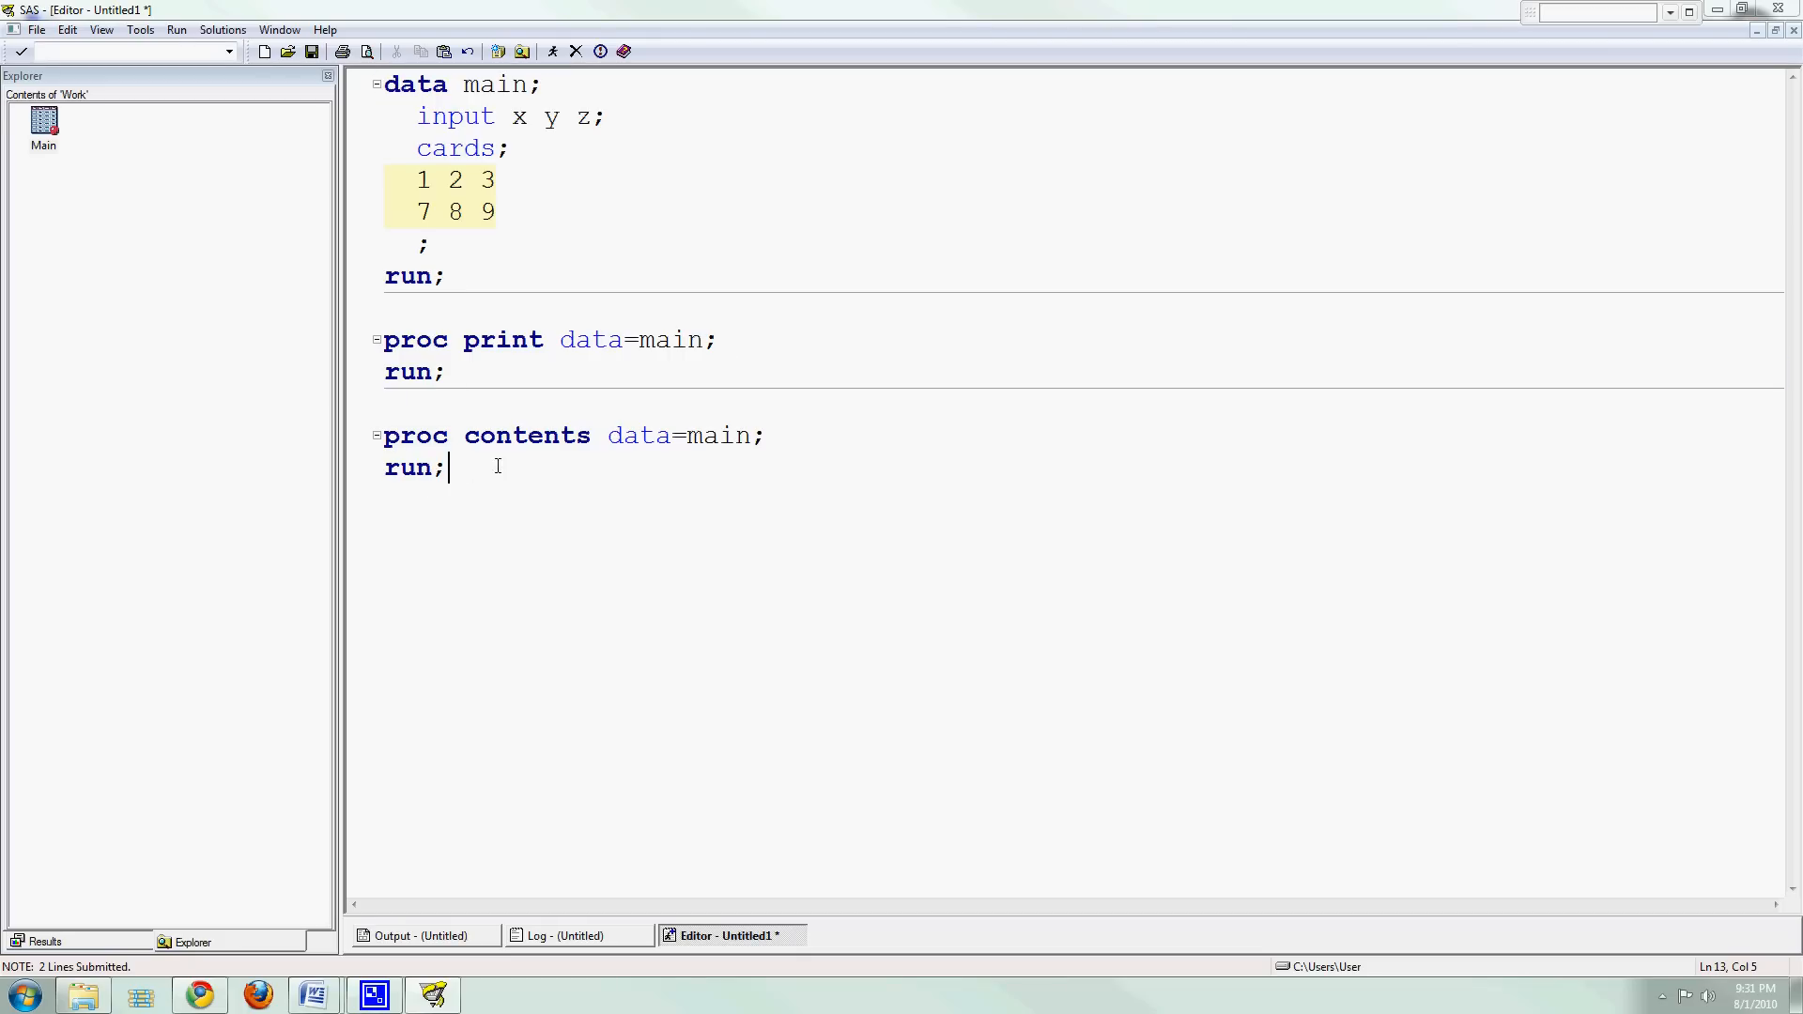